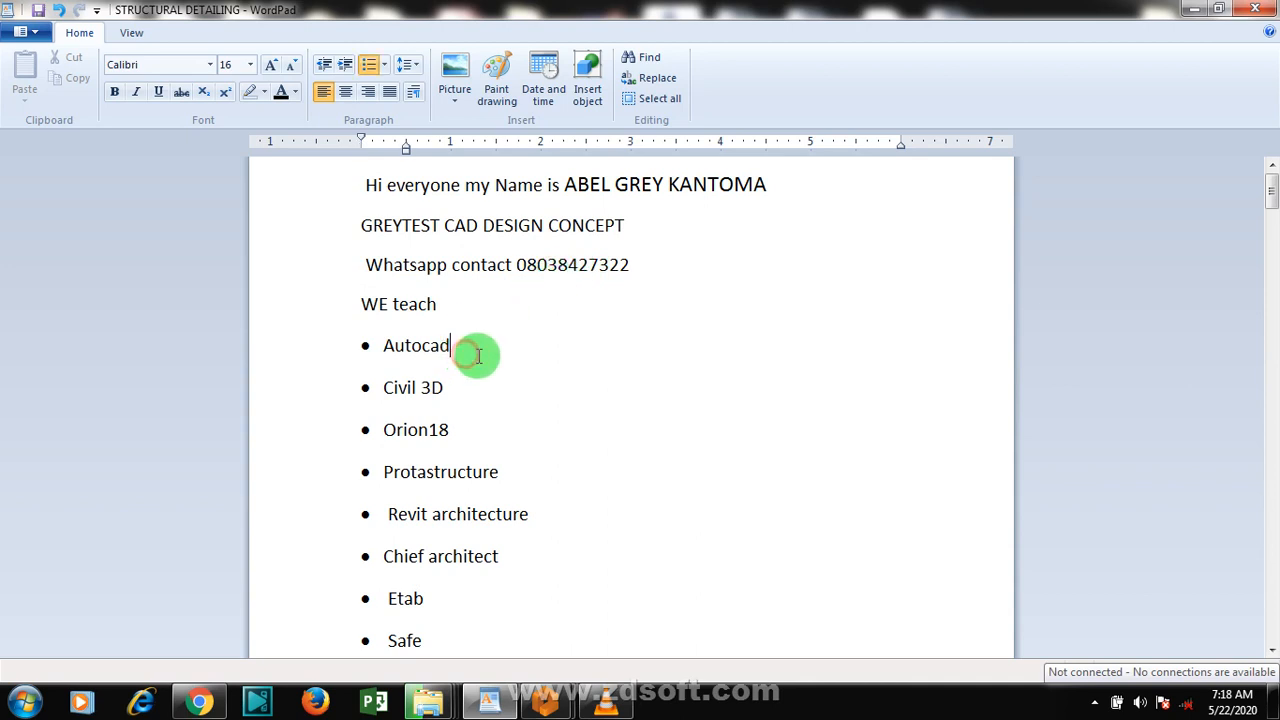
Create a new project with the code retaining_wall and confirm it
scroll("down", 3)
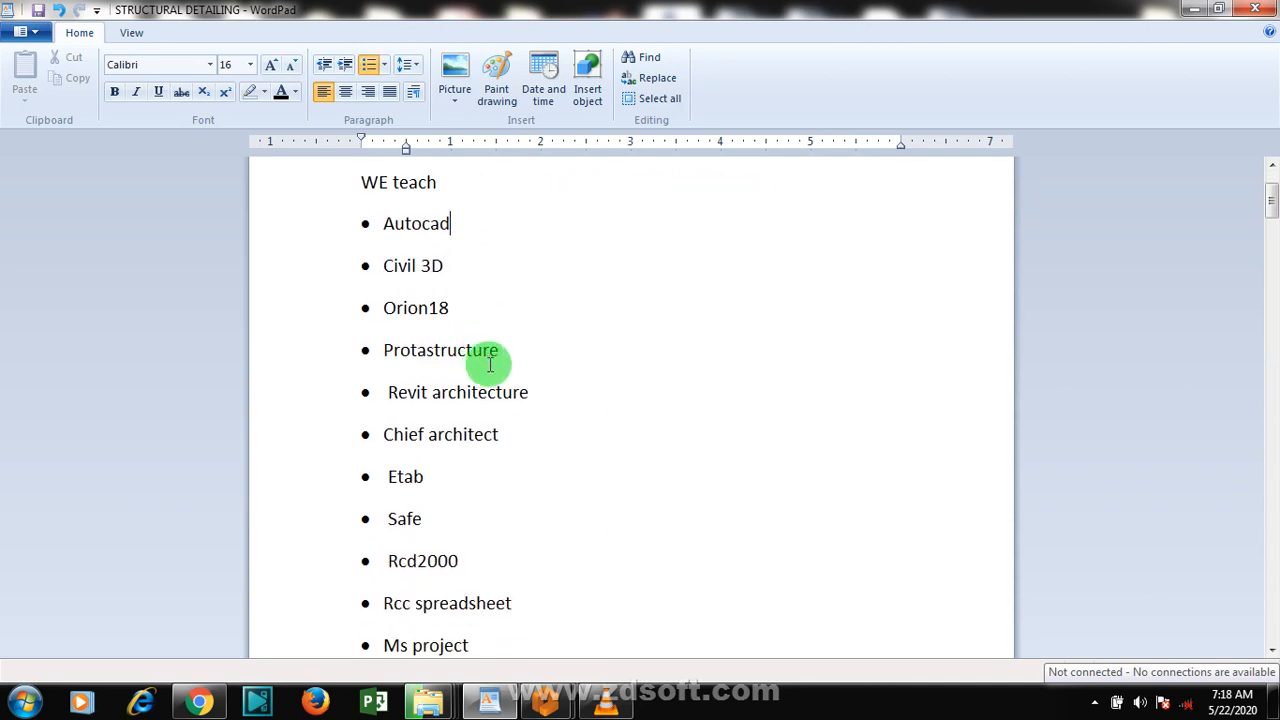
scroll("down", 3)
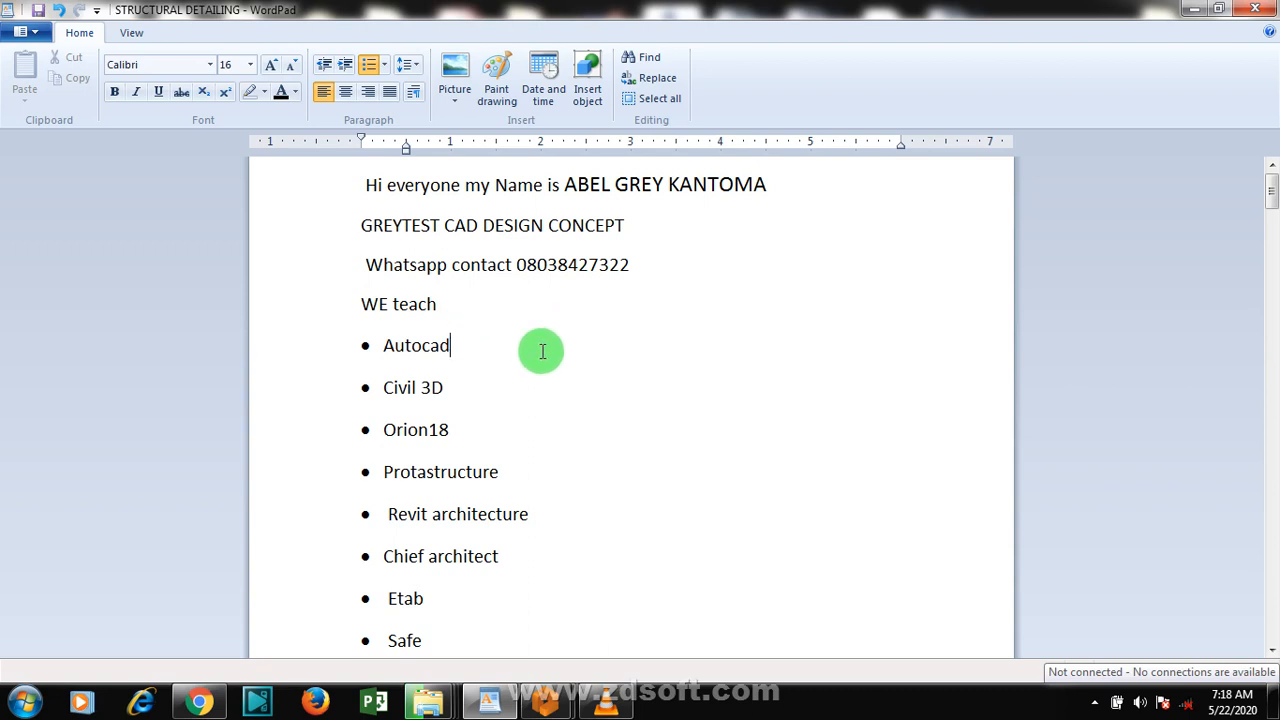
mouse_move(564, 348)
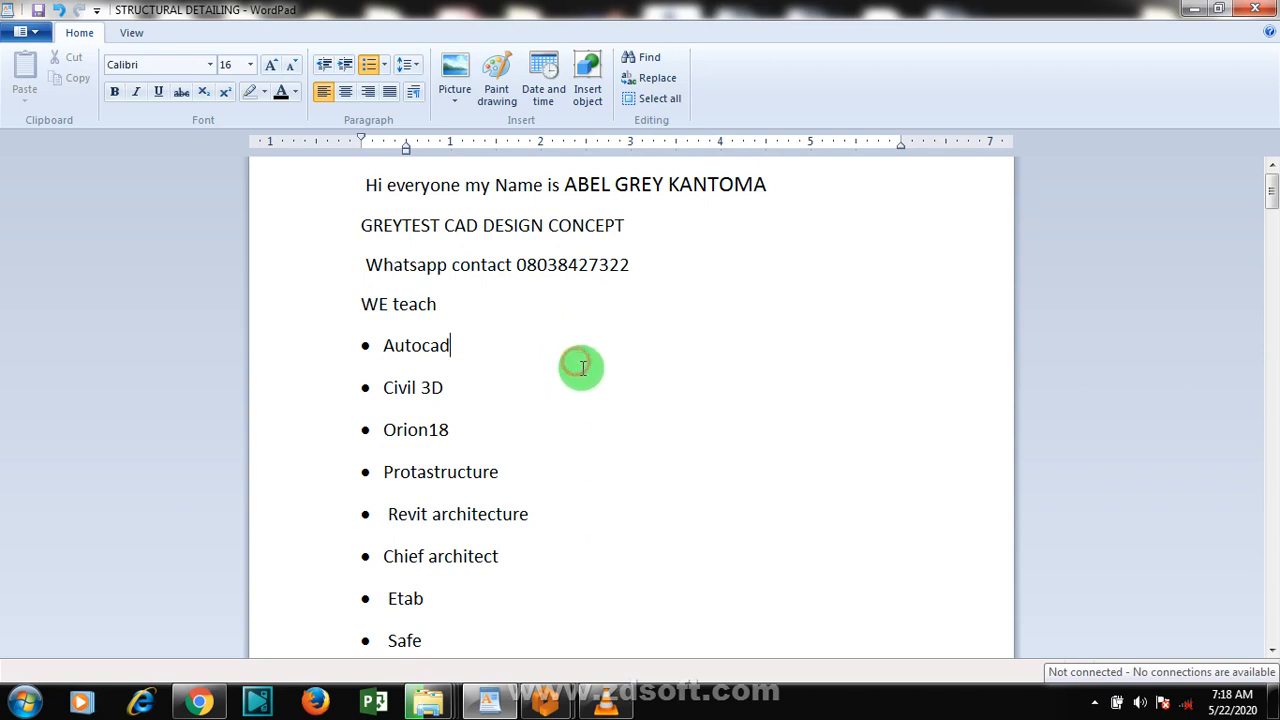
scroll("down", 3)
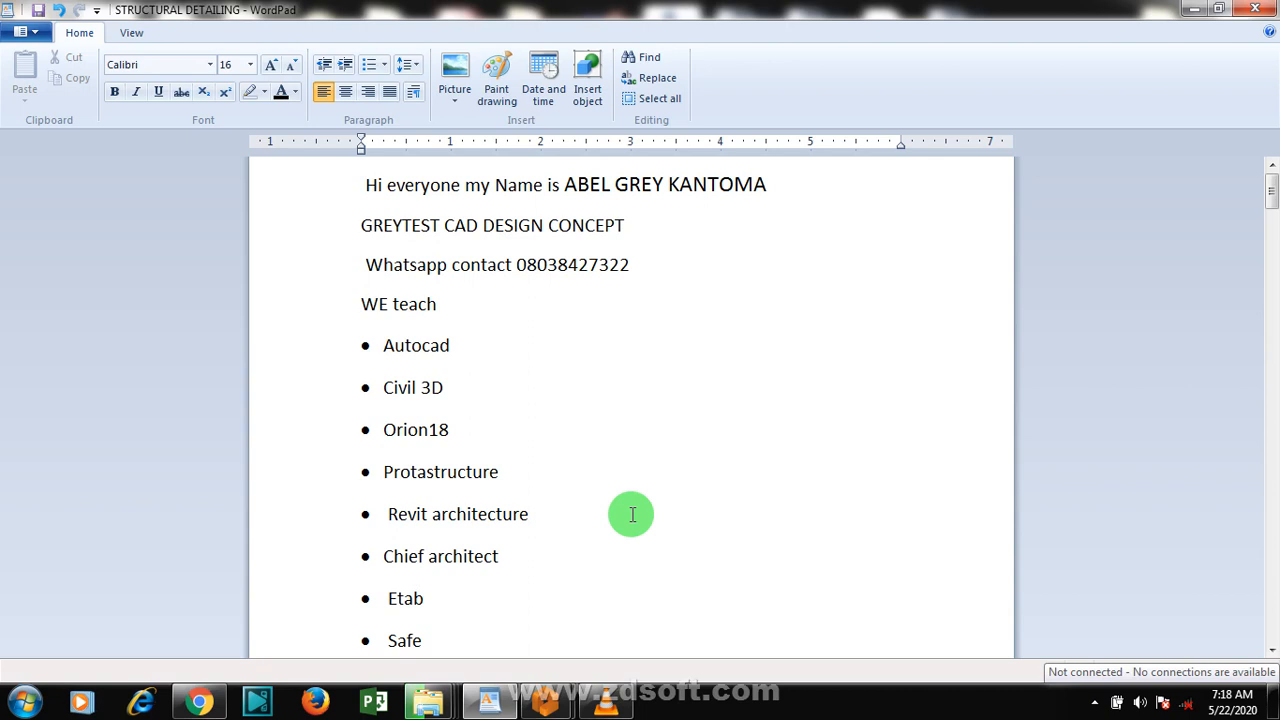
mouse_move(600, 512)
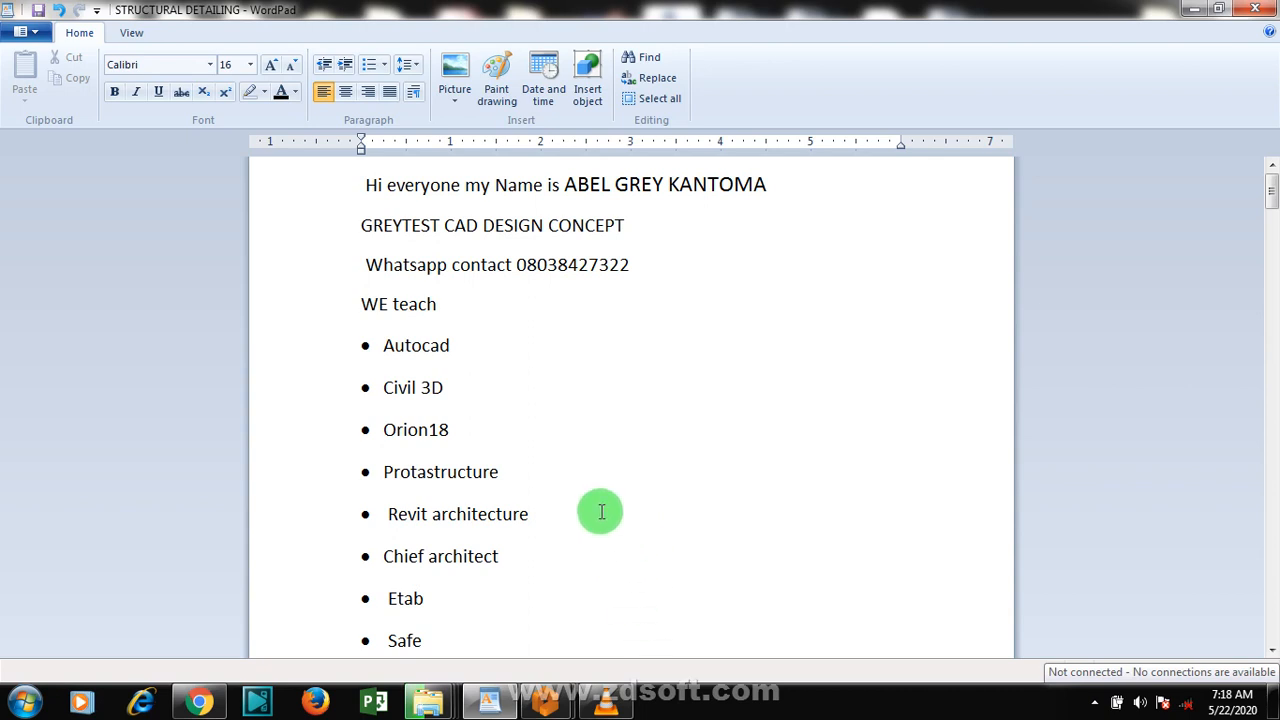
scroll("down", 3)
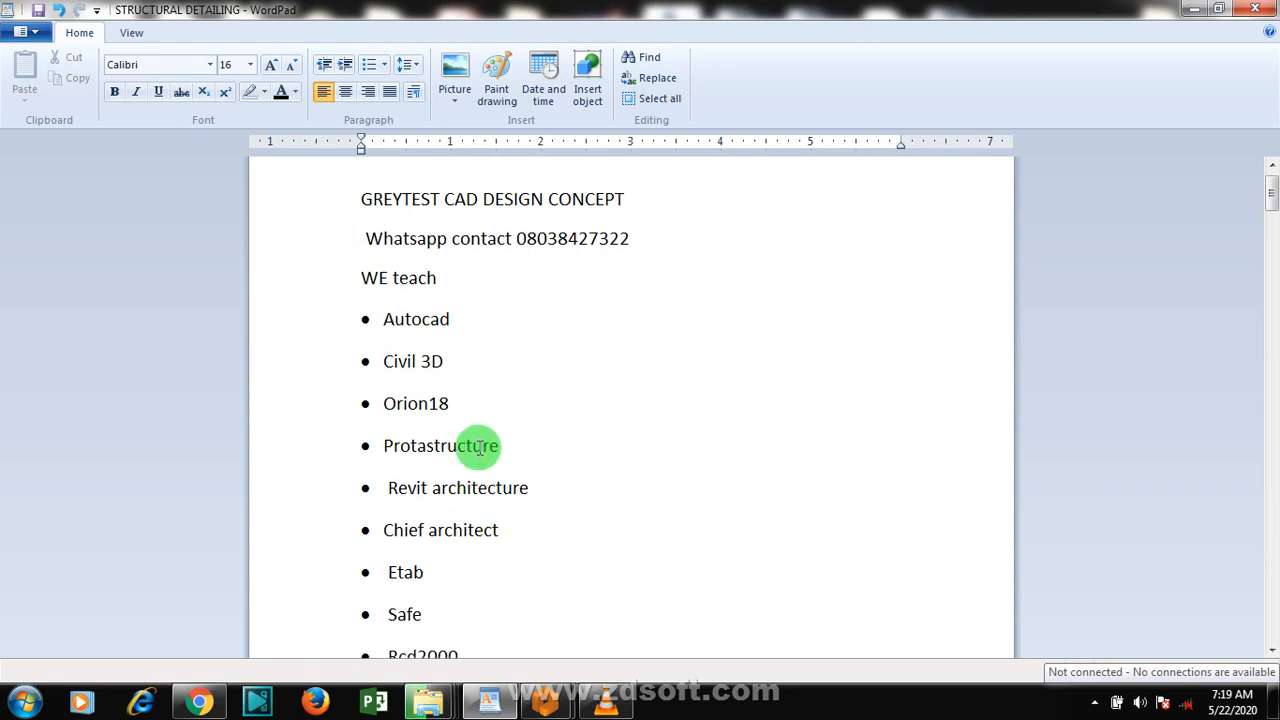
scroll("down", 3)
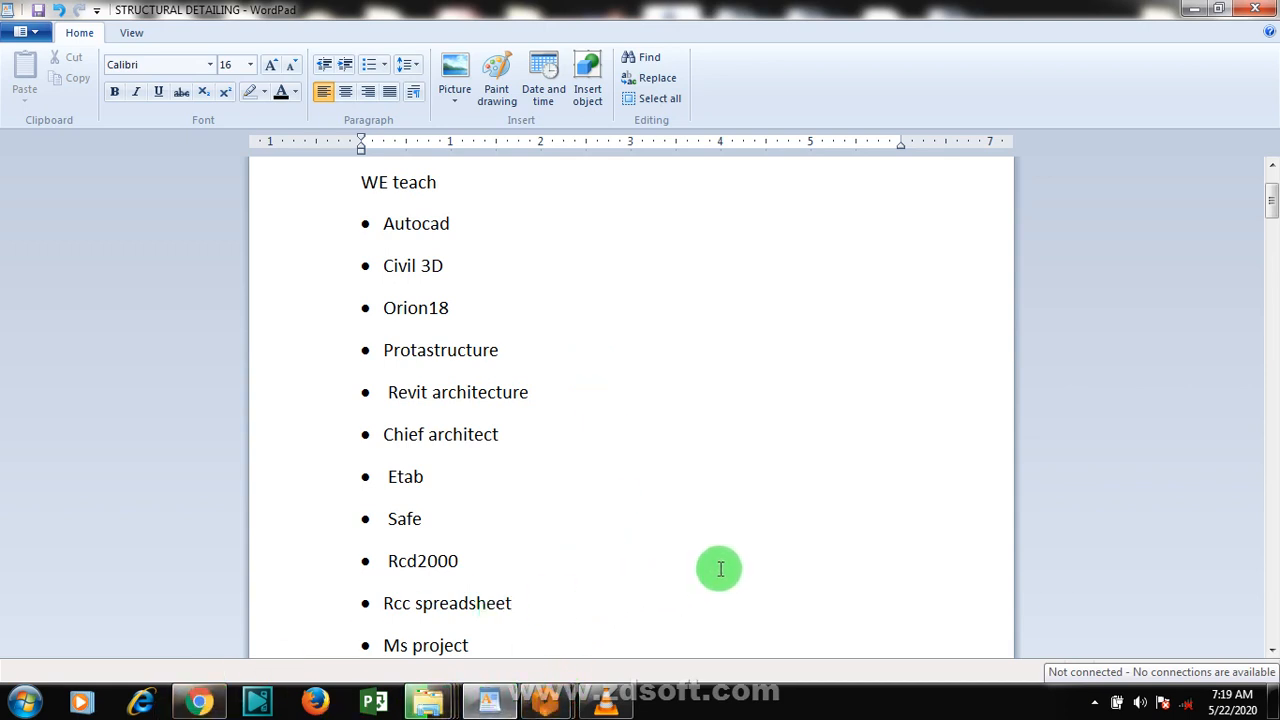
mouse_move(1170, 656)
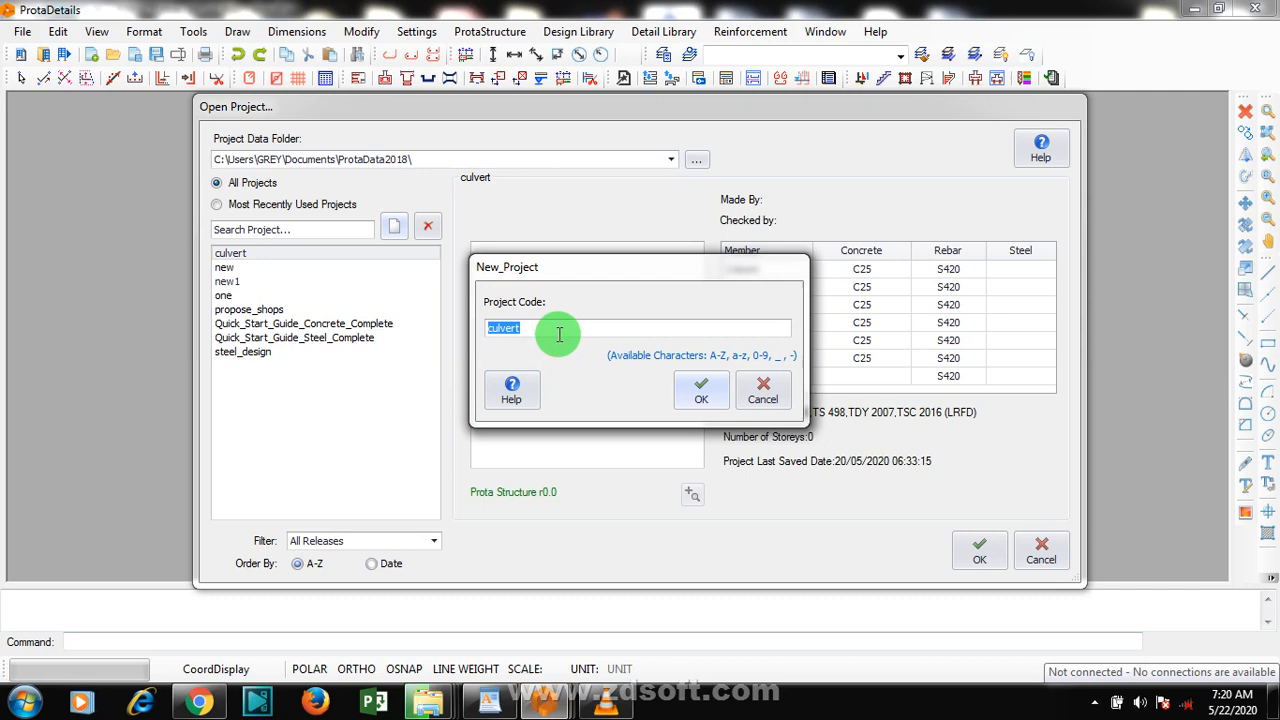
type("retaining")
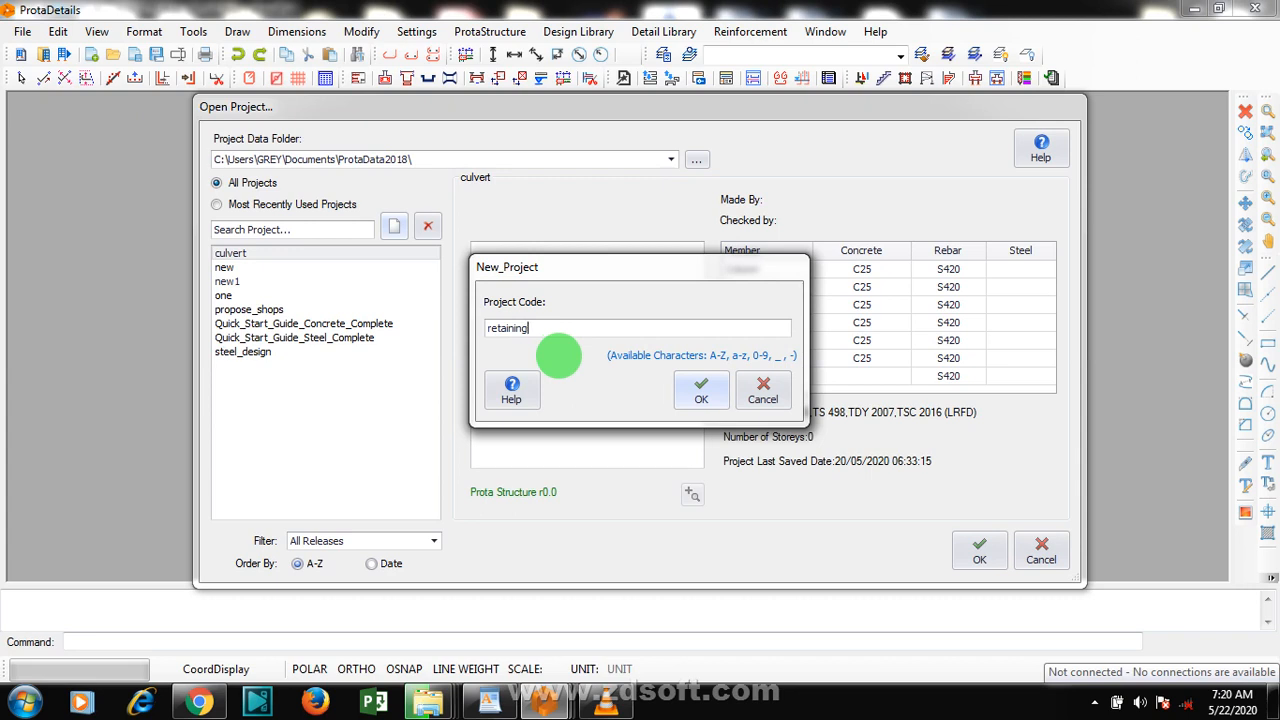
type("wa")
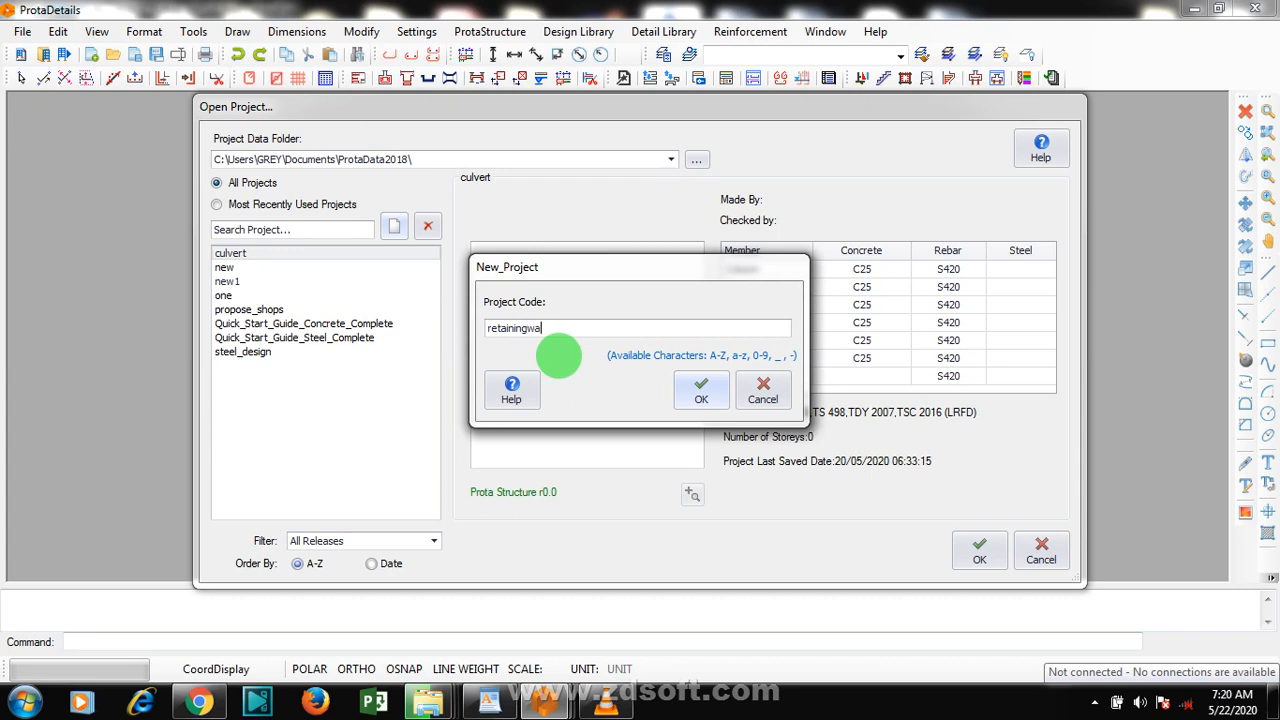
type("ll")
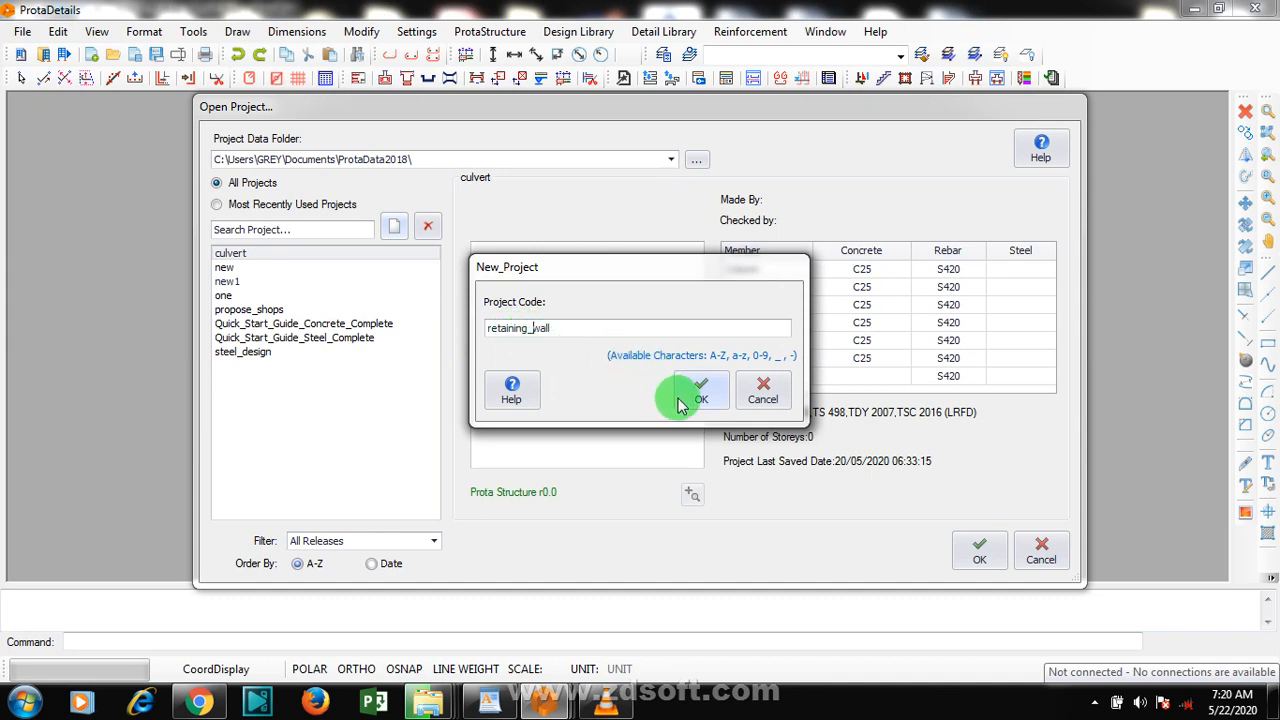
left_click(700, 390)
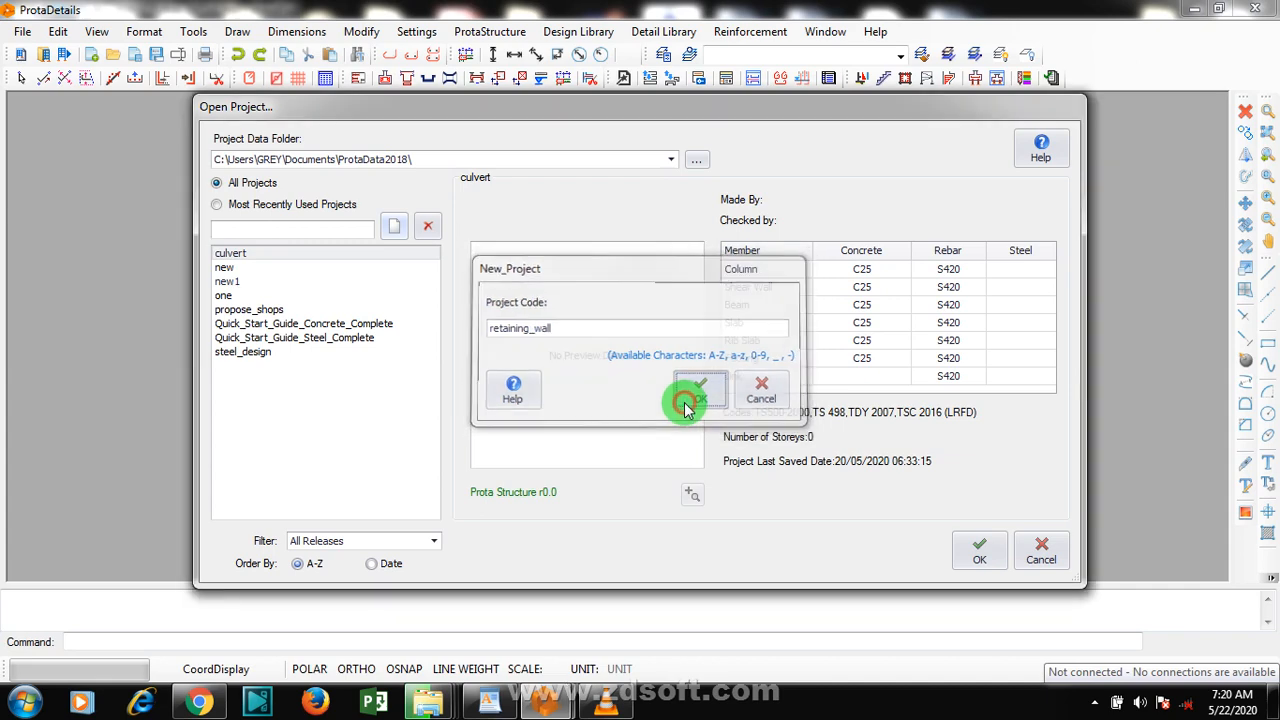
Confirm the new project and choose the UK (BS8110) settings template
left_click(700, 390)
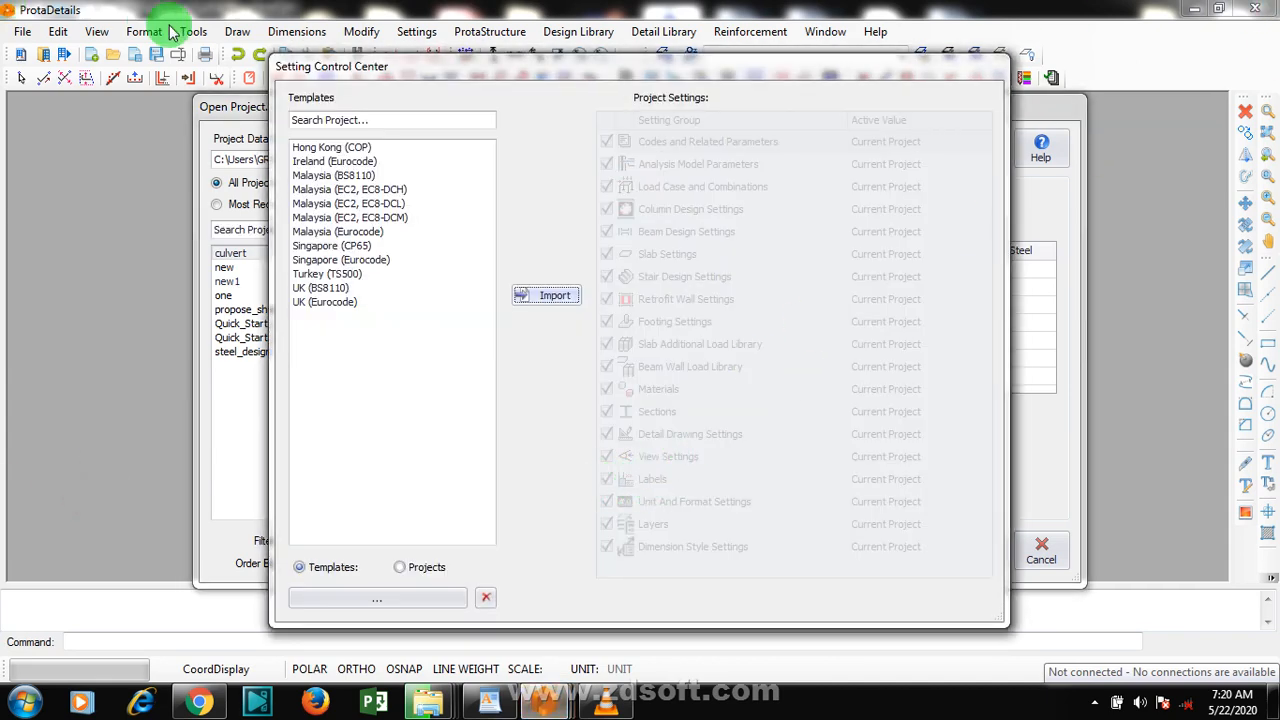
left_click(320, 288)
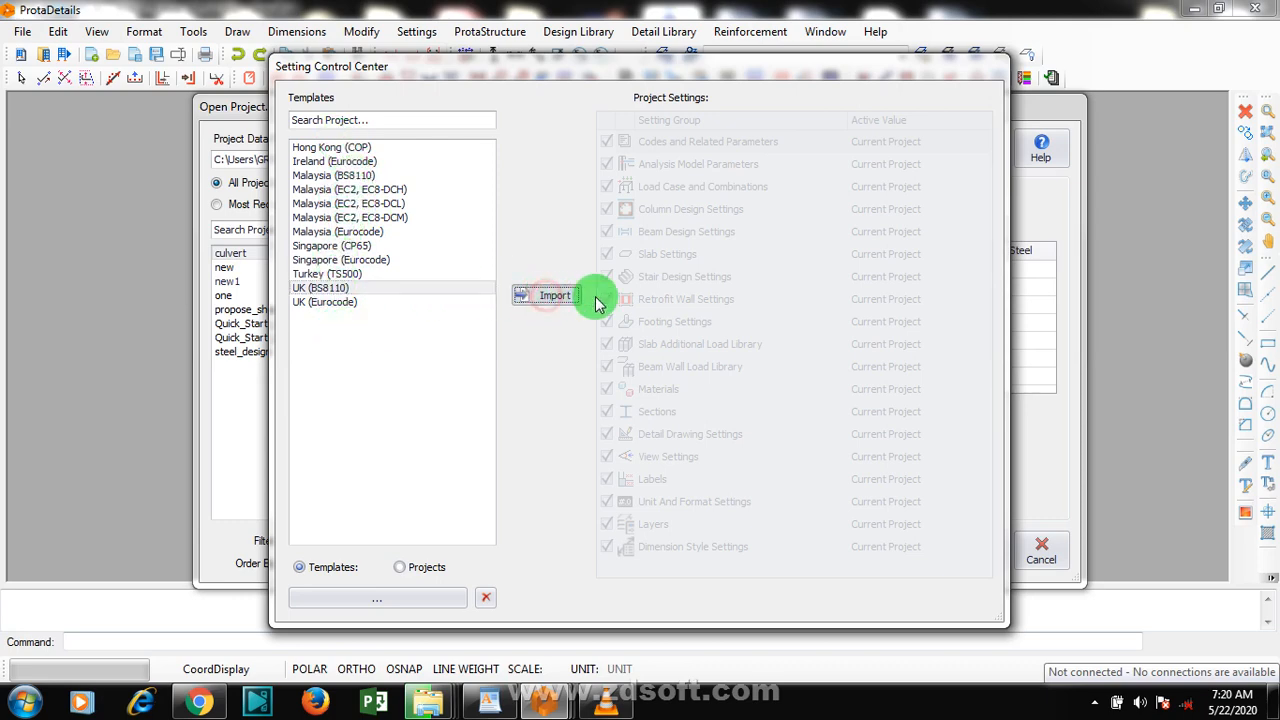
mouse_move(368, 344)
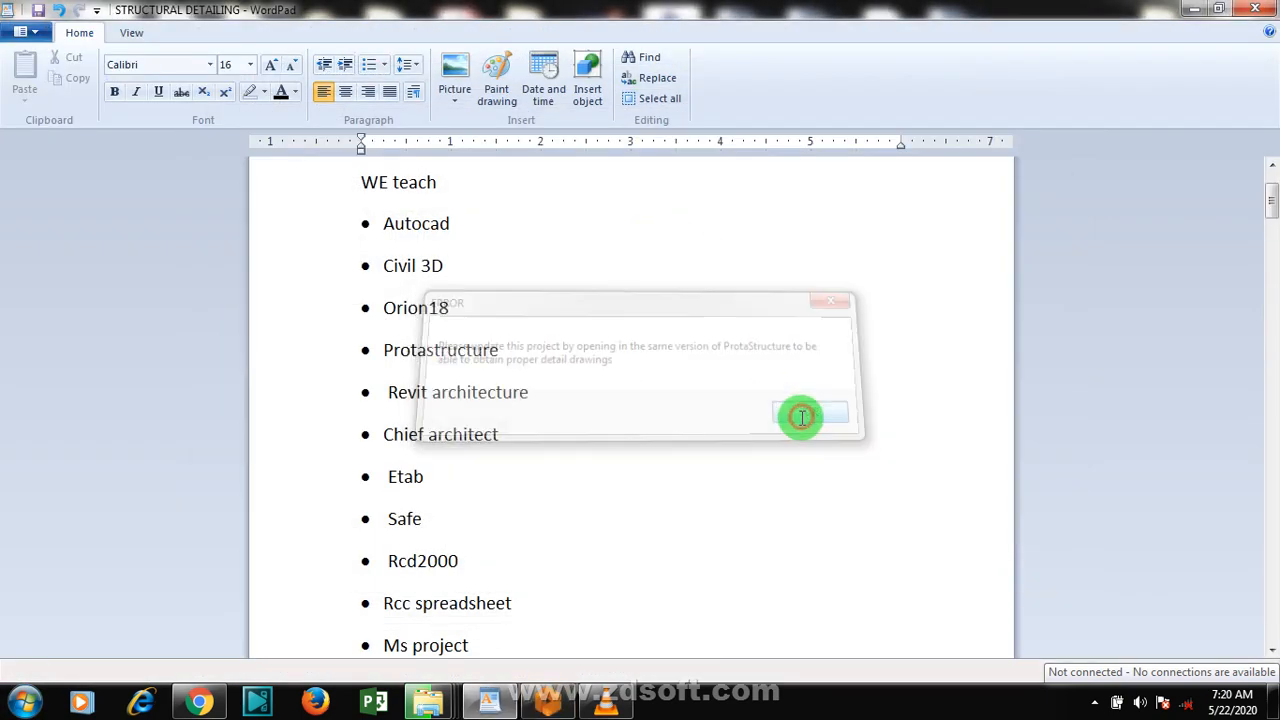
Dismiss the ProtaStructure version notice so the project start page loads
left_click(808, 414)
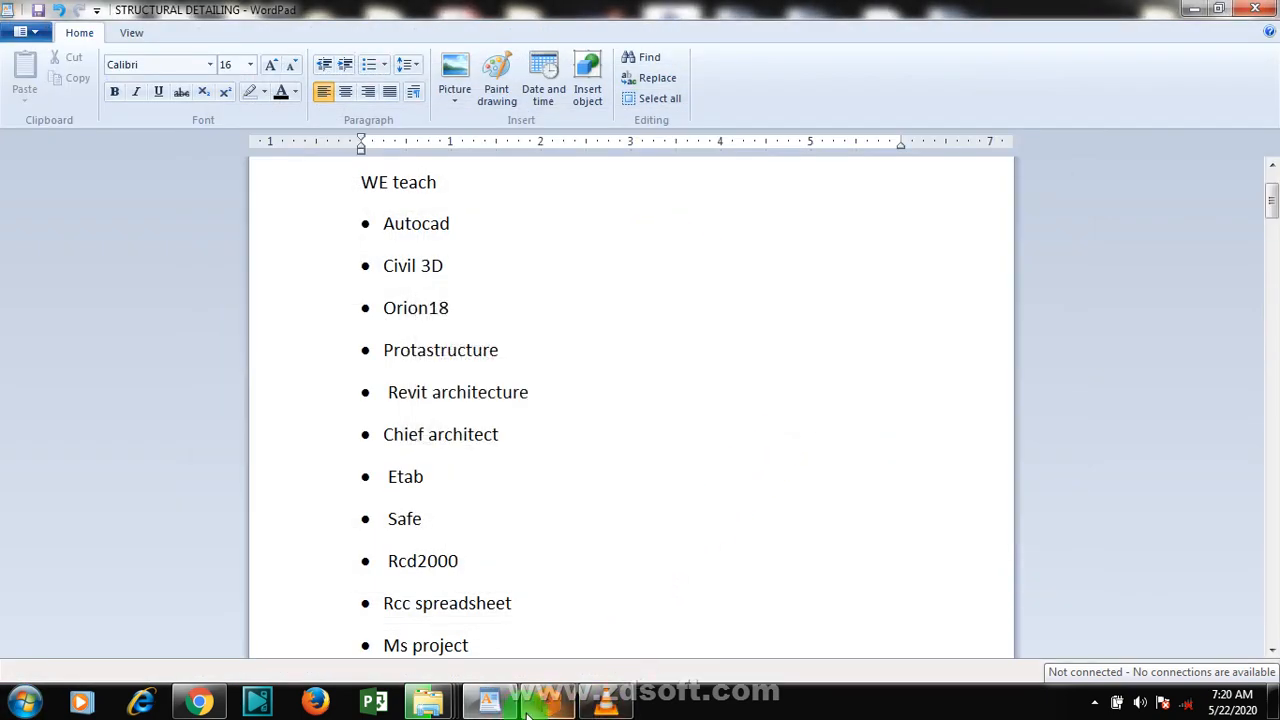
mouse_move(496, 264)
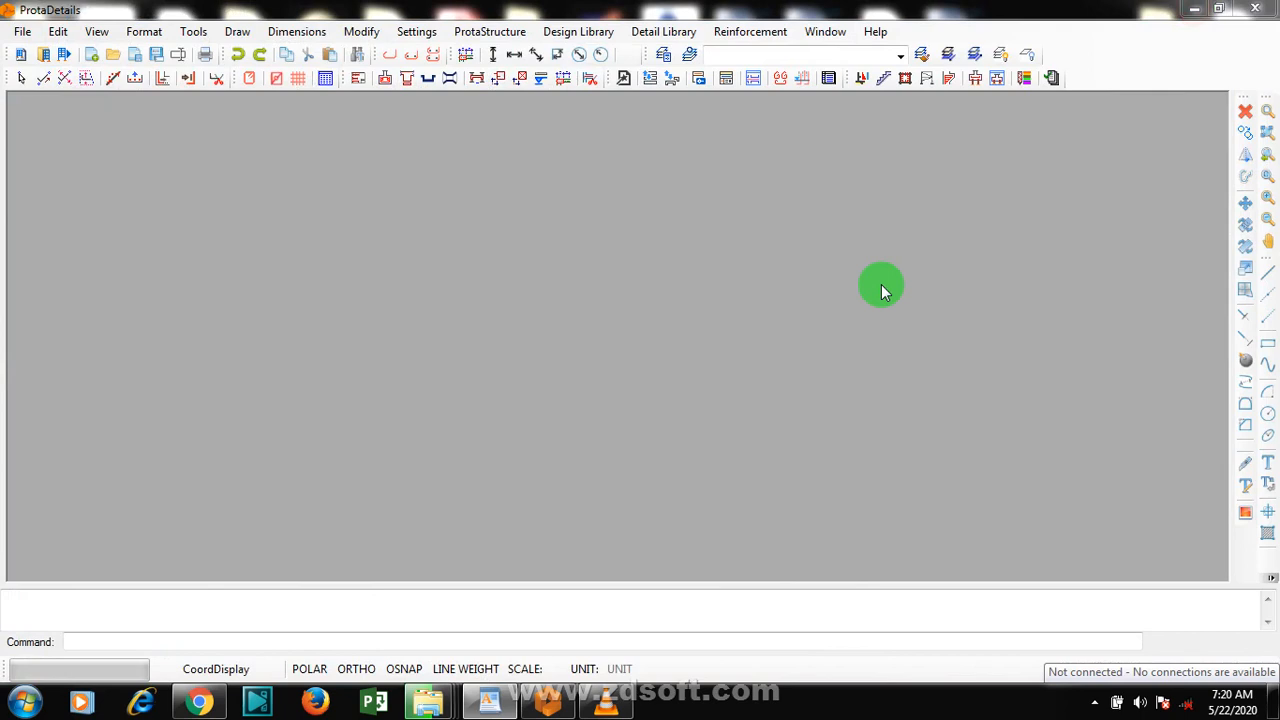
mouse_move(920, 396)
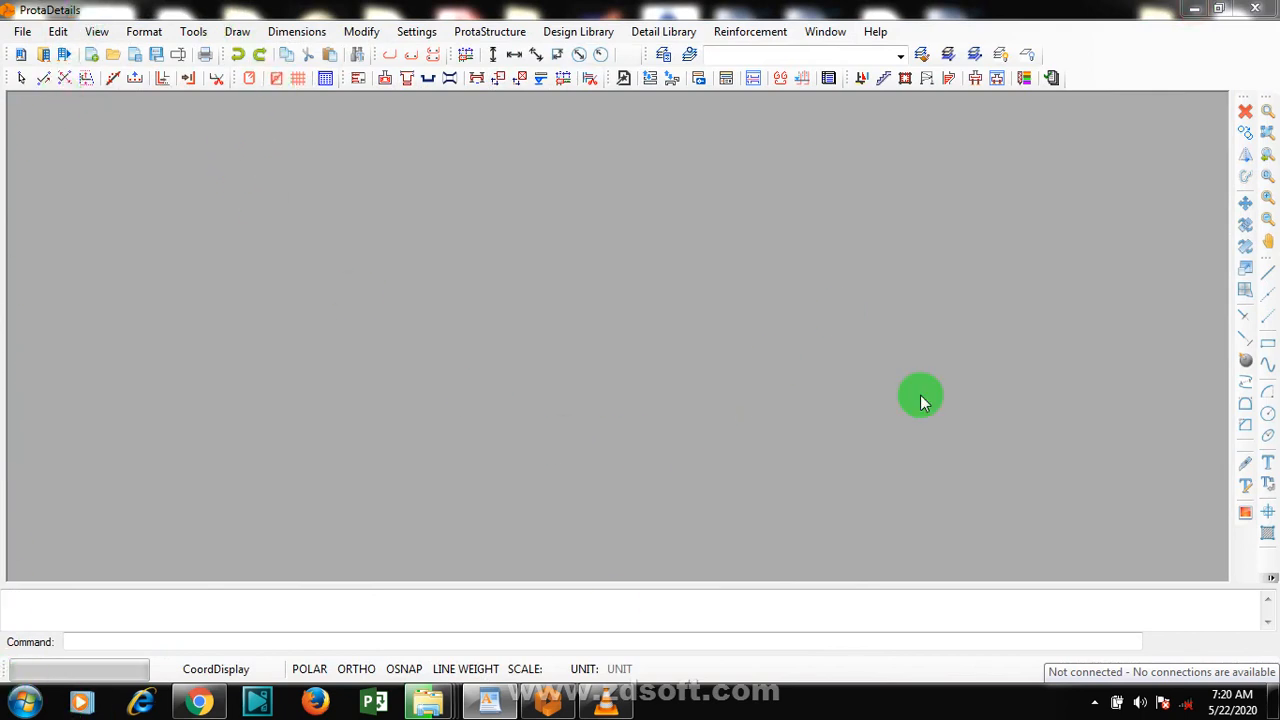
mouse_move(380, 308)
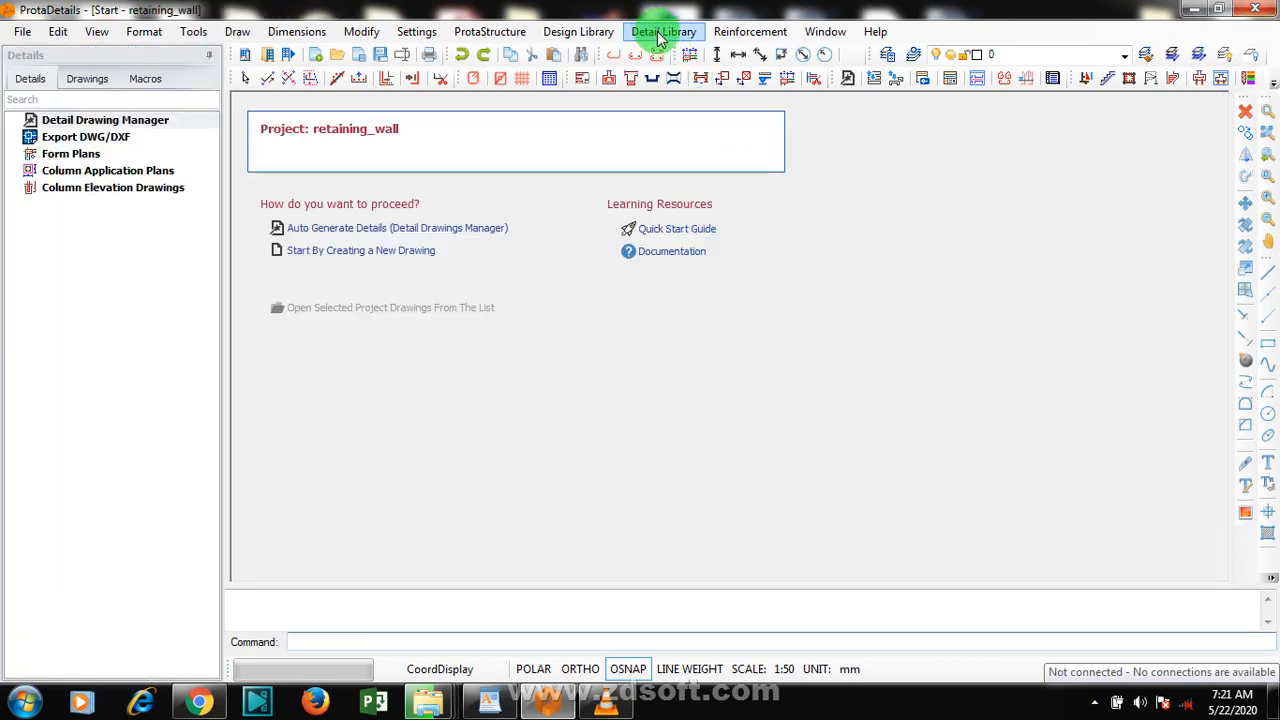
Start a blank drawing and launch the Cantilever Retaining Wall design module
left_click(578, 32)
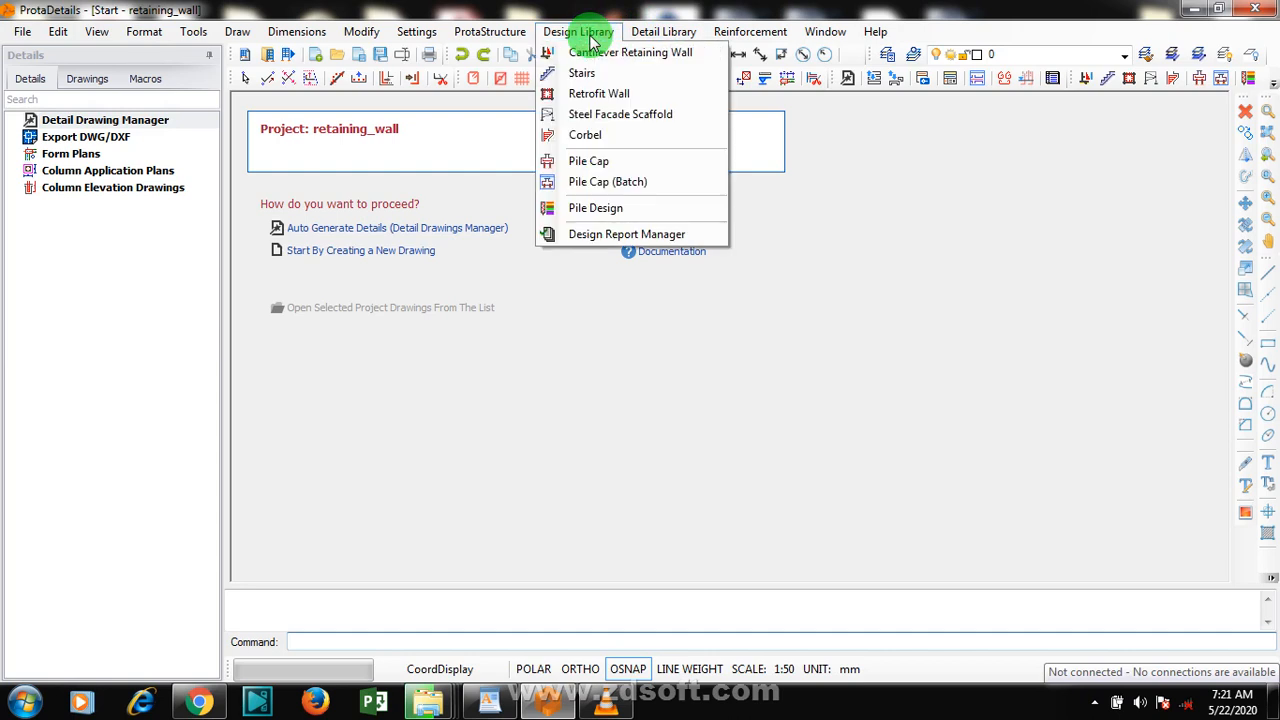
mouse_move(584, 72)
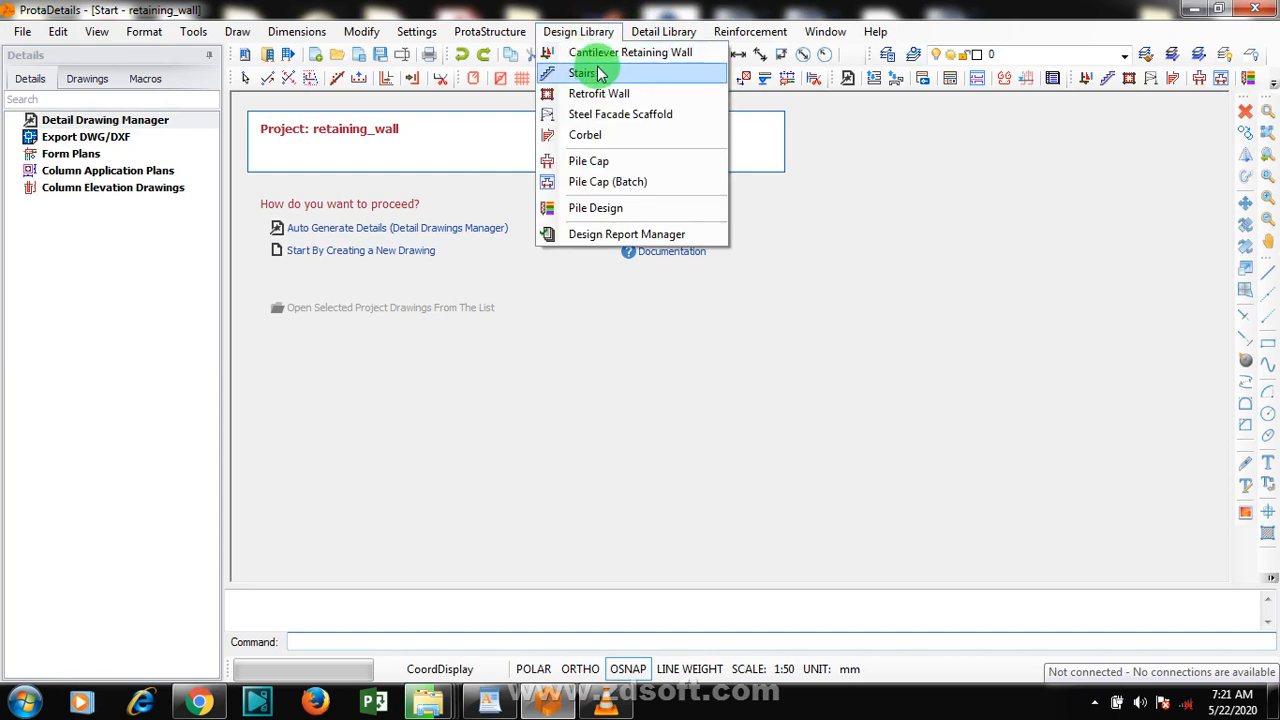
mouse_move(656, 56)
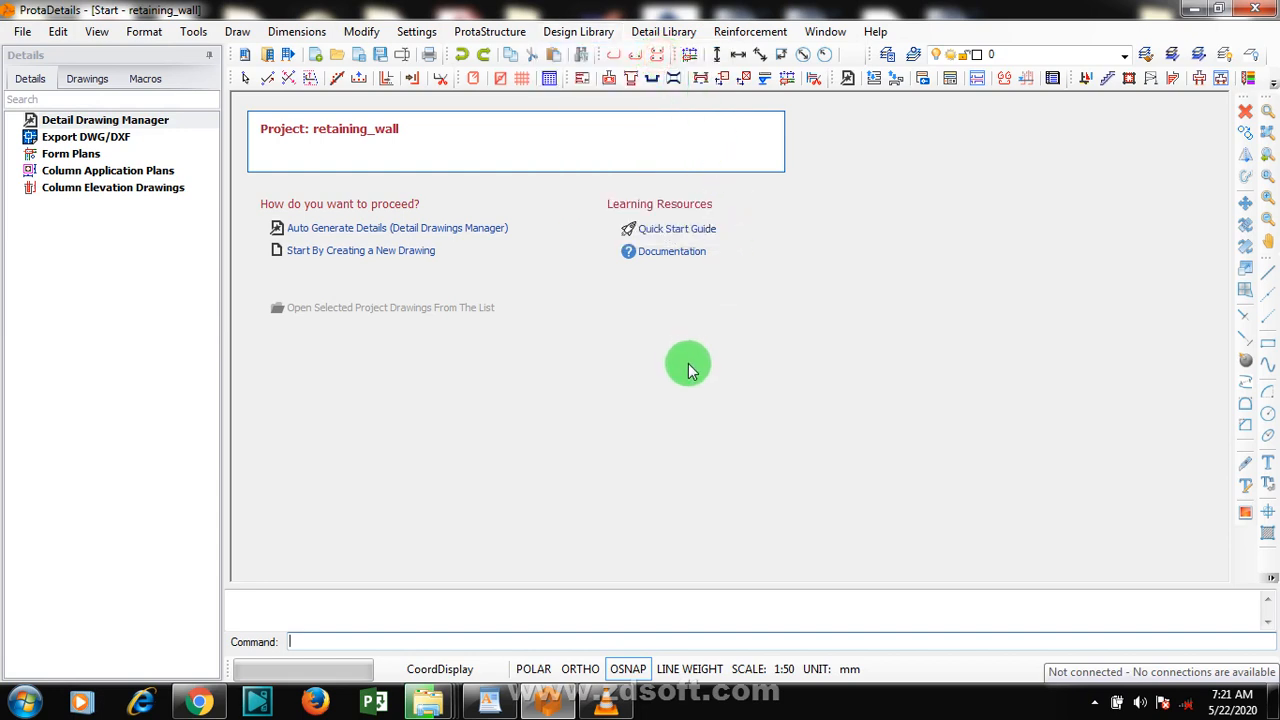
mouse_move(476, 316)
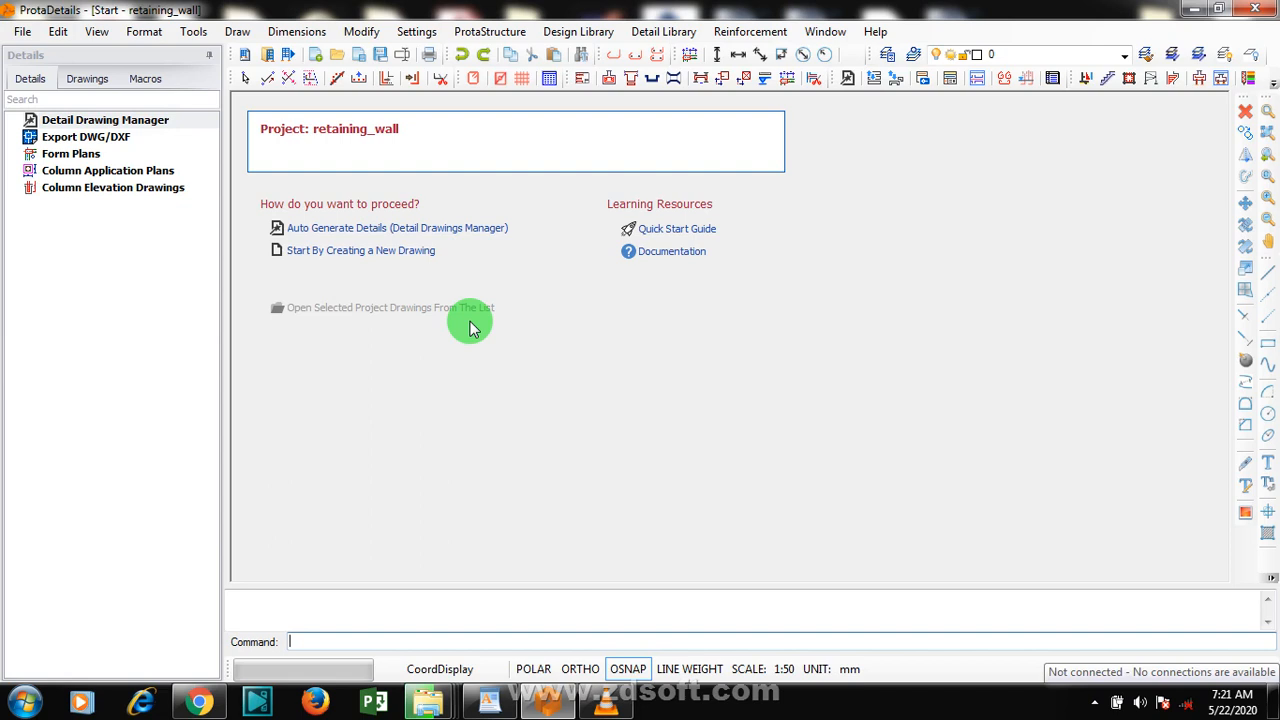
mouse_move(364, 264)
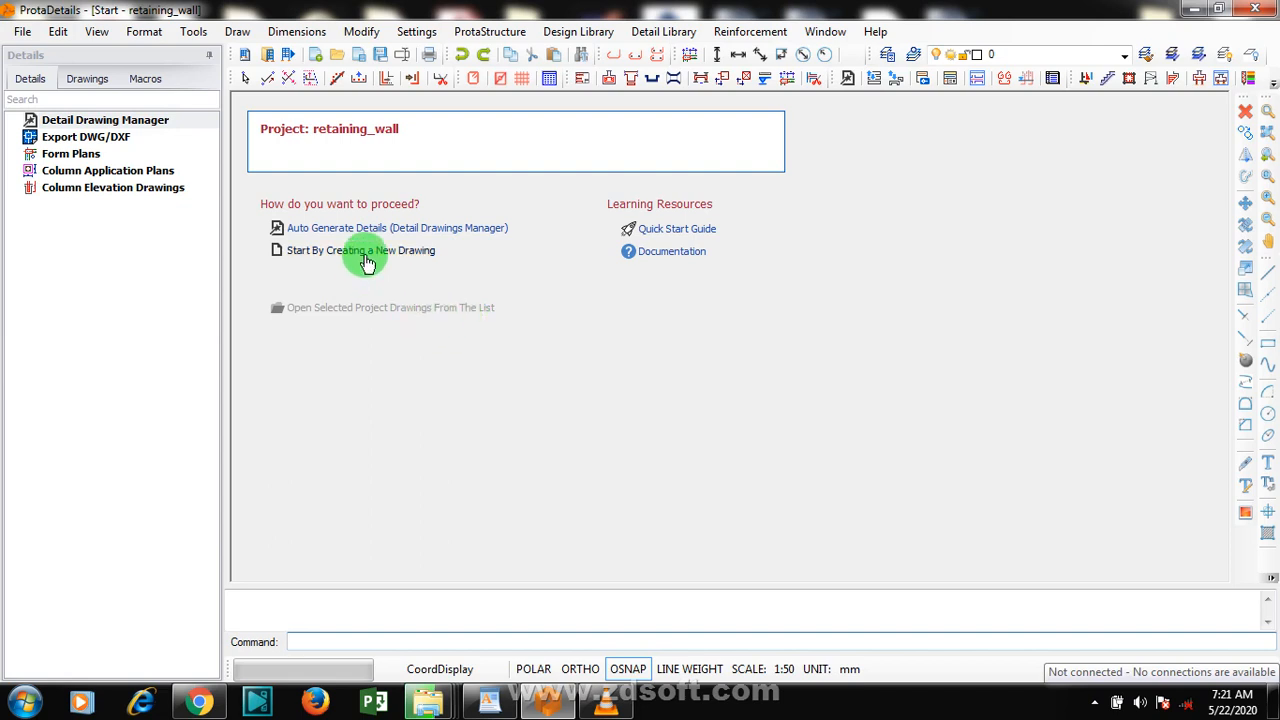
left_click(360, 250)
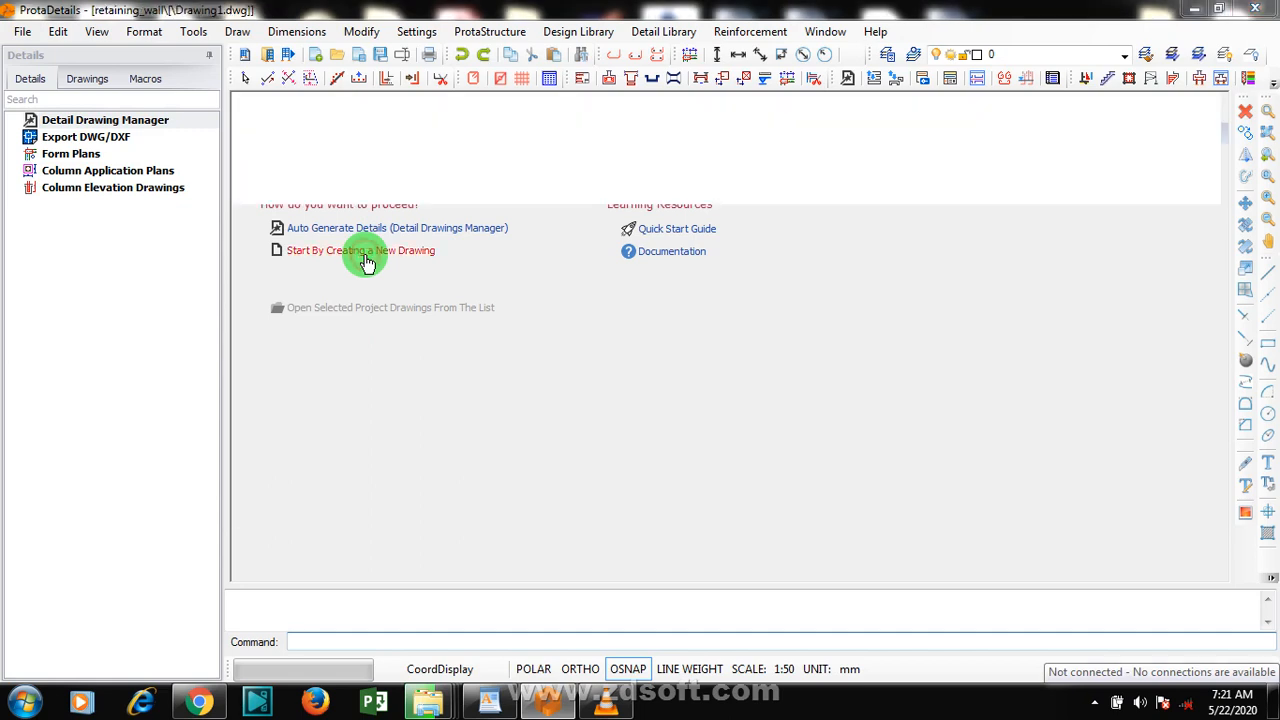
left_click(360, 250)
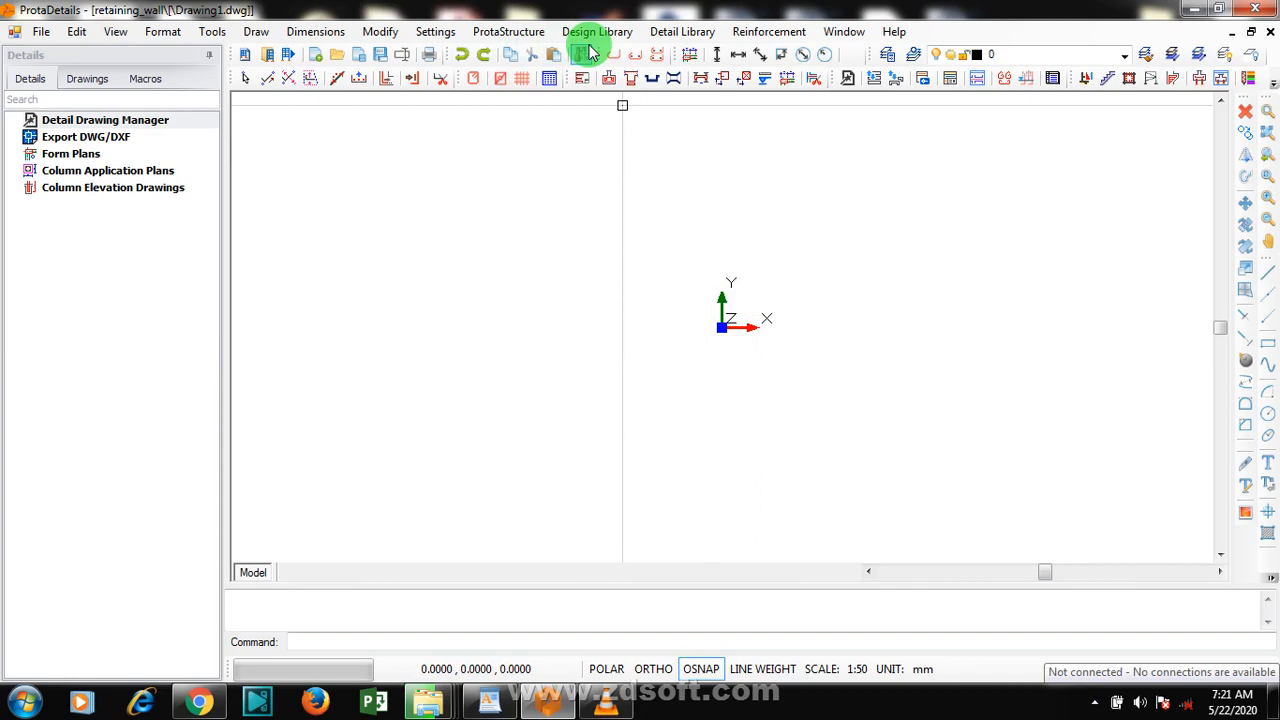
left_click(596, 32)
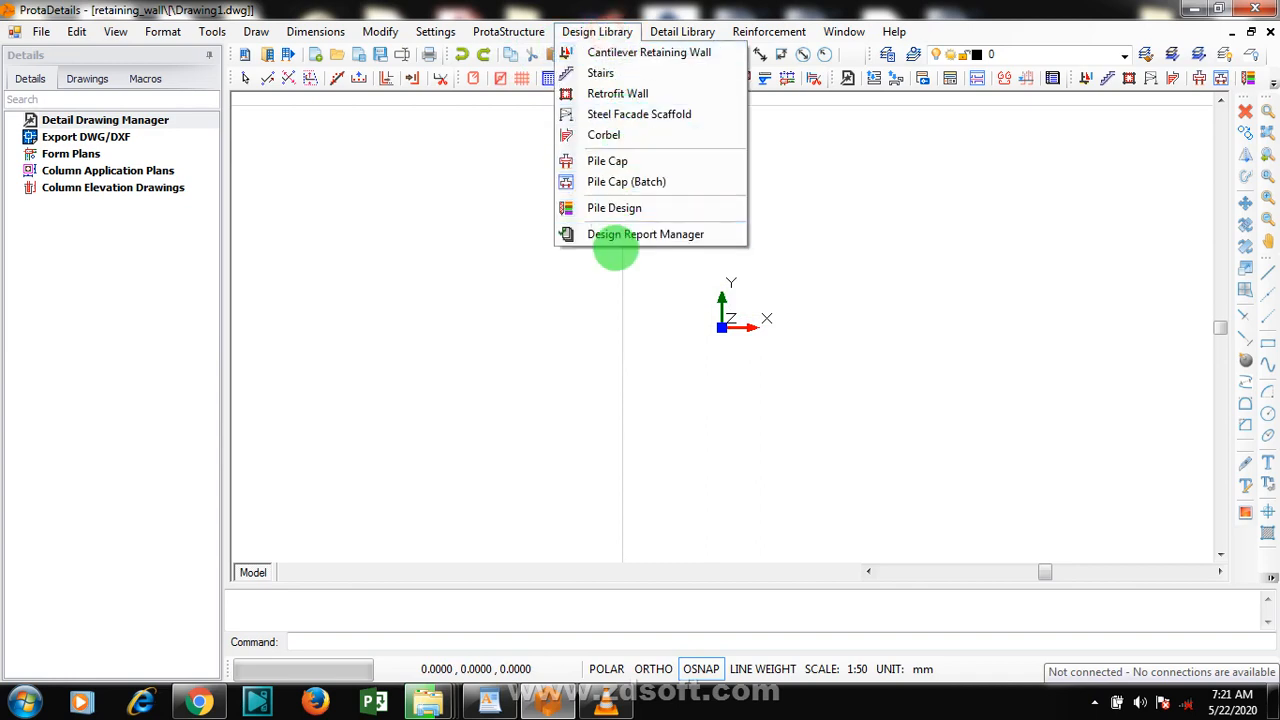
mouse_move(648, 52)
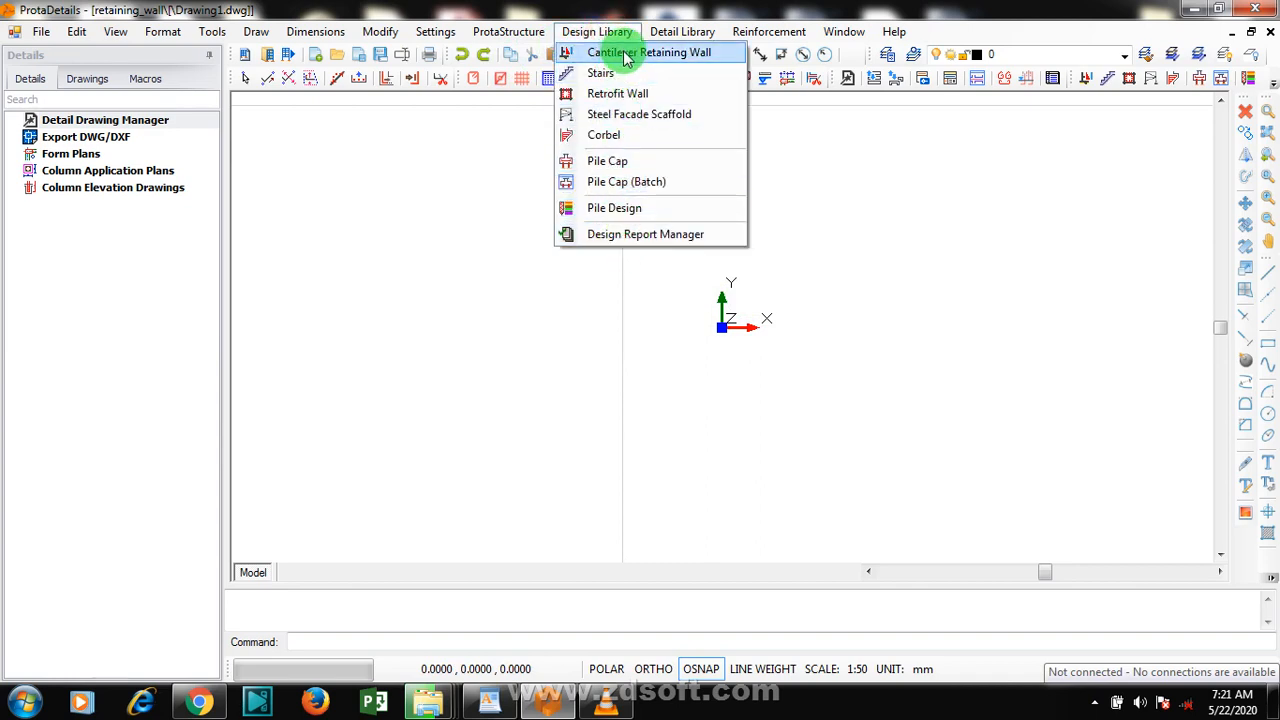
left_click(648, 52)
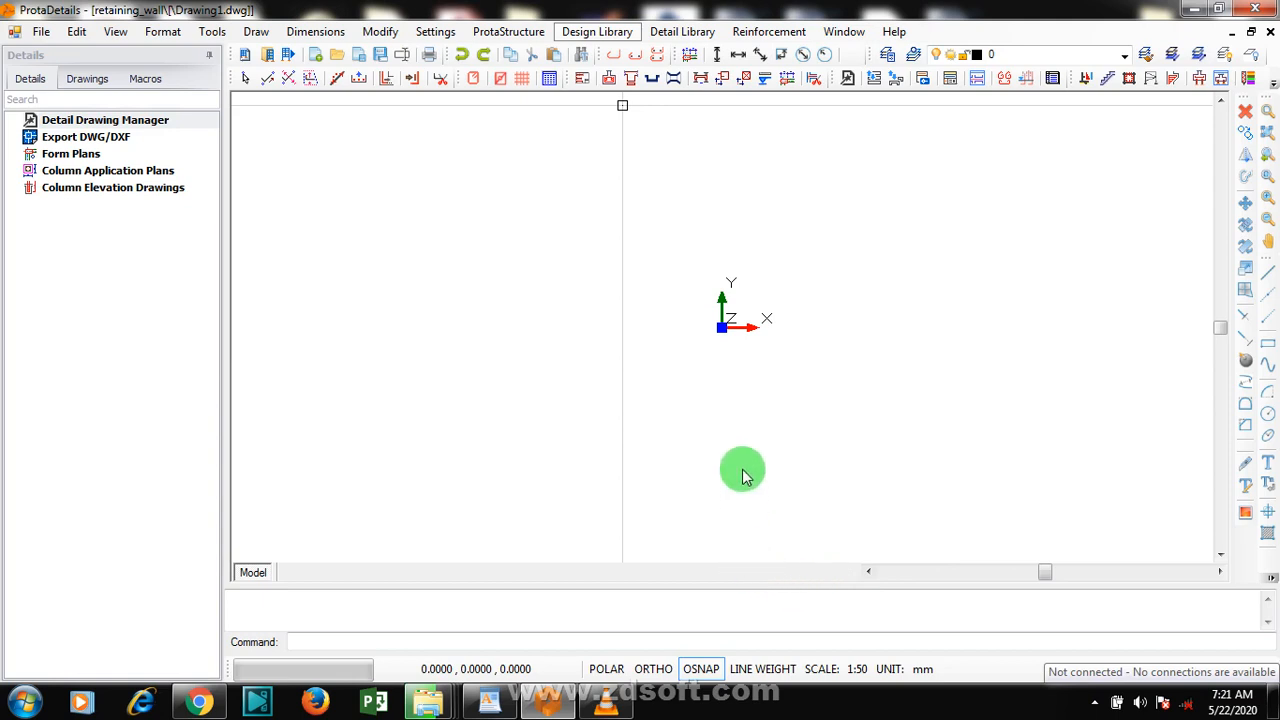
mouse_move(738, 468)
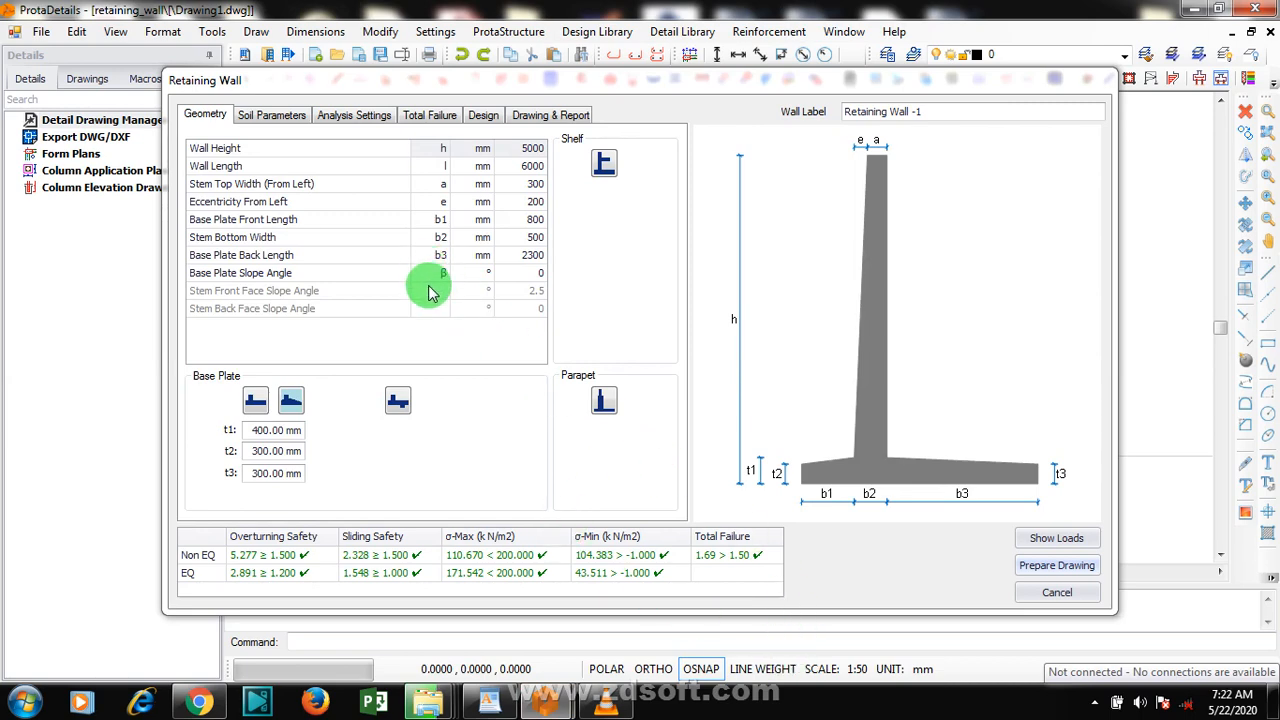
mouse_move(716, 502)
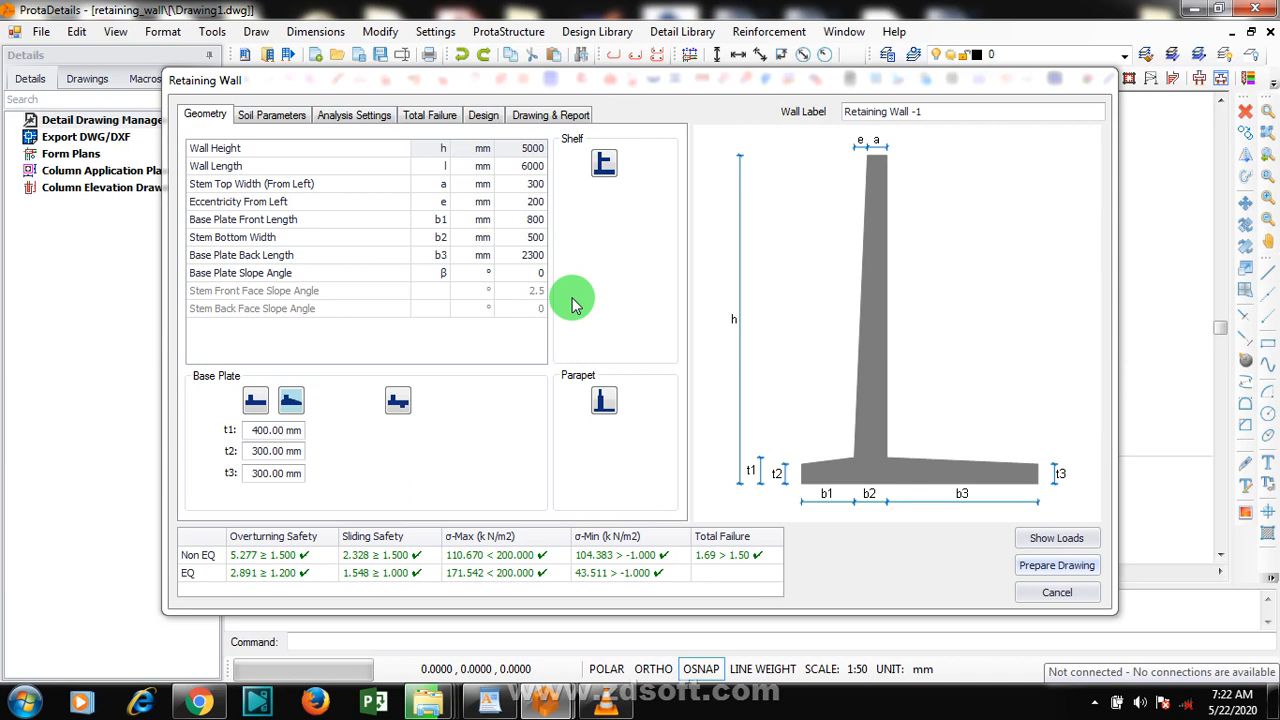
mouse_move(638, 330)
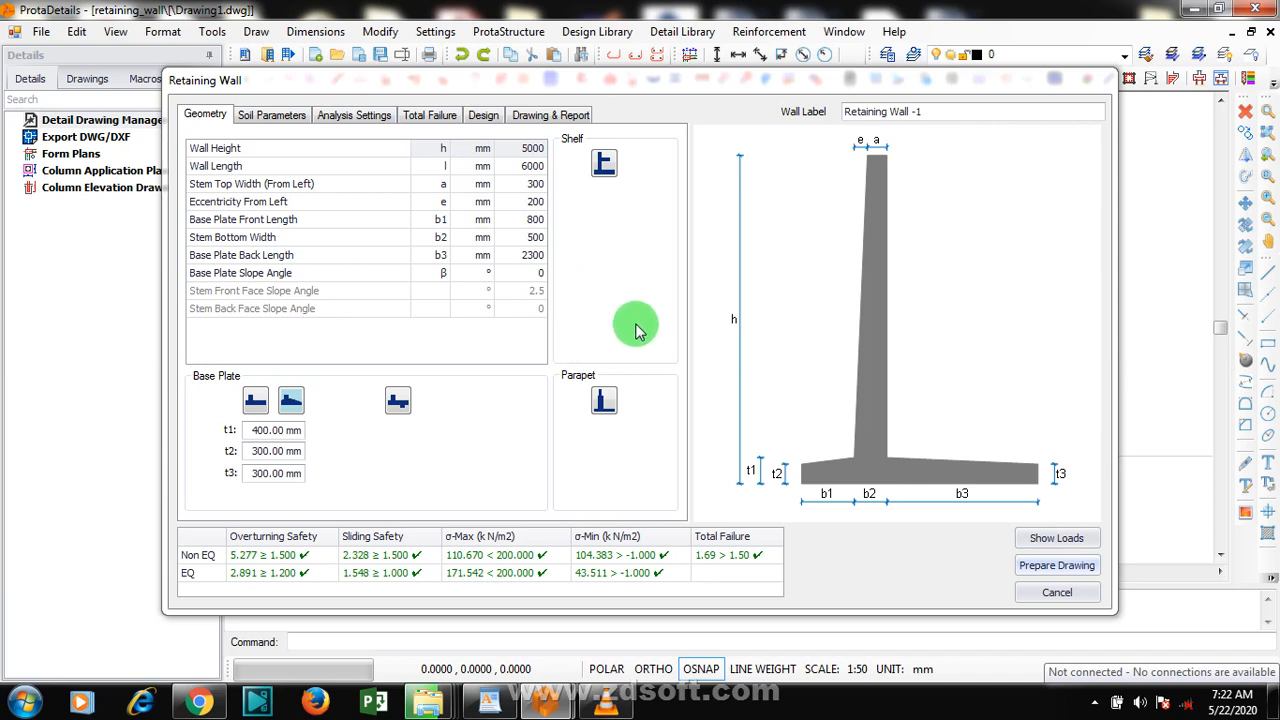
mouse_move(636, 360)
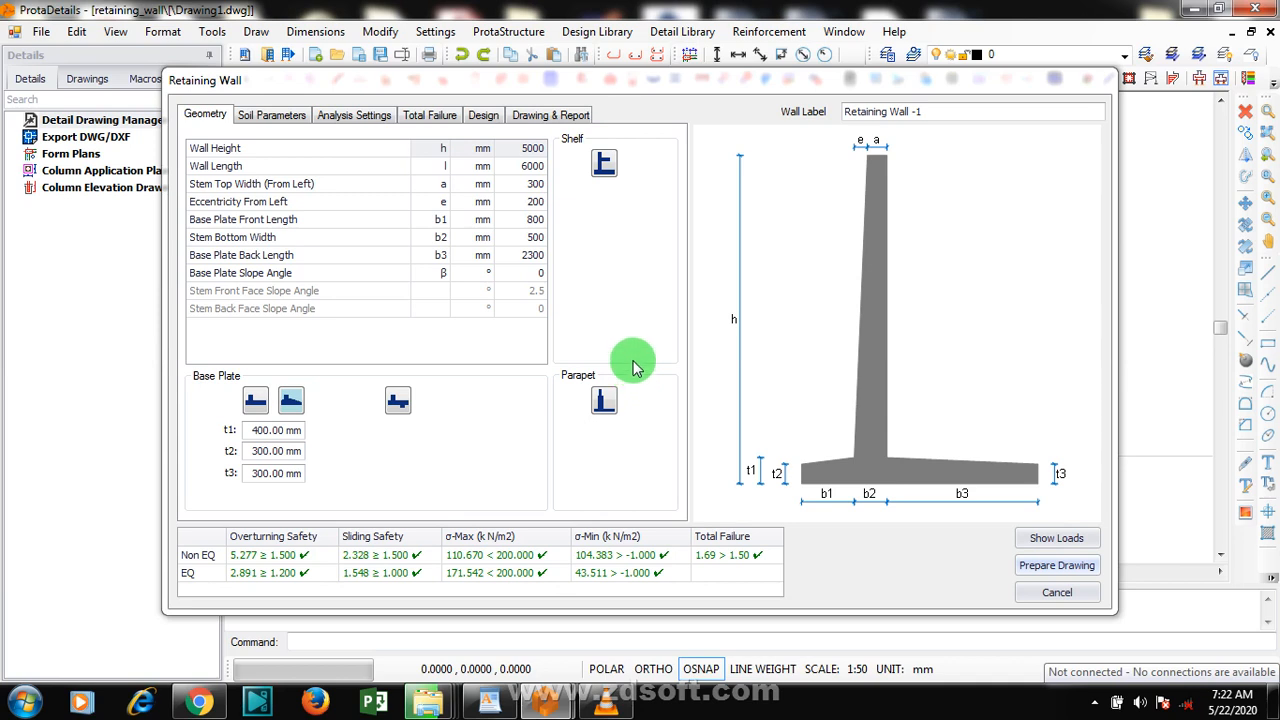
mouse_move(638, 372)
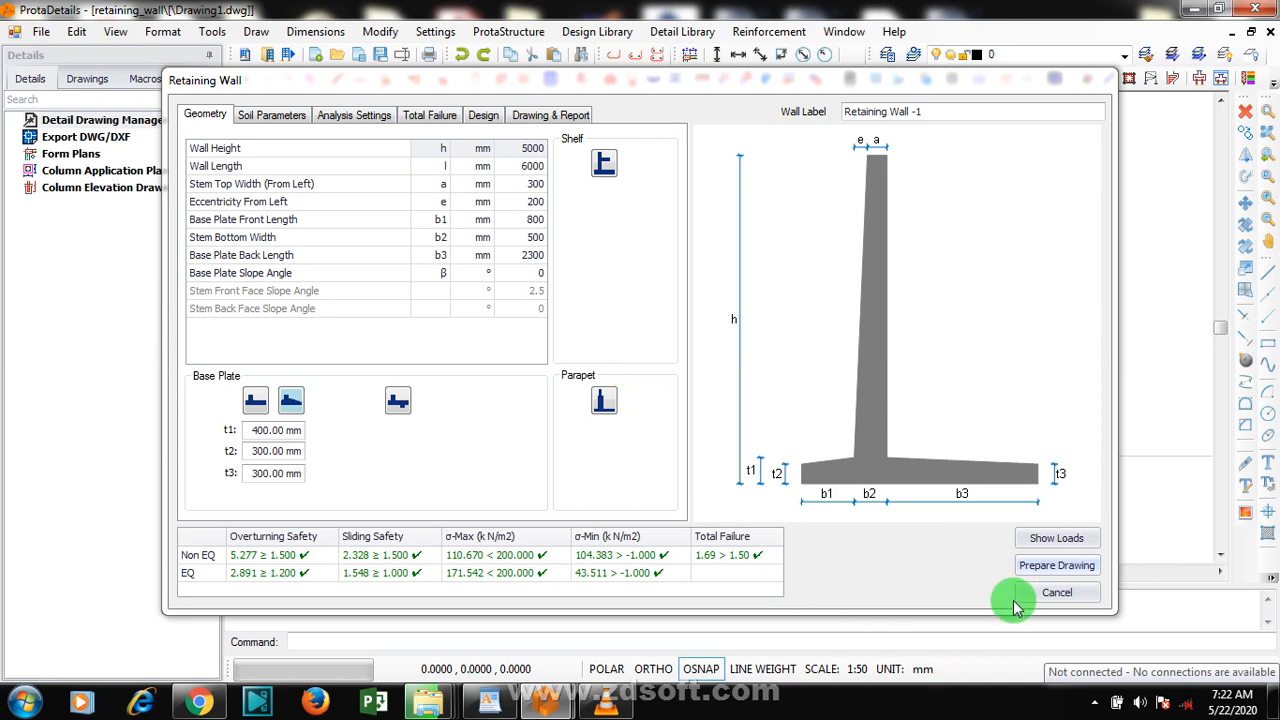
mouse_move(1190, 632)
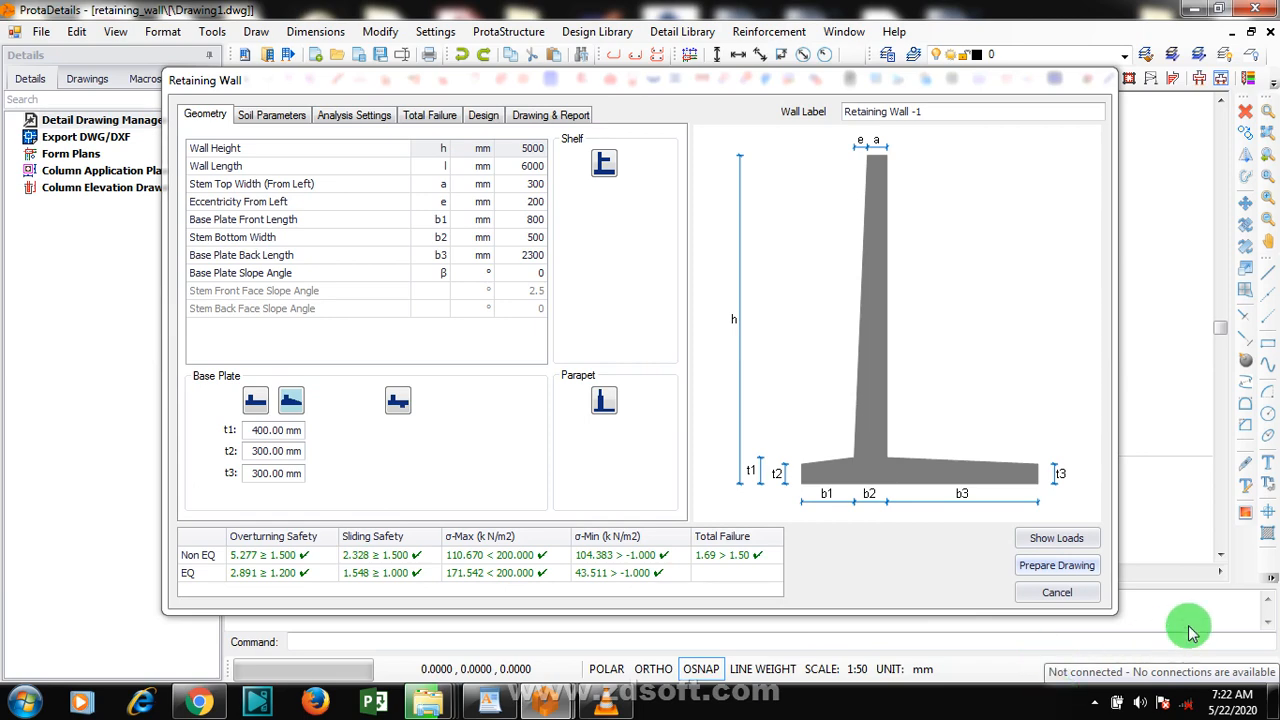
mouse_move(1094, 704)
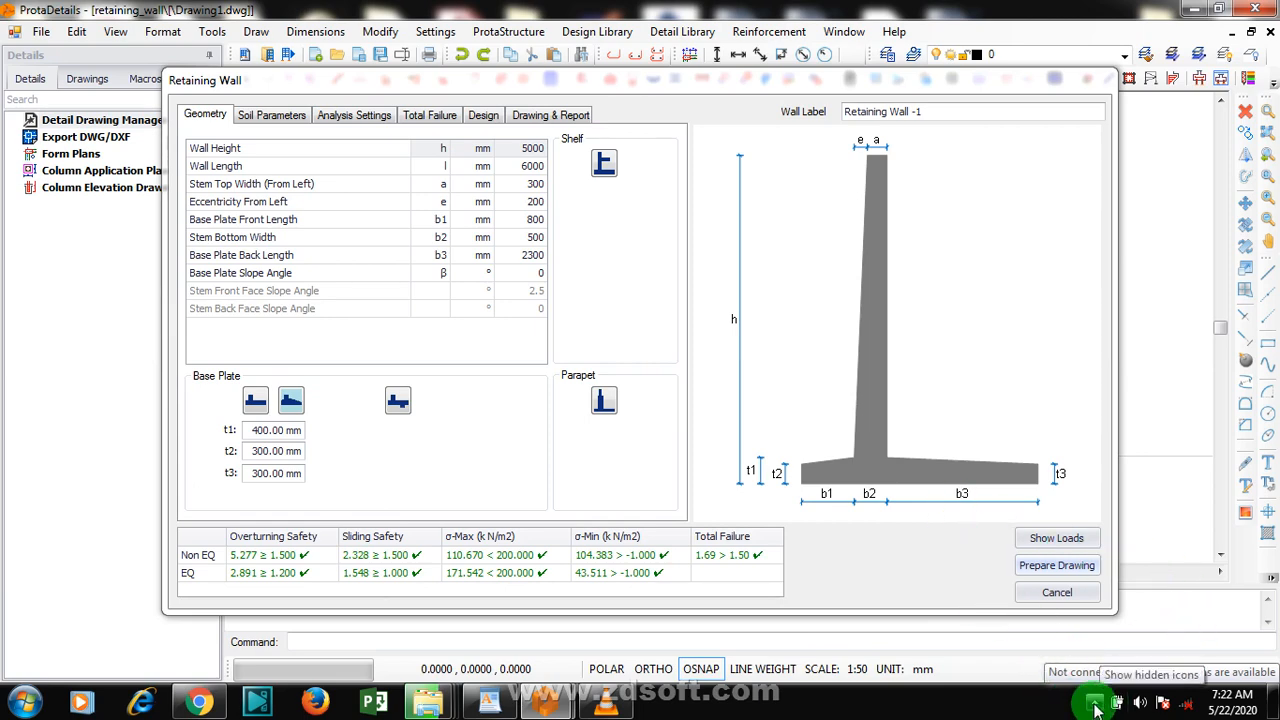
Review the default Retaining Wall-1 geometry and passing safety checks
left_click(1092, 702)
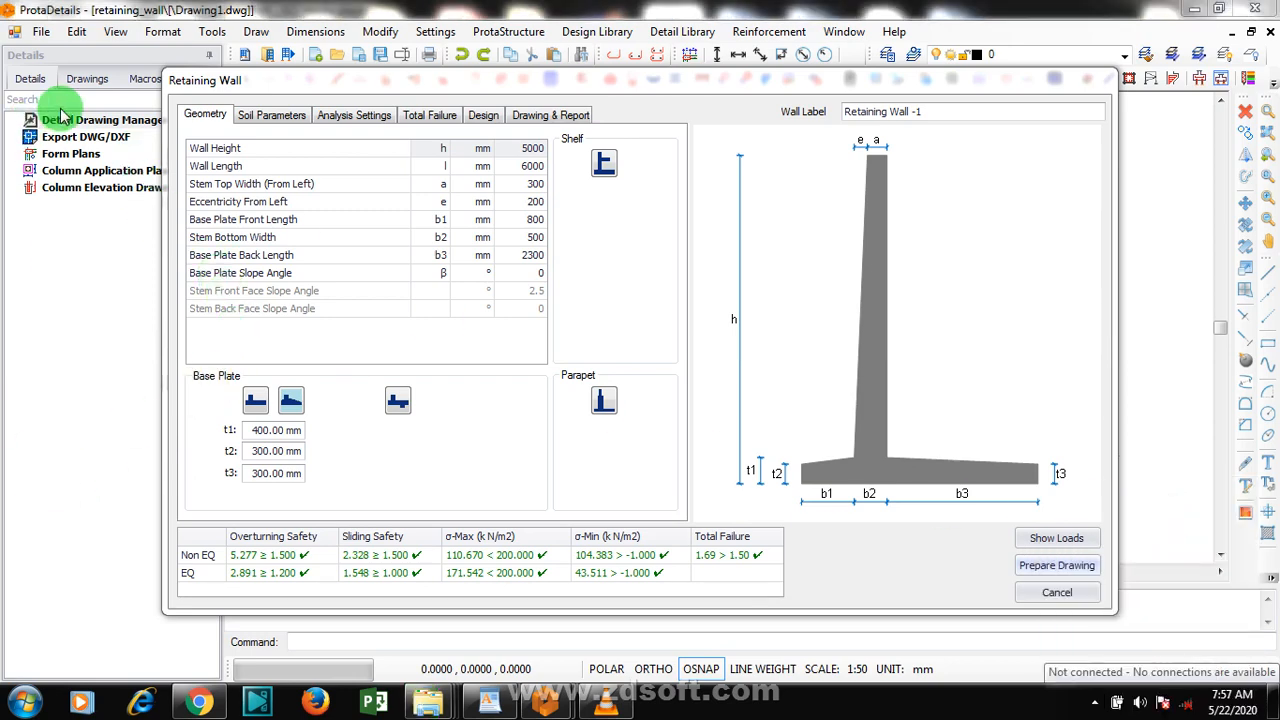
mouse_move(908, 144)
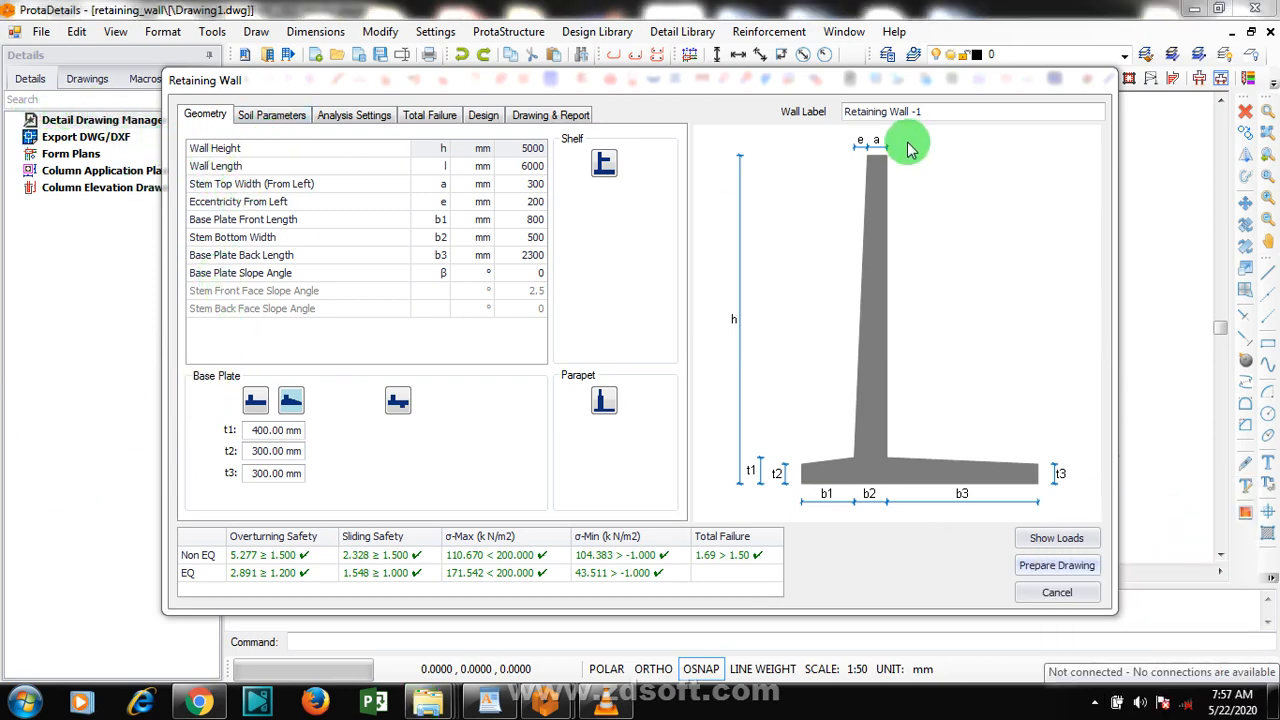
mouse_move(910, 200)
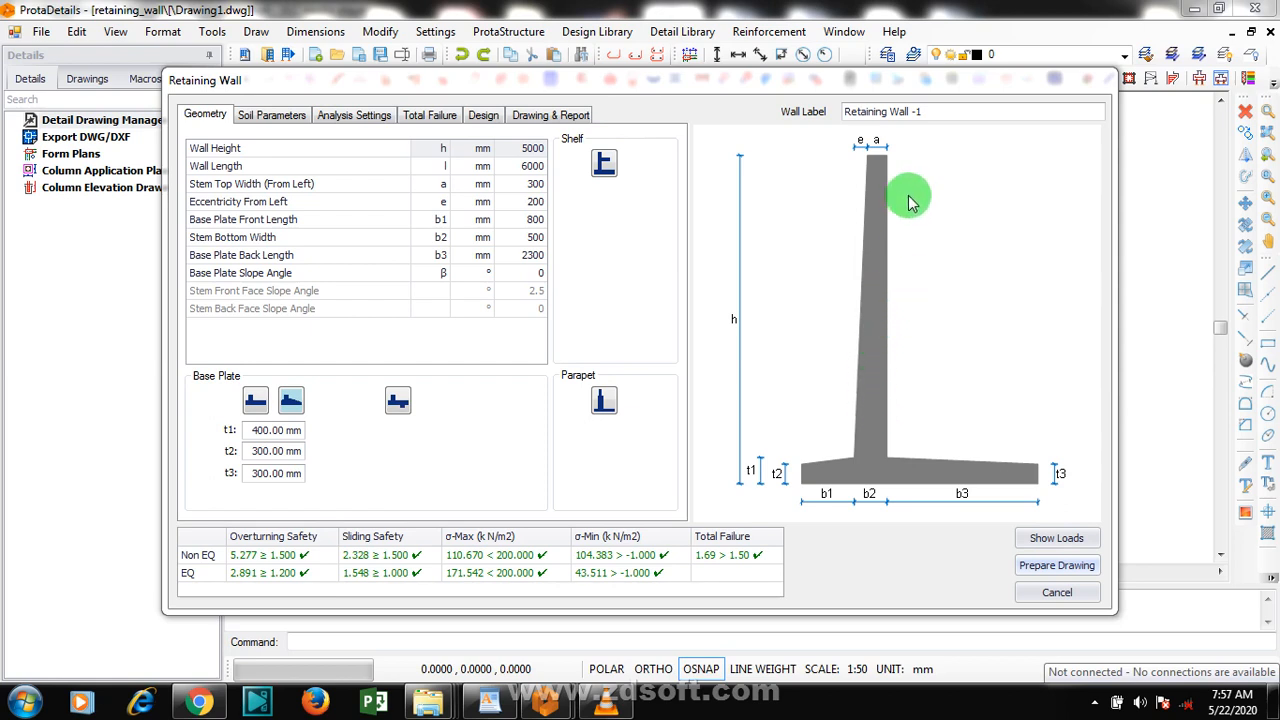
mouse_move(870, 318)
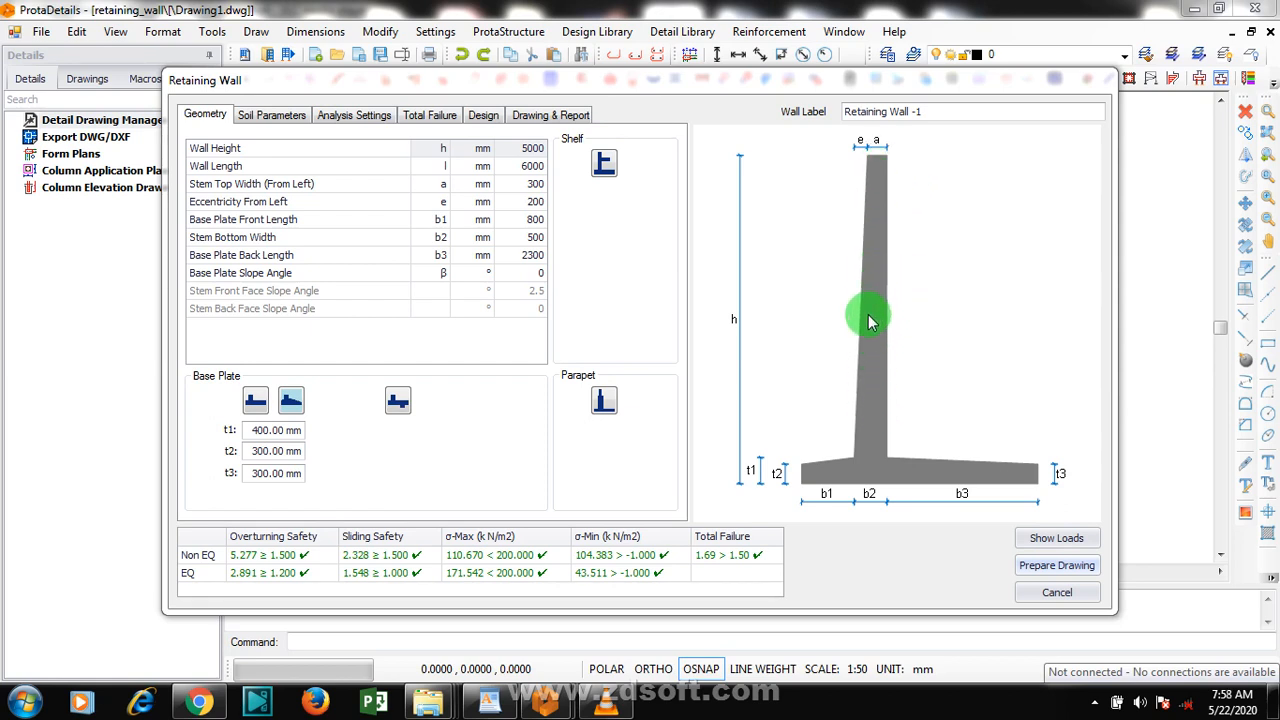
mouse_move(824, 496)
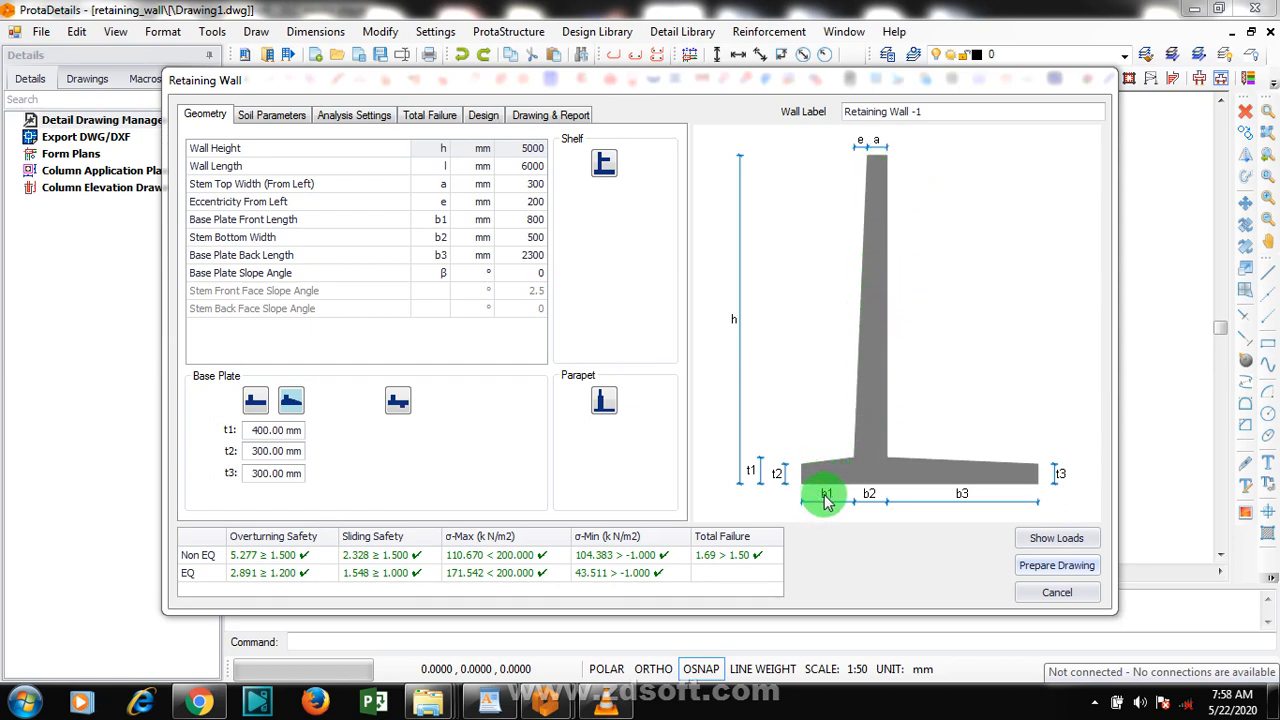
mouse_move(768, 472)
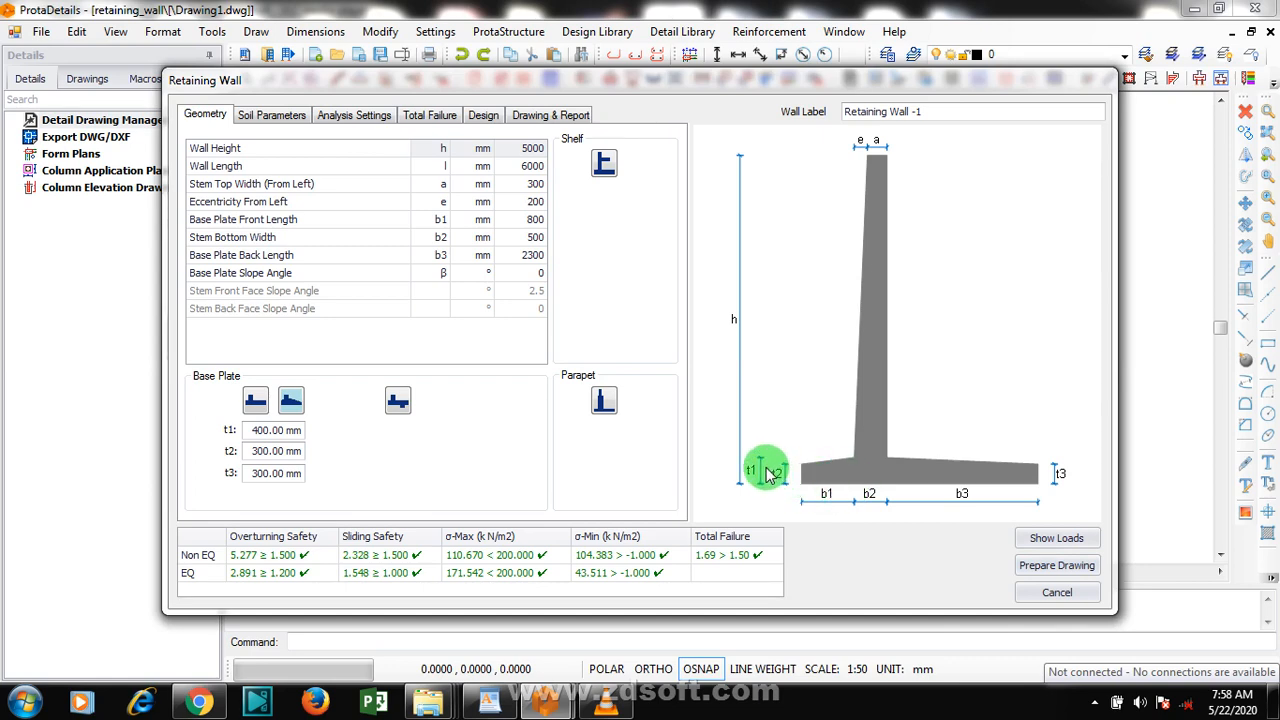
mouse_move(864, 150)
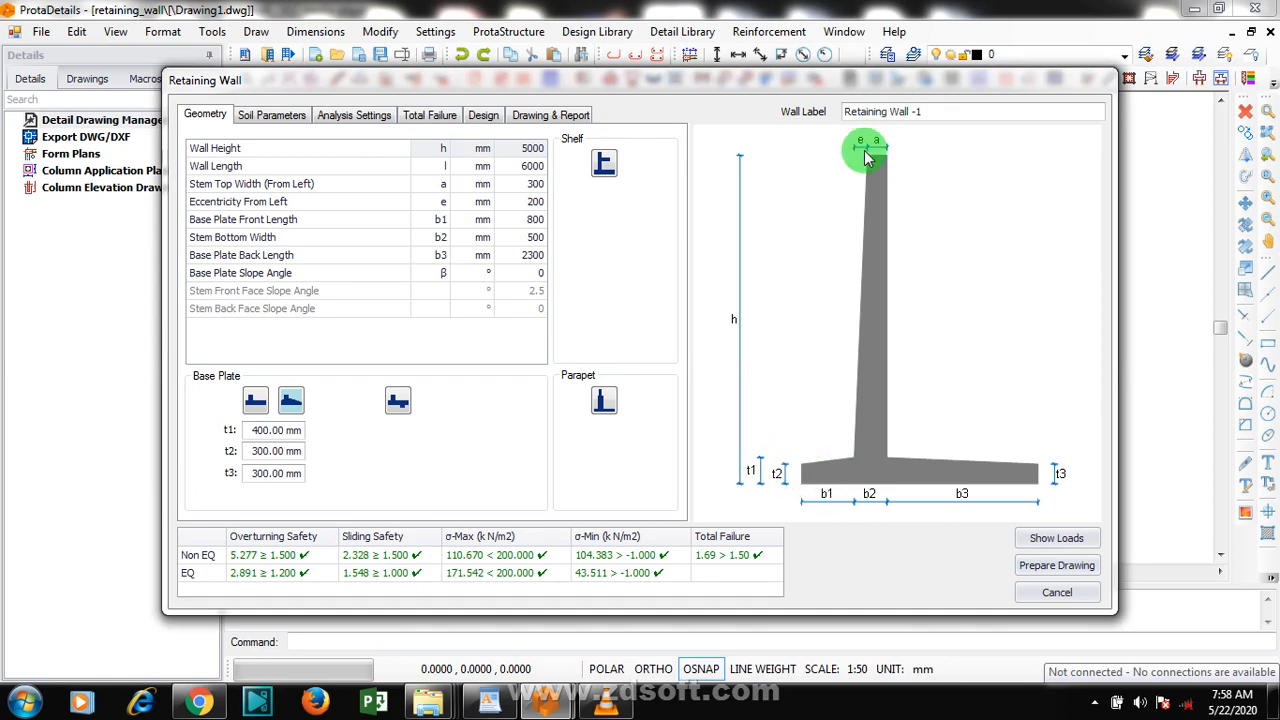
mouse_move(936, 210)
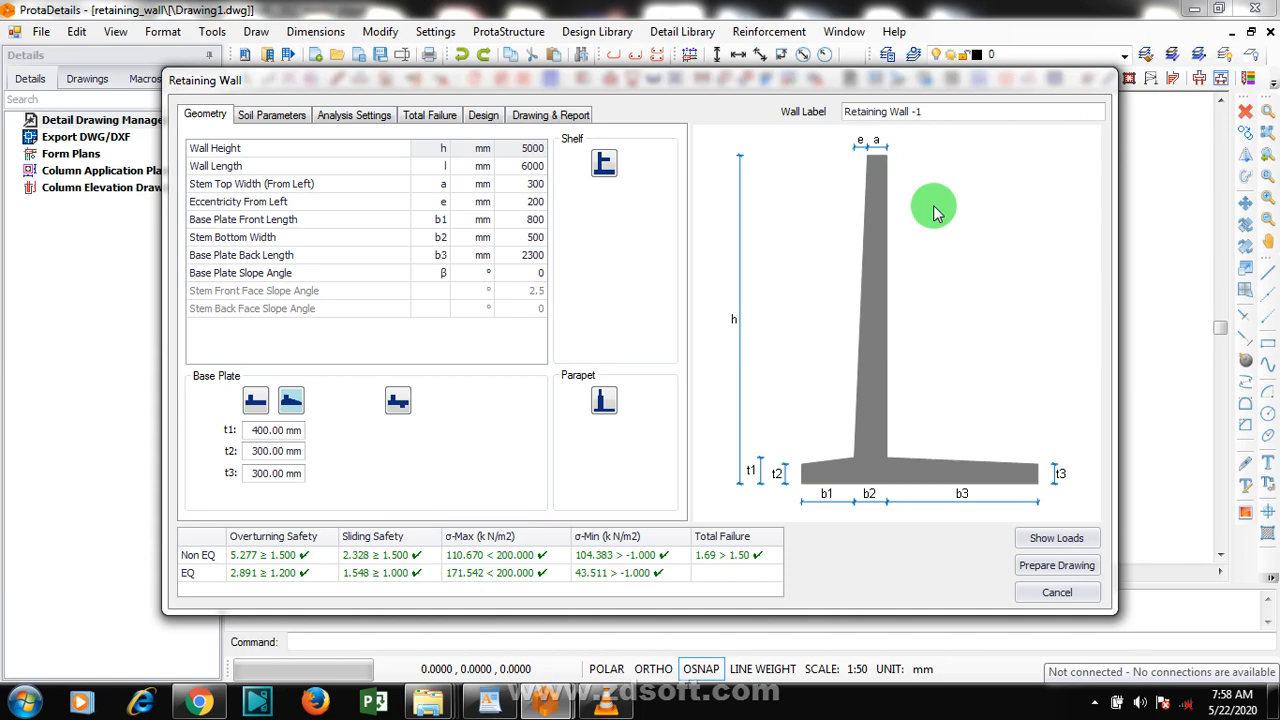
mouse_move(876, 248)
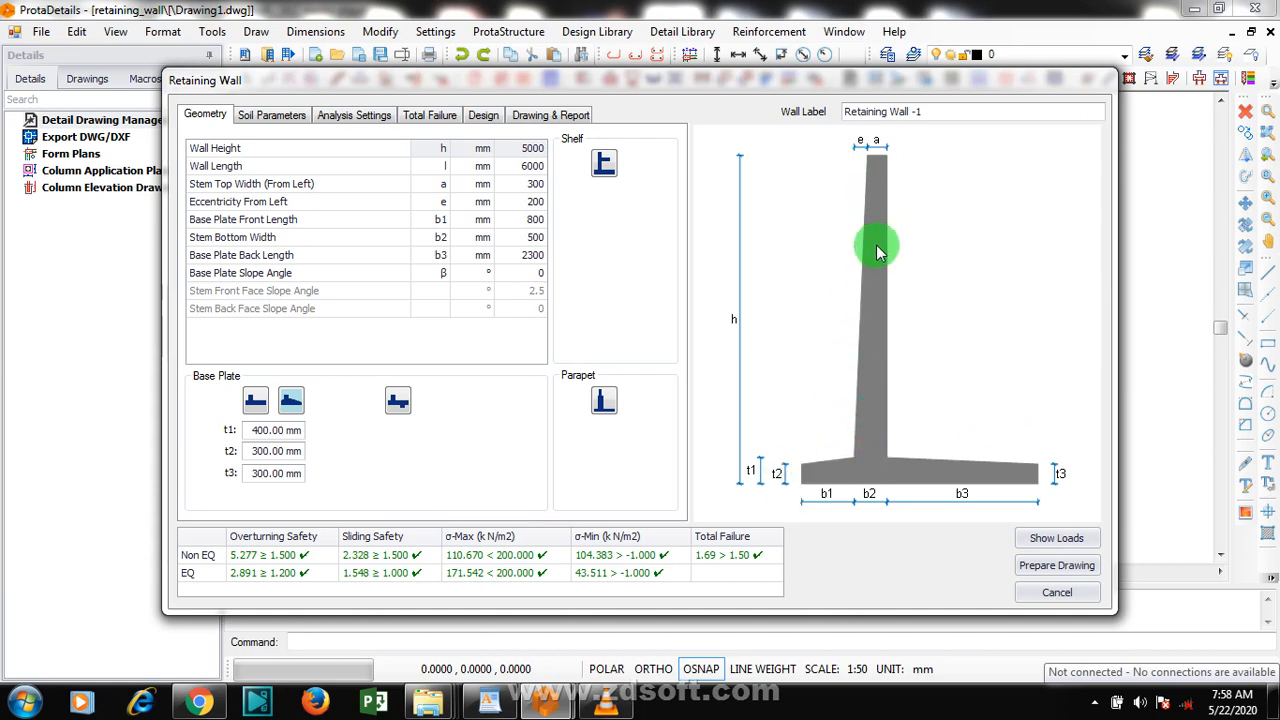
mouse_move(878, 504)
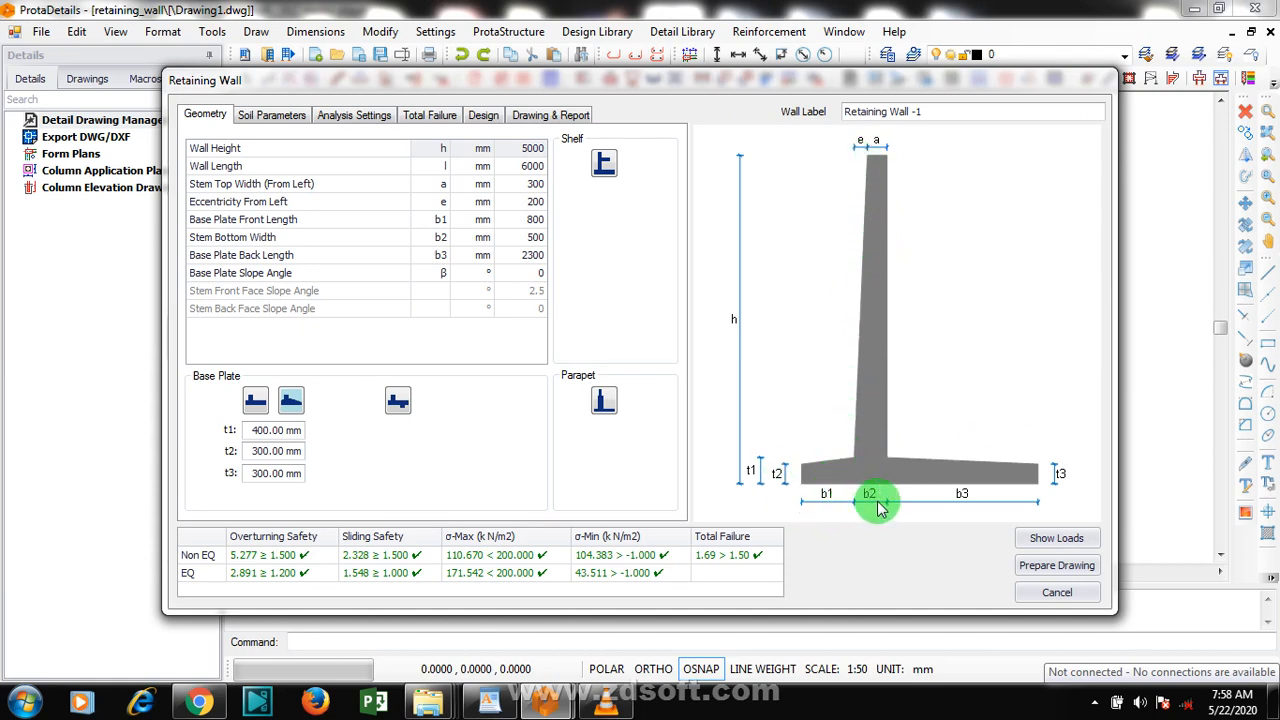
mouse_move(910, 290)
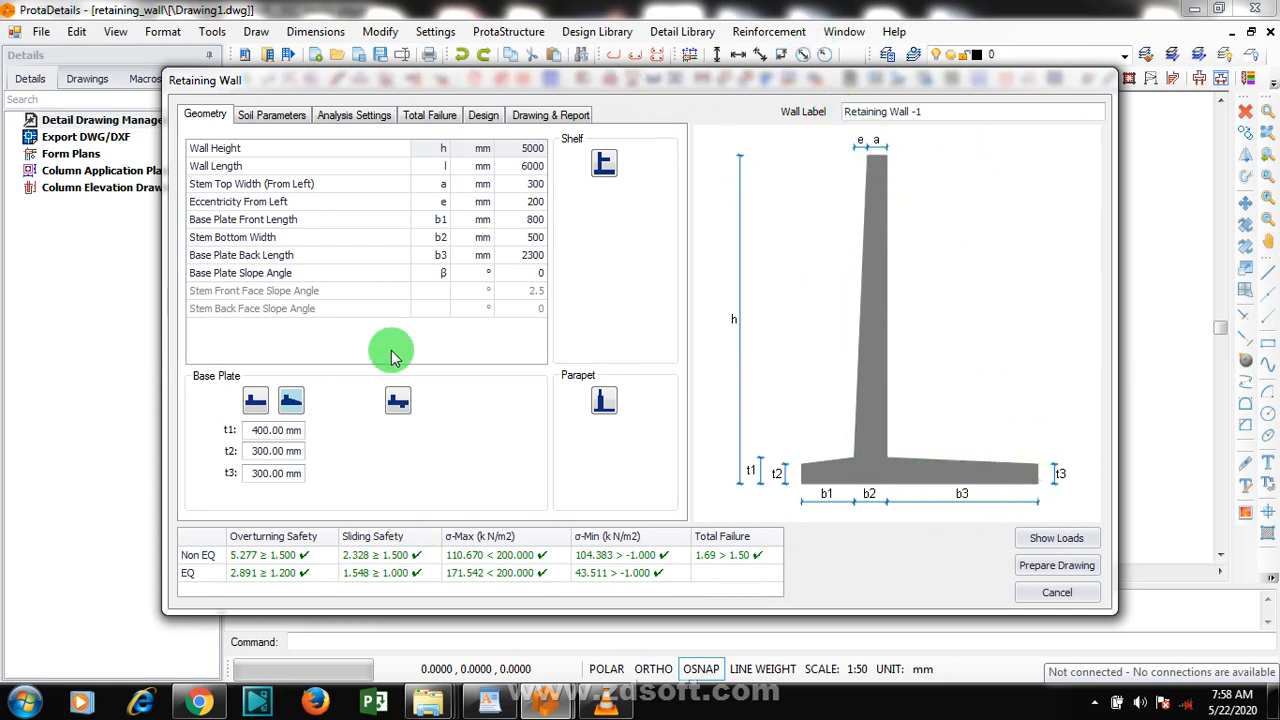
mouse_move(478, 164)
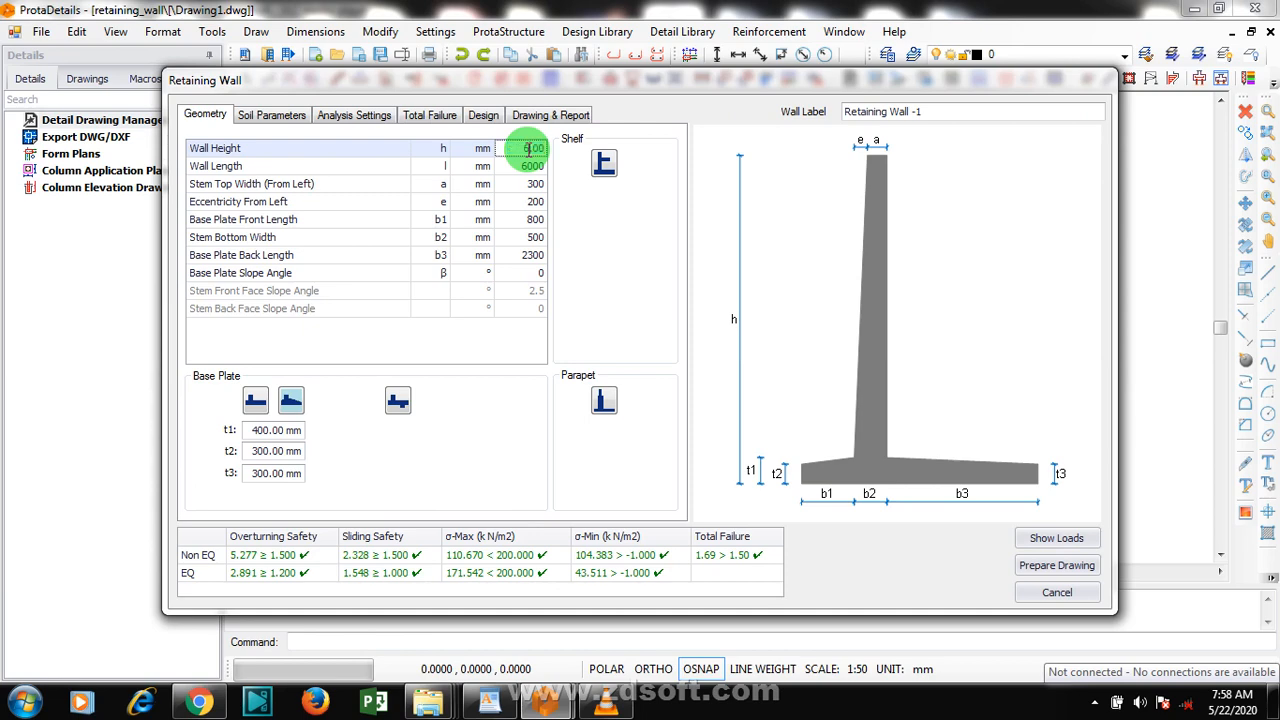
Set the wall height to 6000 mm, keeping the other dimensions unchanged
type("6000.00")
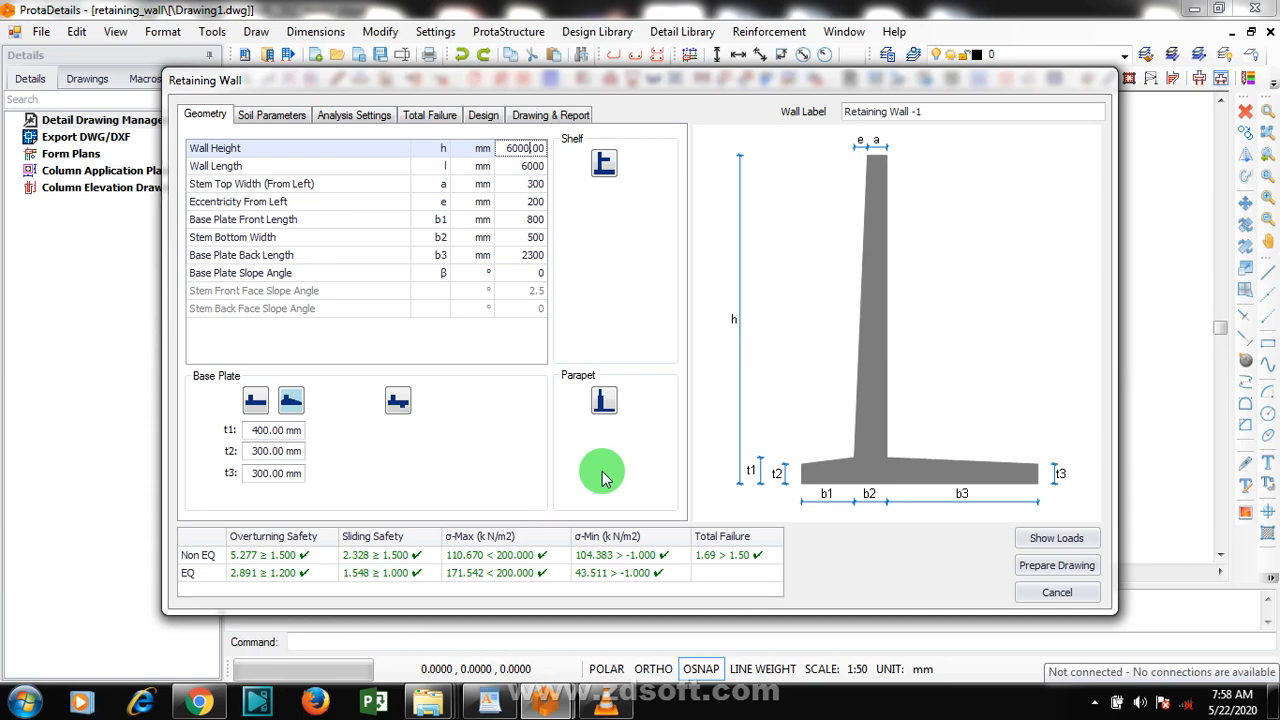
mouse_move(304, 184)
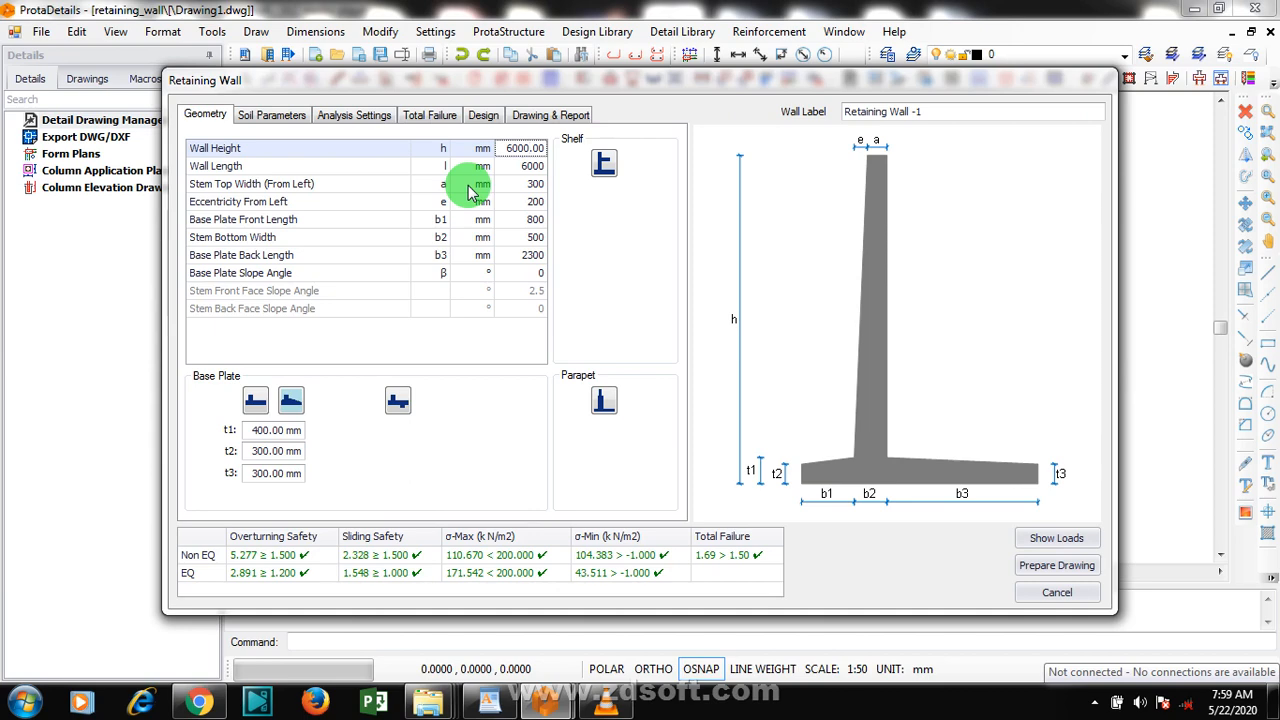
left_click(524, 148)
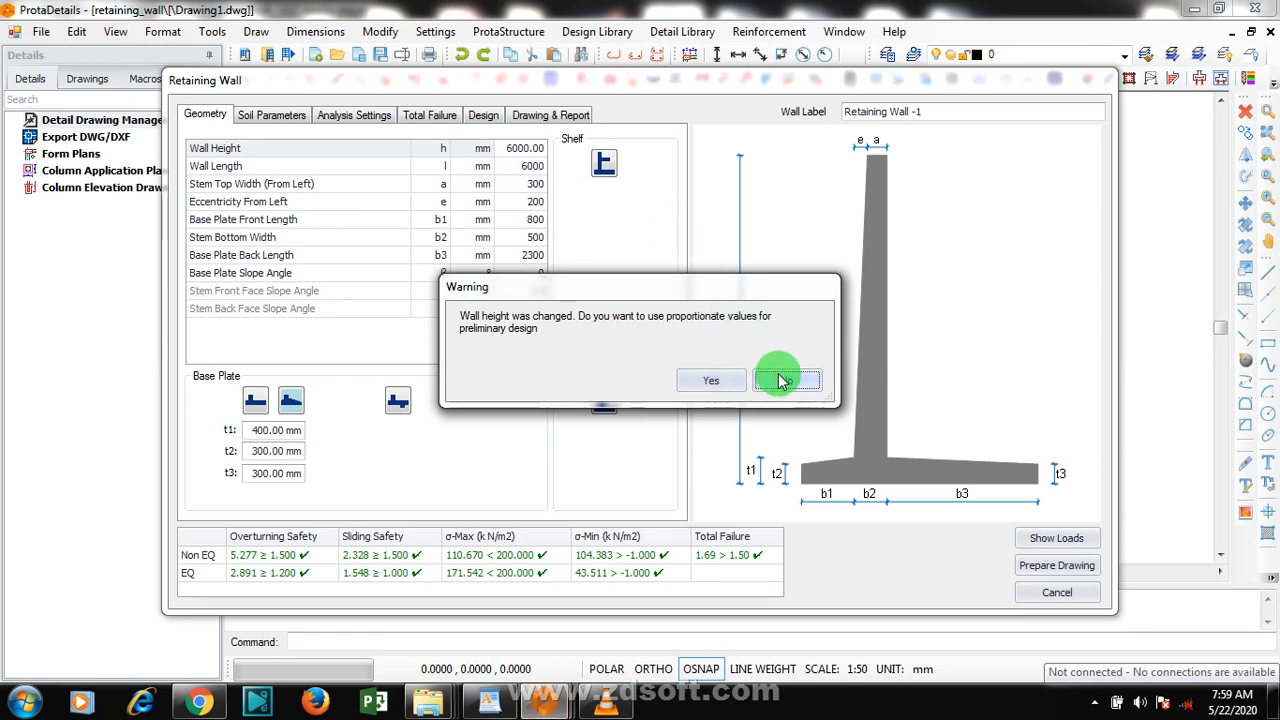
left_click(788, 380)
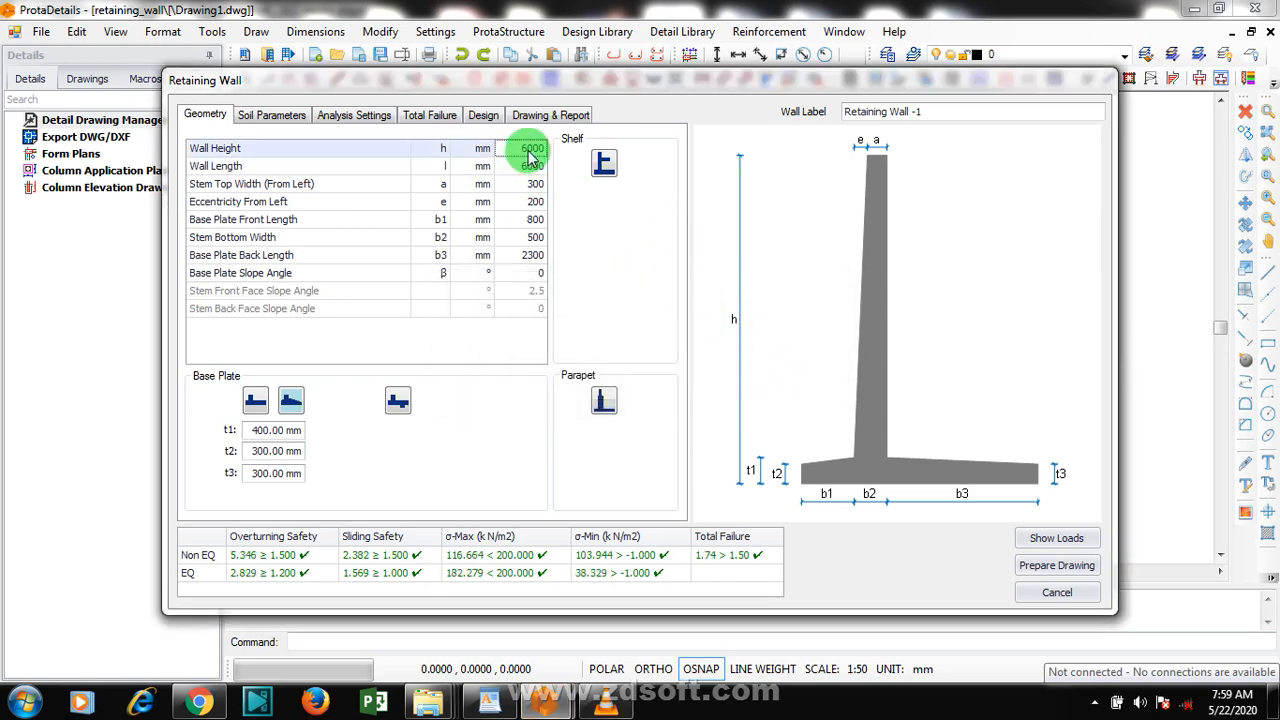
left_click(530, 164)
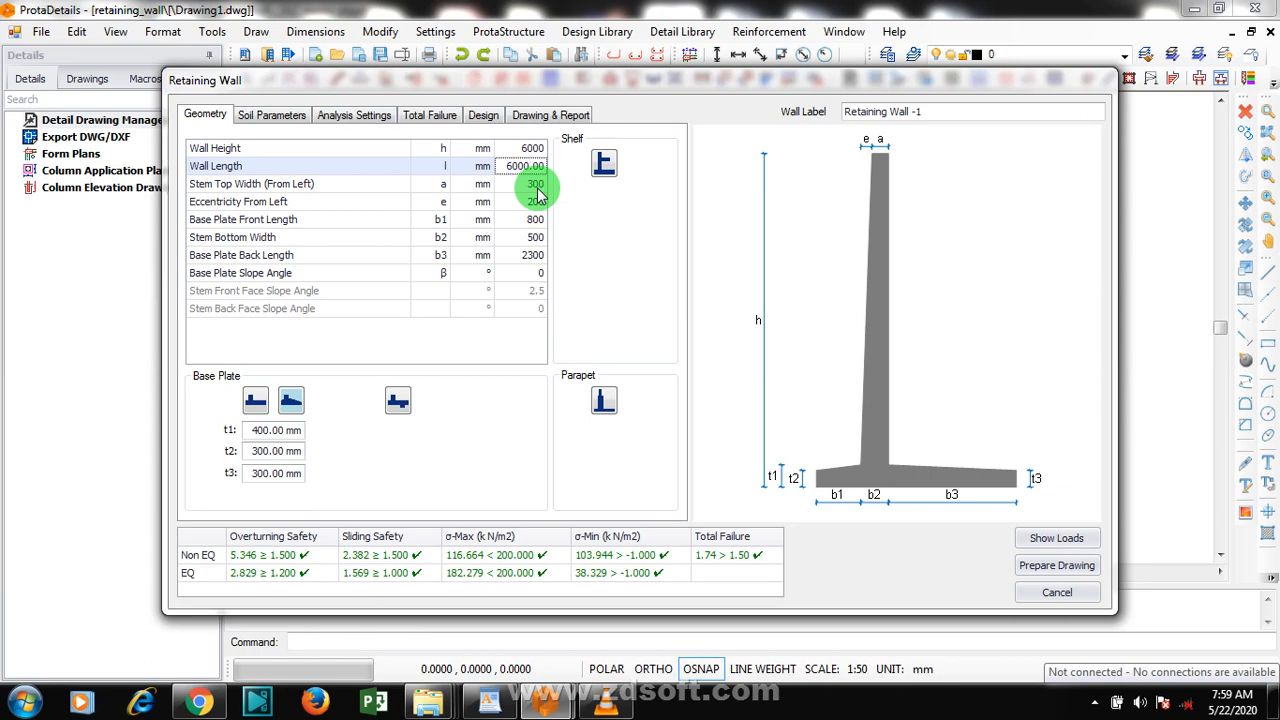
Set the wall length to 10000 mm and confirm the stem top width
left_click(528, 166)
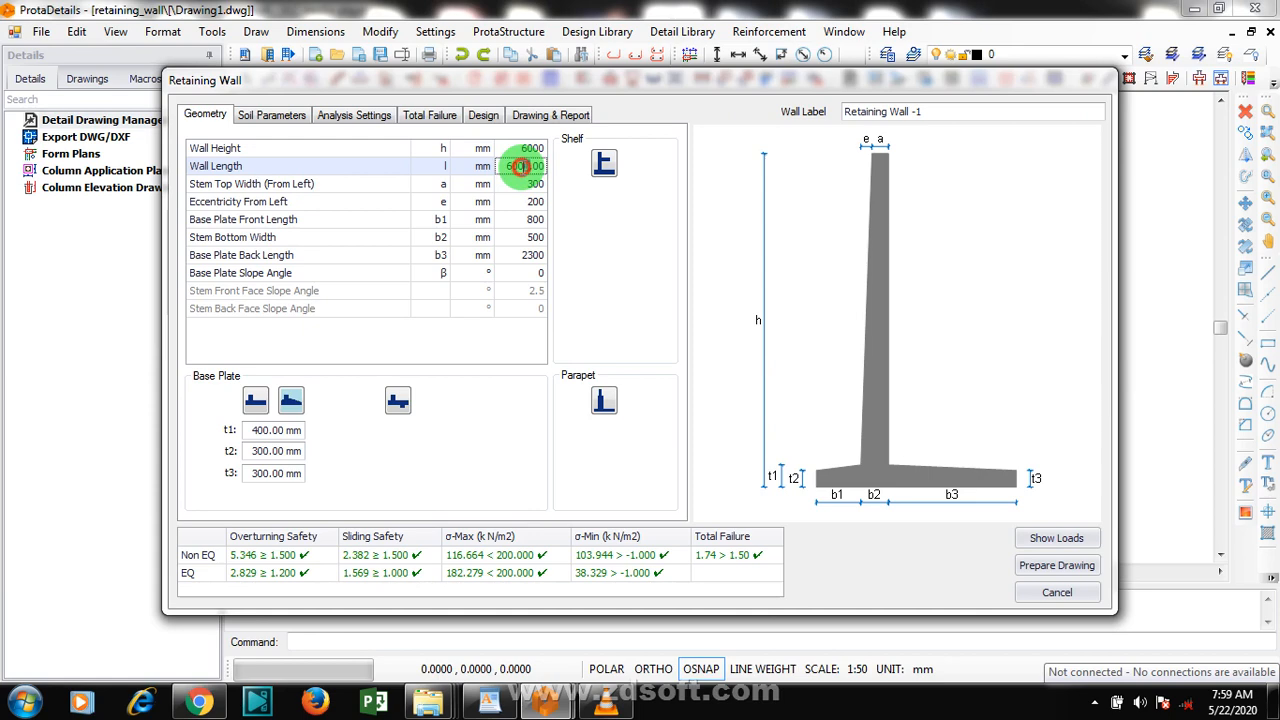
type("1100")
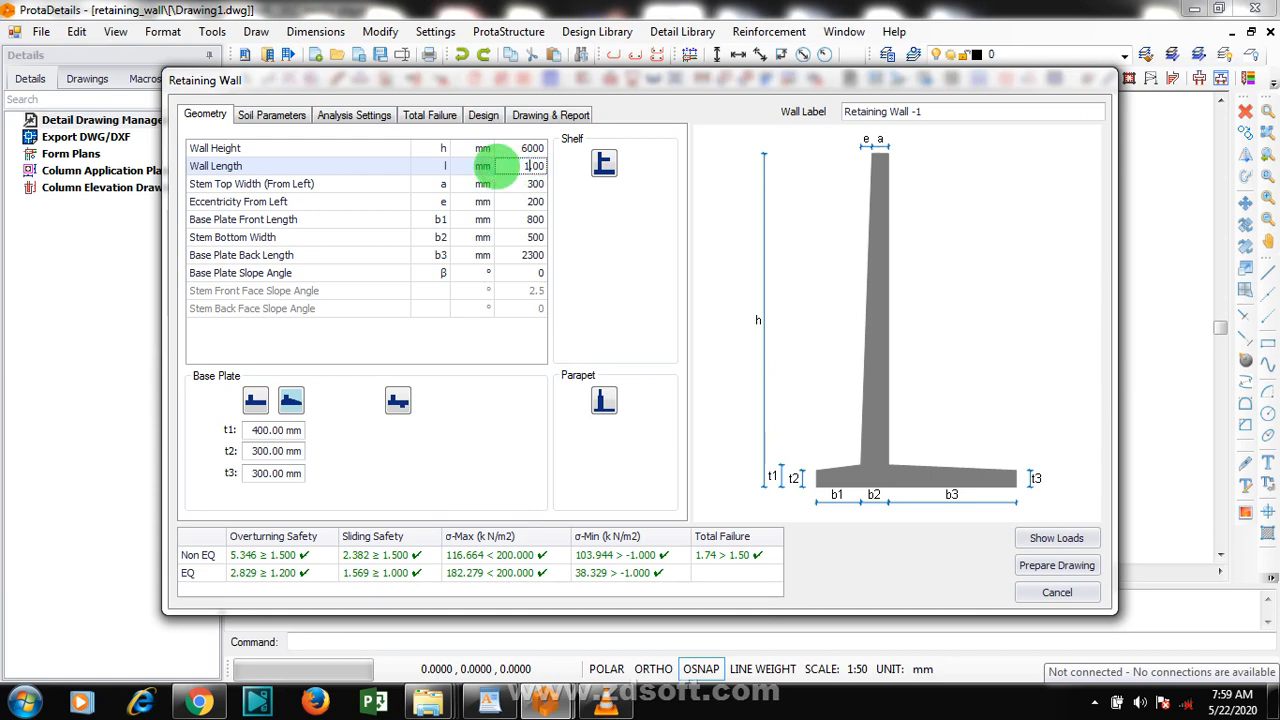
type("10000.00")
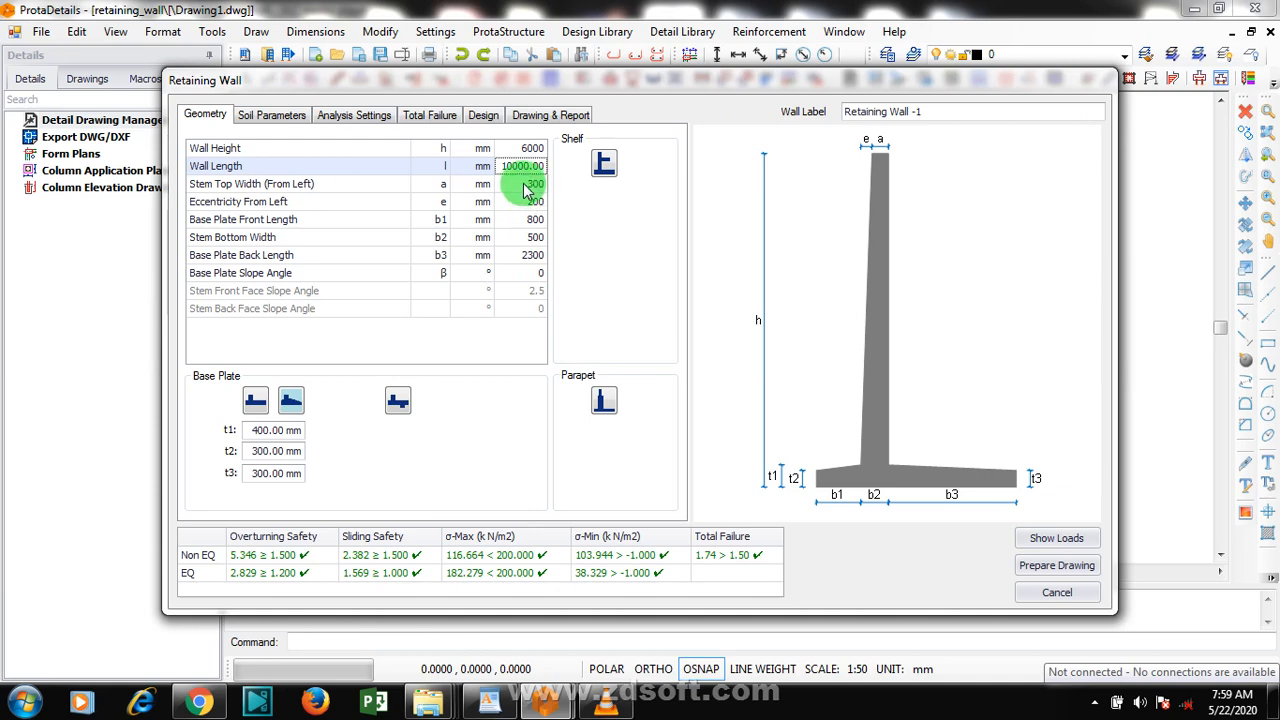
left_click(528, 184)
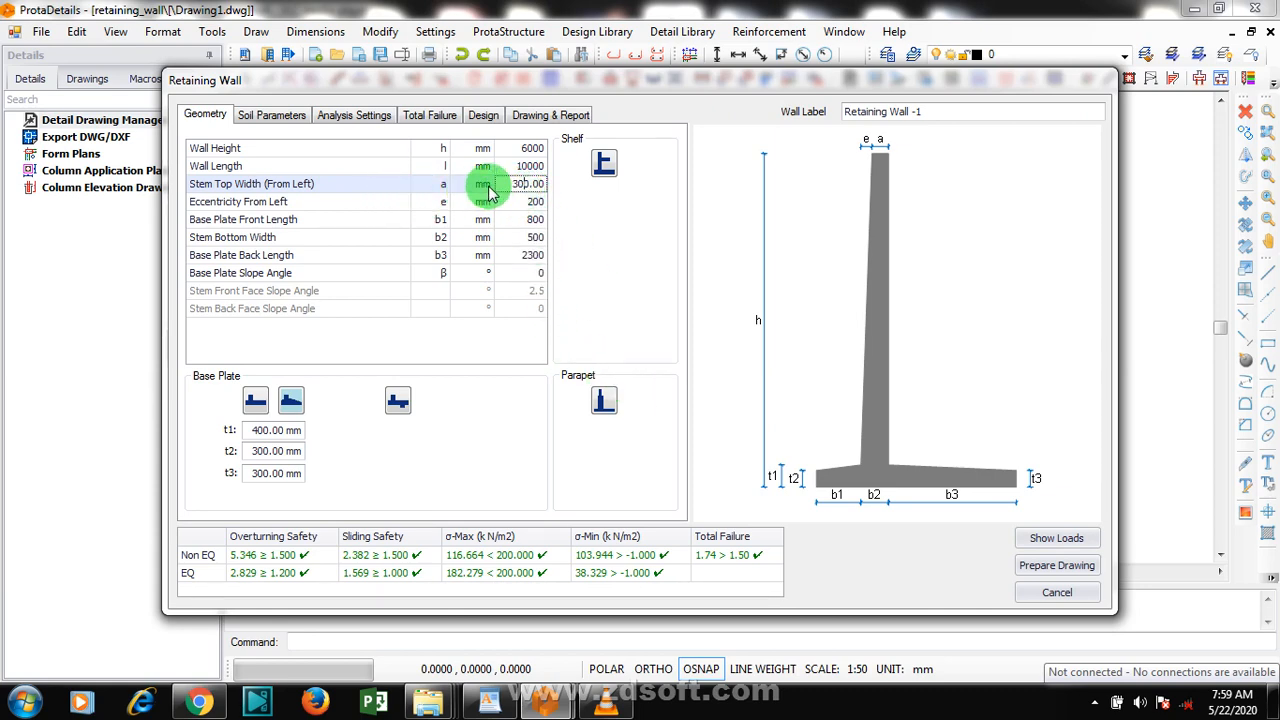
mouse_move(860, 158)
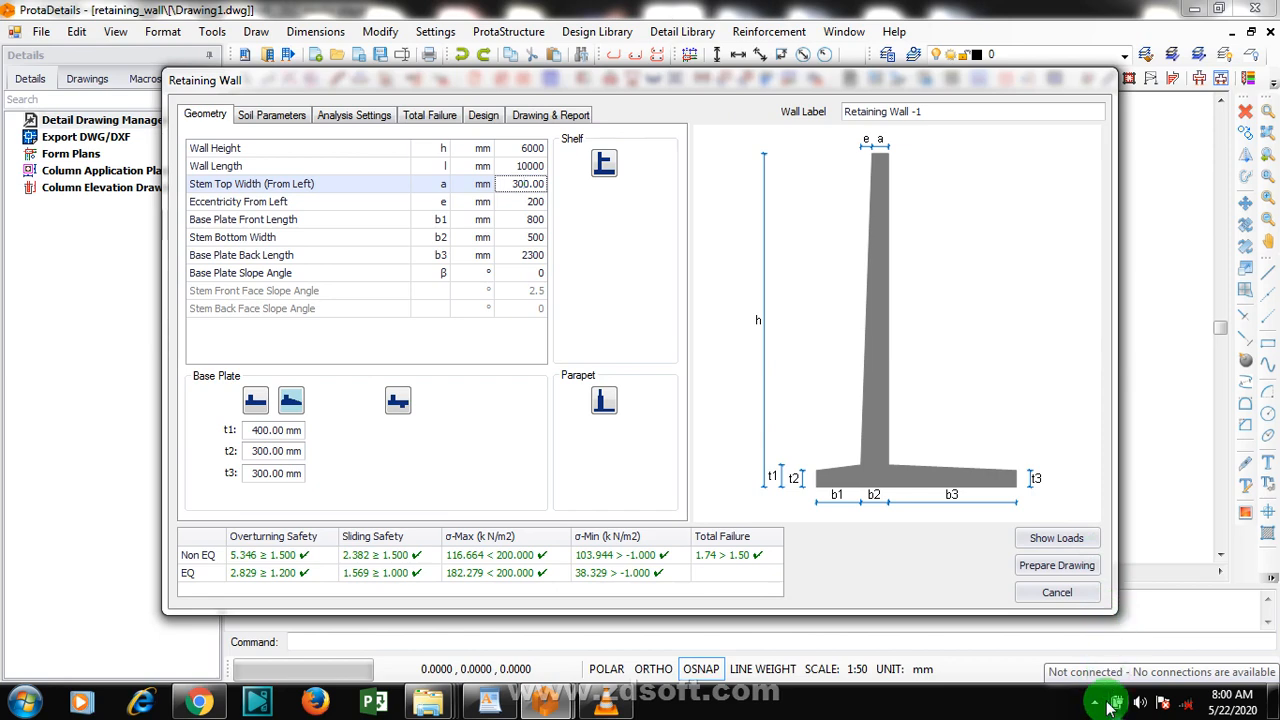
left_click(1090, 702)
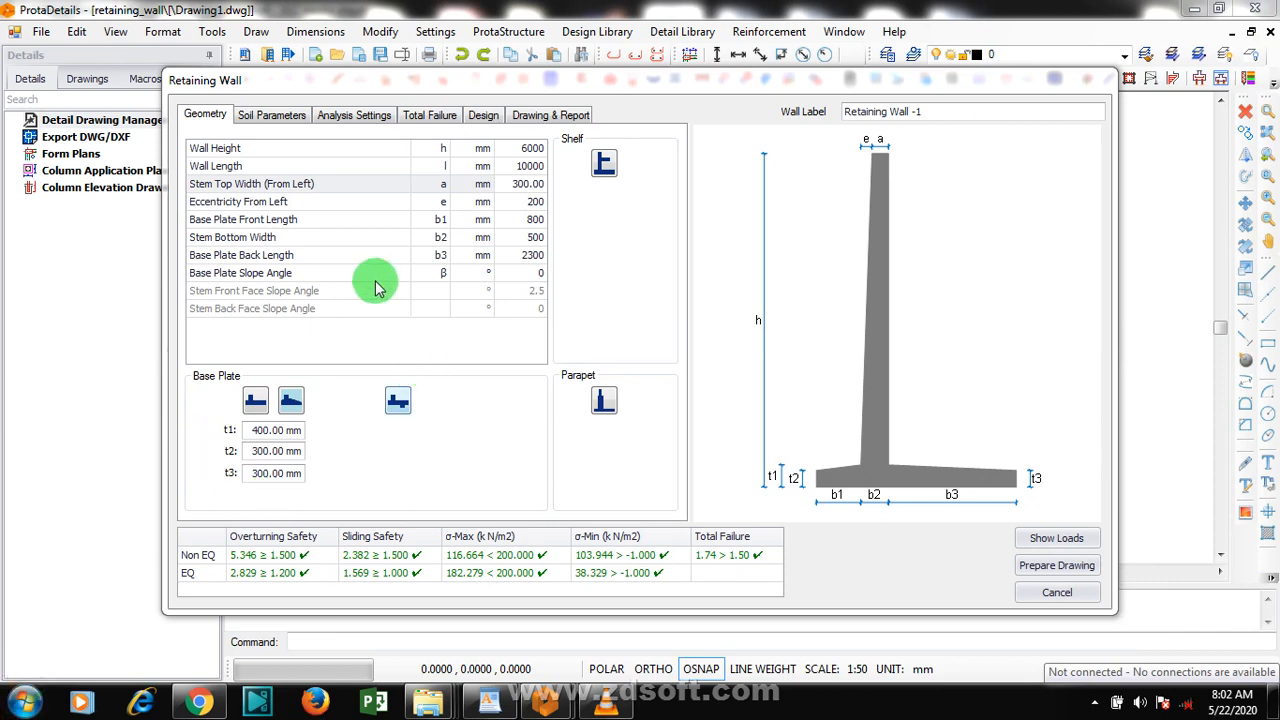
mouse_move(418, 218)
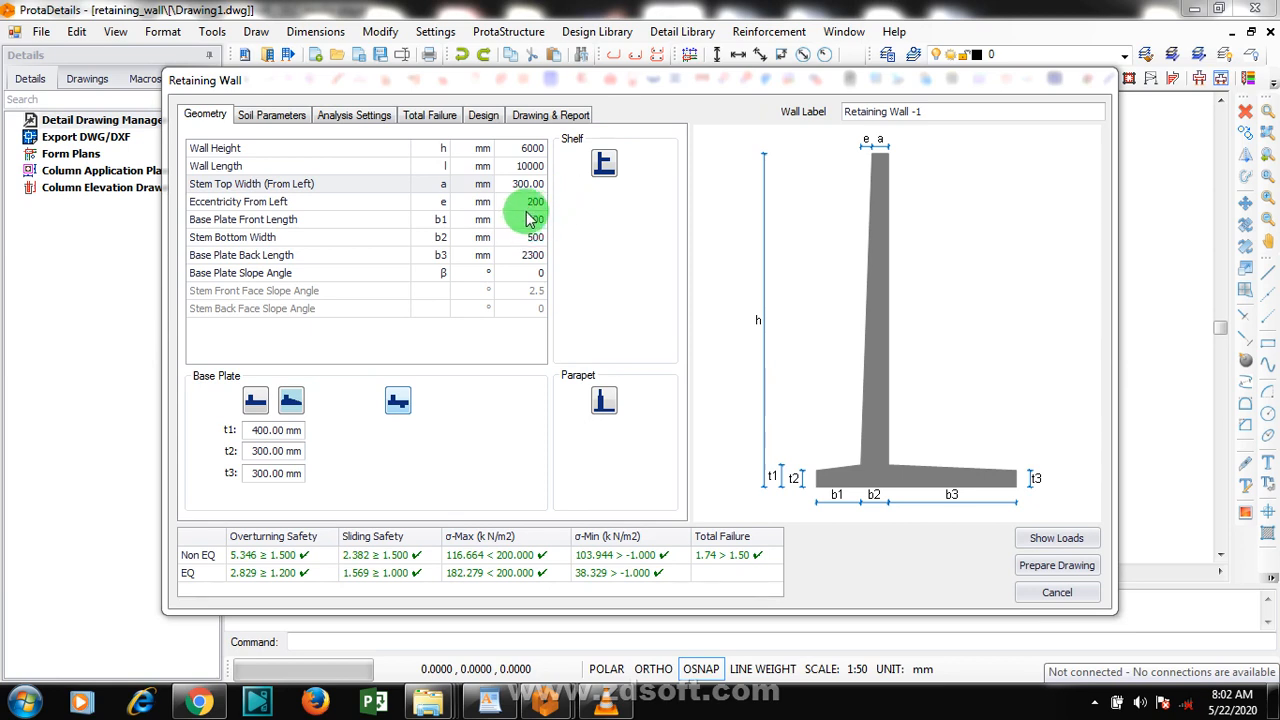
left_click(528, 200)
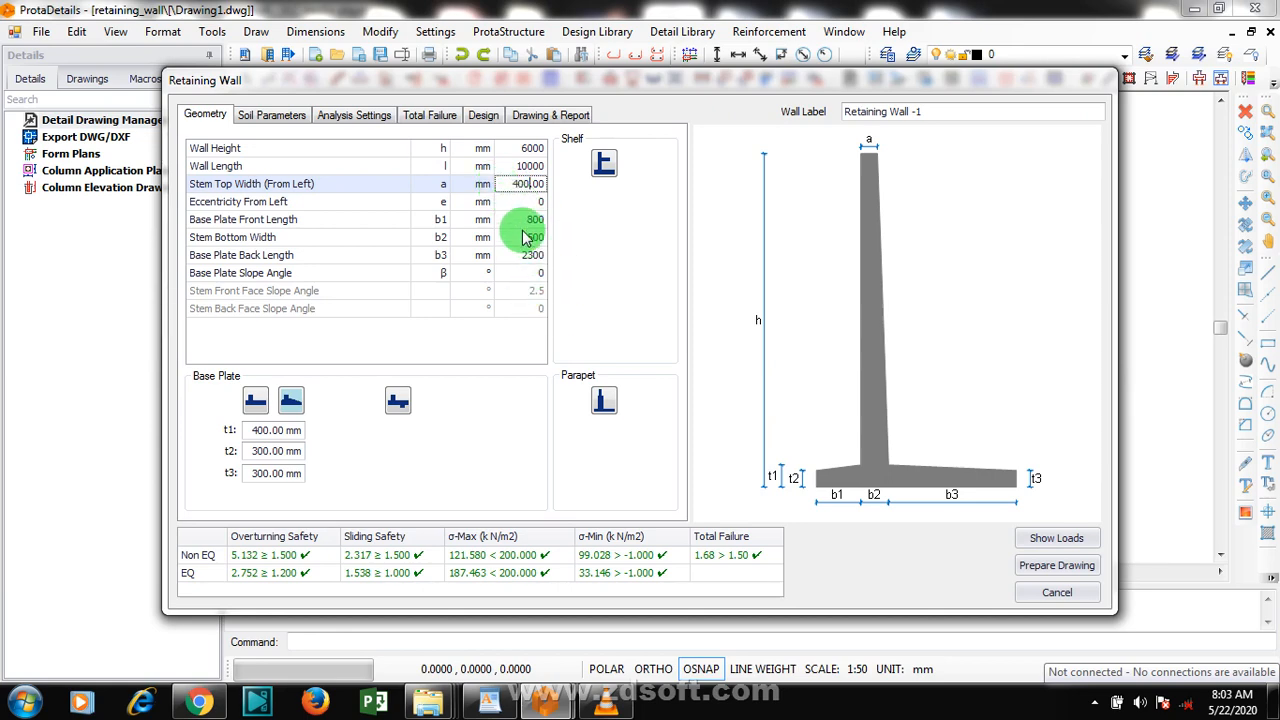
Set the base plate front length to 1000 mm and back length to 3100 mm
left_click(528, 218)
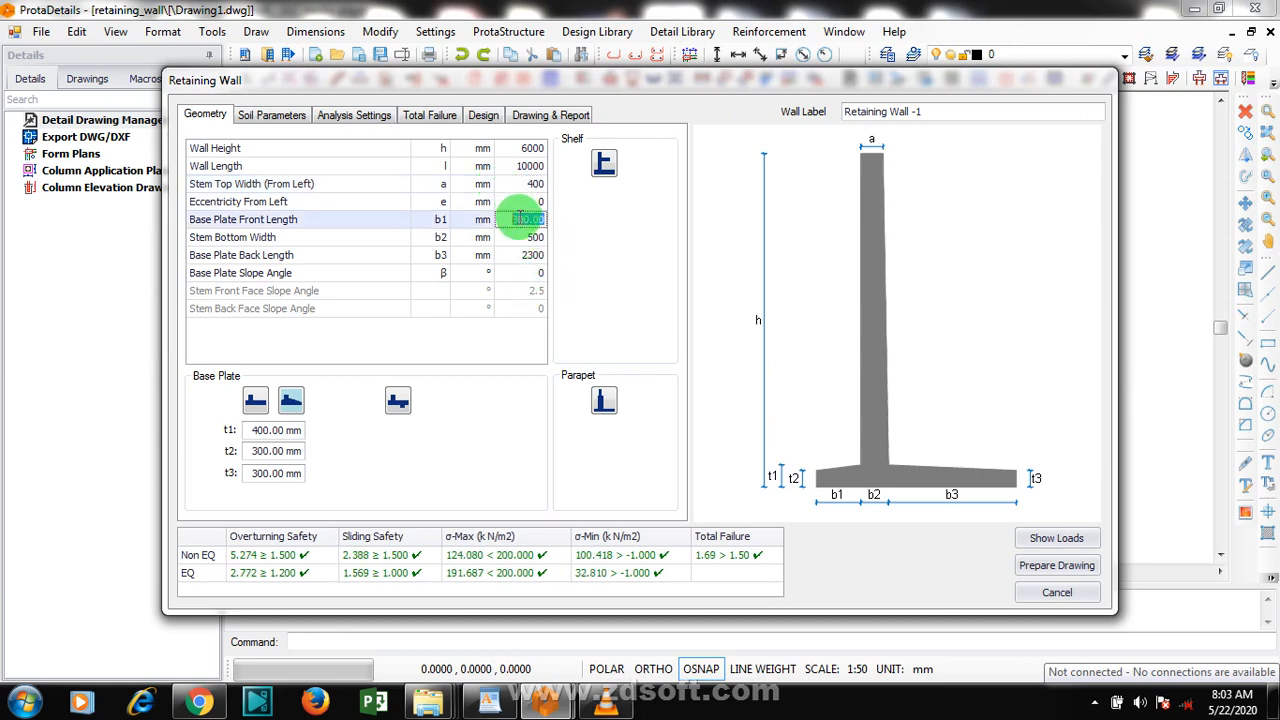
type("800700")
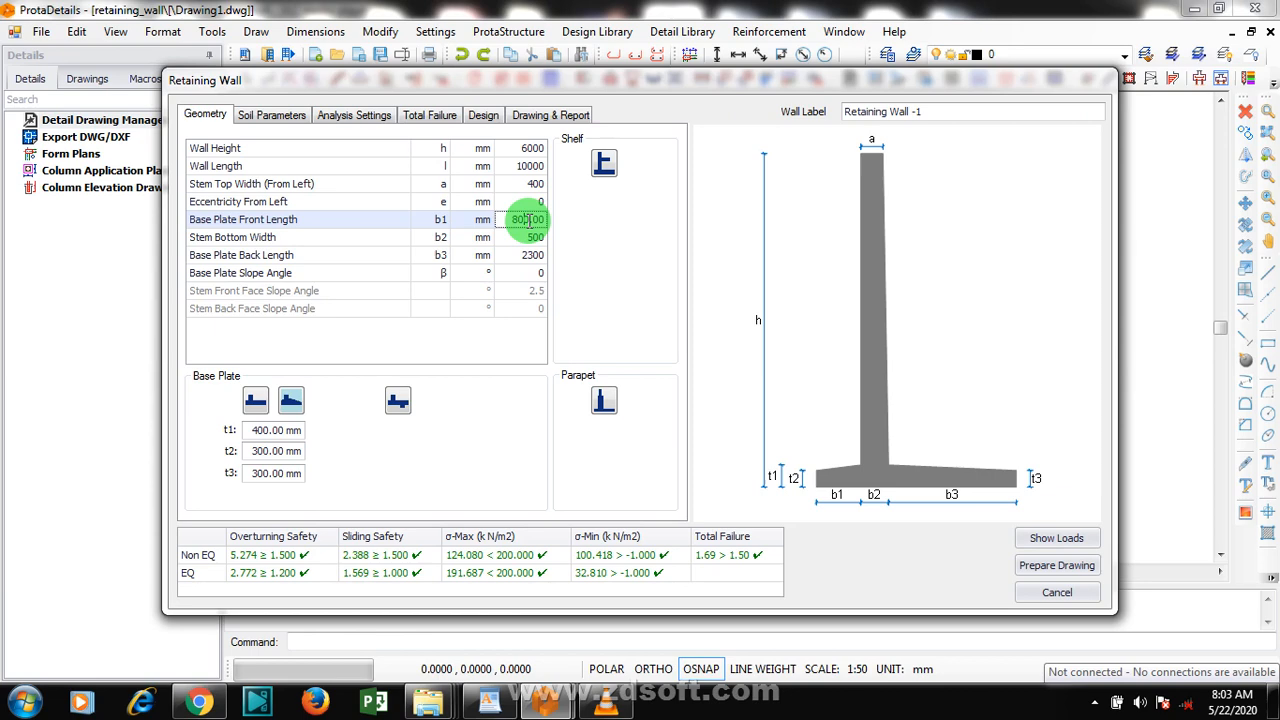
left_click(524, 218)
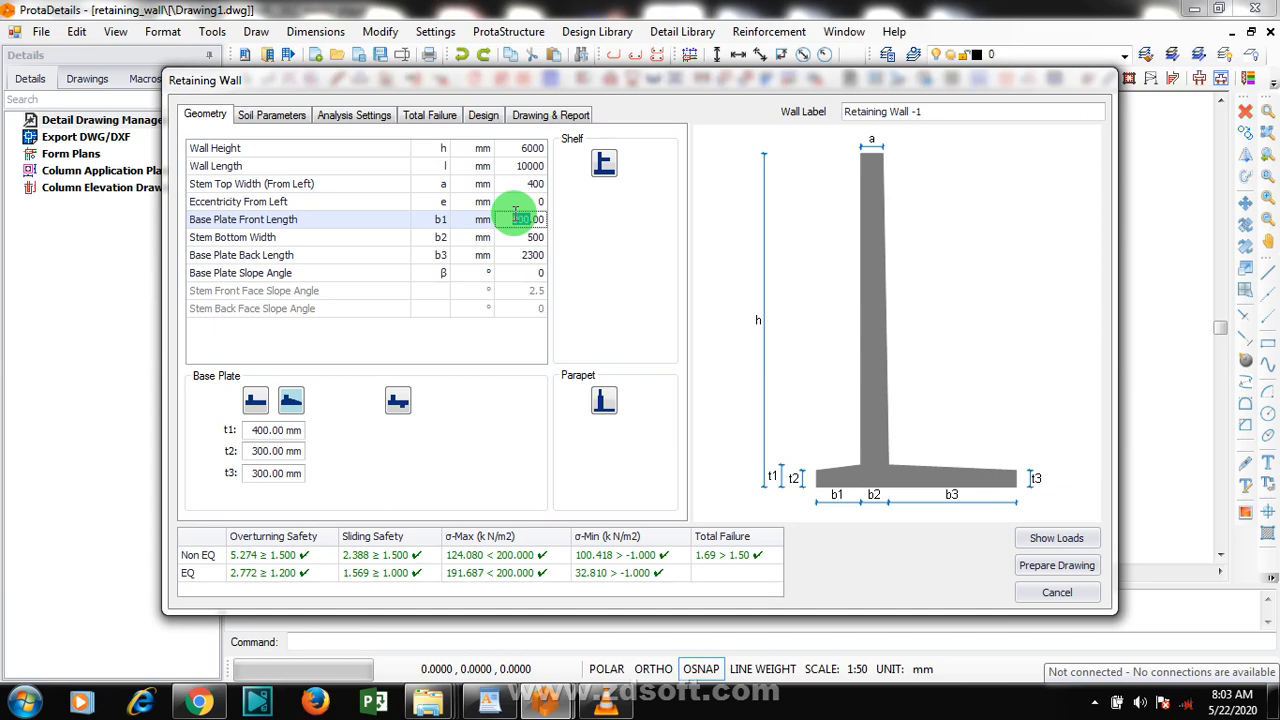
type("1000")
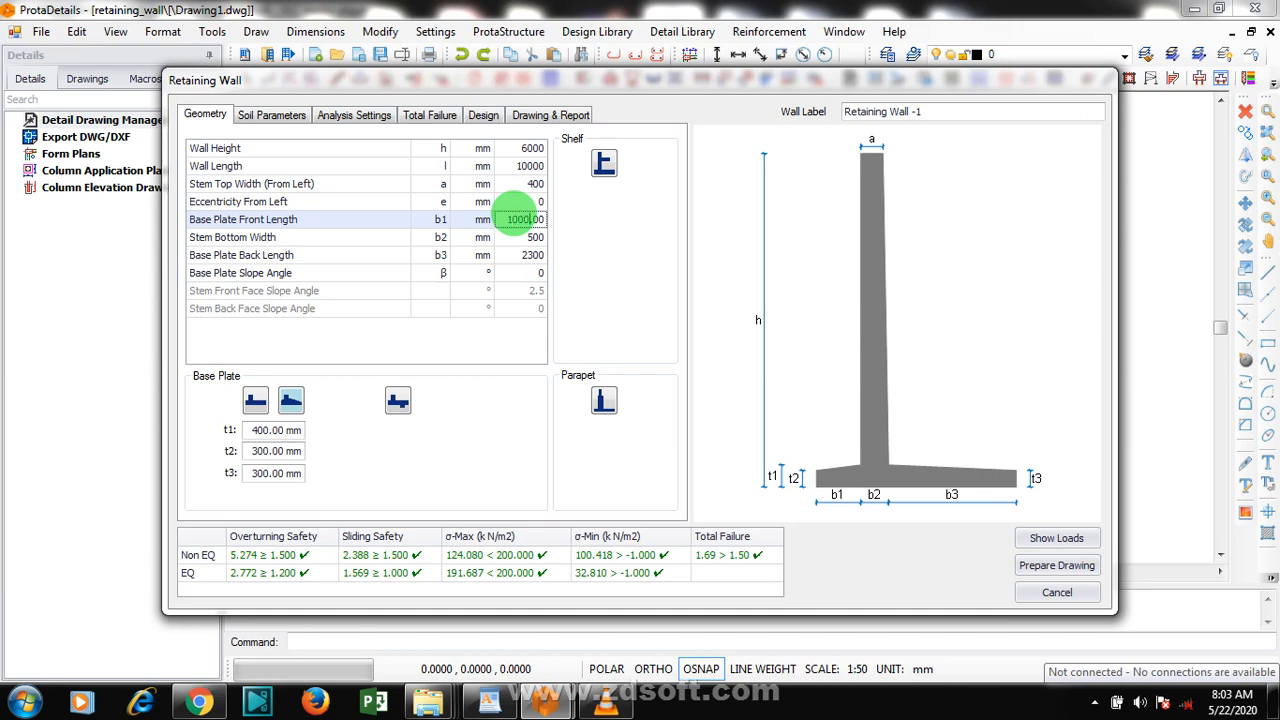
left_click(524, 236)
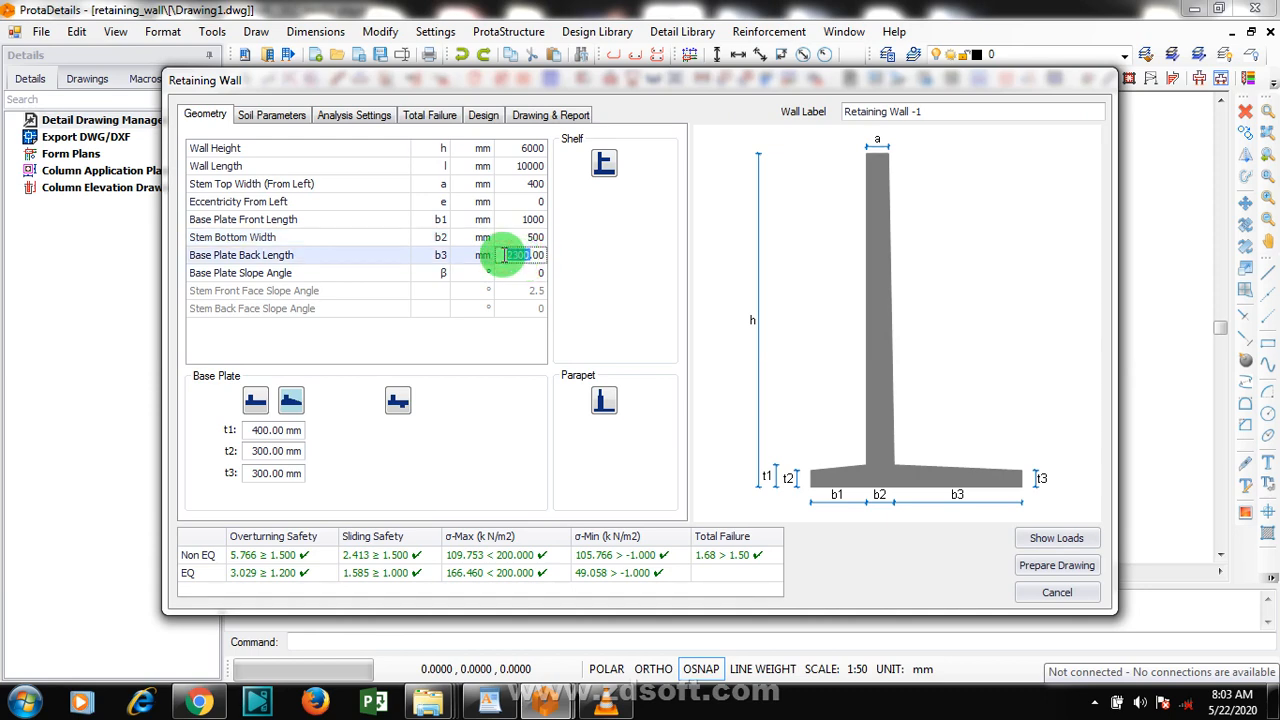
type("3100.00")
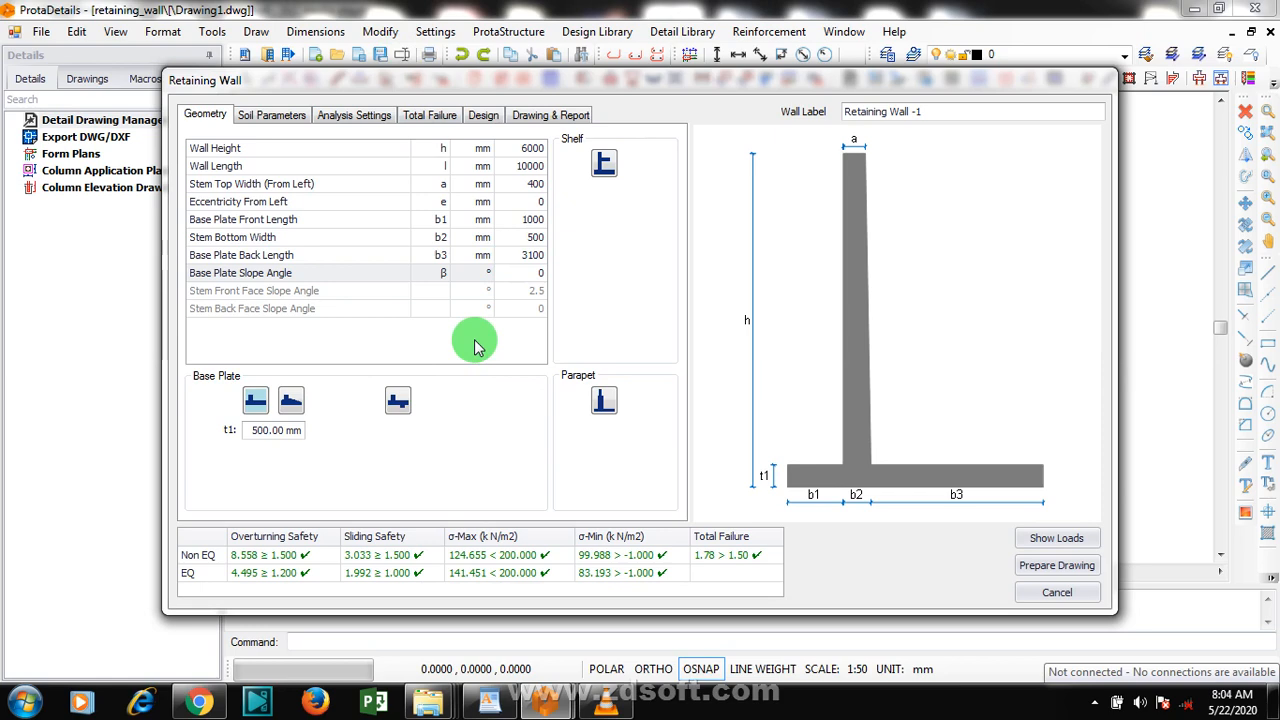
mouse_move(420, 300)
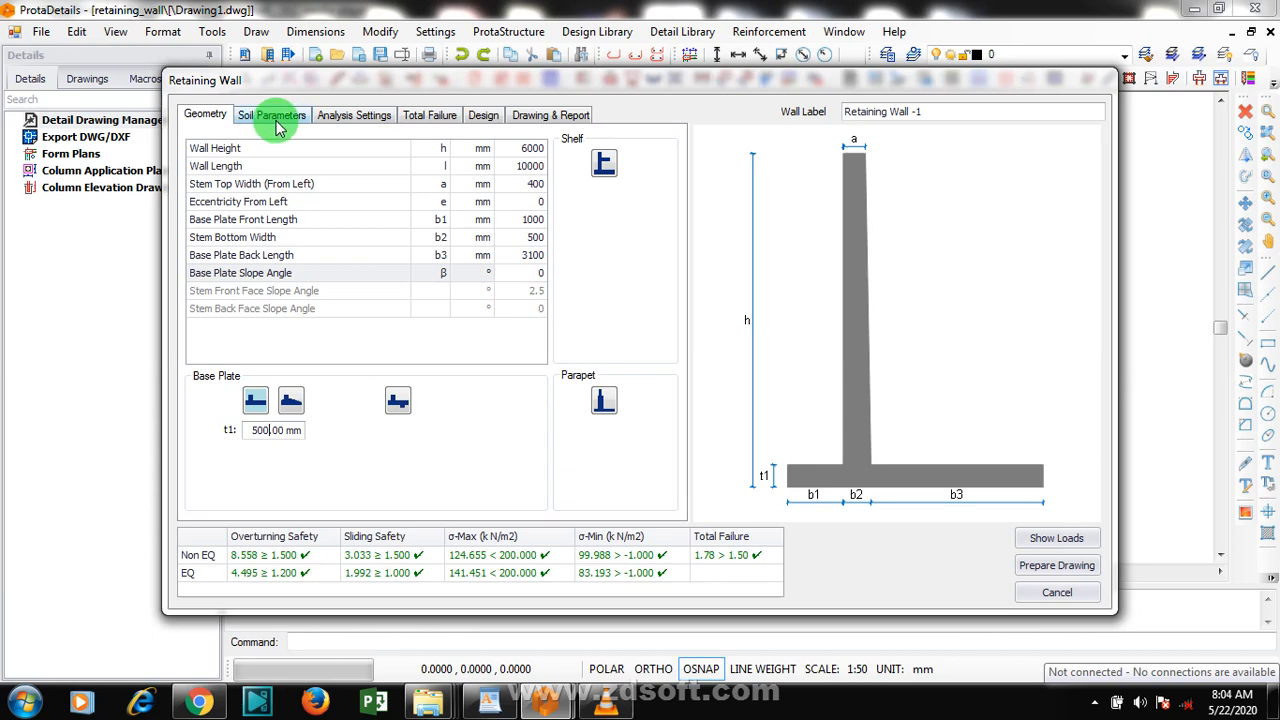
Show the wall's soil parameters for review
left_click(272, 114)
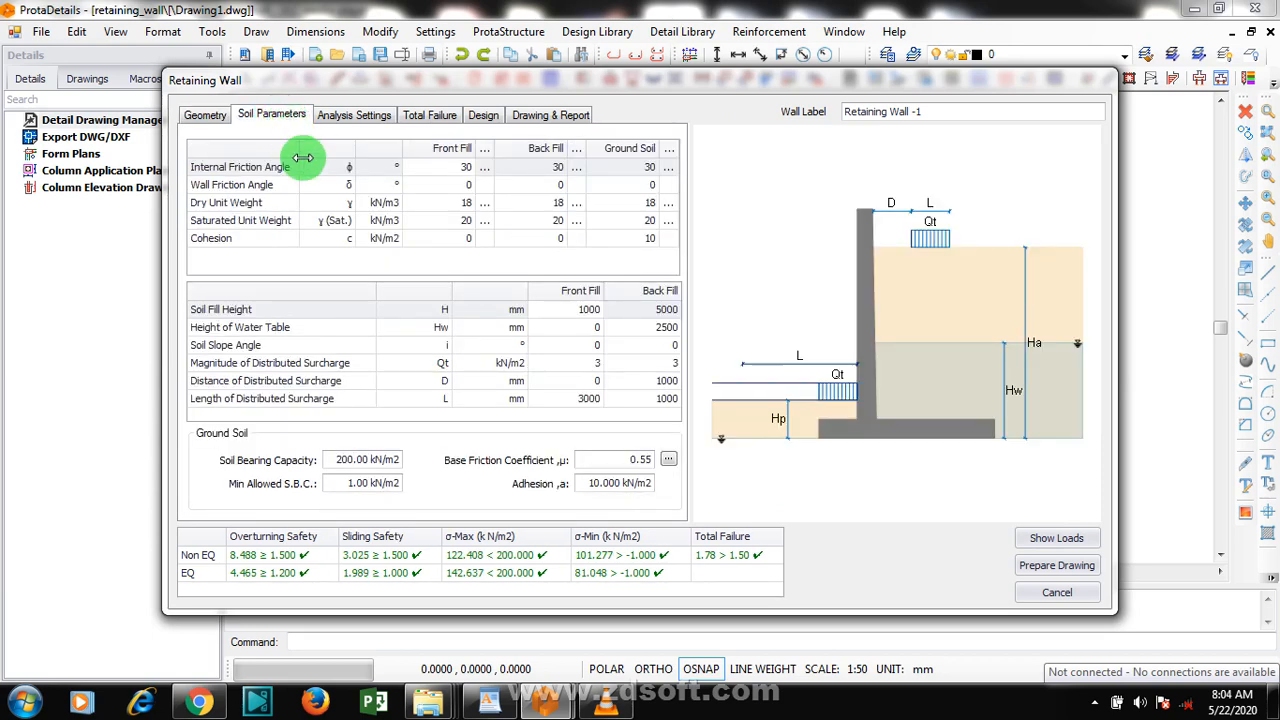
mouse_move(404, 242)
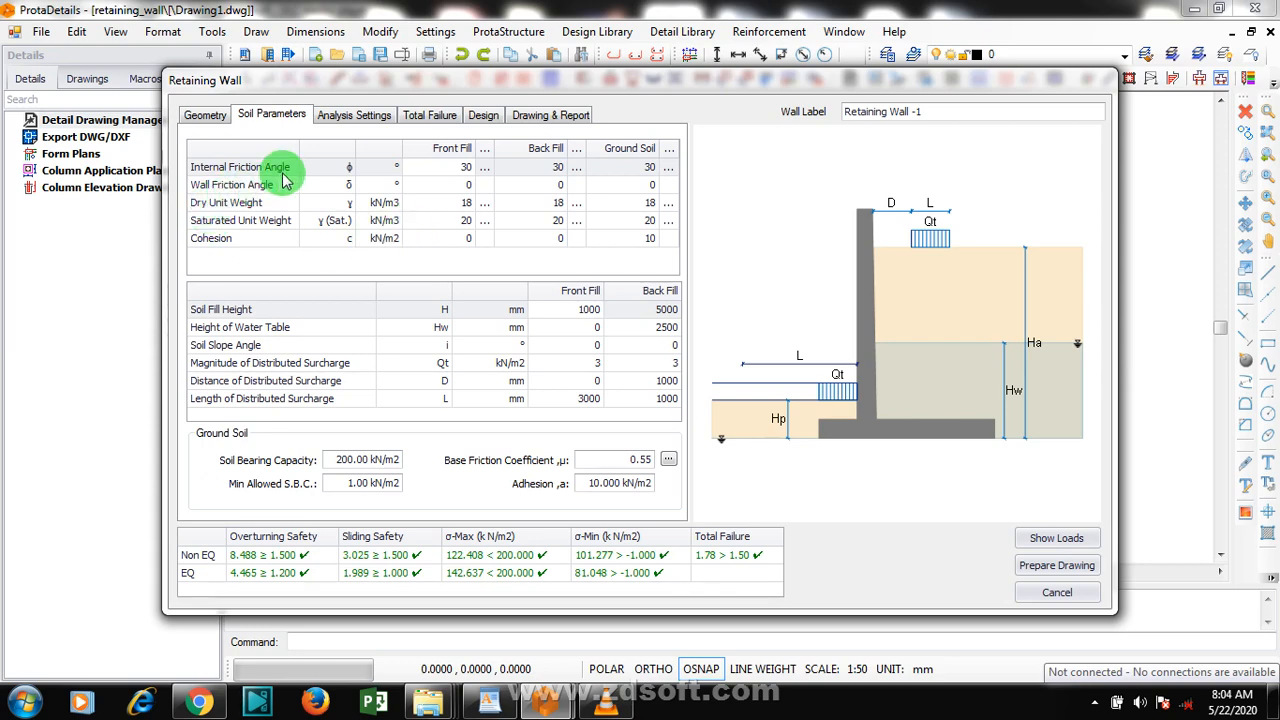
mouse_move(260, 192)
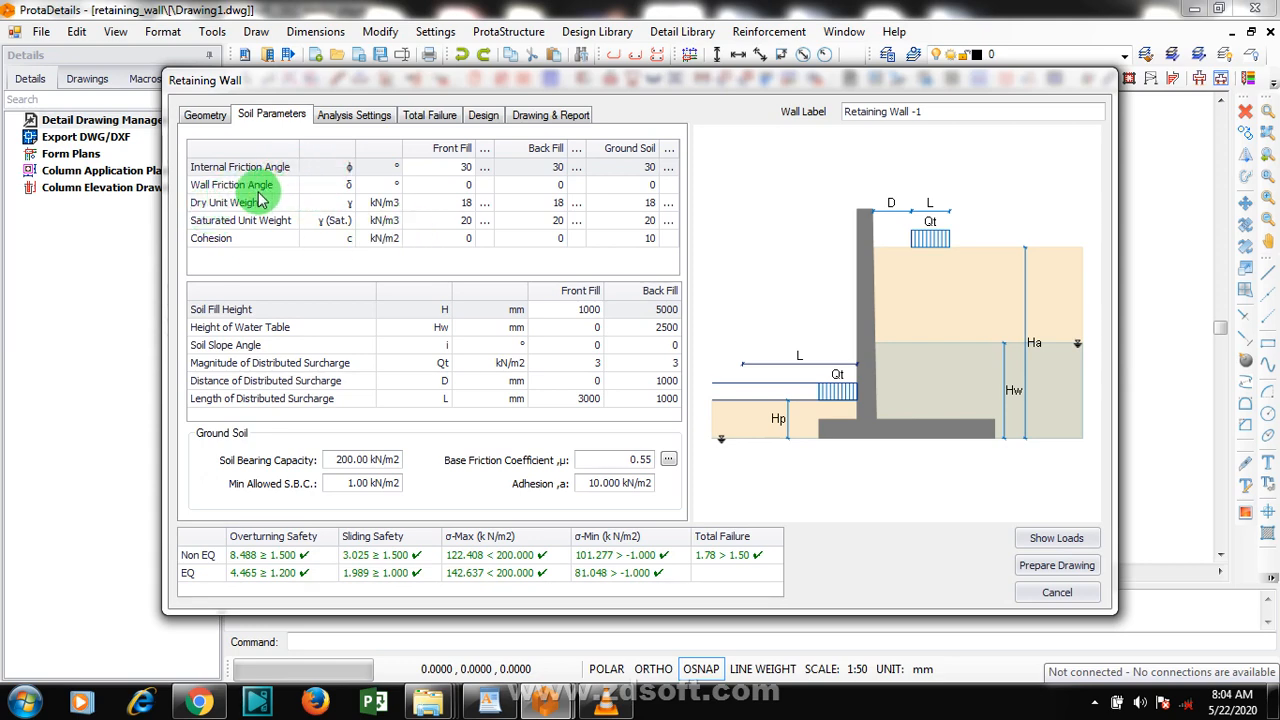
mouse_move(290, 202)
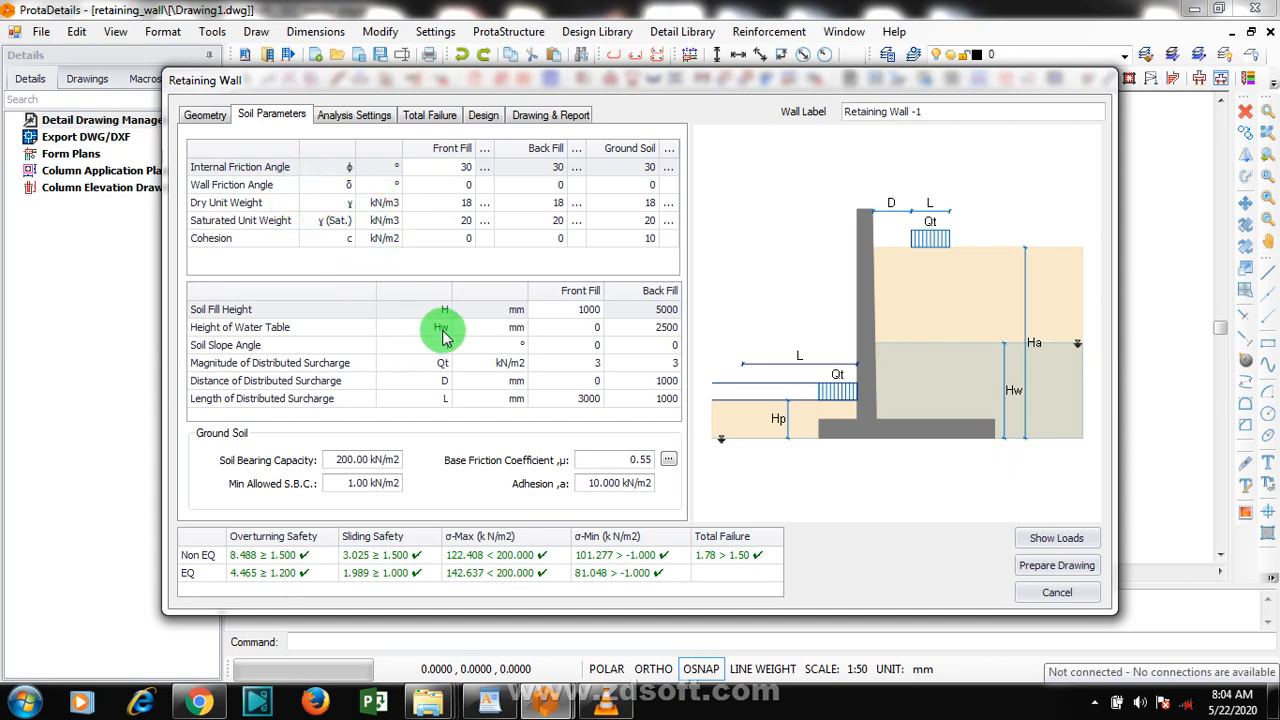
mouse_move(380, 448)
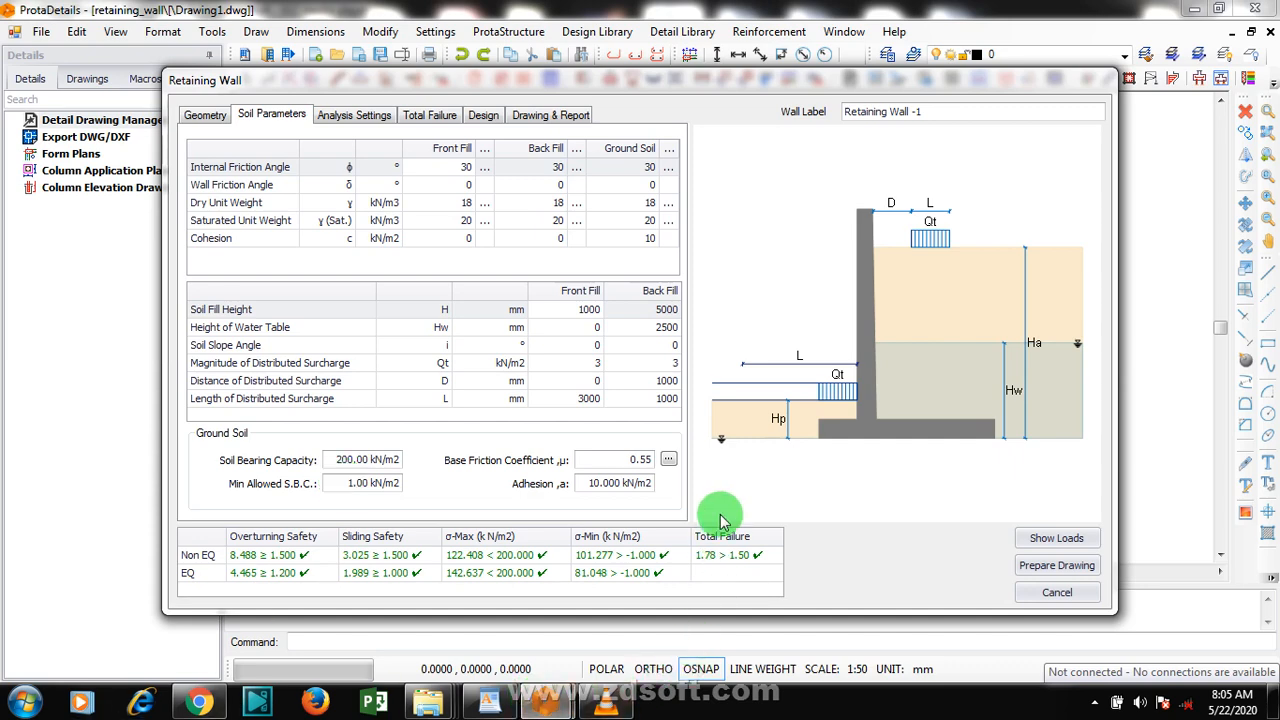
mouse_move(800, 558)
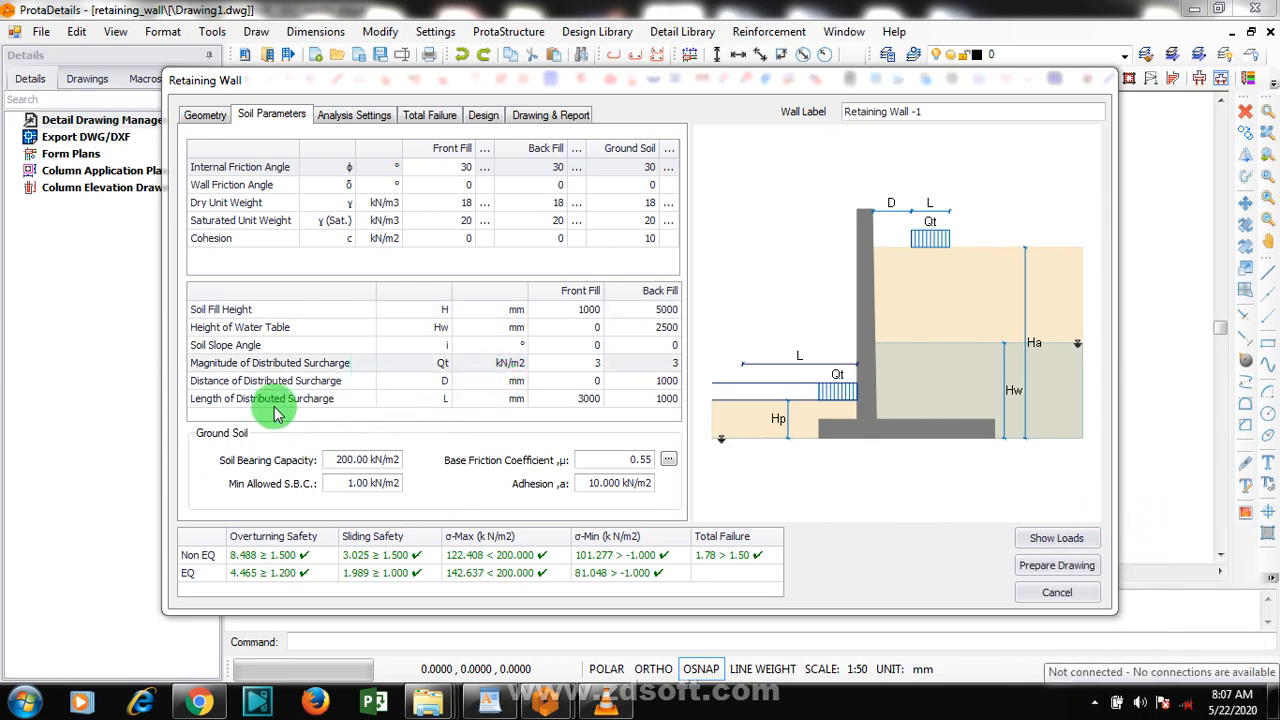
mouse_move(518, 352)
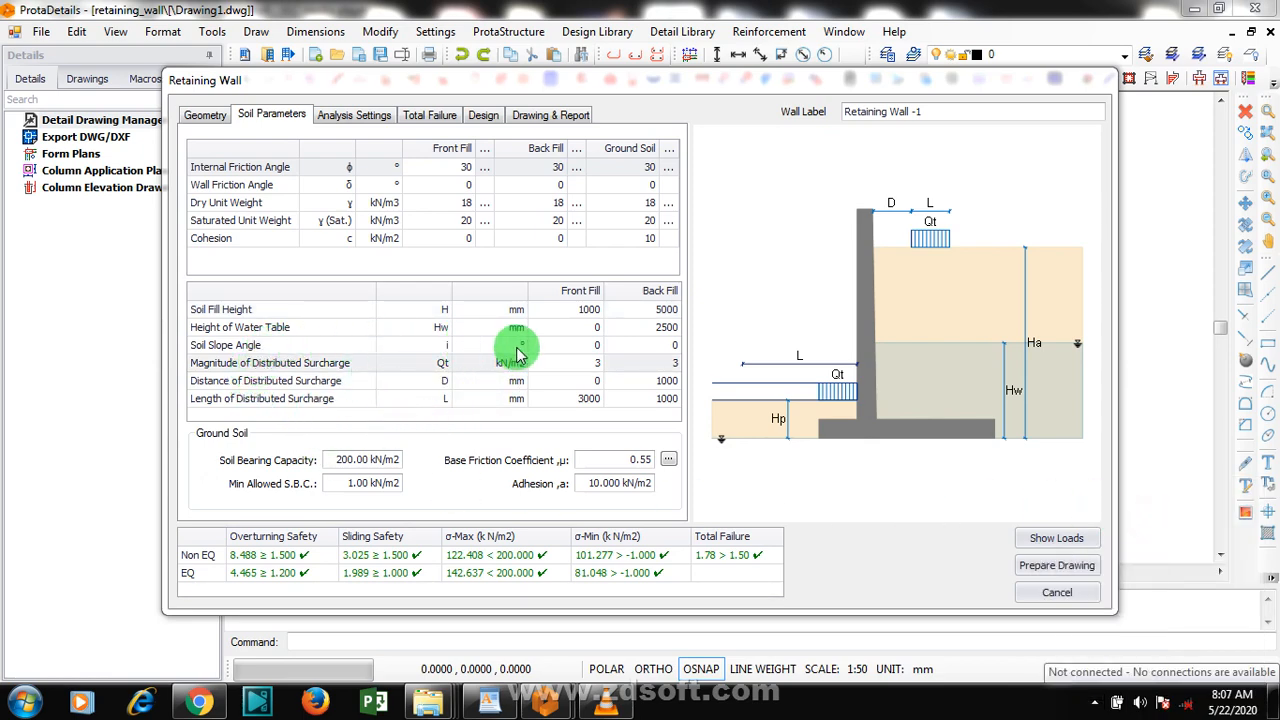
mouse_move(596, 350)
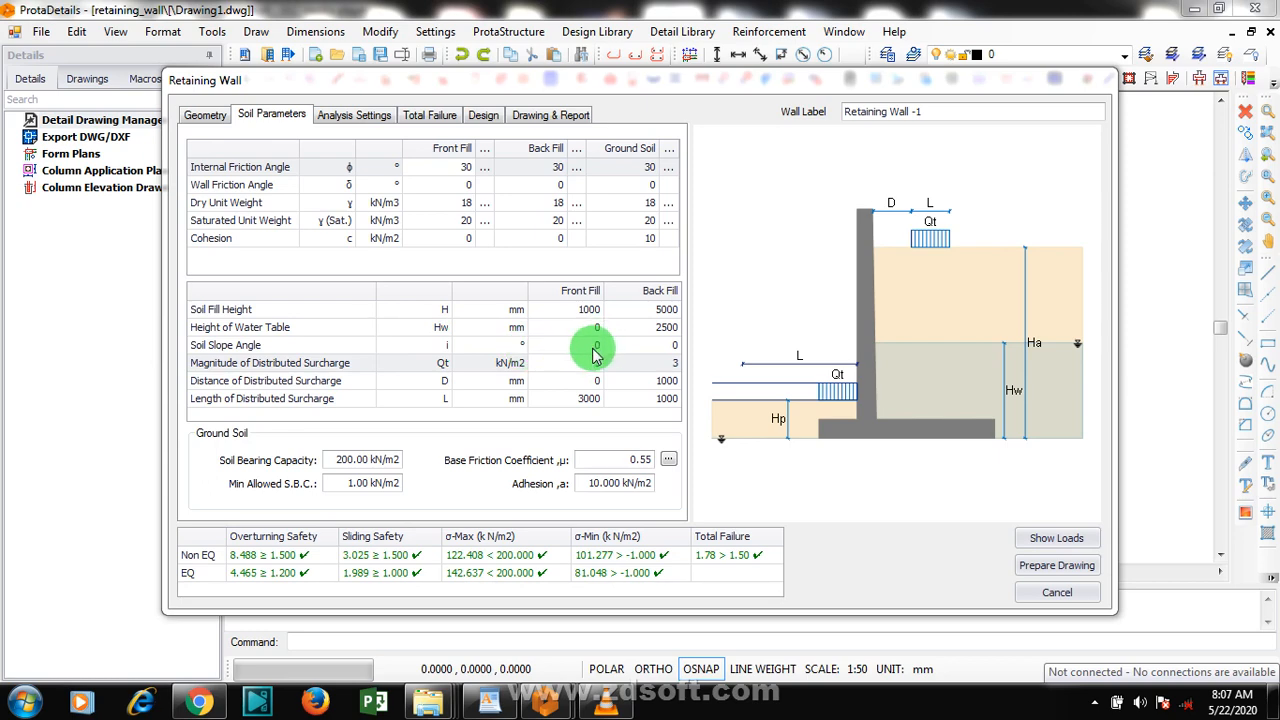
mouse_move(518, 358)
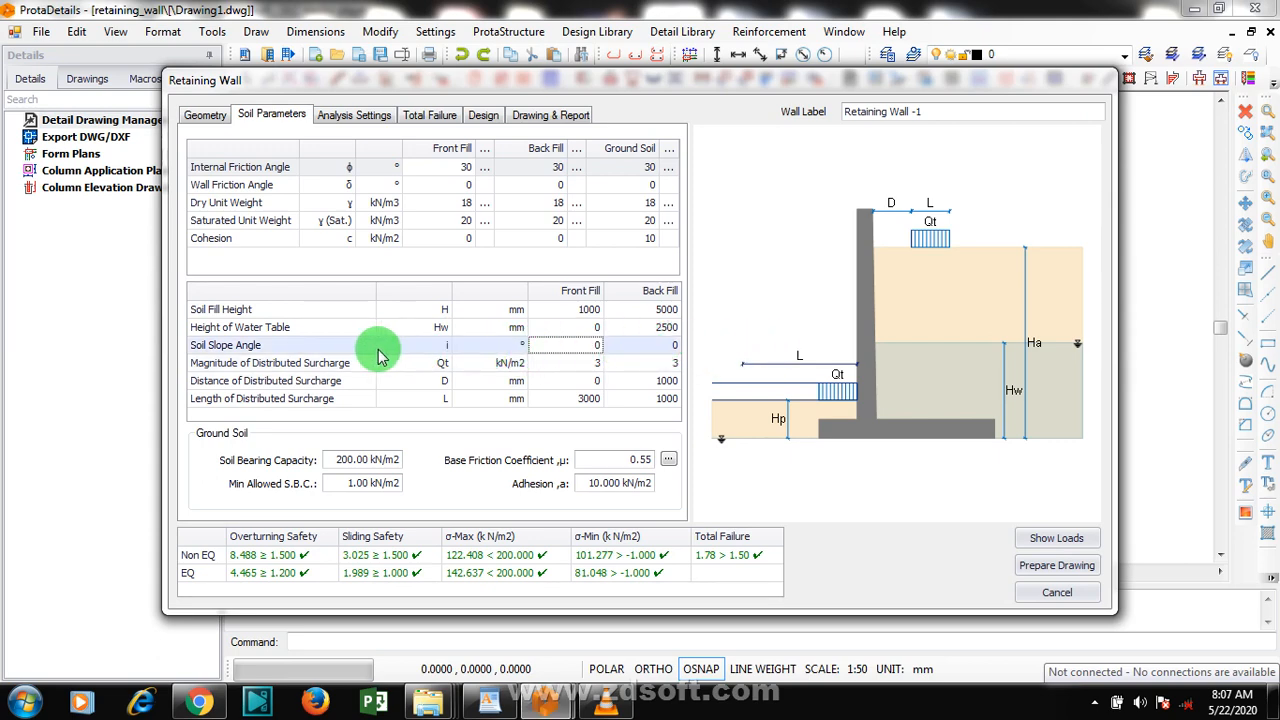
mouse_move(444, 350)
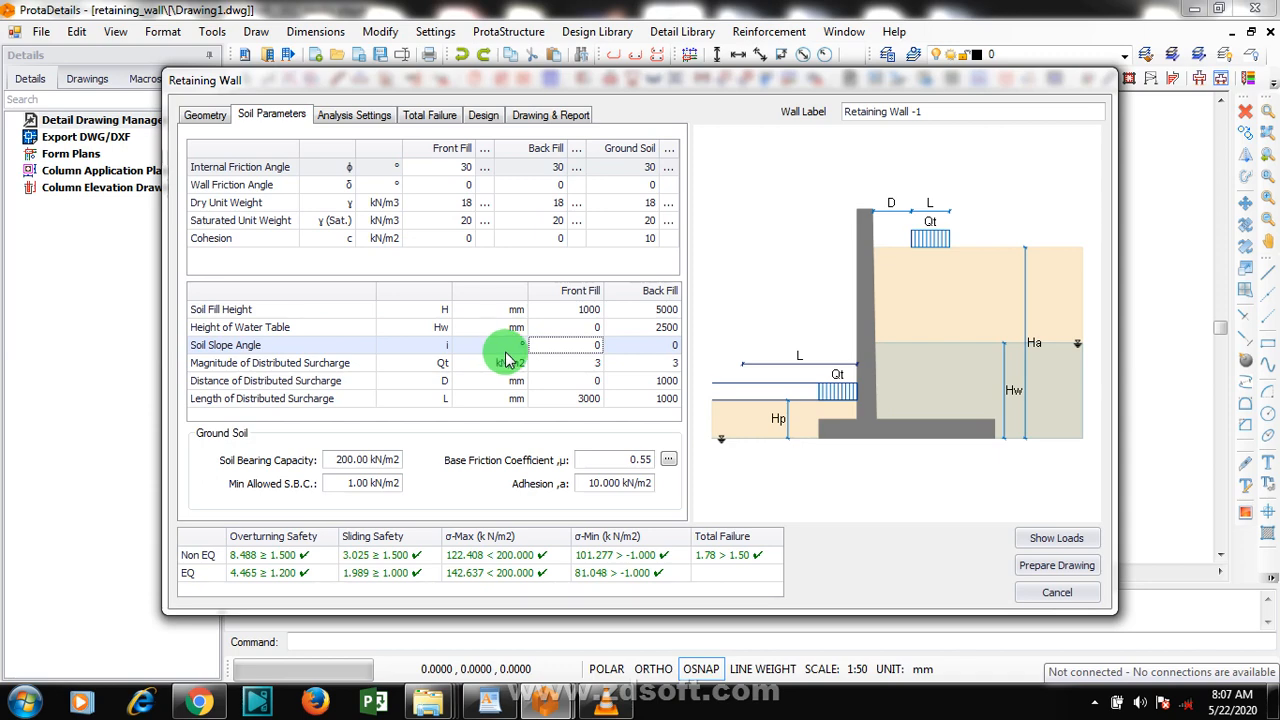
mouse_move(464, 370)
type("5")
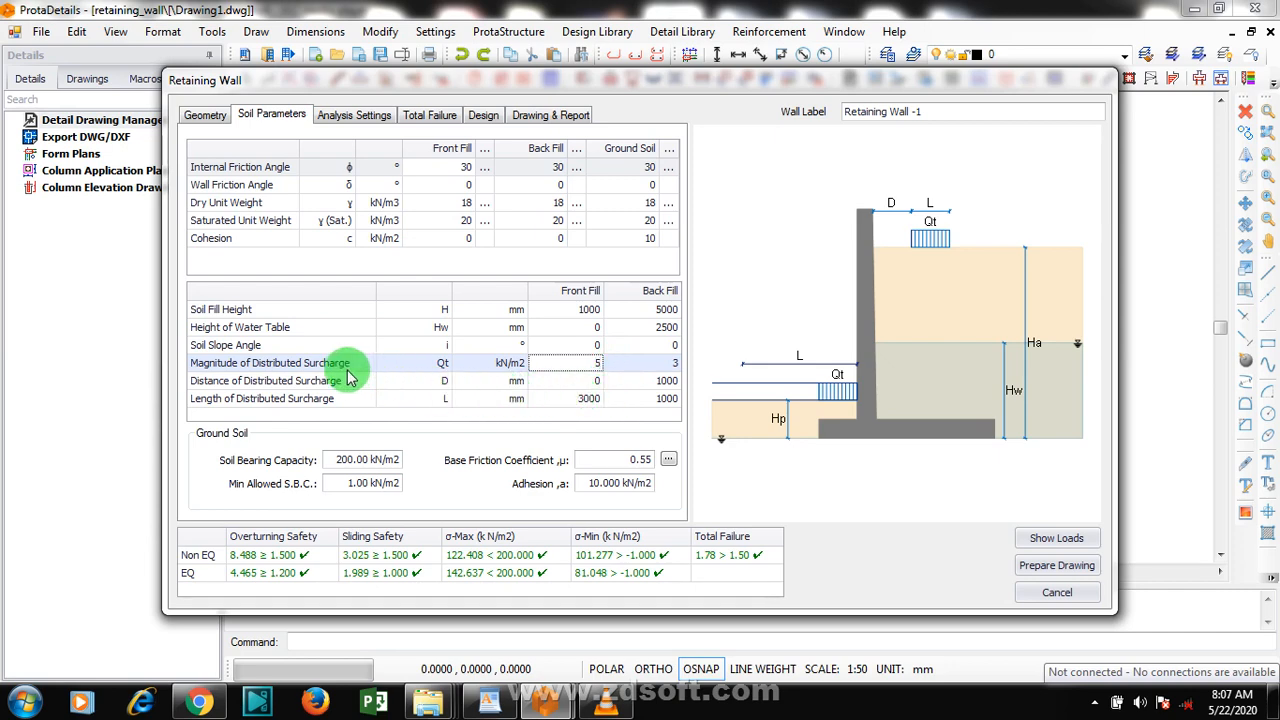
mouse_move(570, 398)
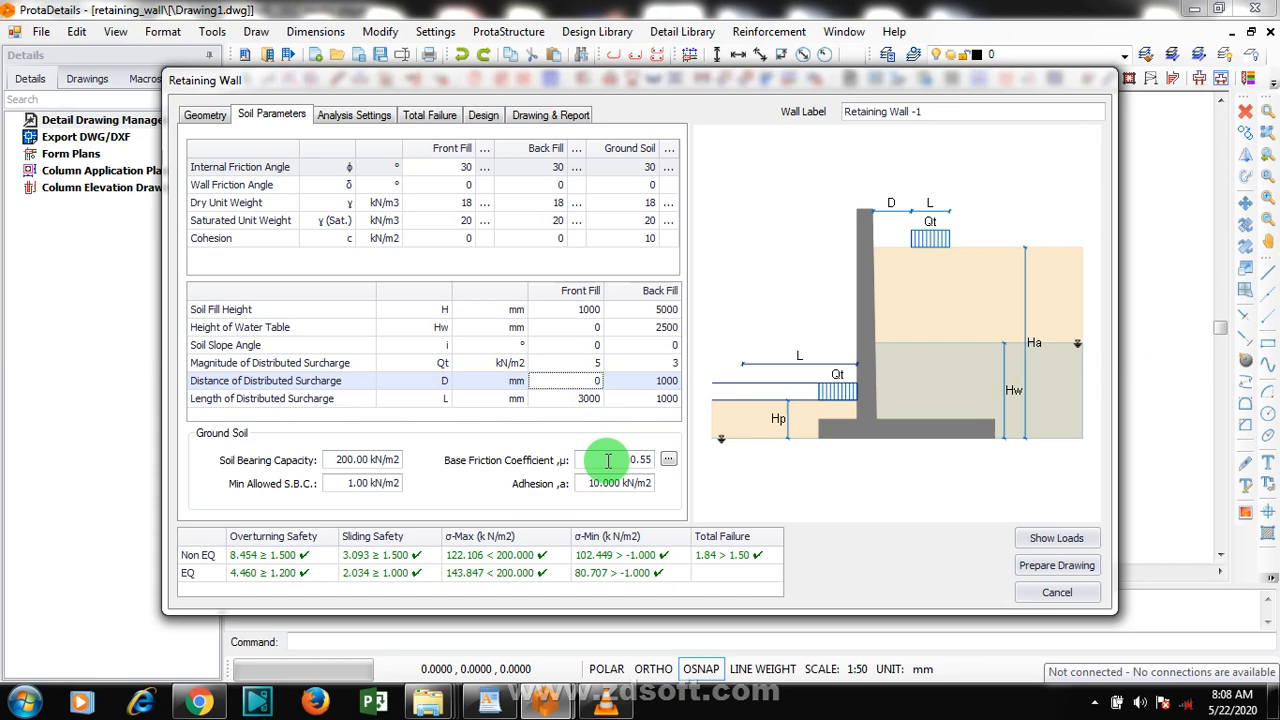
Set the base friction coefficient to 0.5, adjust the front-fill surcharge, then show the analysis settings
left_click(610, 458)
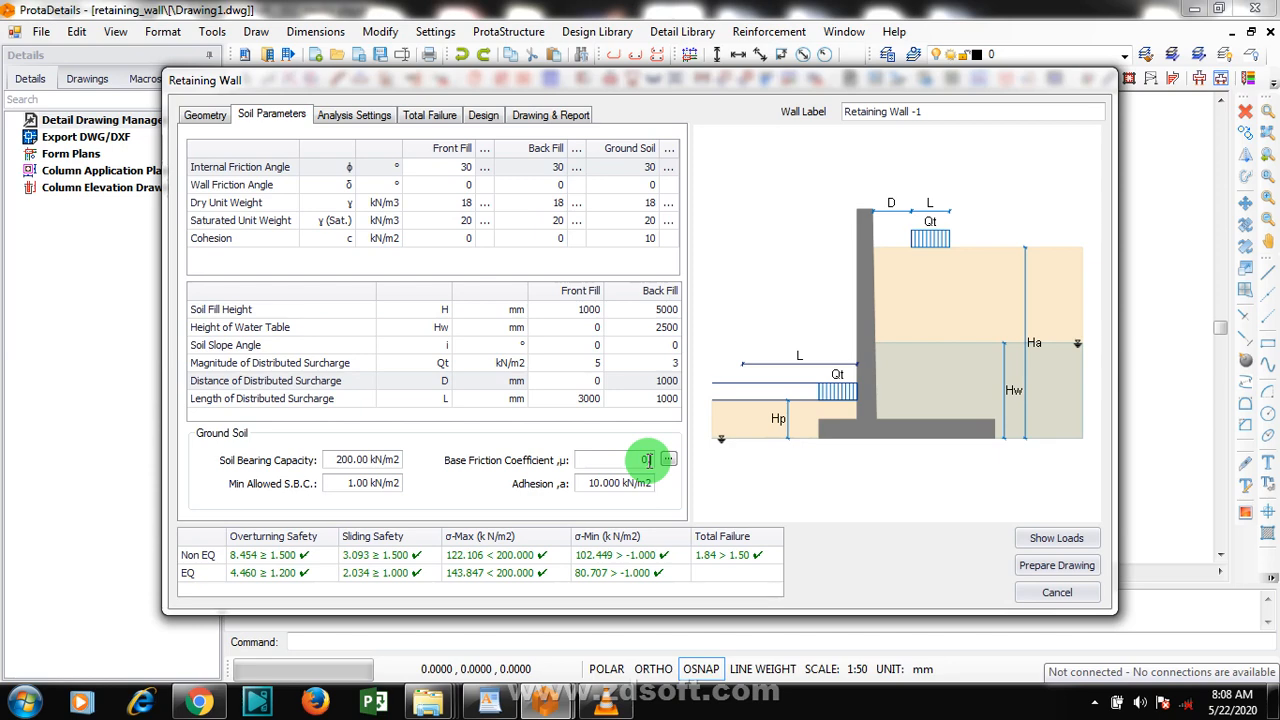
type("0.5")
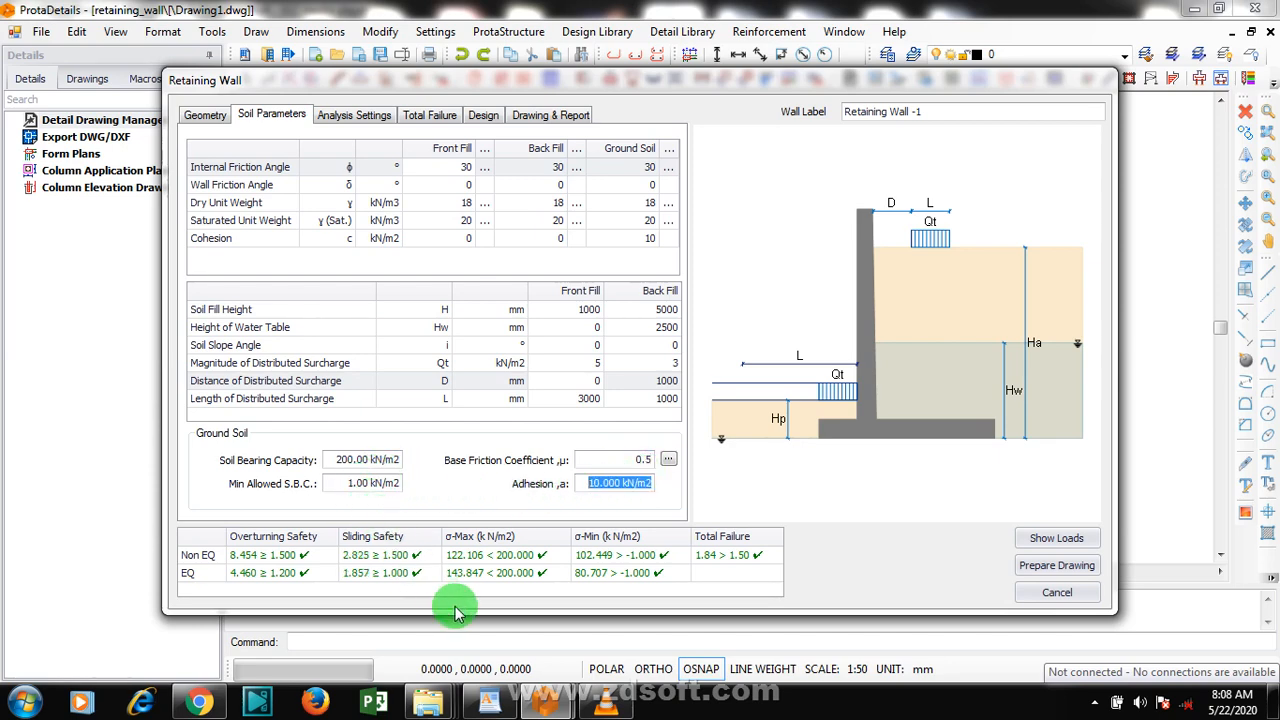
mouse_move(596, 384)
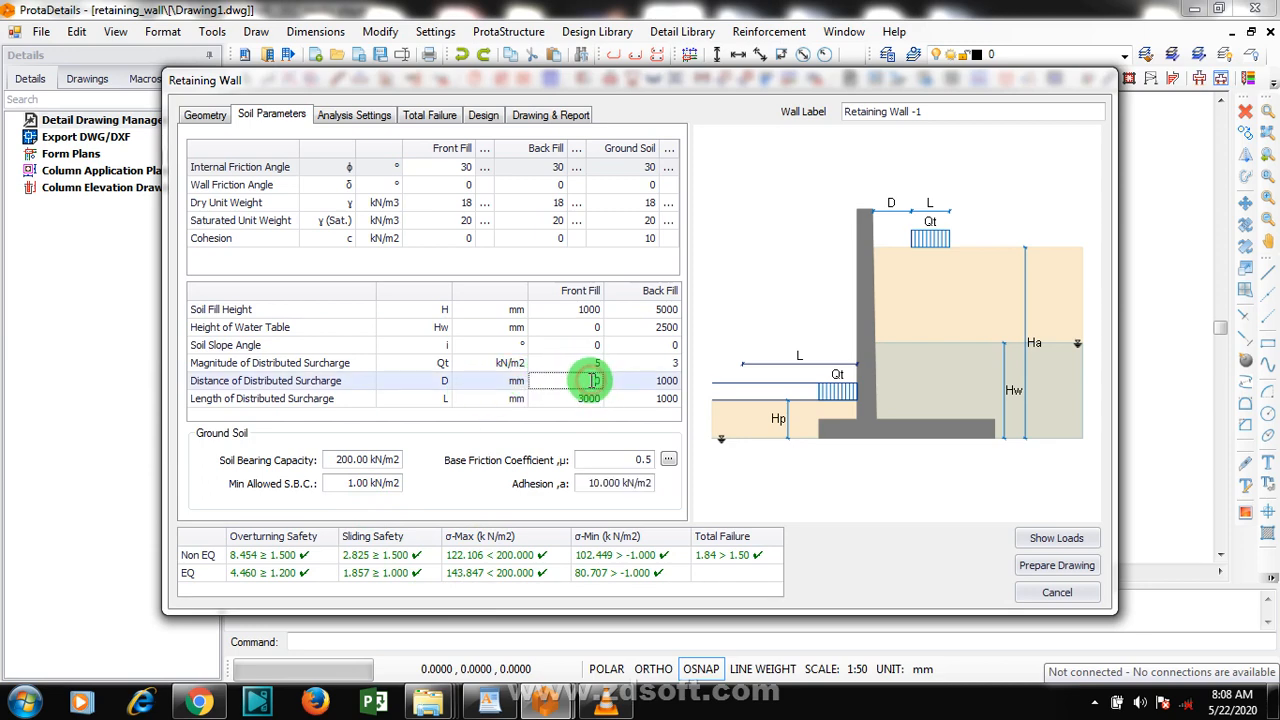
left_click(596, 362)
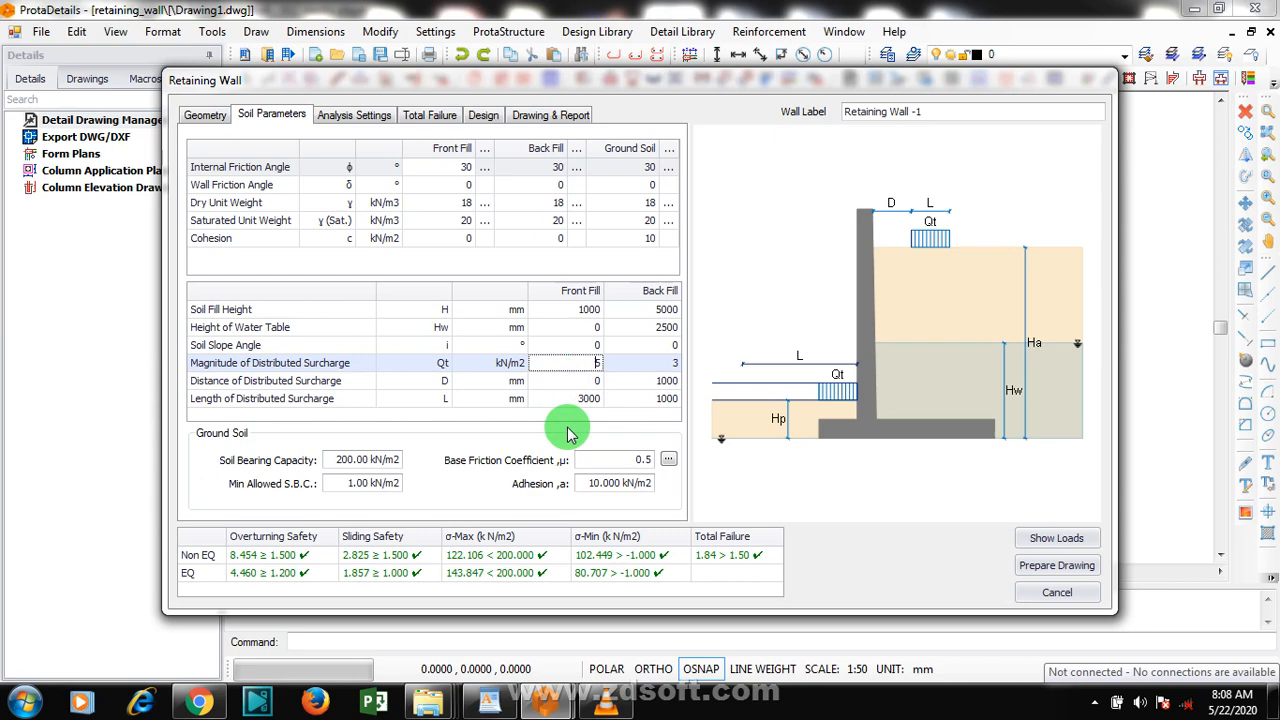
left_click(584, 344)
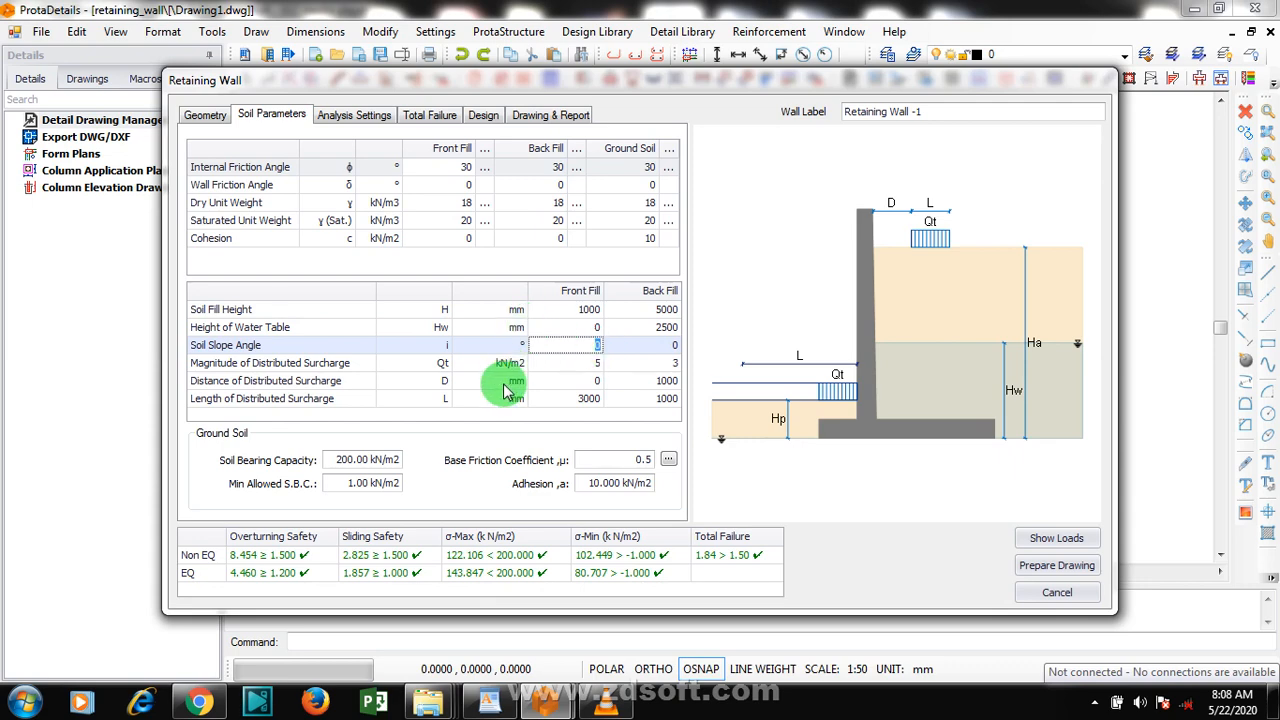
mouse_move(424, 224)
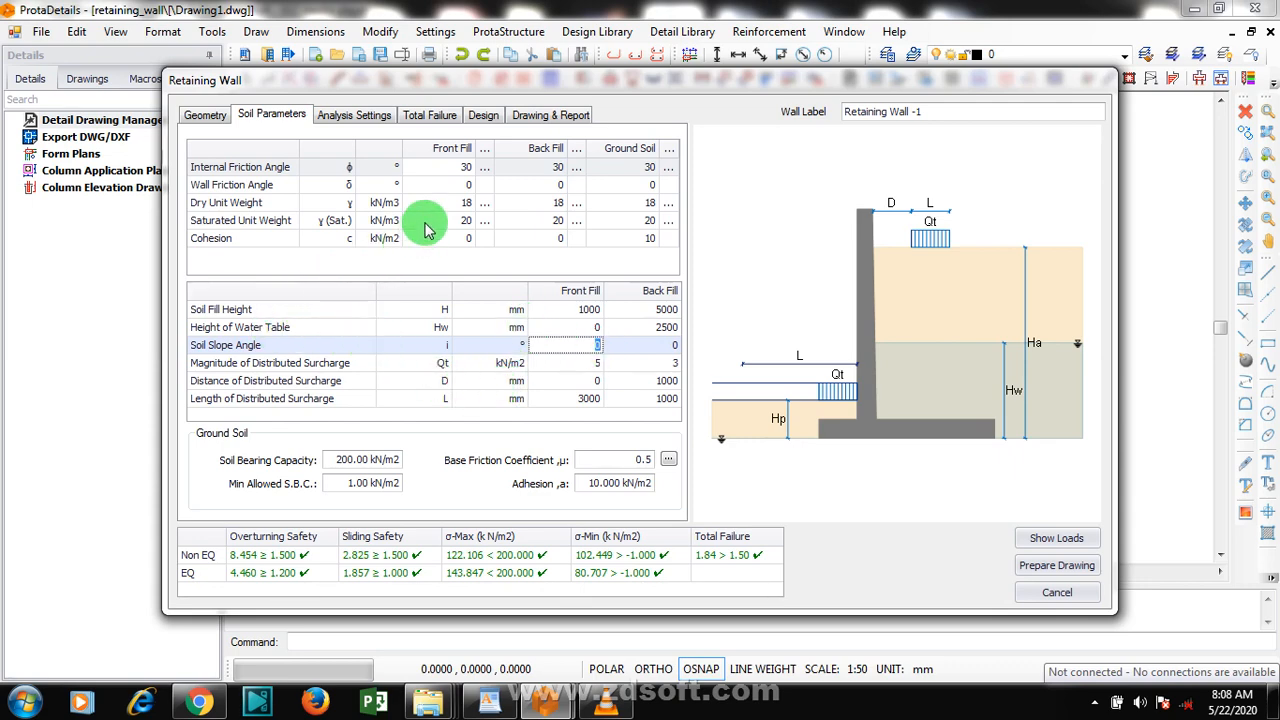
mouse_move(372, 432)
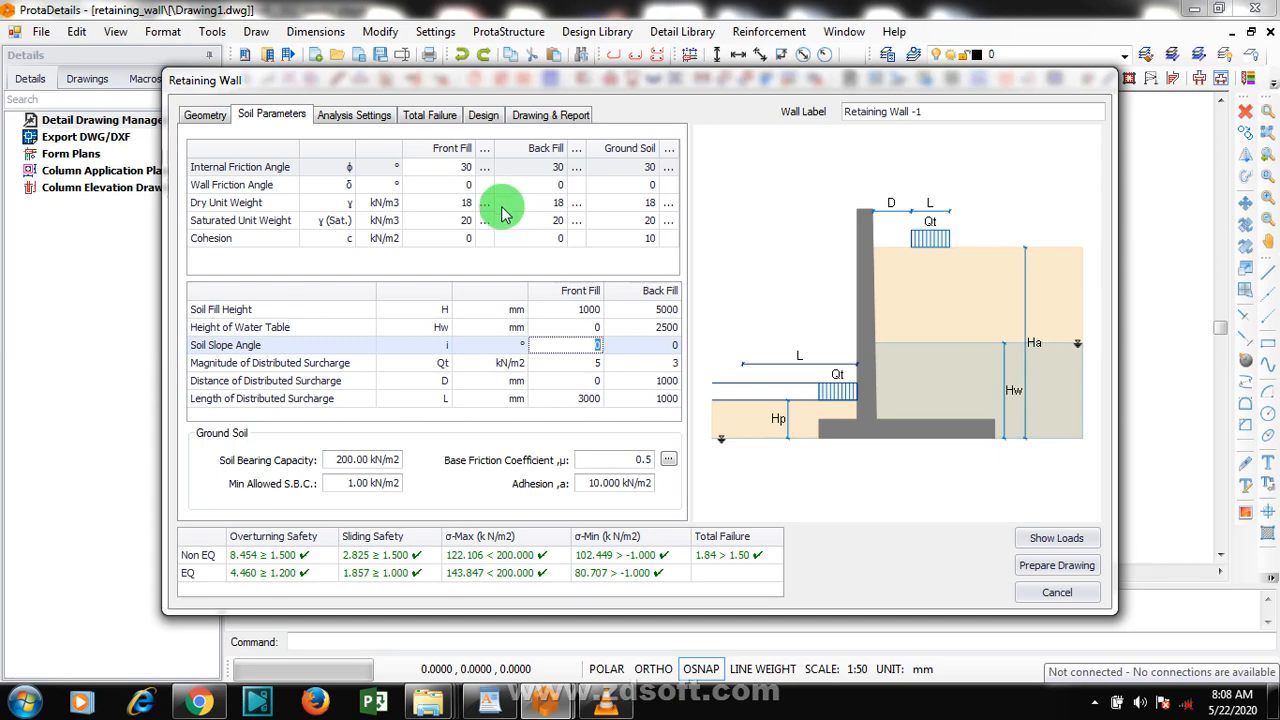
mouse_move(388, 272)
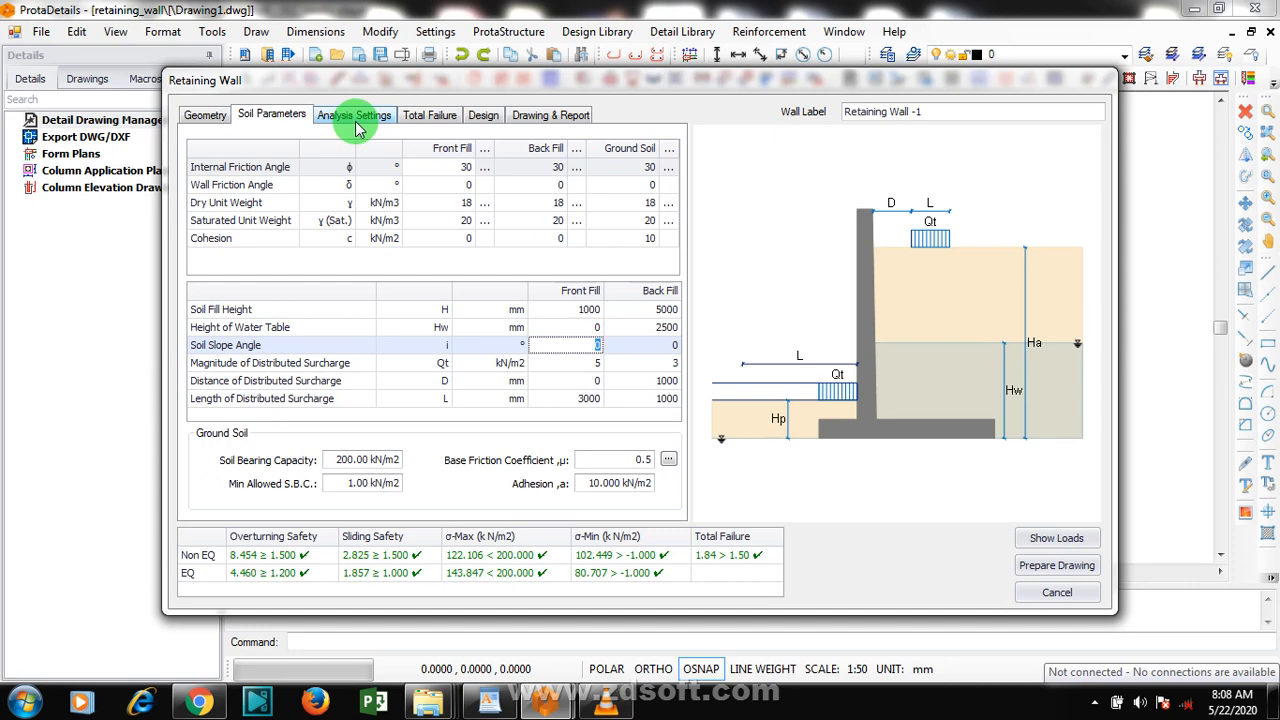
left_click(354, 114)
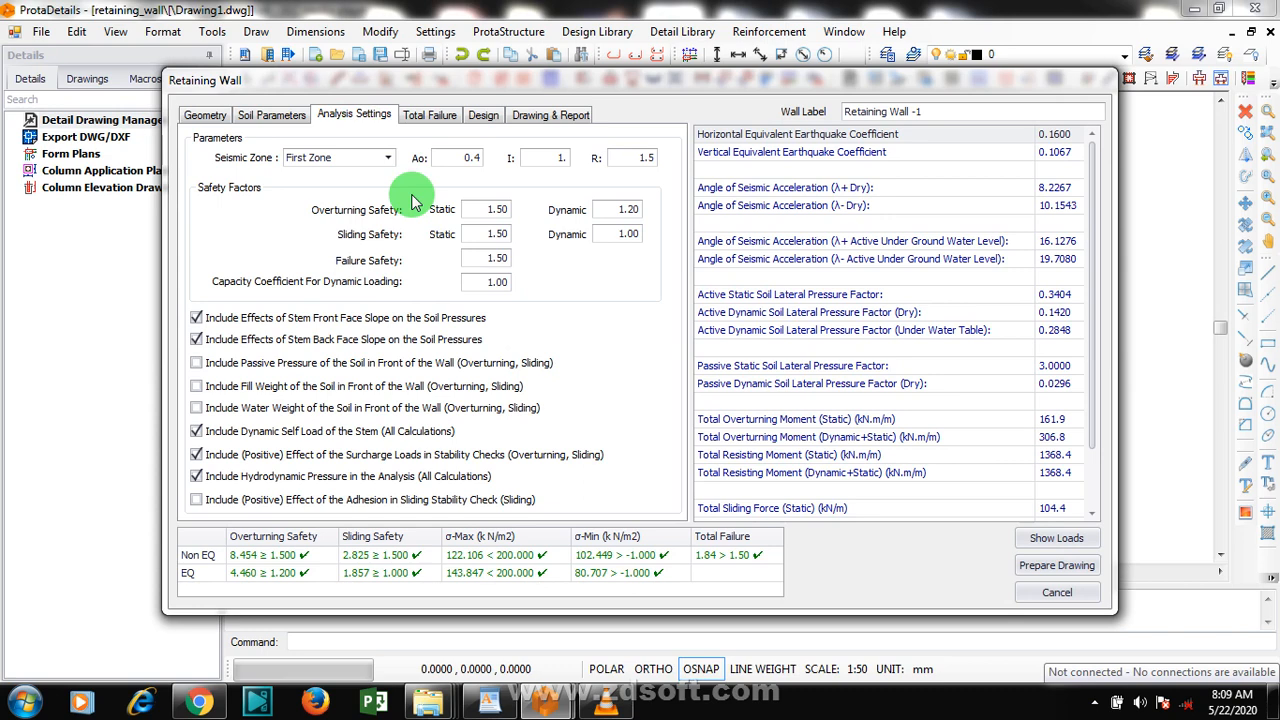
mouse_move(430, 114)
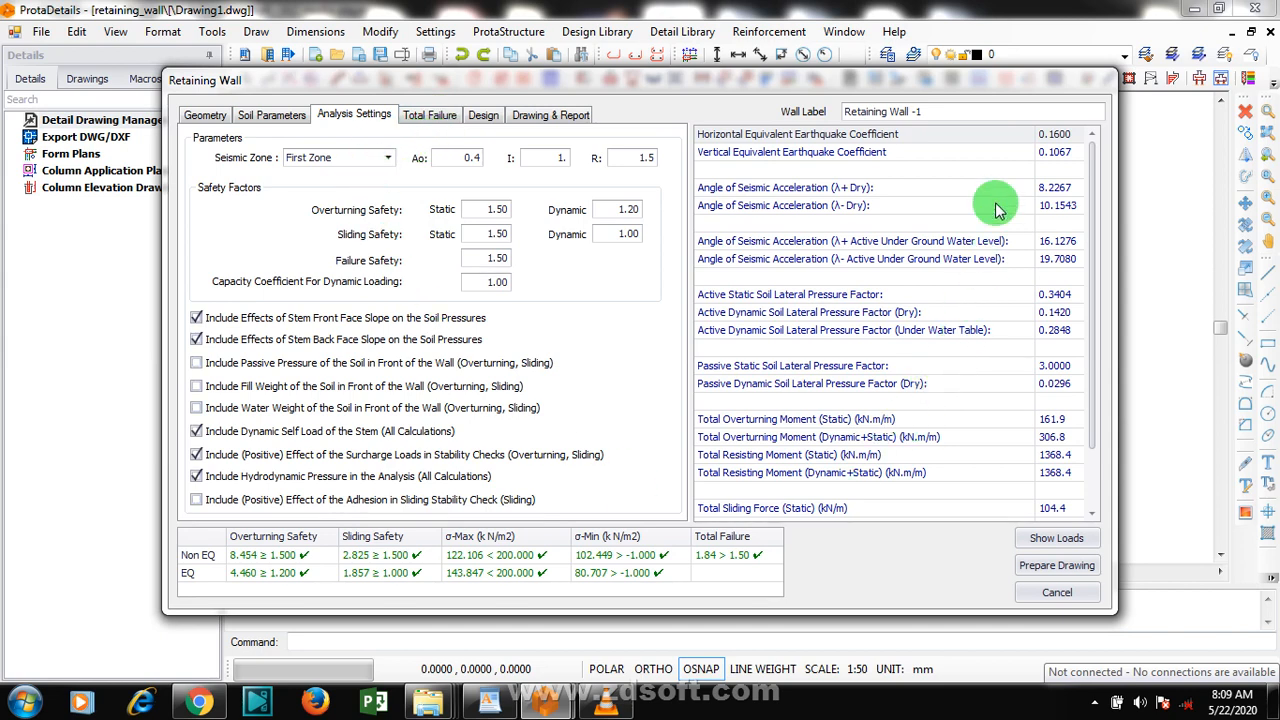
Enable passive pressure, front fill weight and adhesion in the sliding stability check
scroll("down", 3)
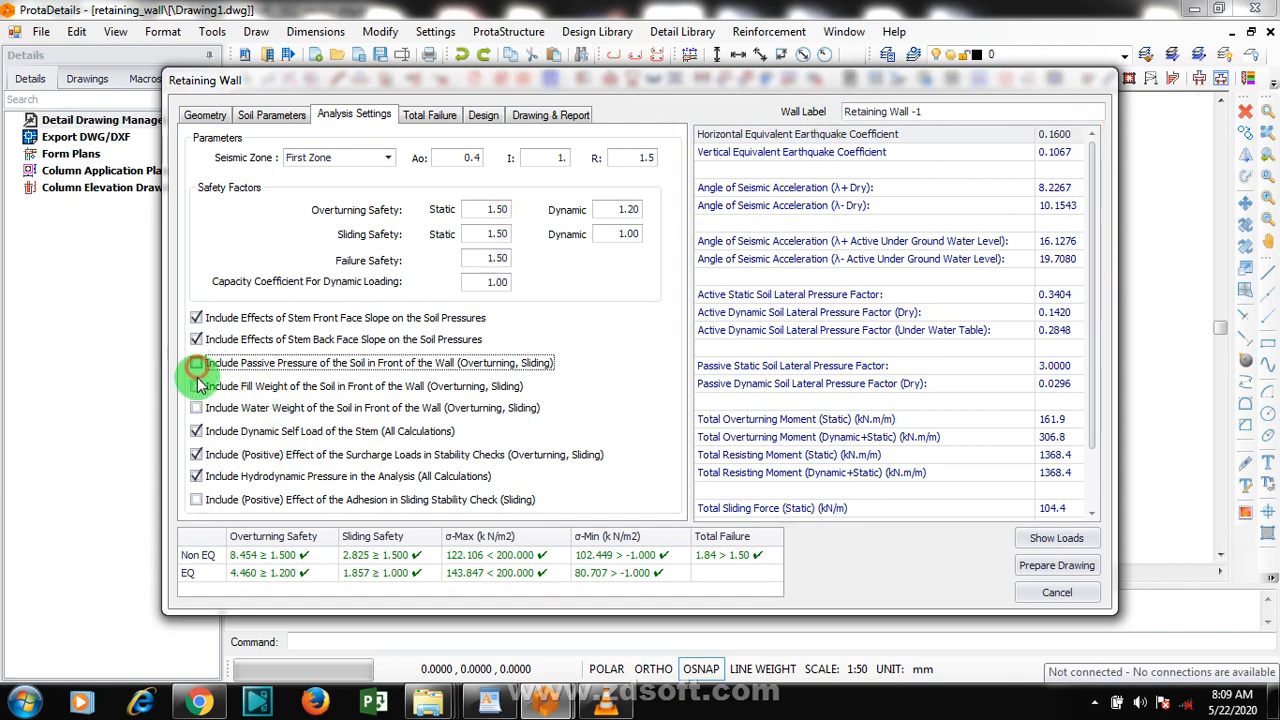
left_click(196, 364)
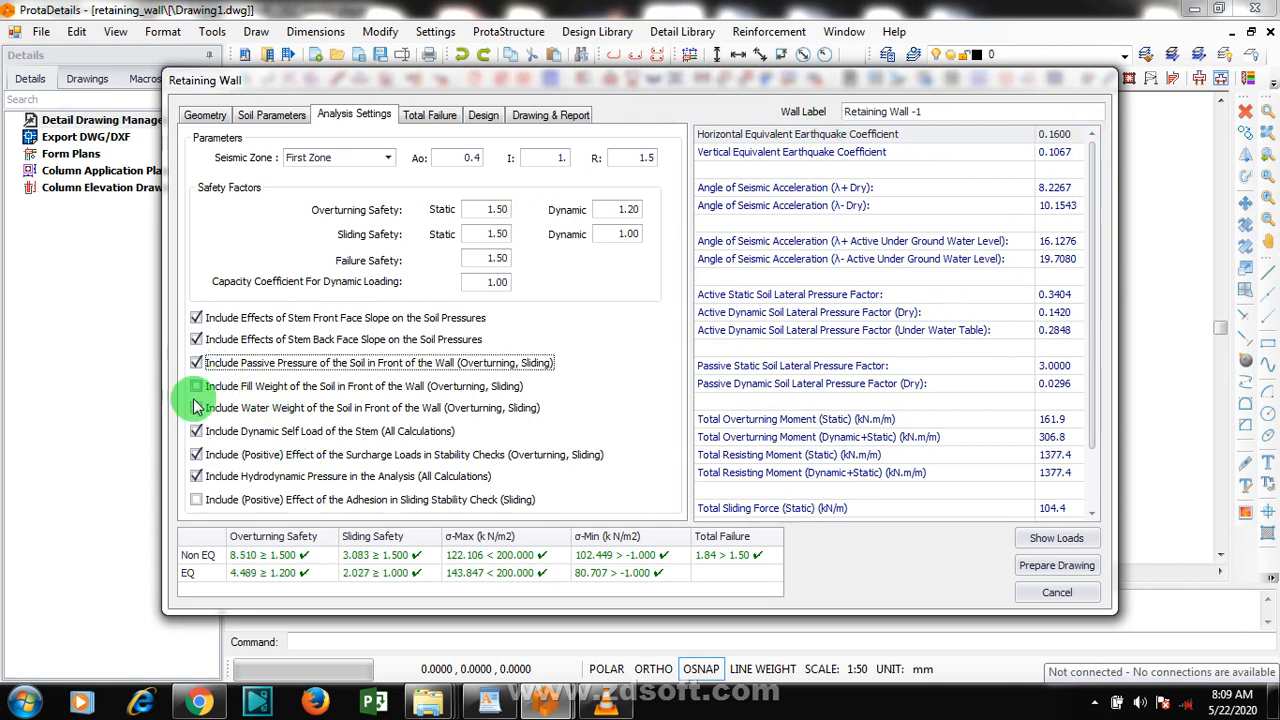
left_click(196, 386)
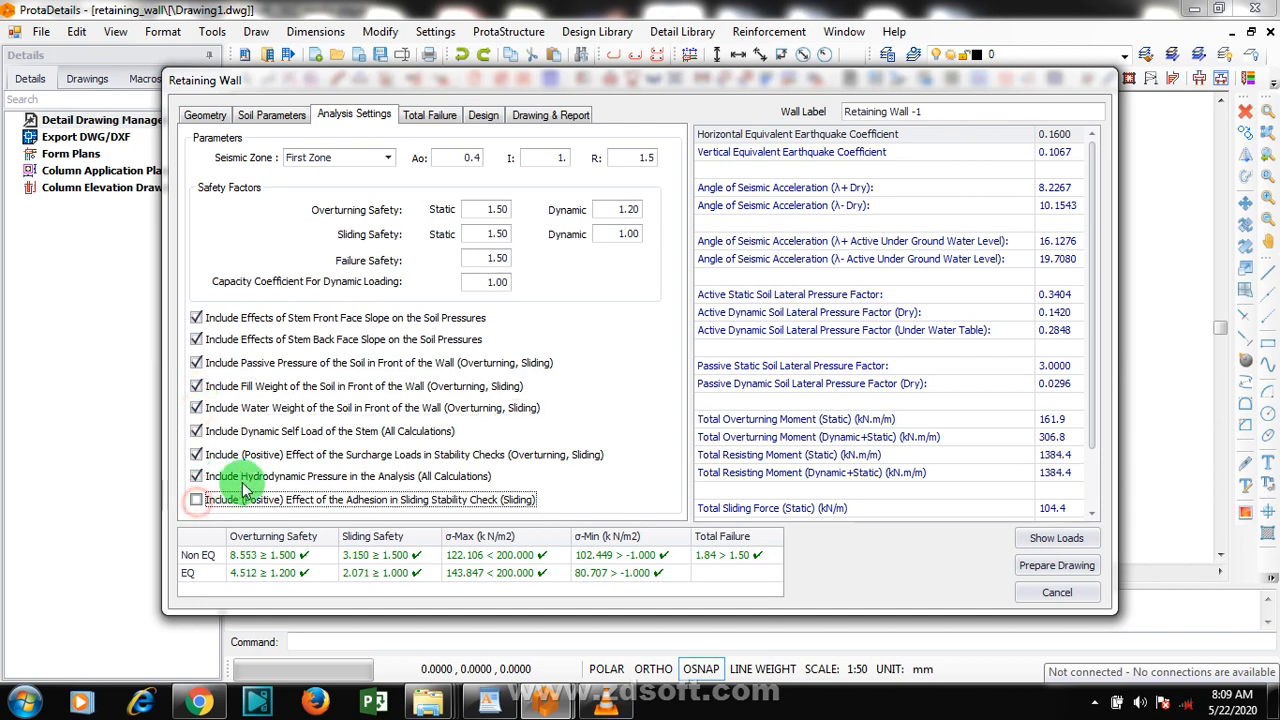
left_click(196, 500)
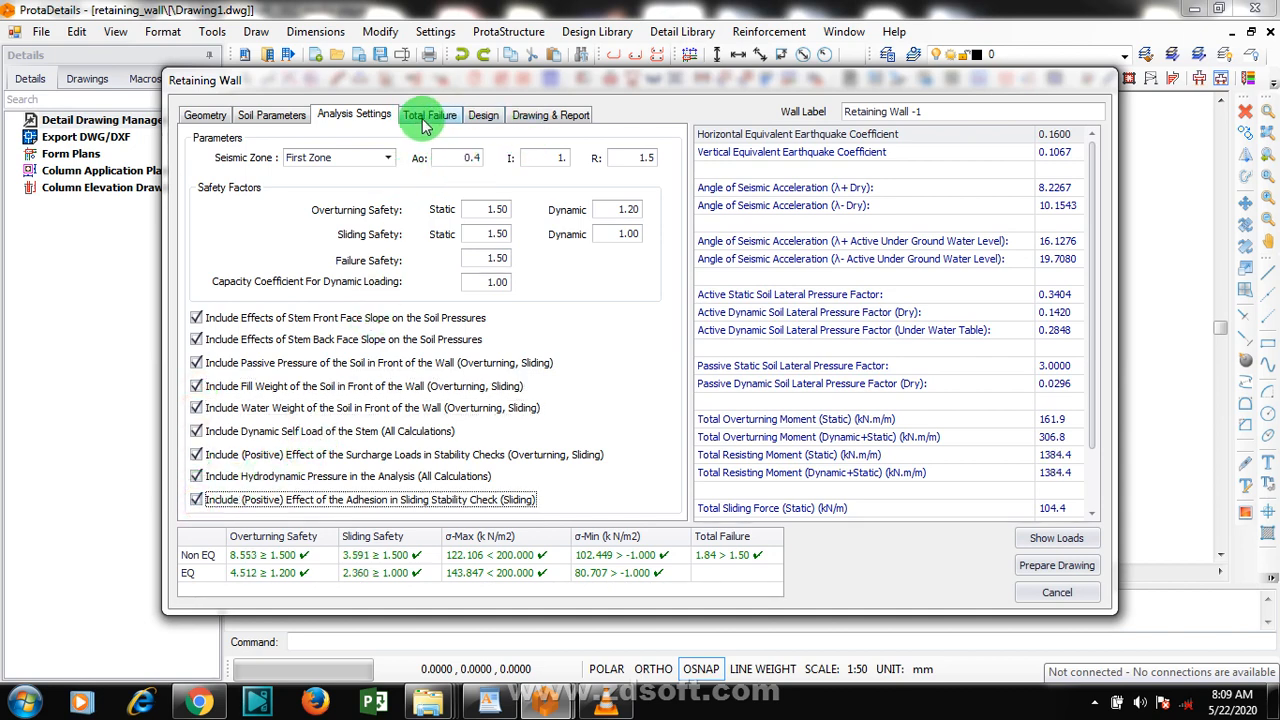
Review the total failure slip circle, then show the rebar design results
left_click(428, 114)
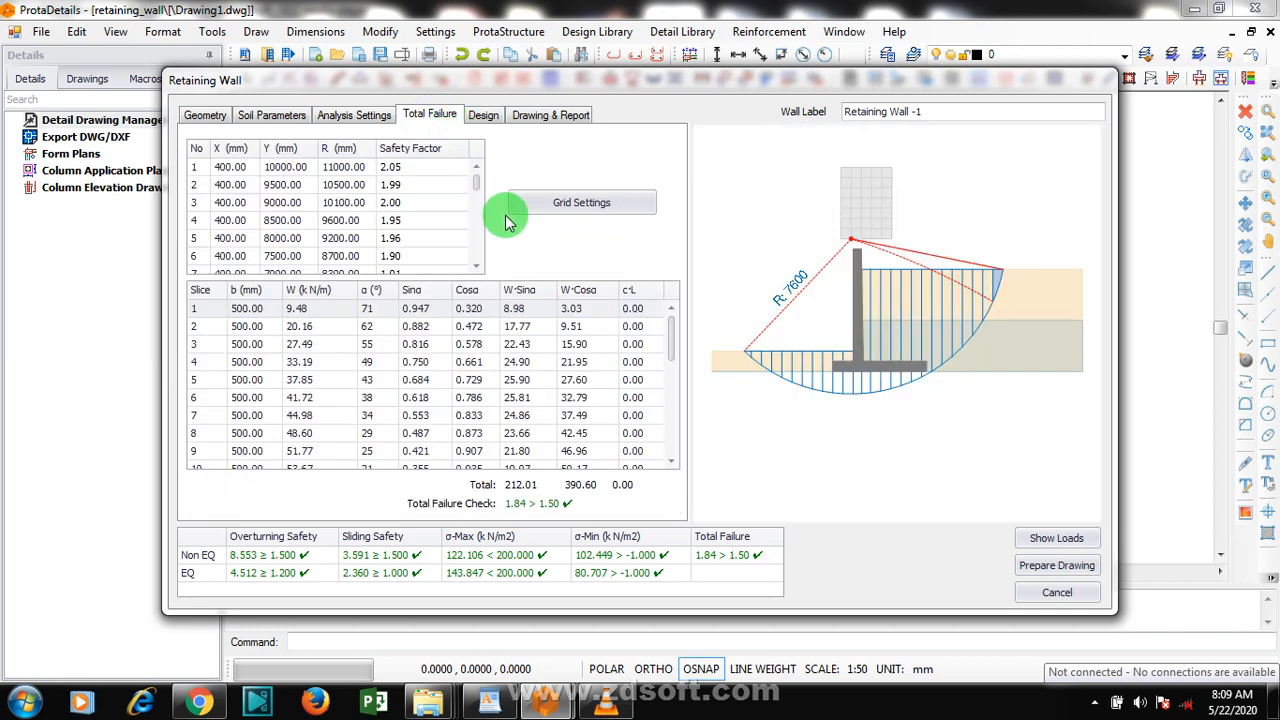
mouse_move(830, 470)
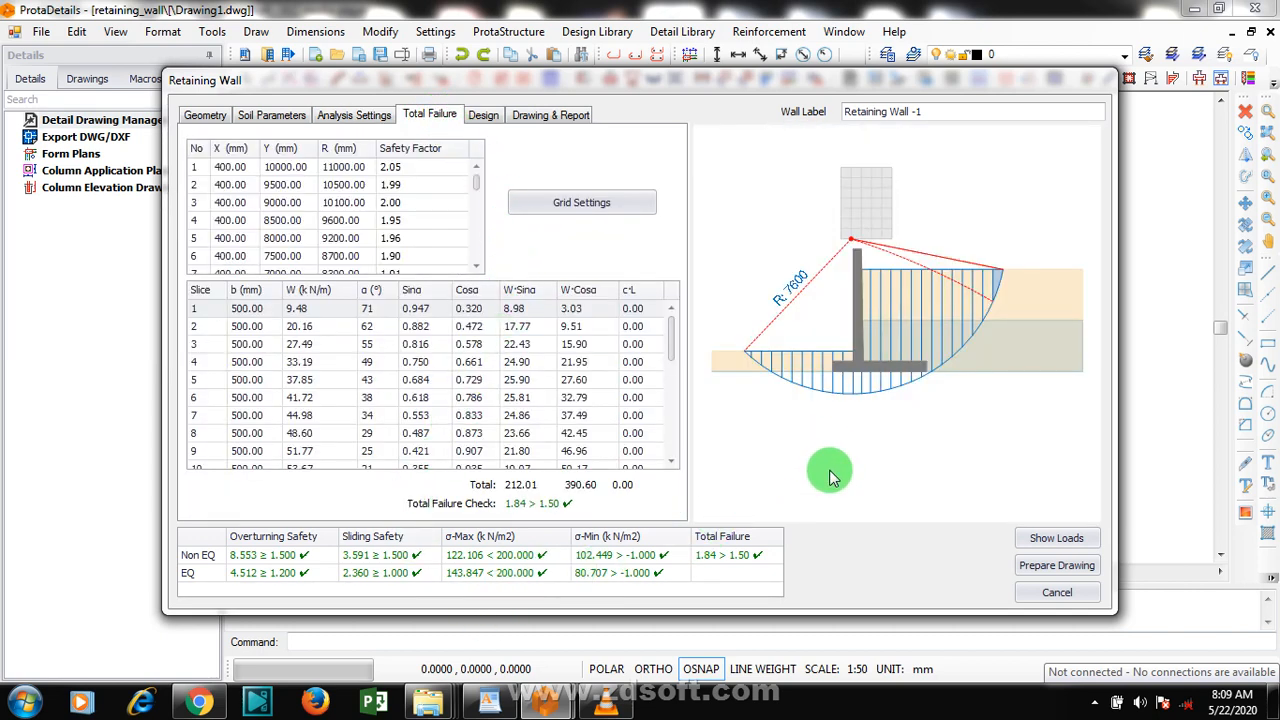
mouse_move(478, 190)
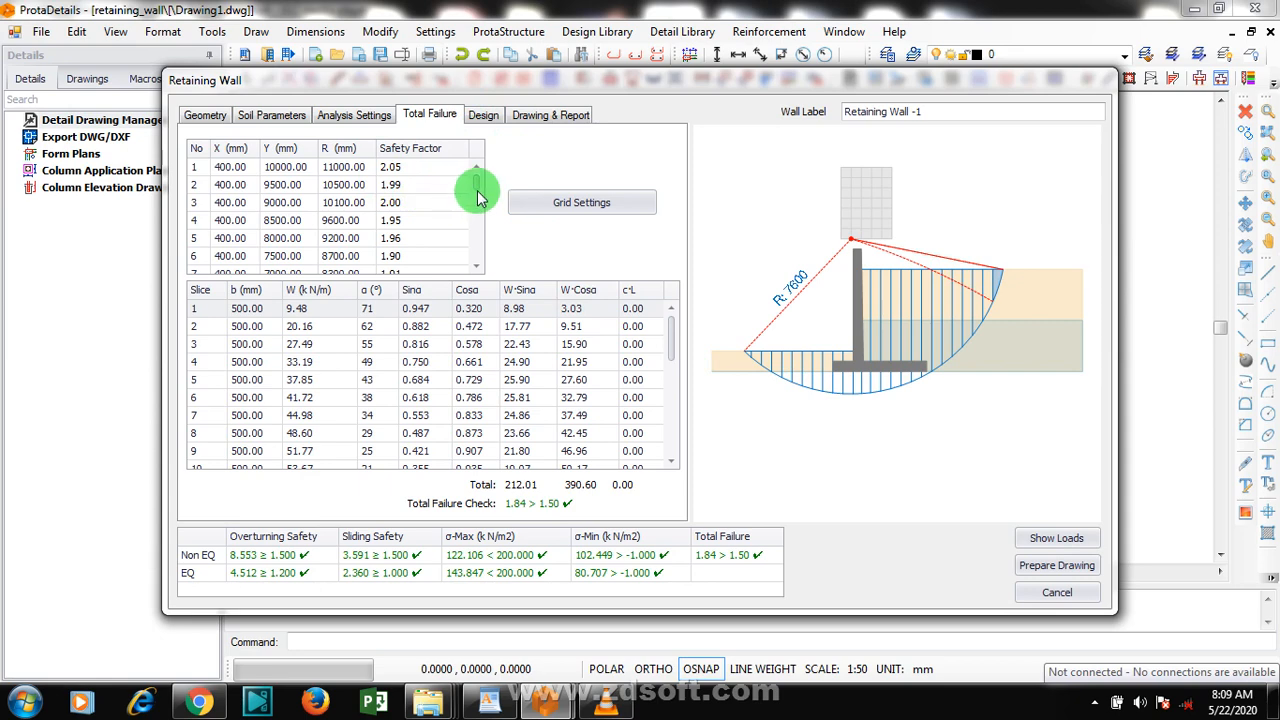
left_click(484, 114)
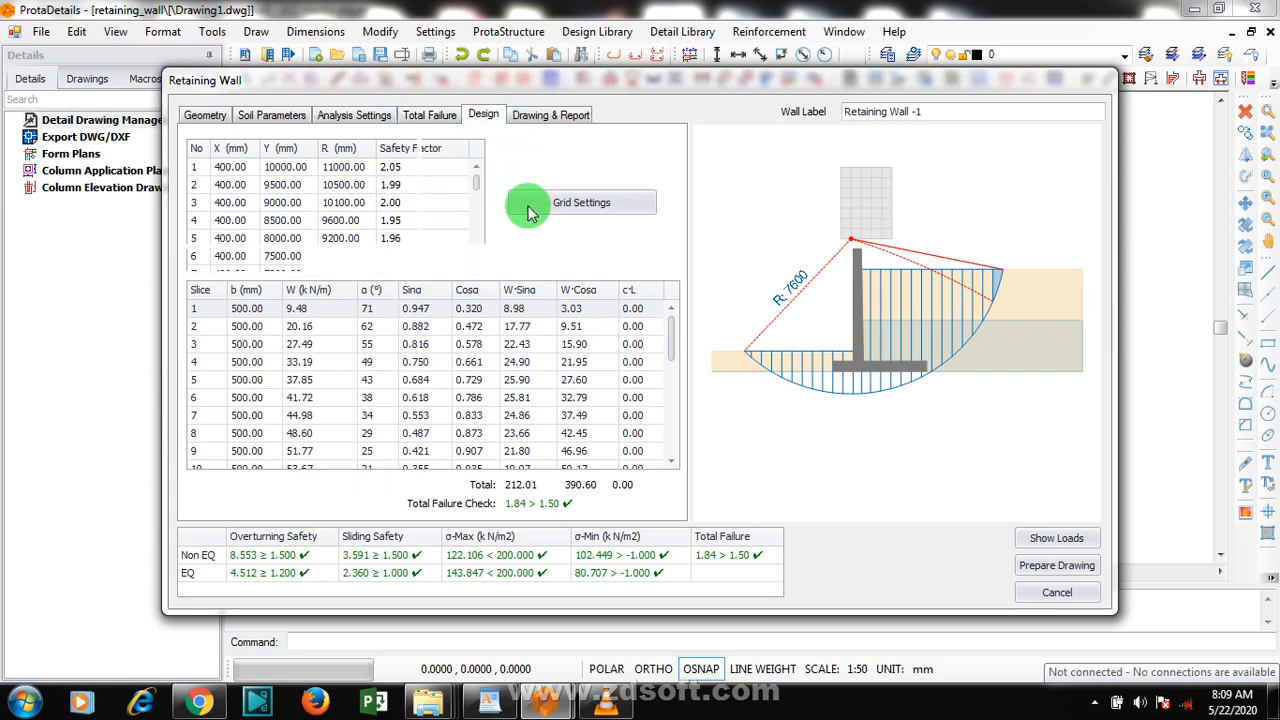
mouse_move(452, 276)
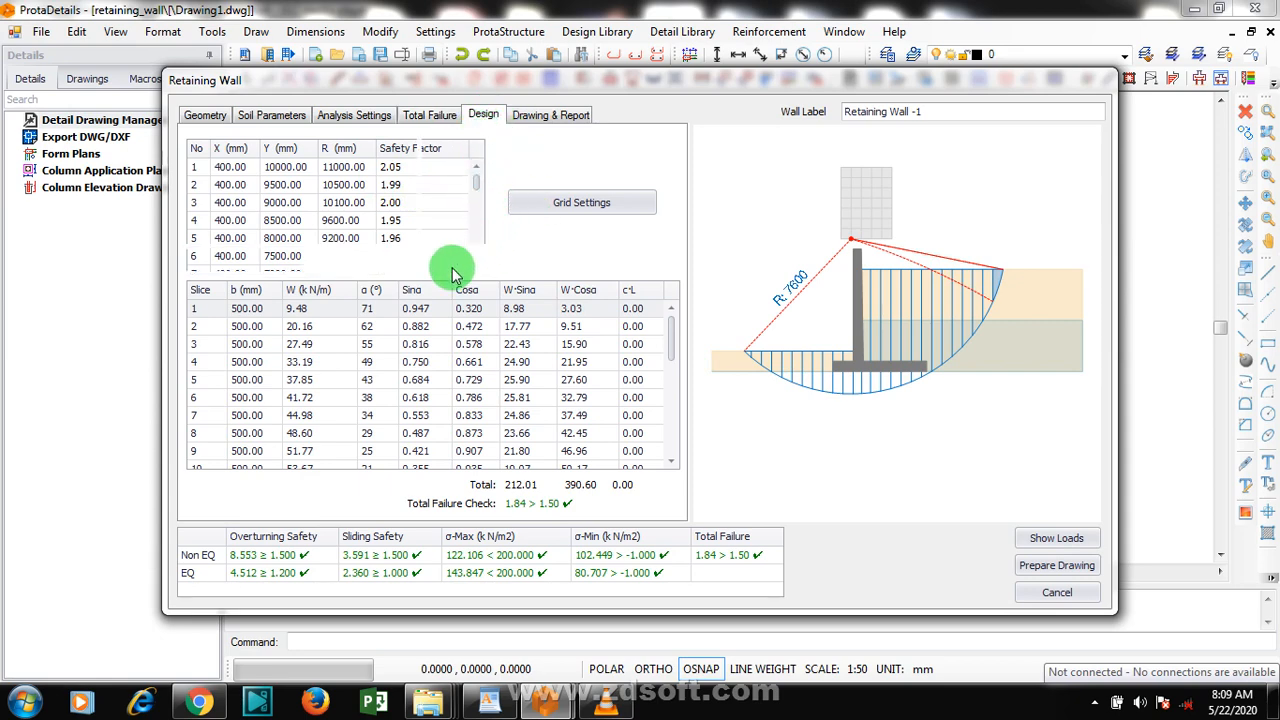
mouse_move(384, 220)
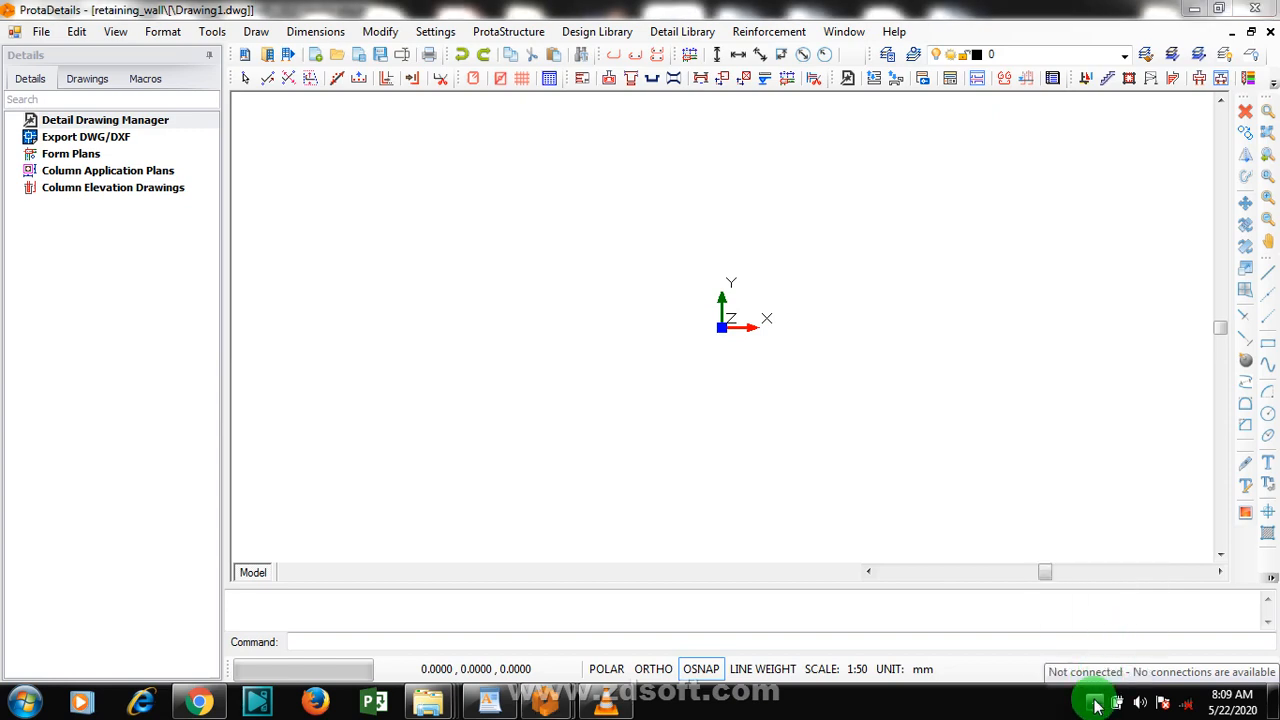
left_click(1094, 702)
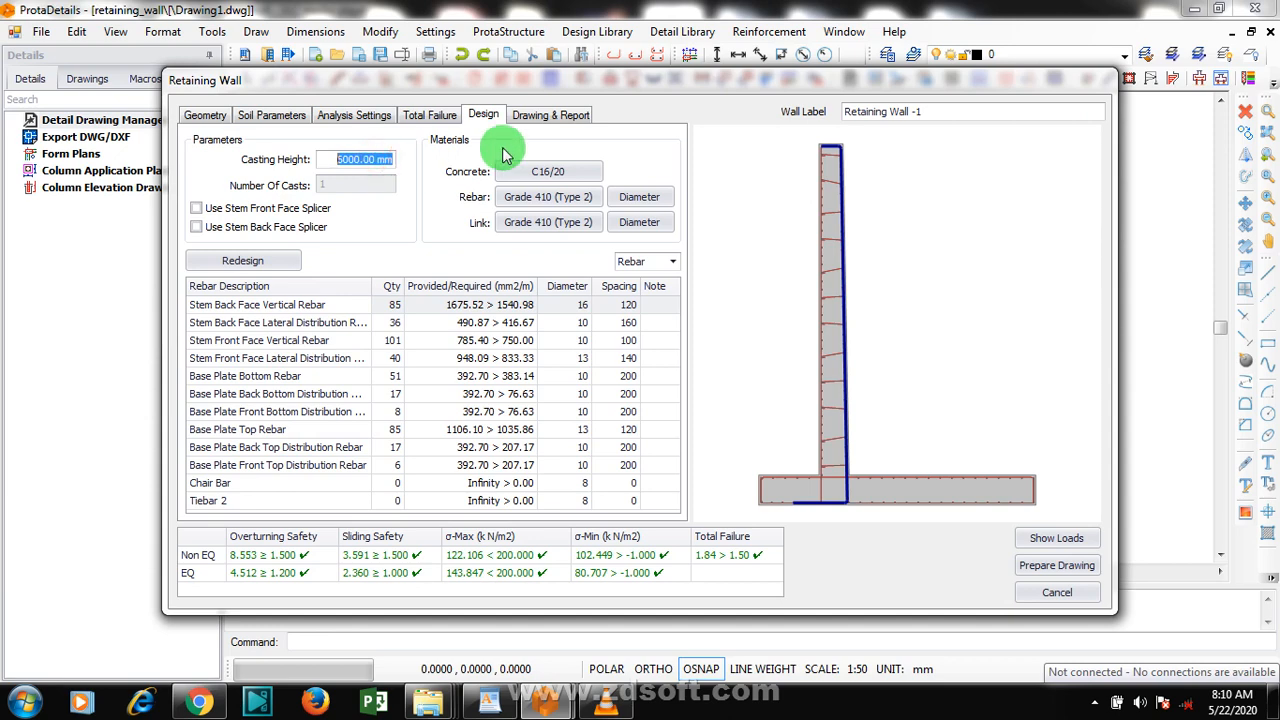
Change the wall's concrete grade to C20/25
left_click(562, 172)
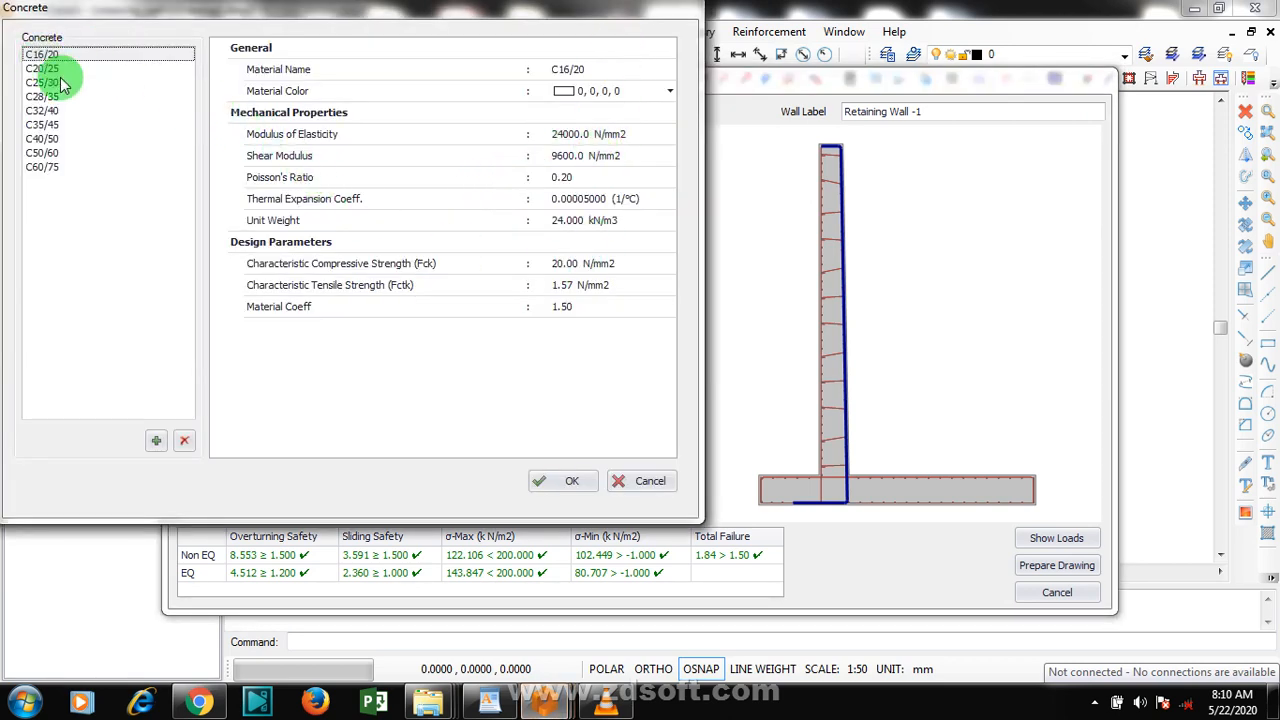
left_click(42, 54)
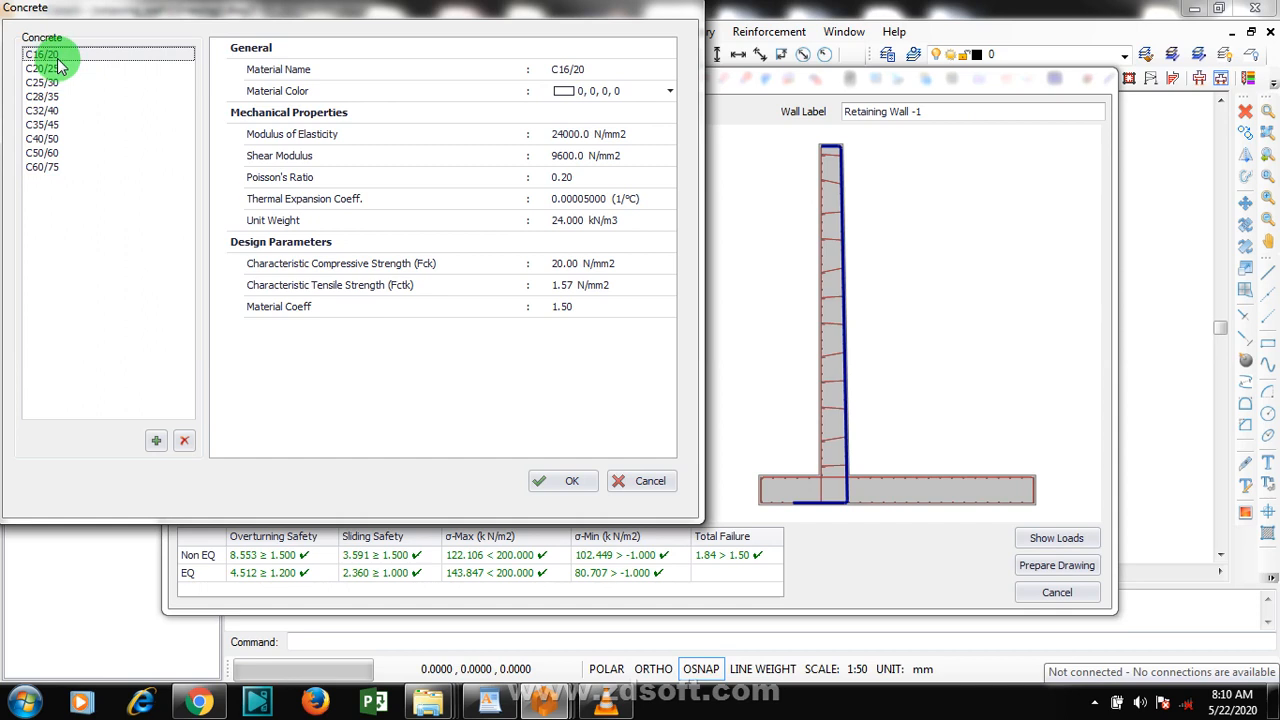
left_click(42, 68)
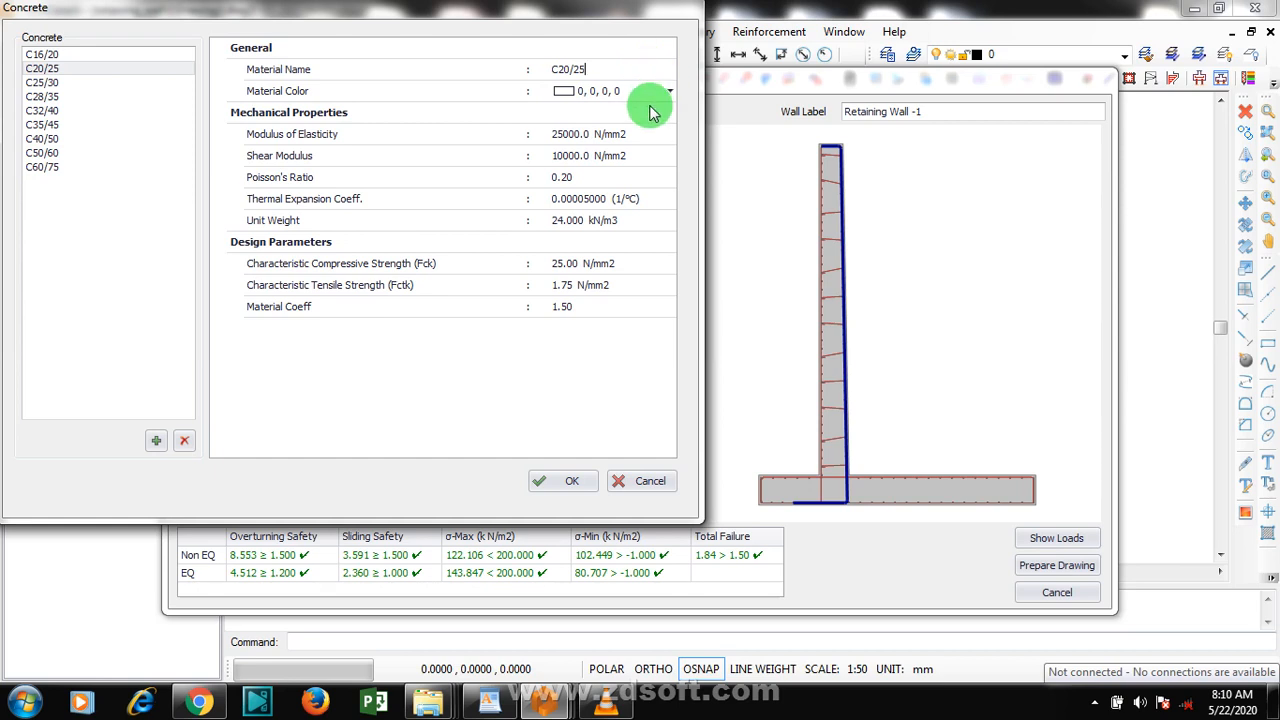
mouse_move(288, 140)
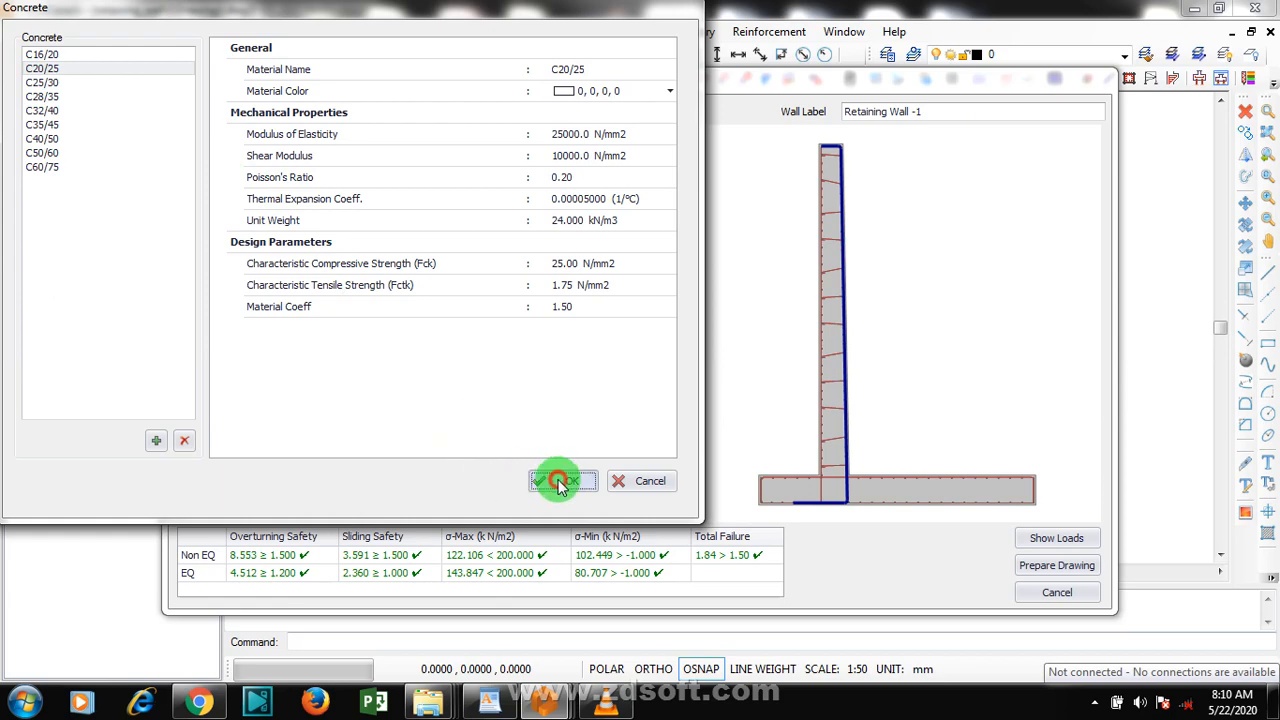
left_click(562, 480)
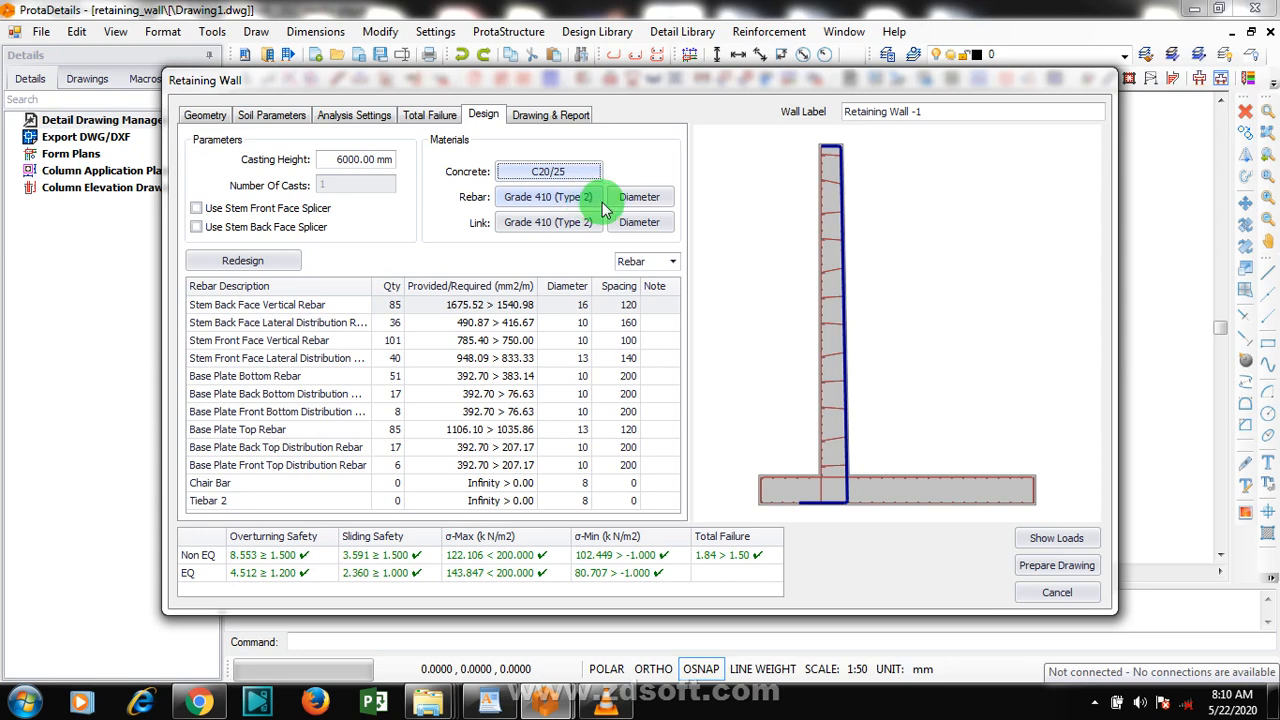
Exclude Y10, Y13 and Y32 from the Grade 410 foundation rebar table, keeping Y16, Y20, Y25
left_click(640, 196)
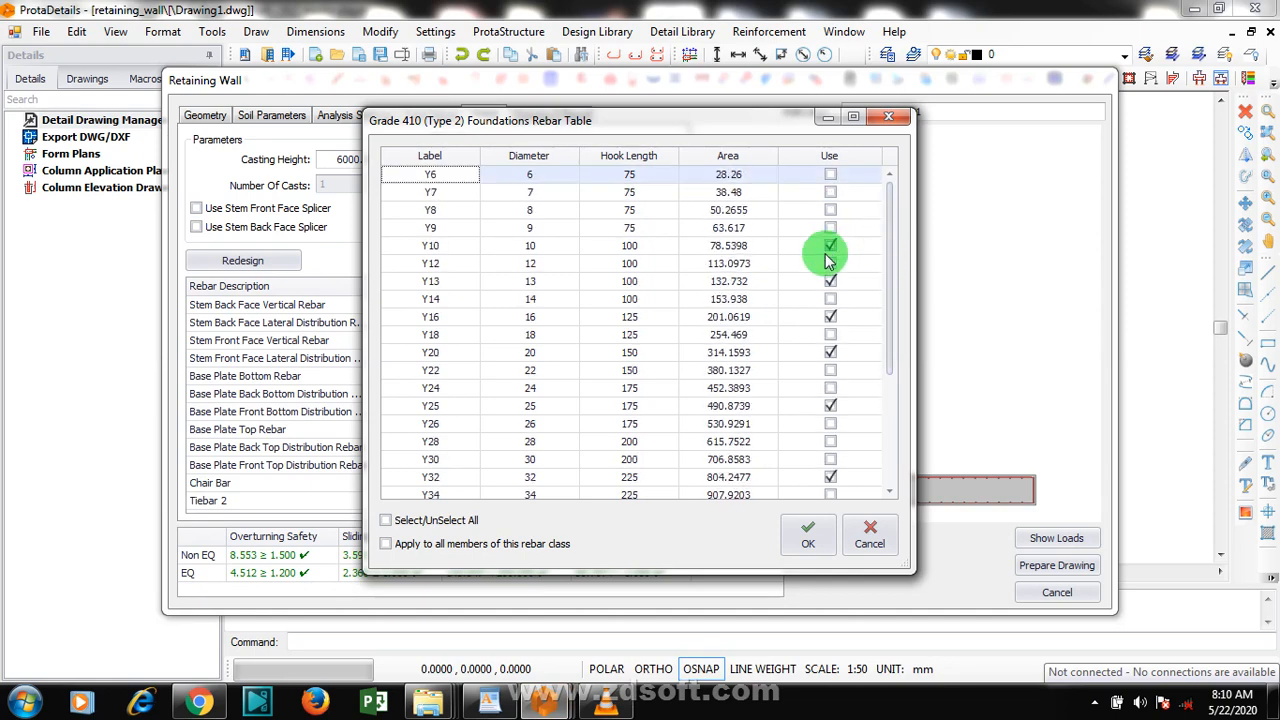
left_click(830, 244)
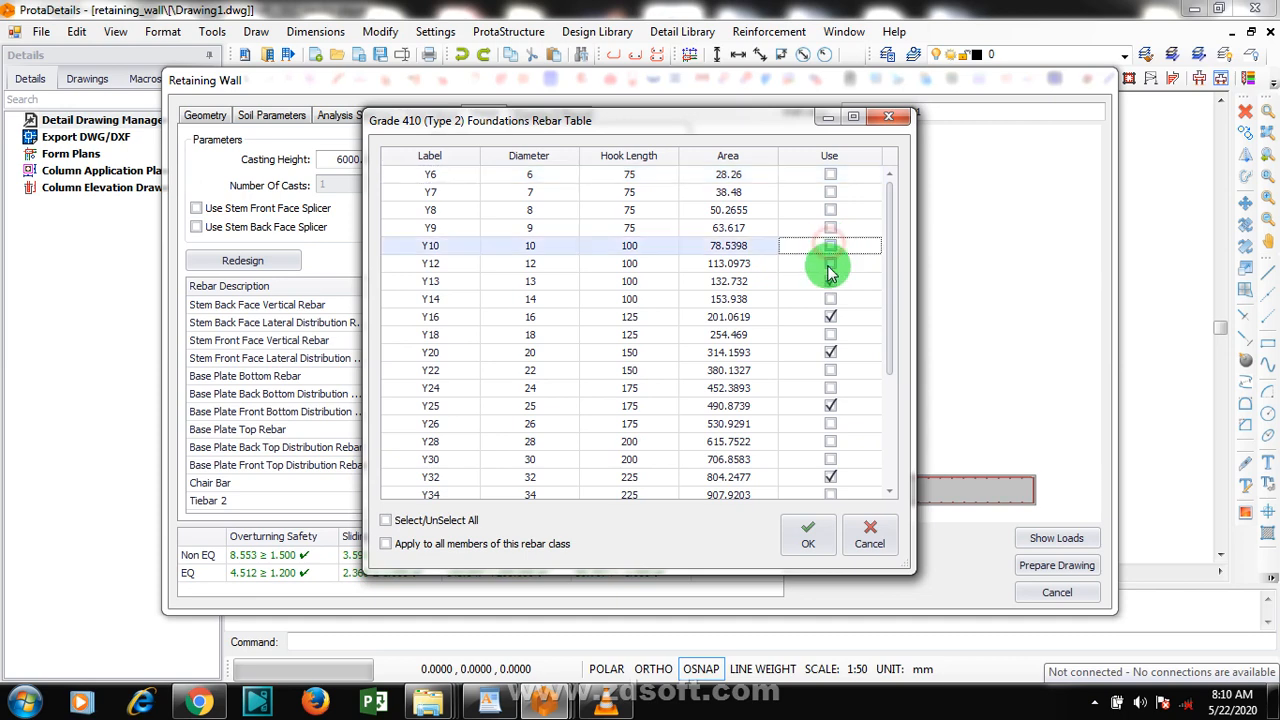
left_click(830, 280)
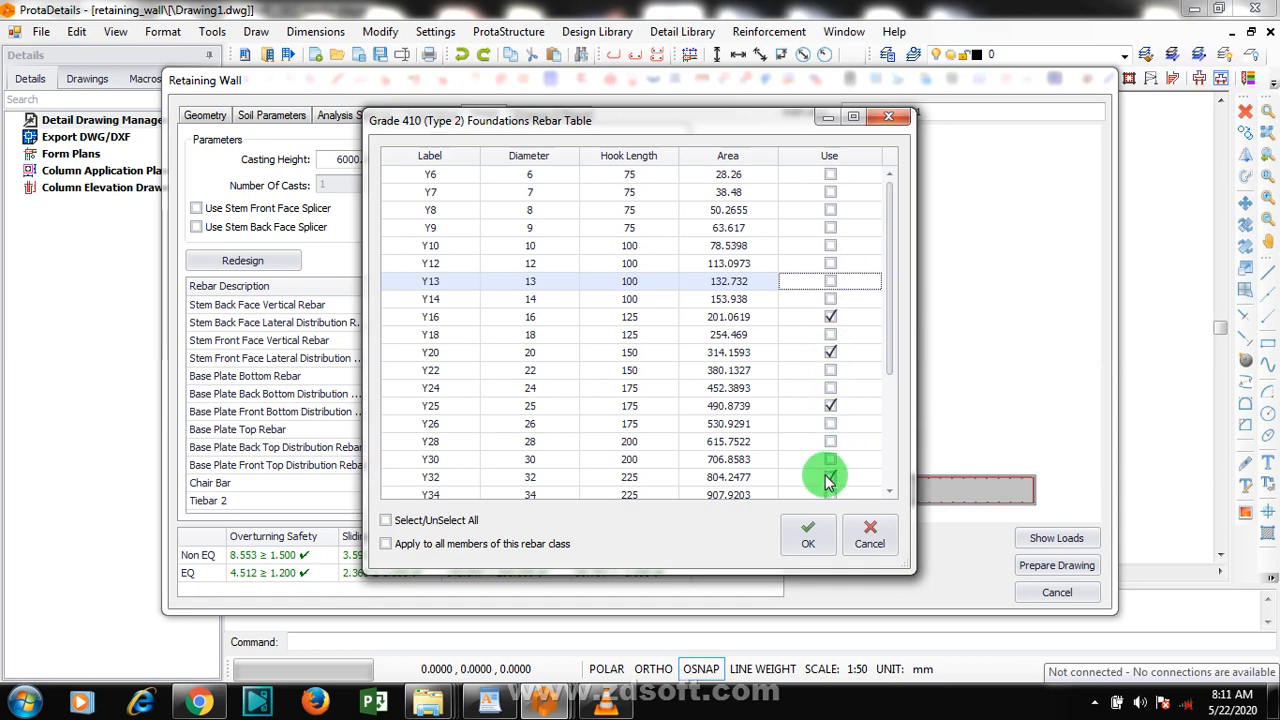
left_click(830, 476)
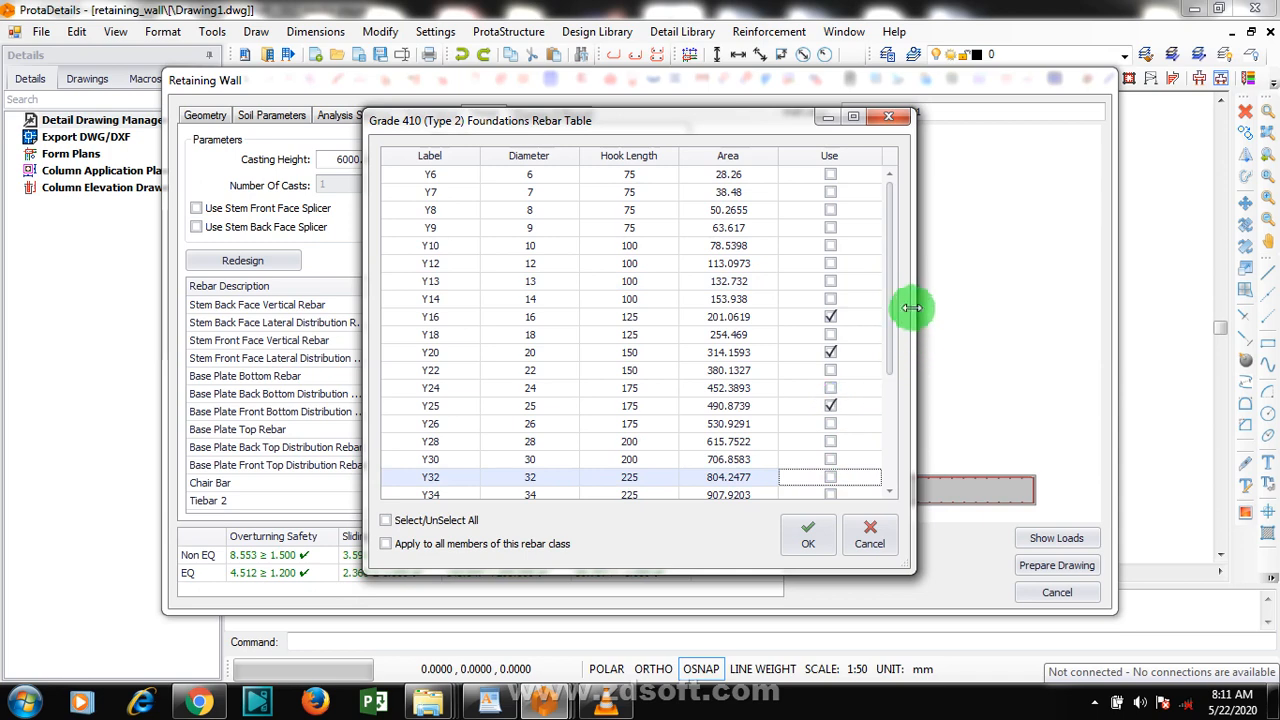
scroll("down", 3)
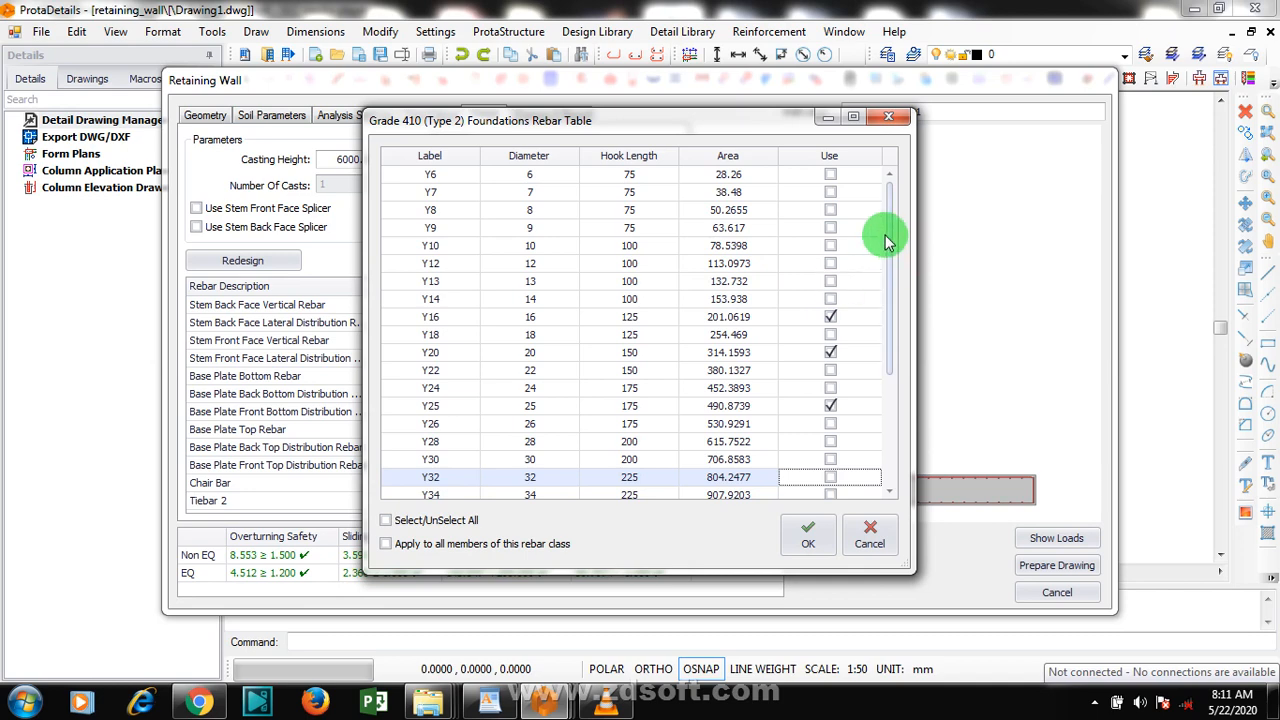
scroll("down", 3)
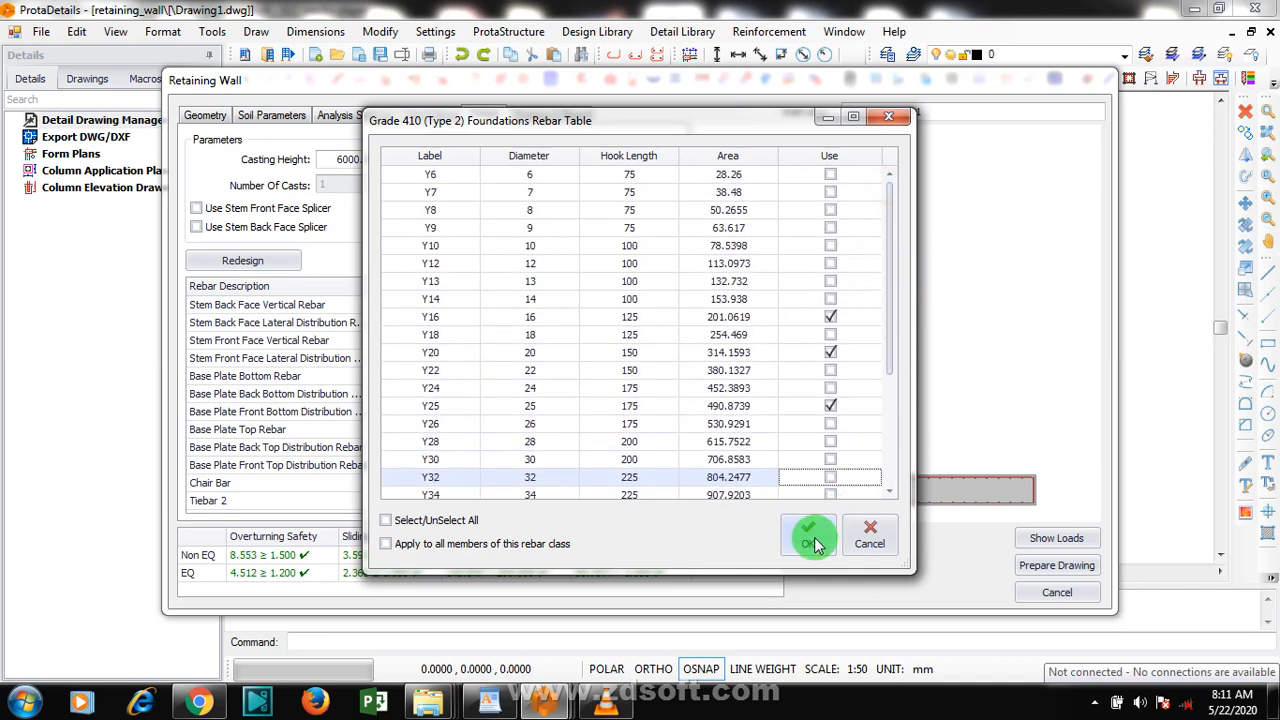
left_click(810, 536)
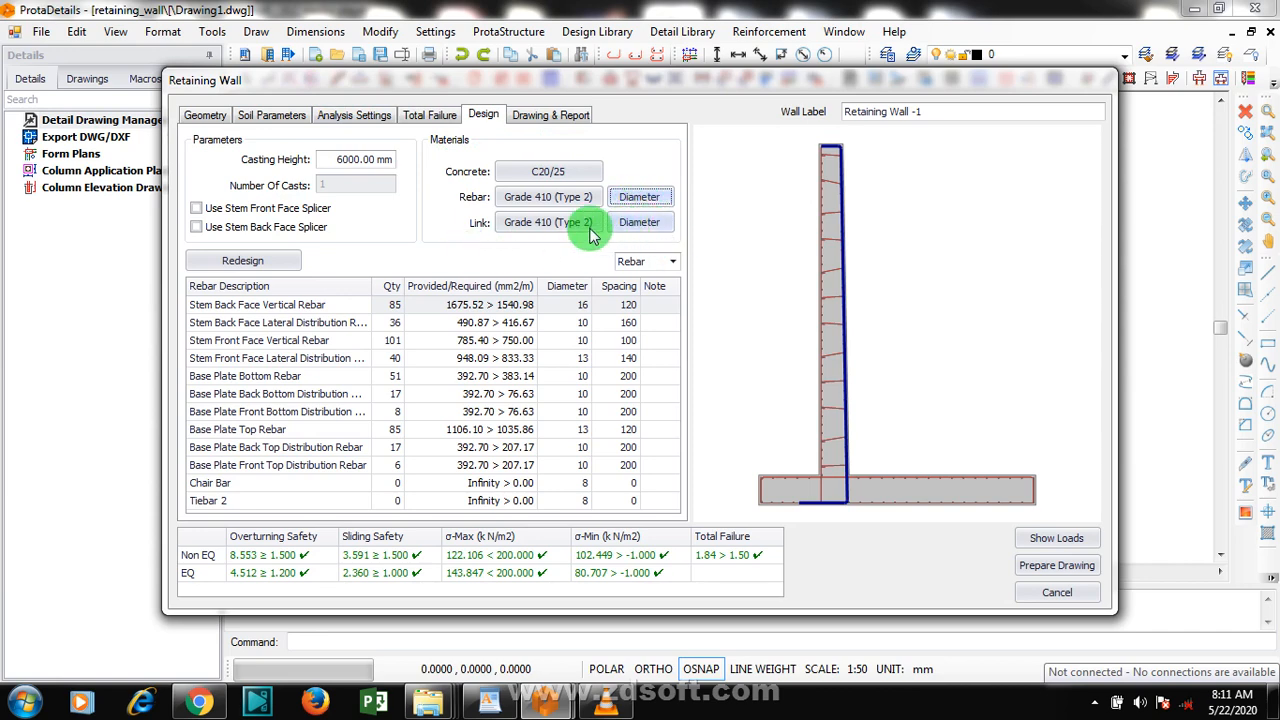
Narrow the link rebar table to Y10 only by unticking Y8, Y12 and Y13
left_click(640, 222)
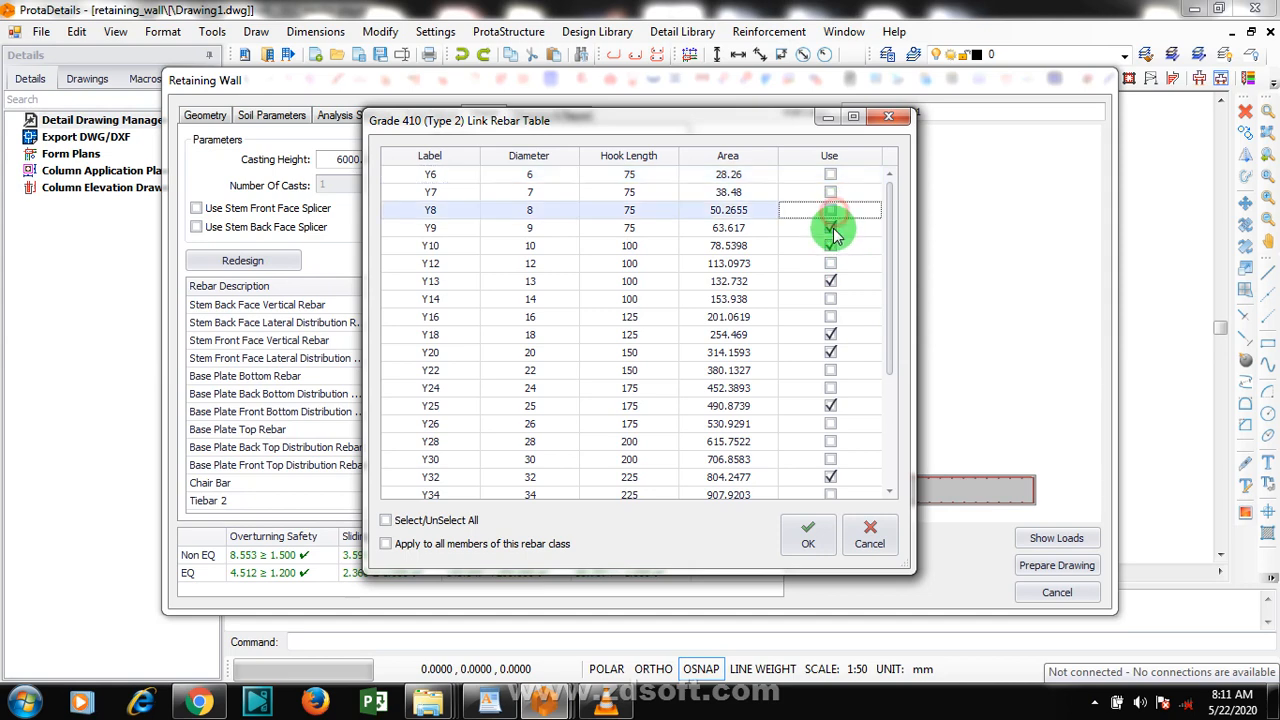
left_click(830, 244)
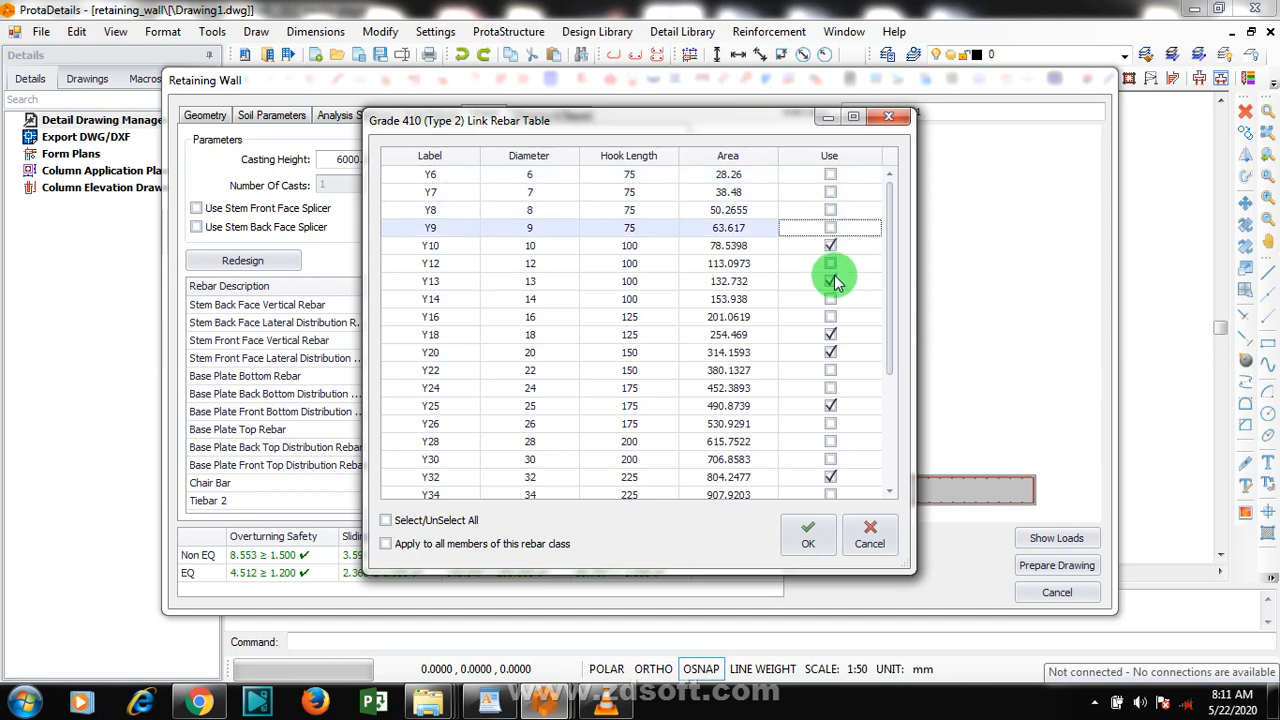
left_click(830, 264)
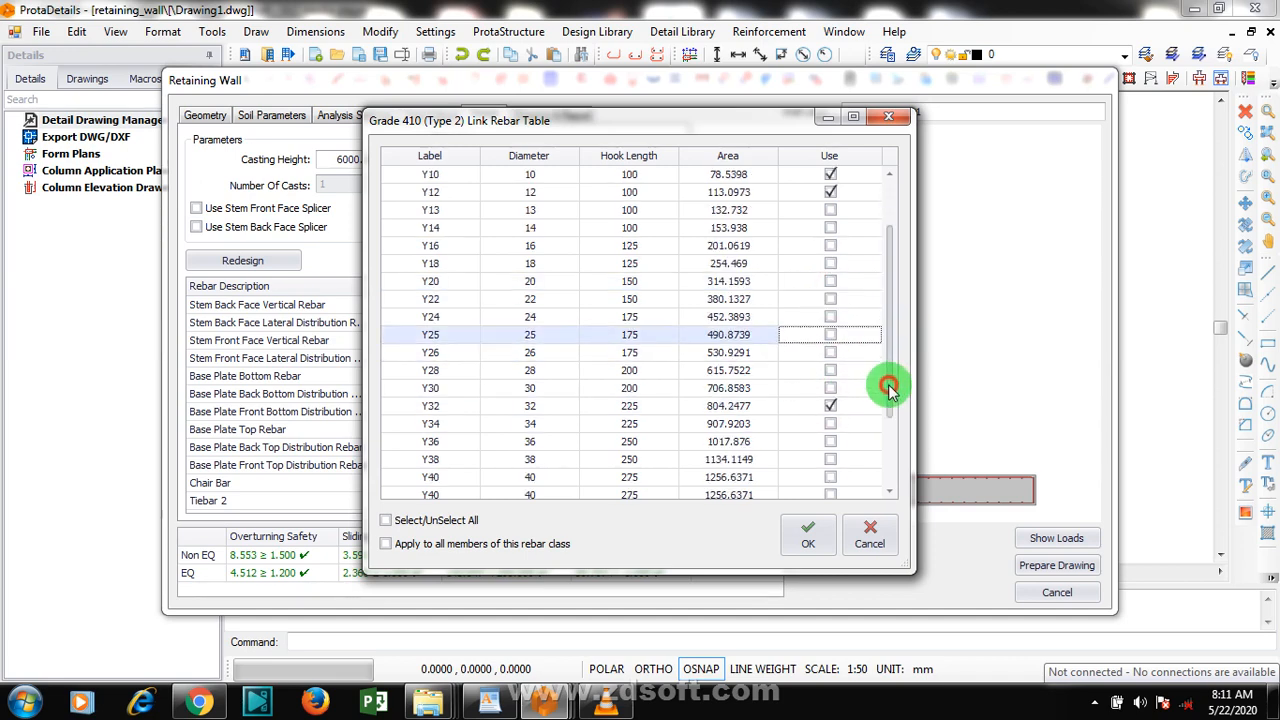
scroll("down", 3)
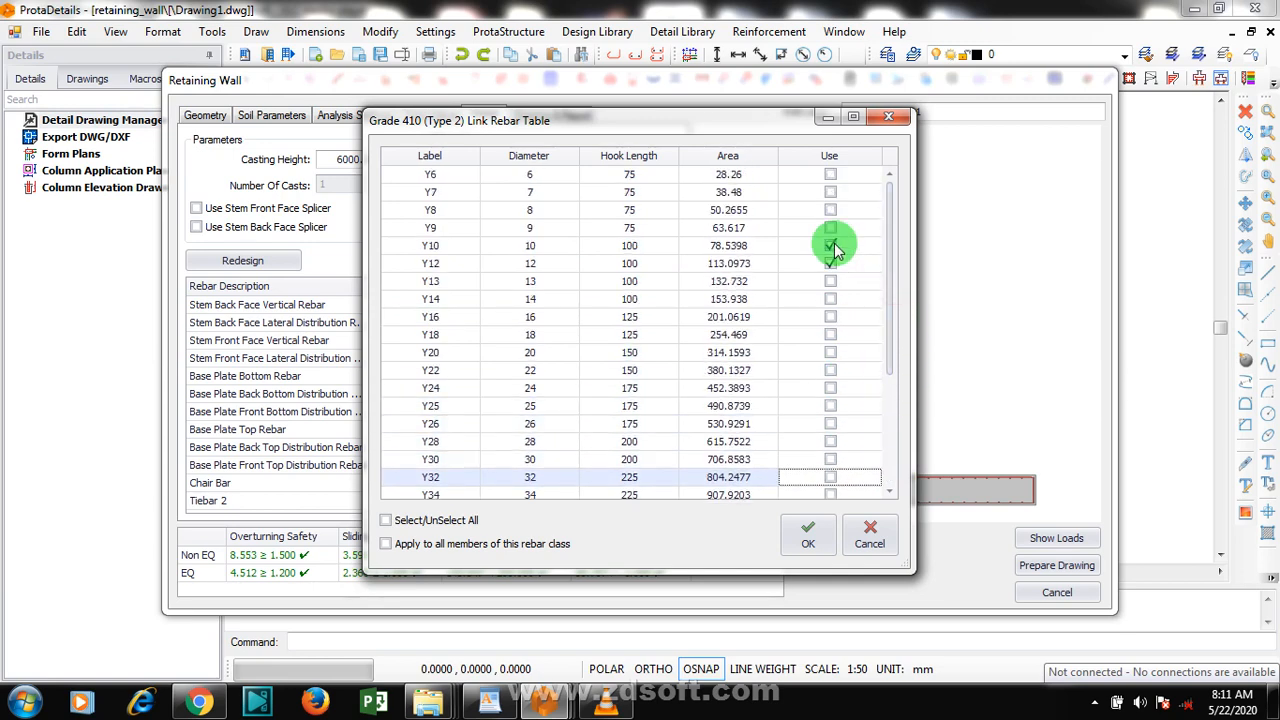
left_click(830, 244)
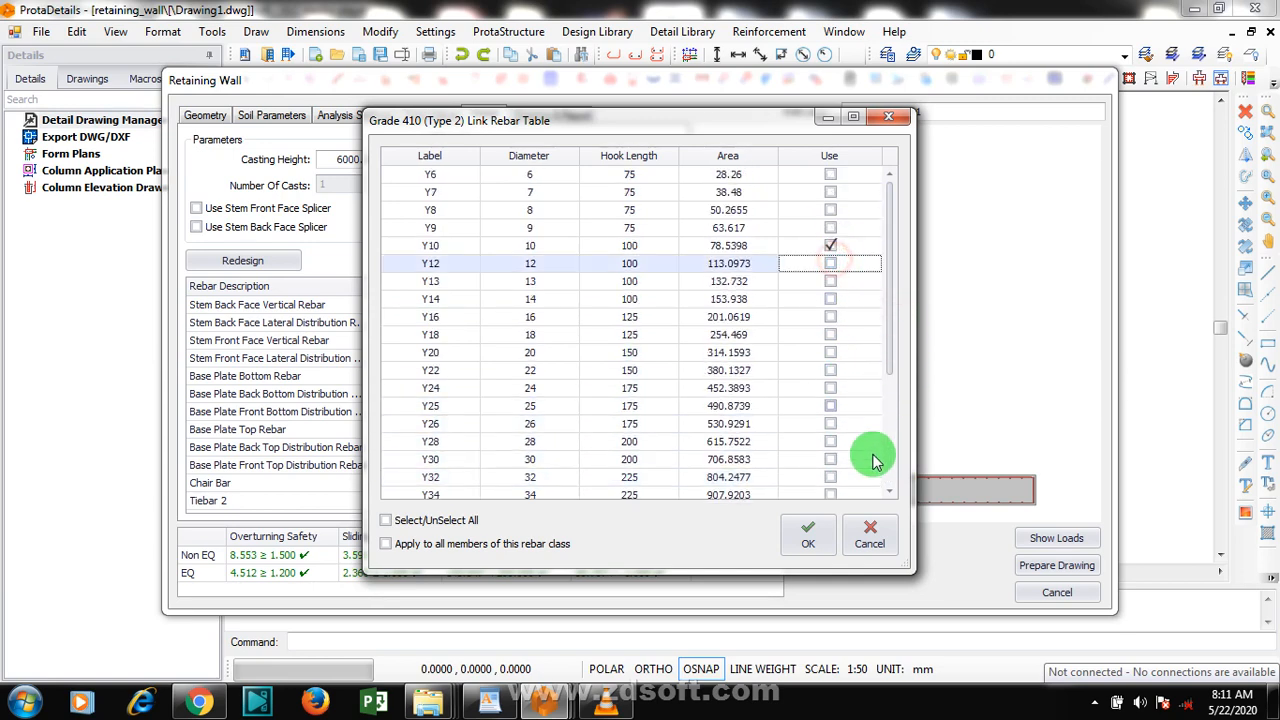
left_click(808, 544)
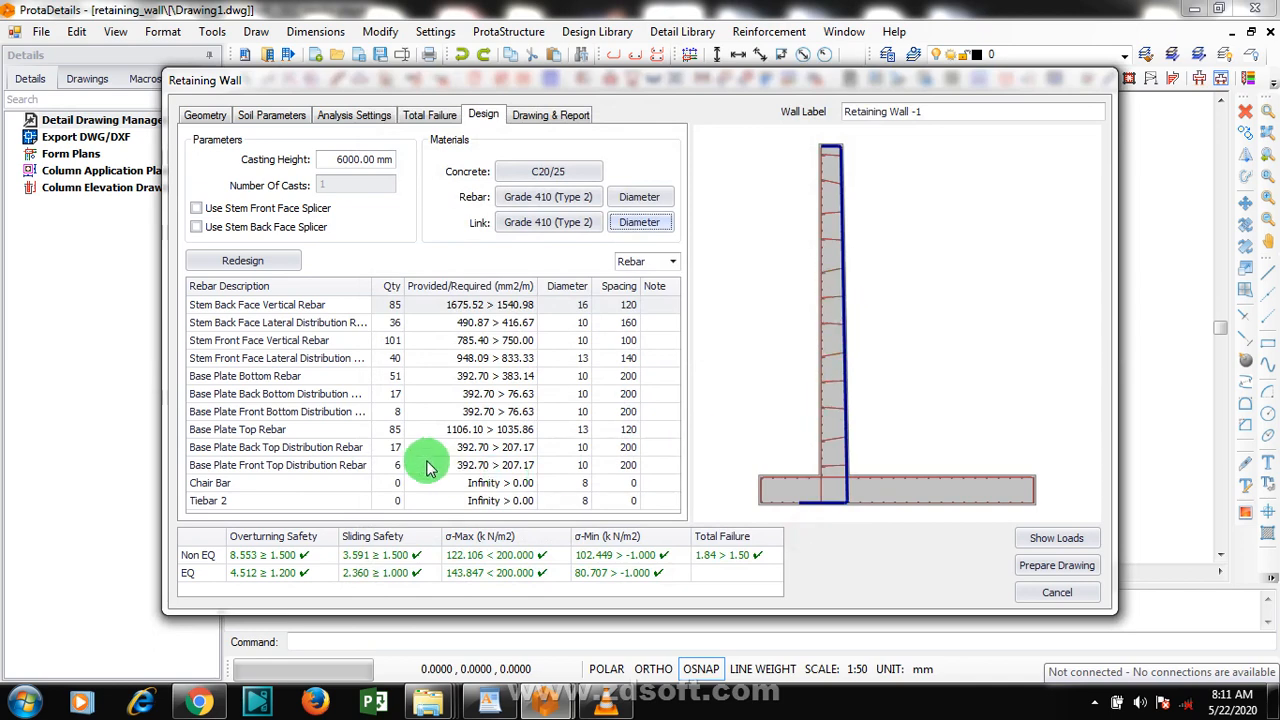
mouse_move(858, 384)
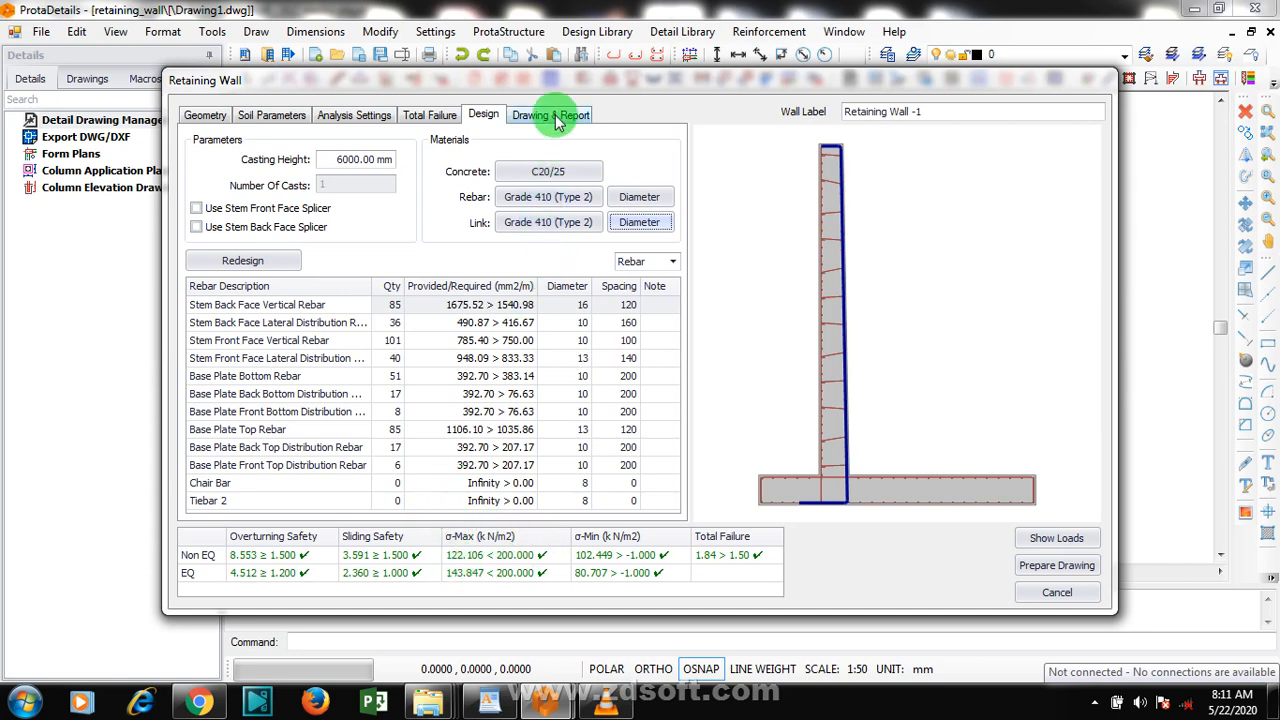
Try each tie shape on Drawing & Report settings and keep the middle one
left_click(552, 114)
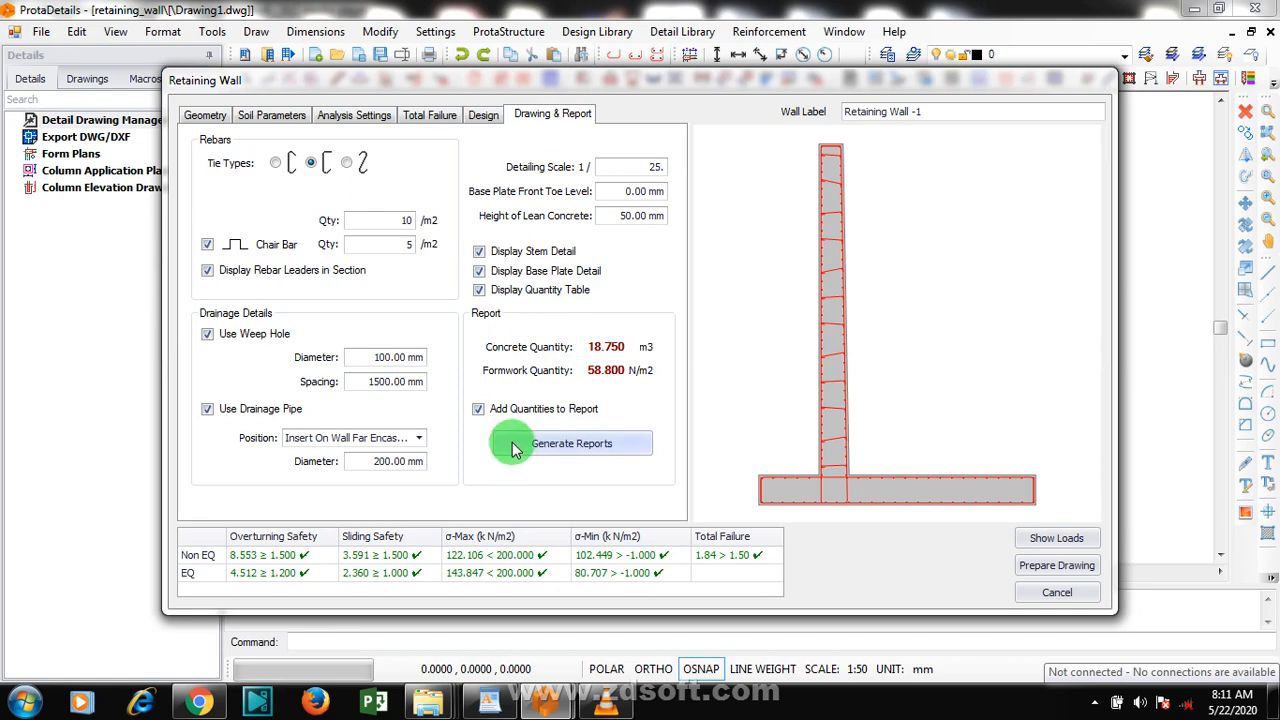
mouse_move(590, 408)
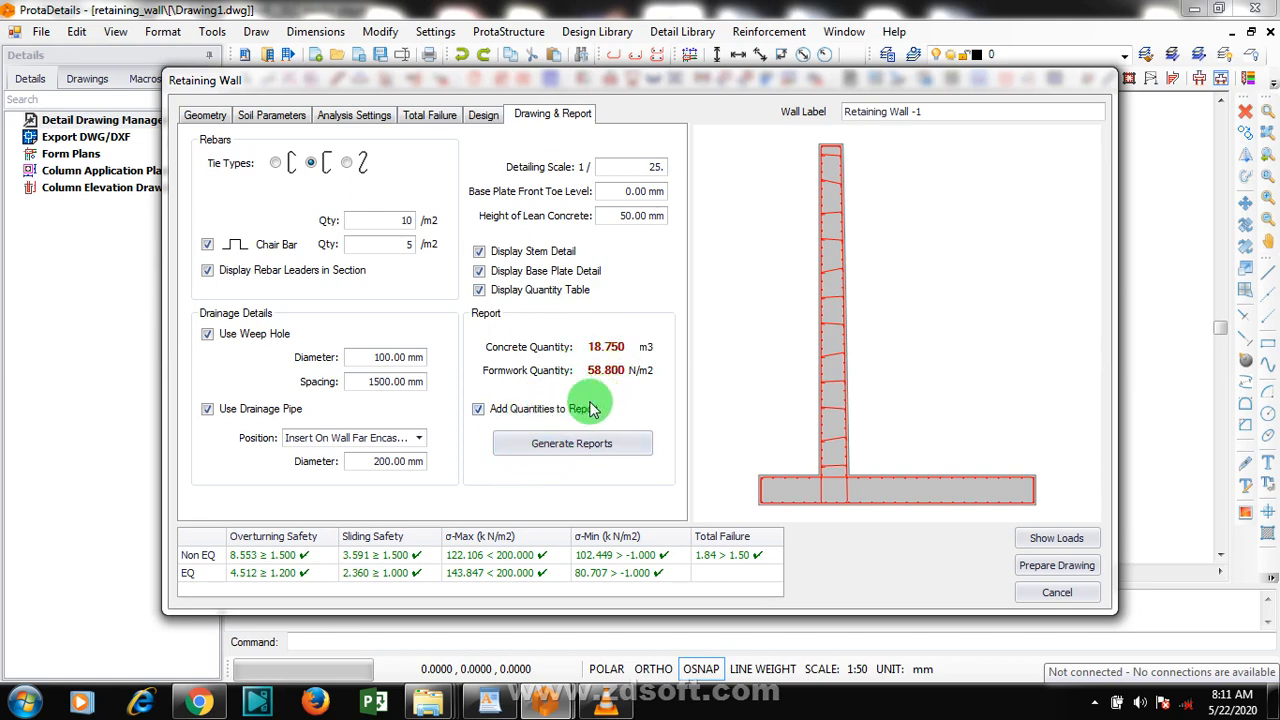
left_click(276, 162)
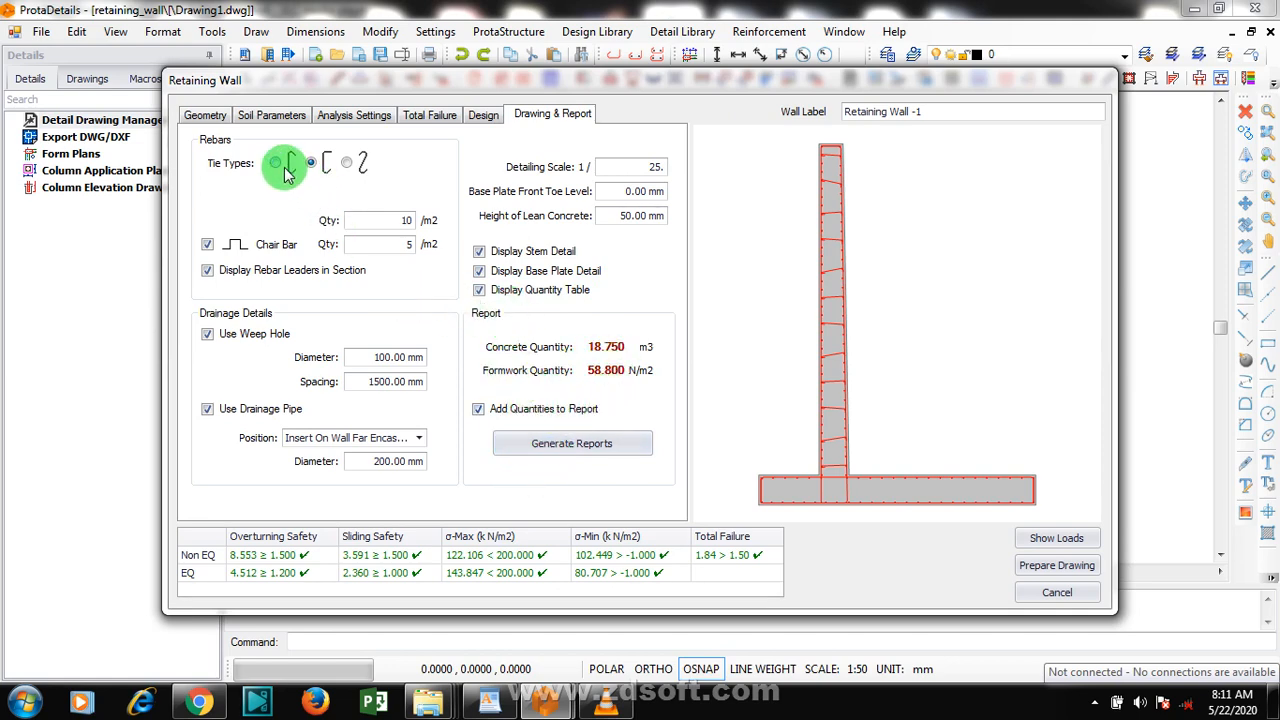
left_click(276, 162)
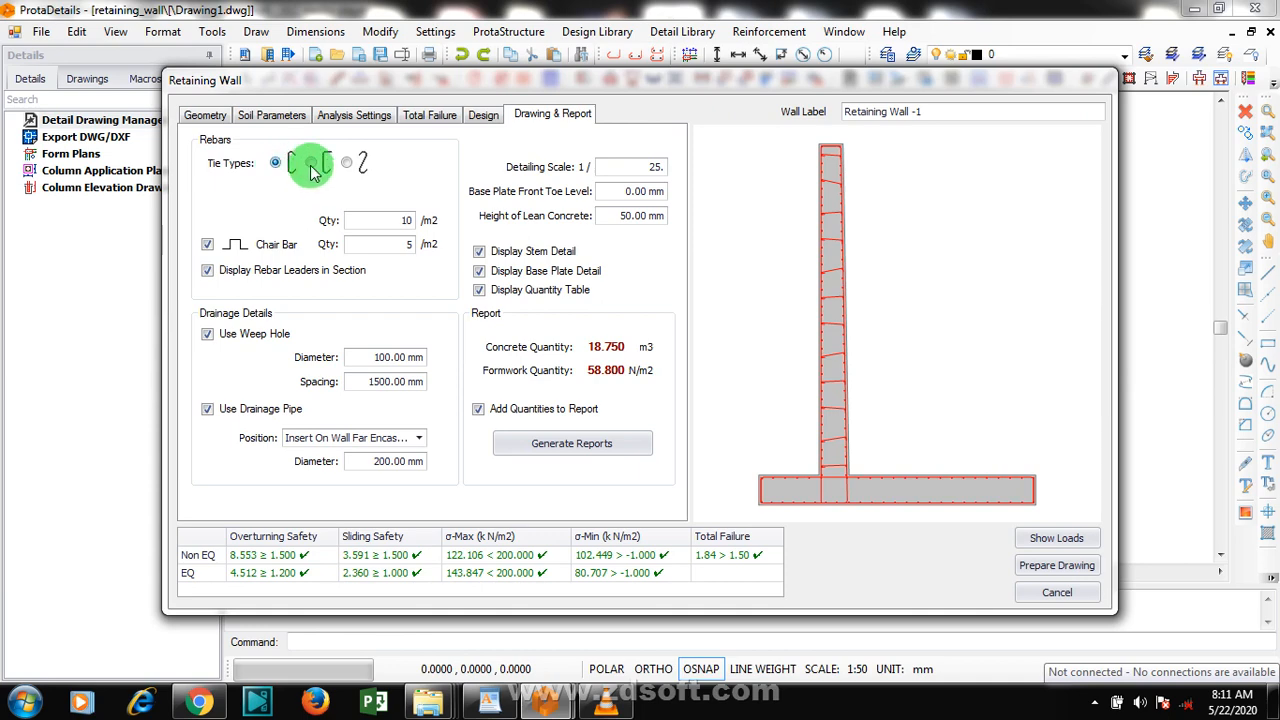
left_click(348, 162)
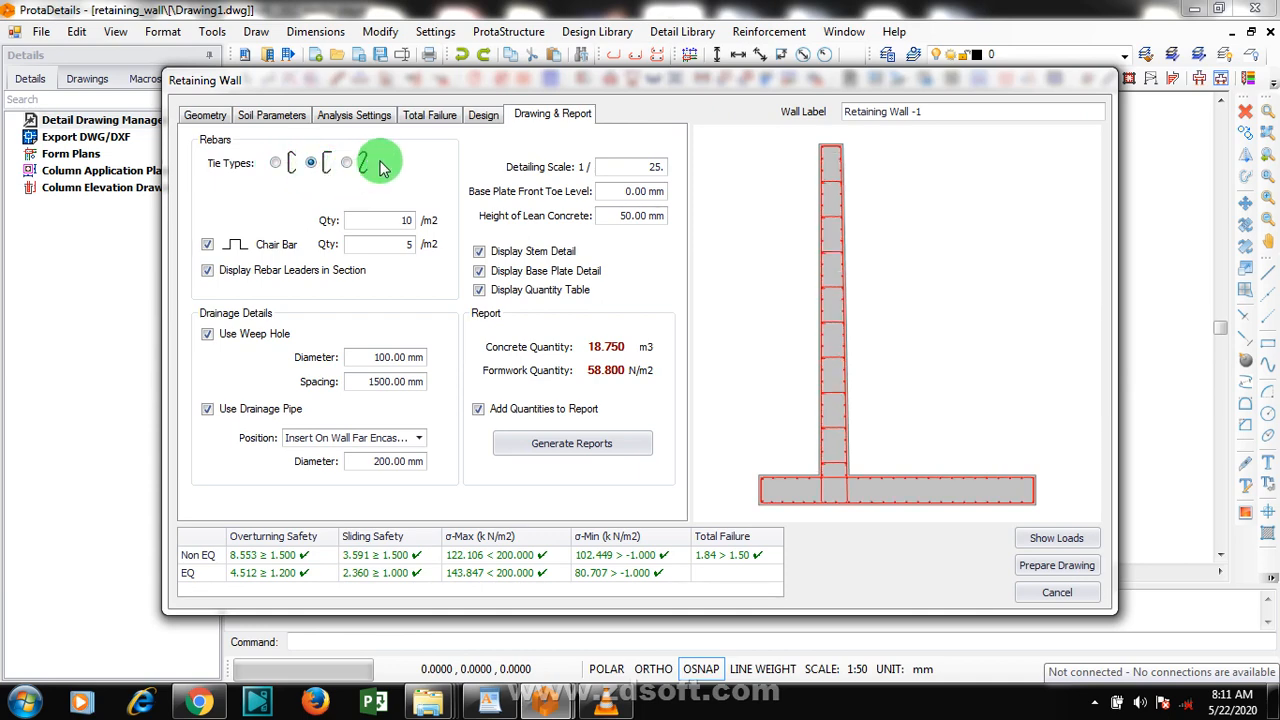
left_click(312, 162)
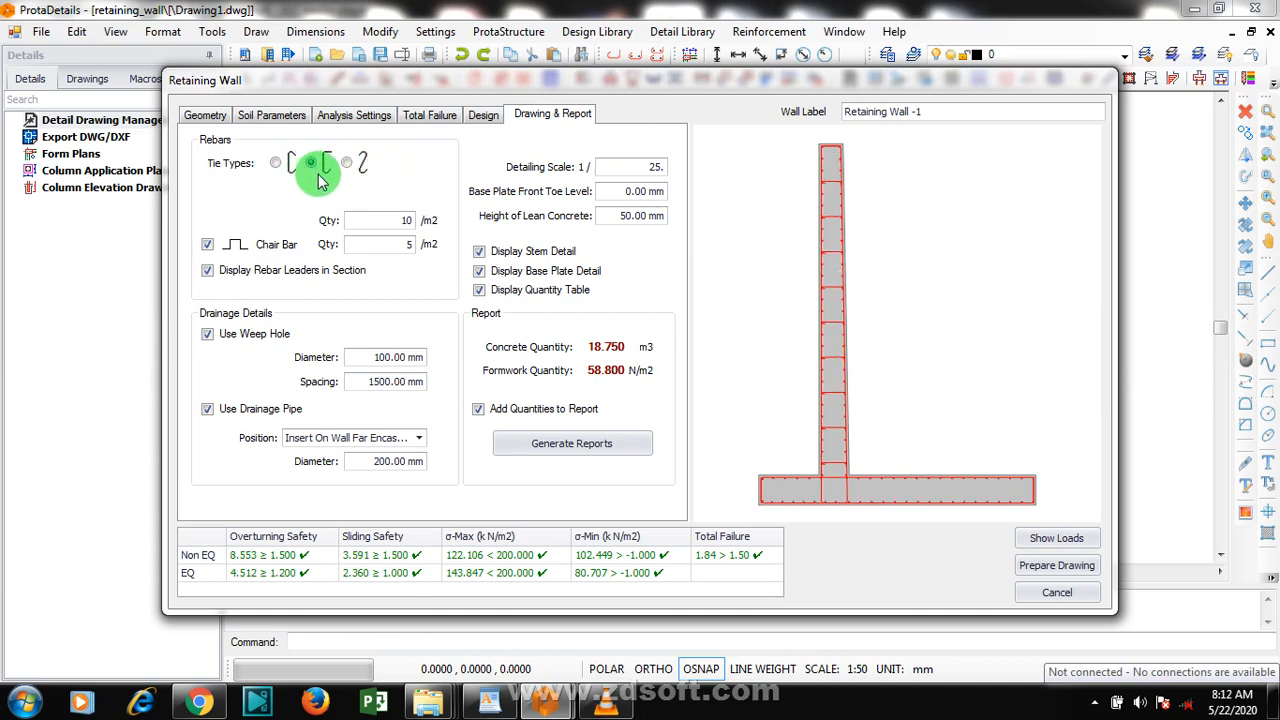
left_click(312, 162)
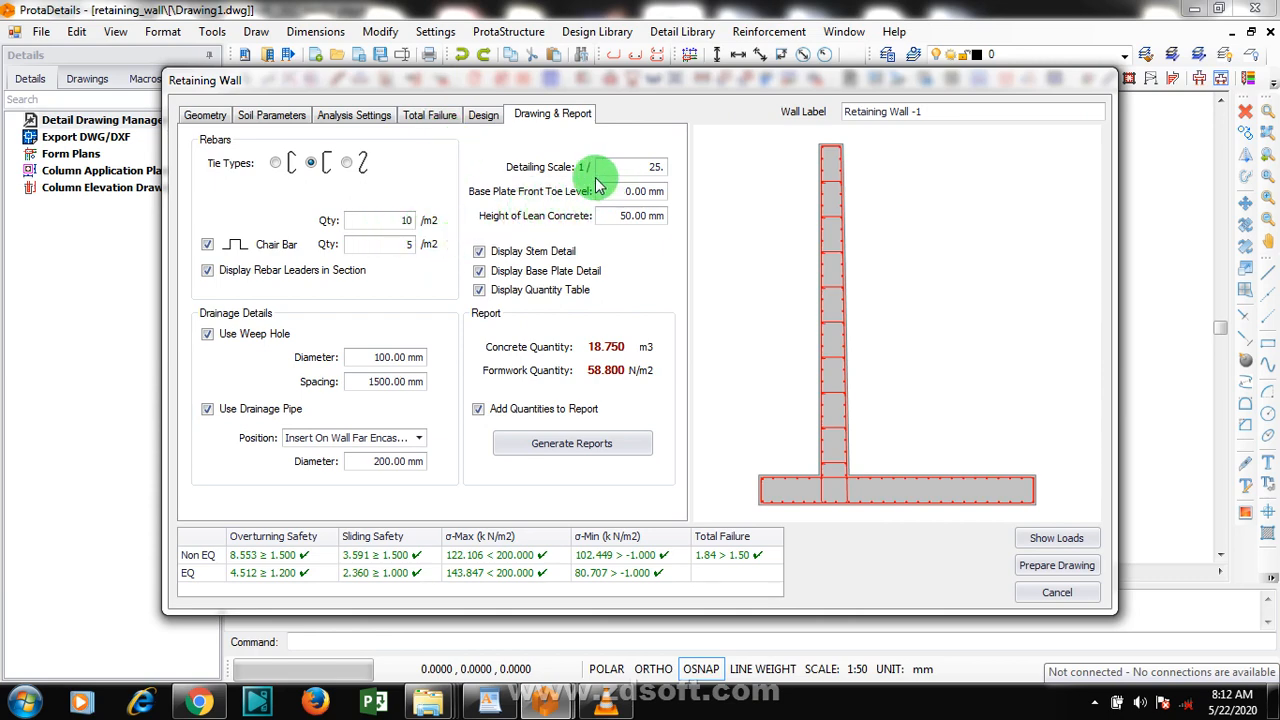
mouse_move(430, 538)
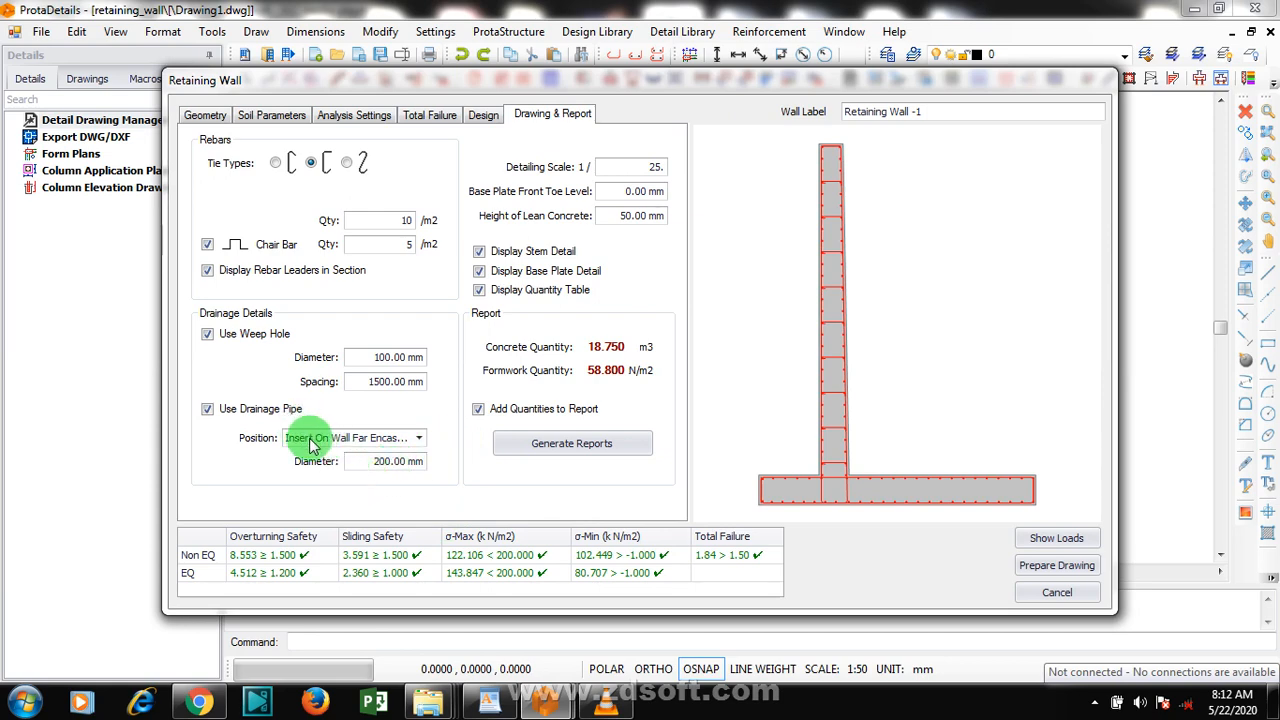
mouse_move(456, 388)
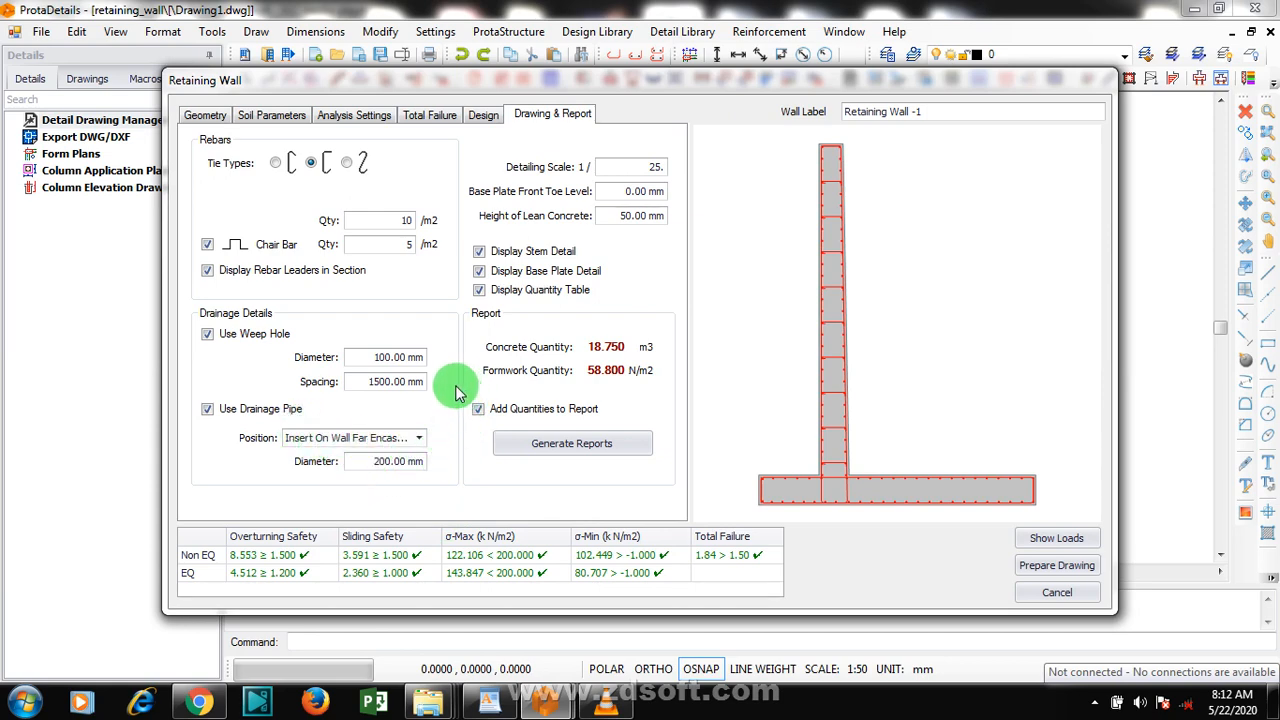
mouse_move(390, 414)
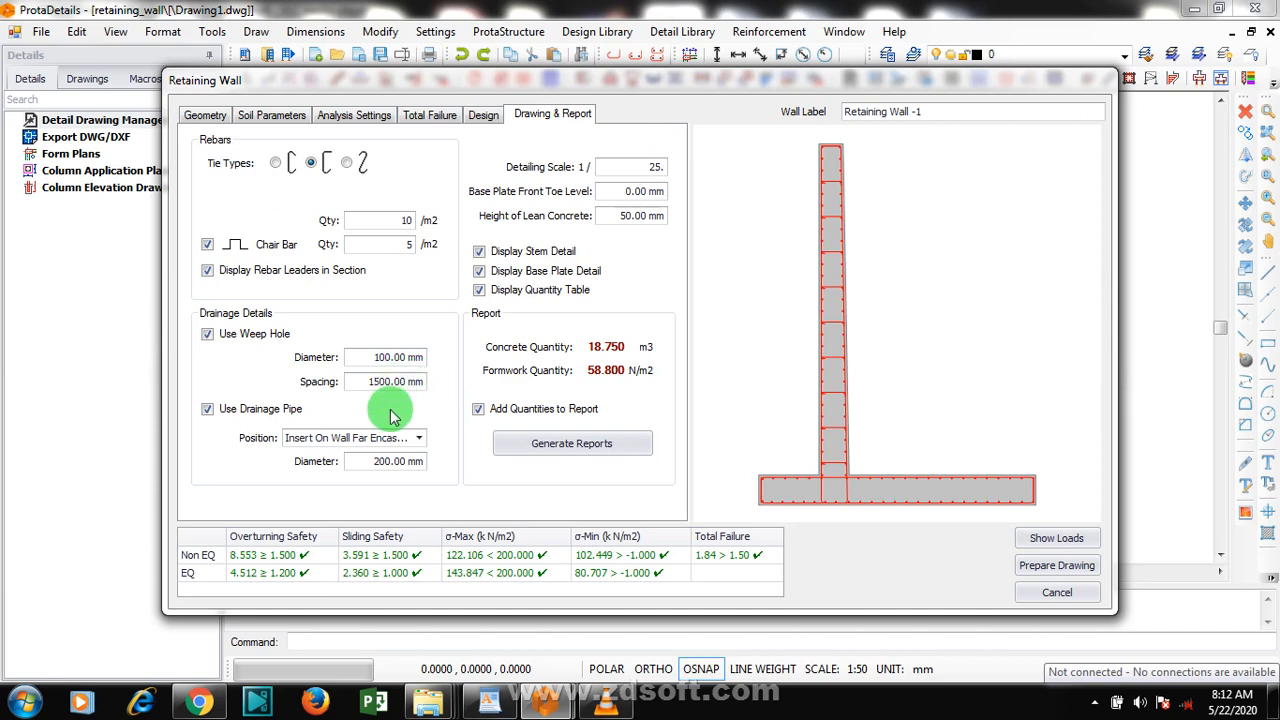
mouse_move(364, 470)
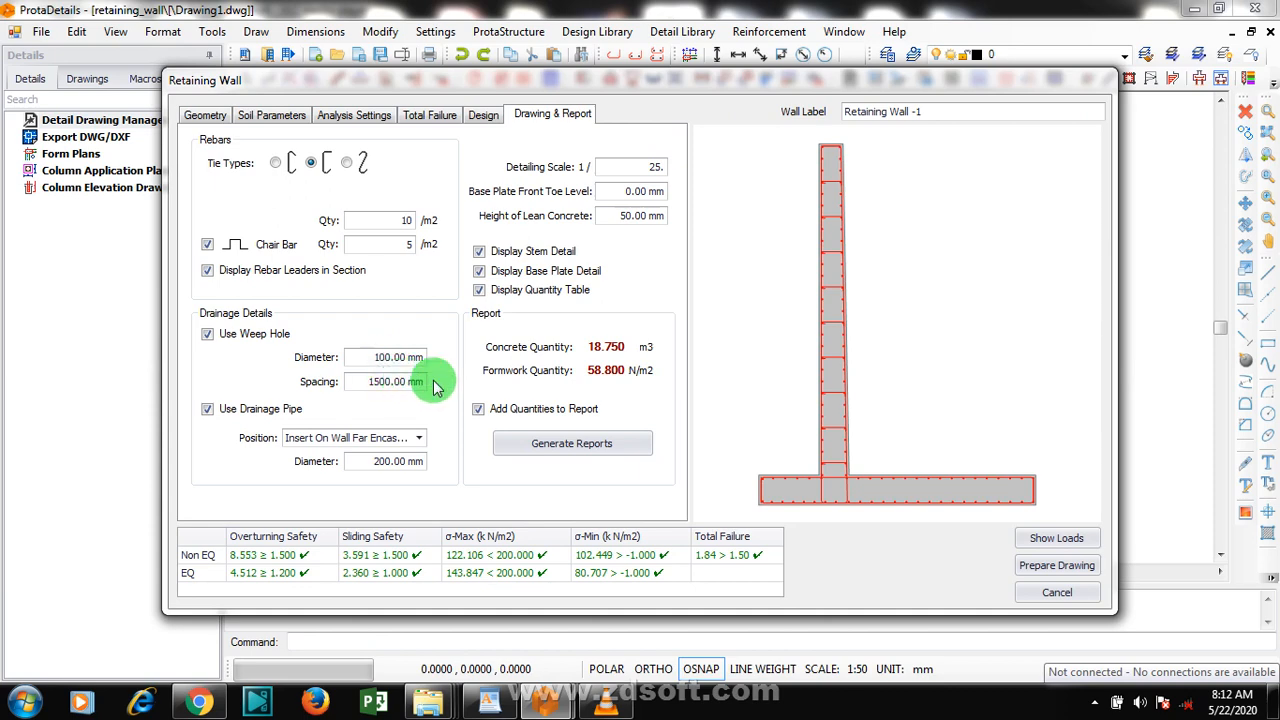
mouse_move(388, 268)
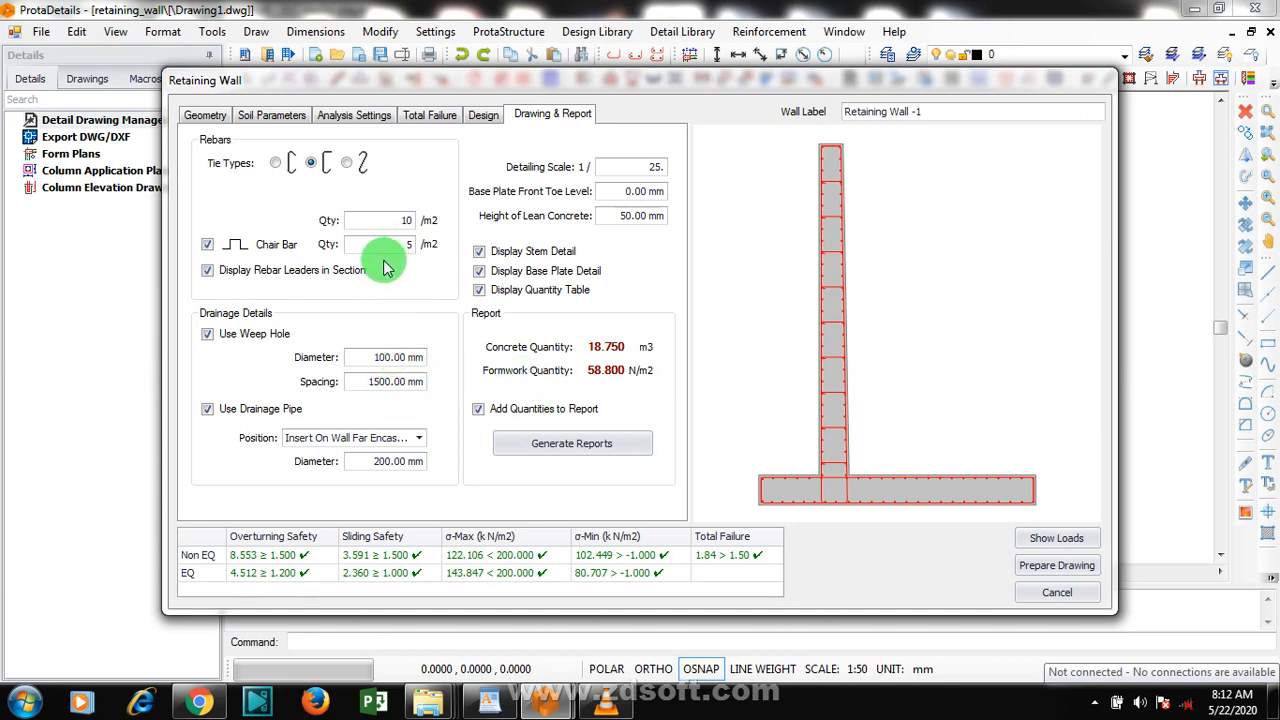
left_click(630, 192)
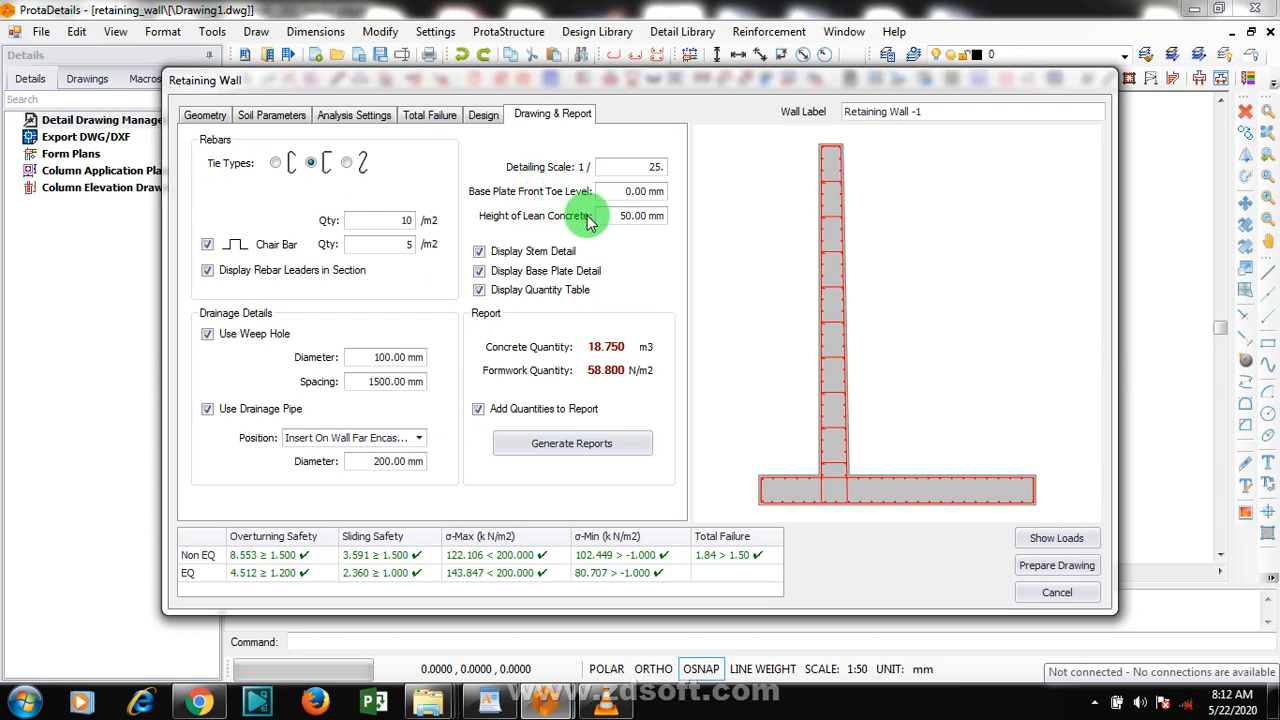
mouse_move(650, 330)
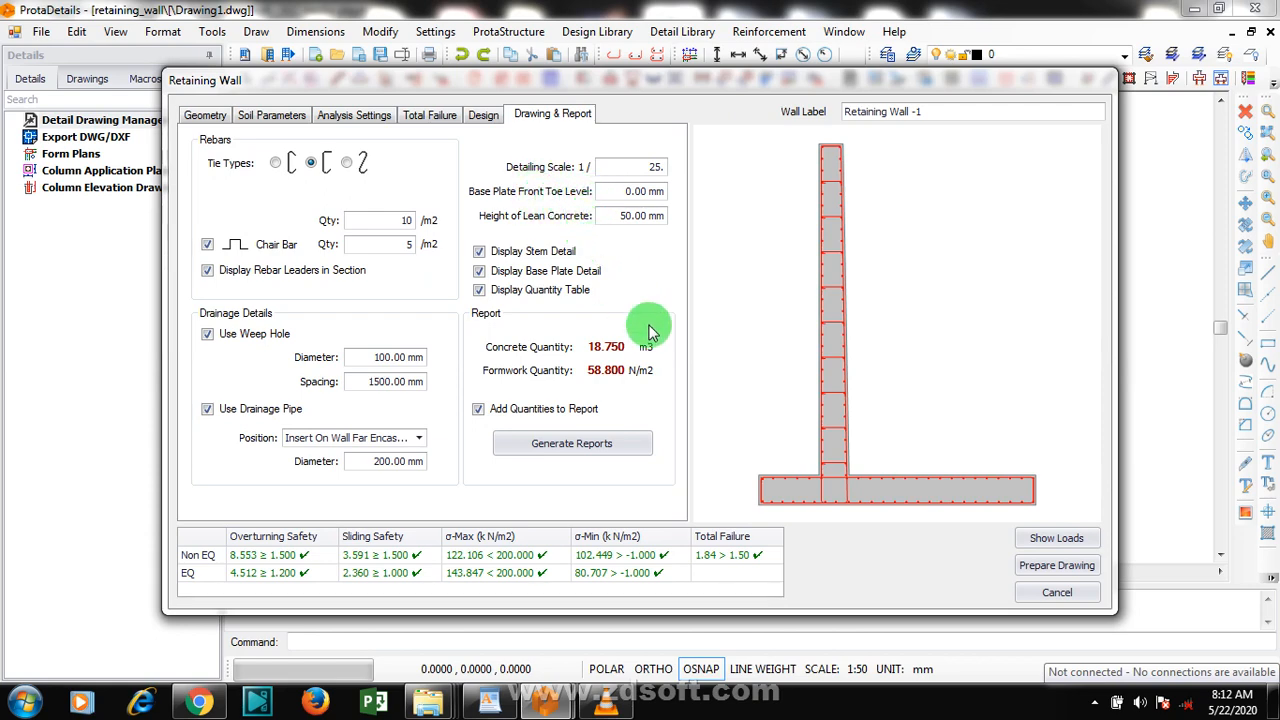
mouse_move(420, 200)
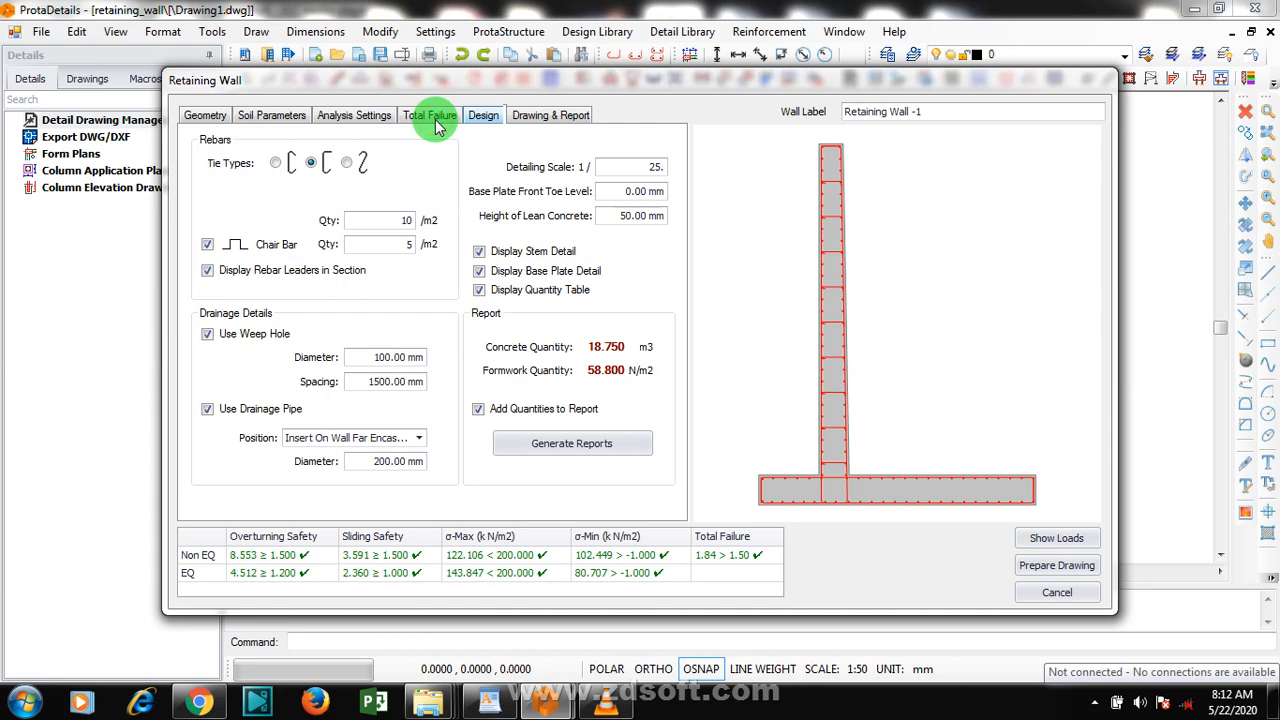
Review soil, analysis and total failure pages, returning to Drawing & Report settings
left_click(354, 114)
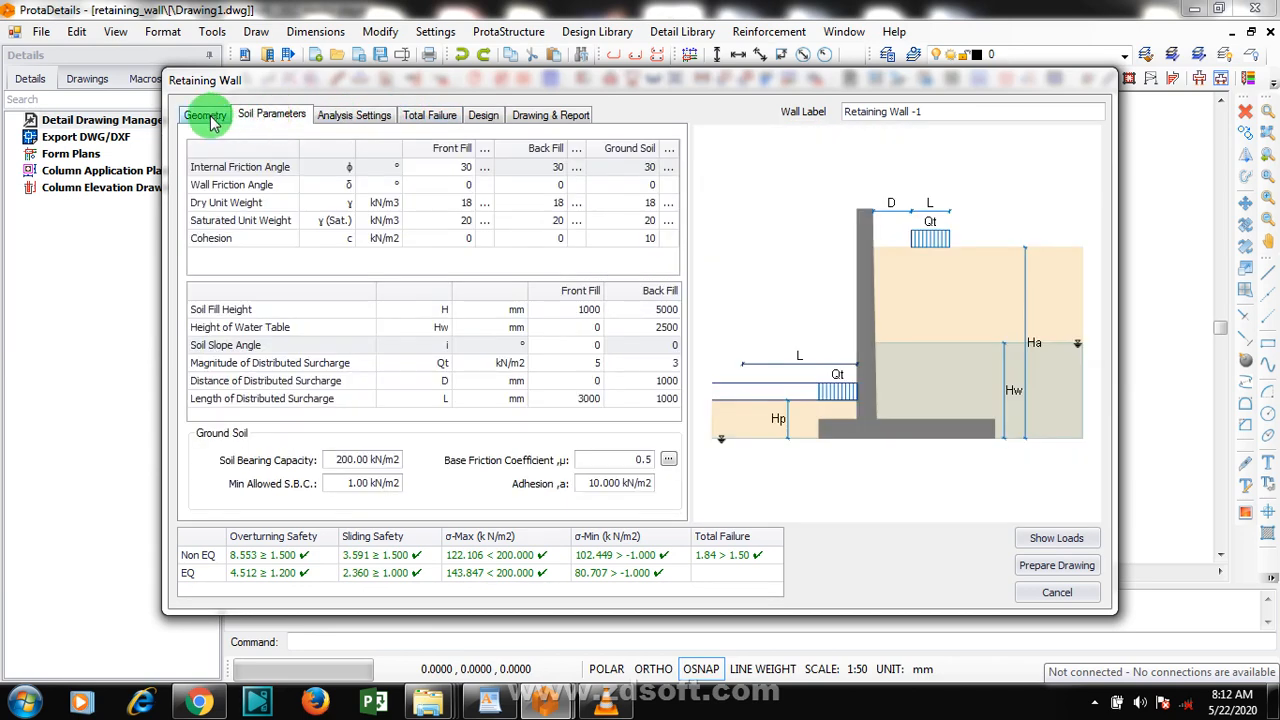
left_click(354, 114)
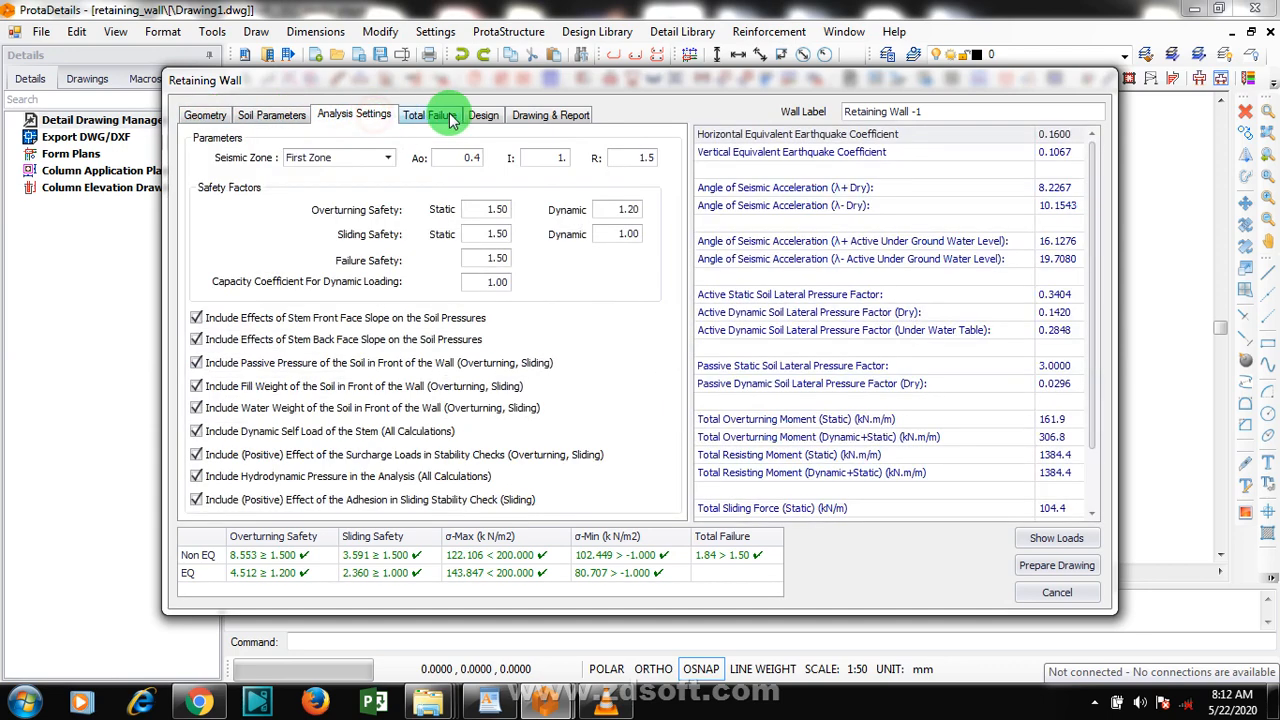
left_click(484, 114)
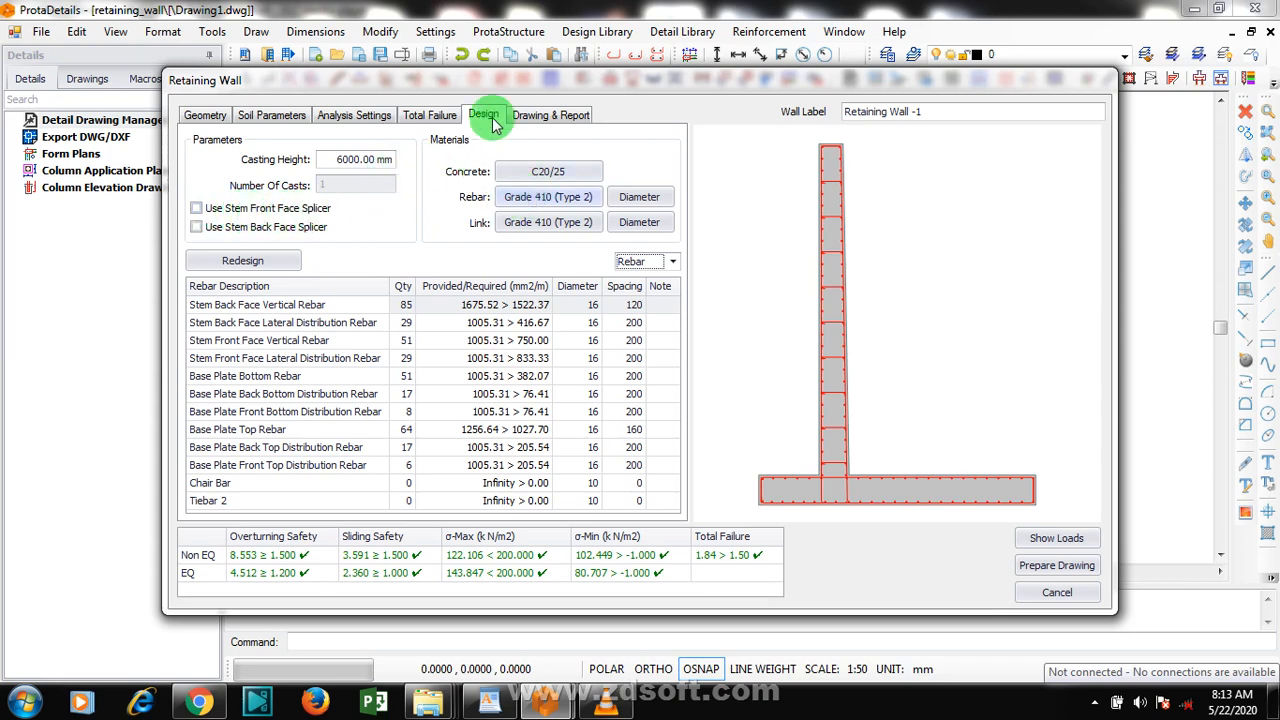
left_click(552, 112)
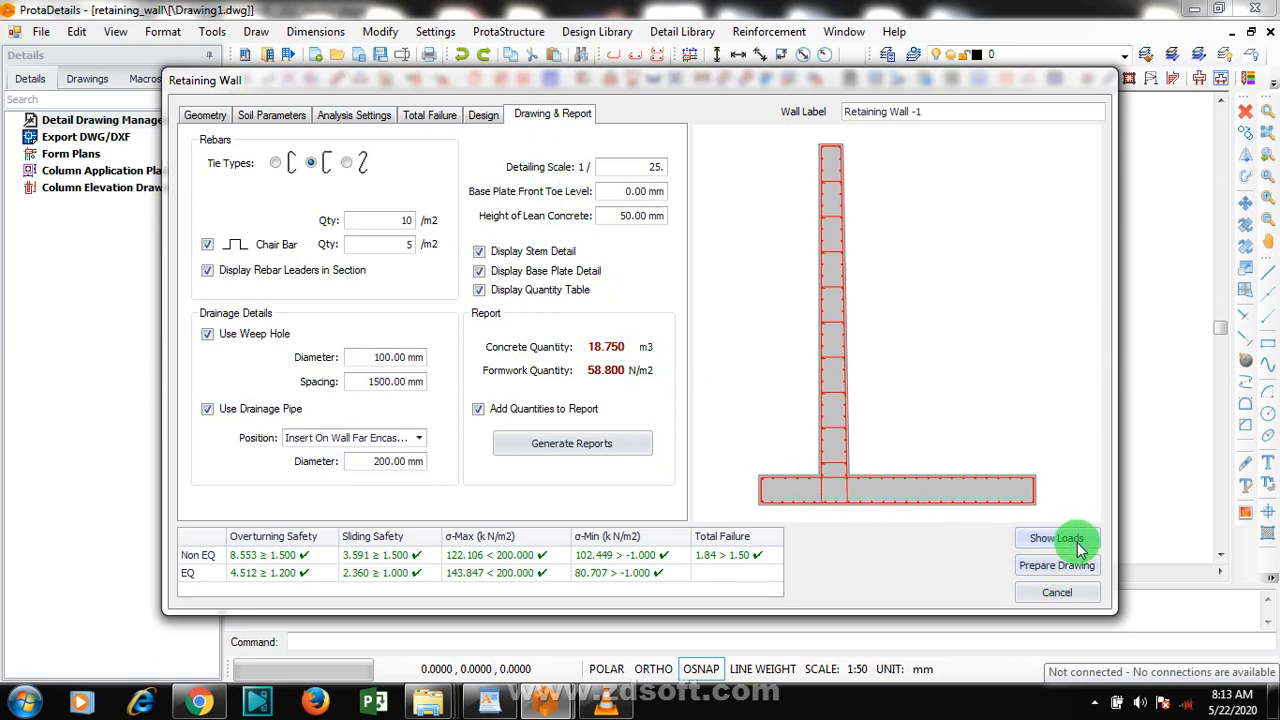
mouse_move(956, 452)
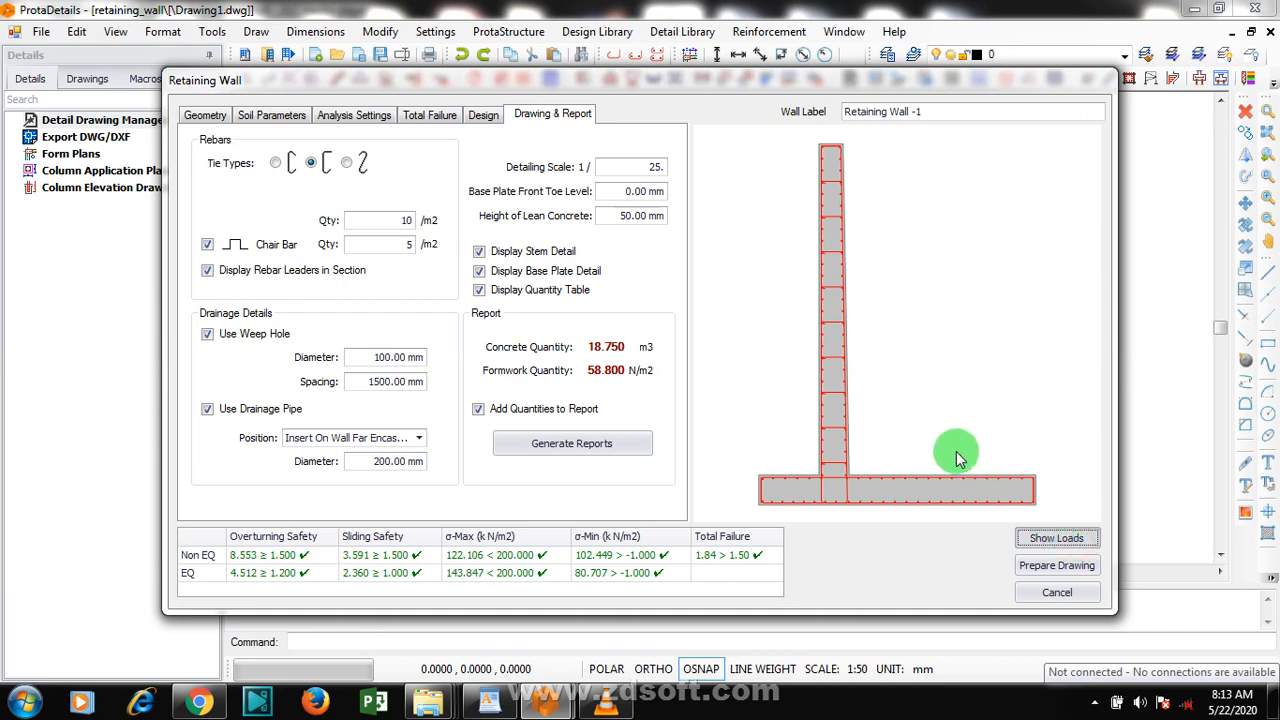
left_click(1056, 538)
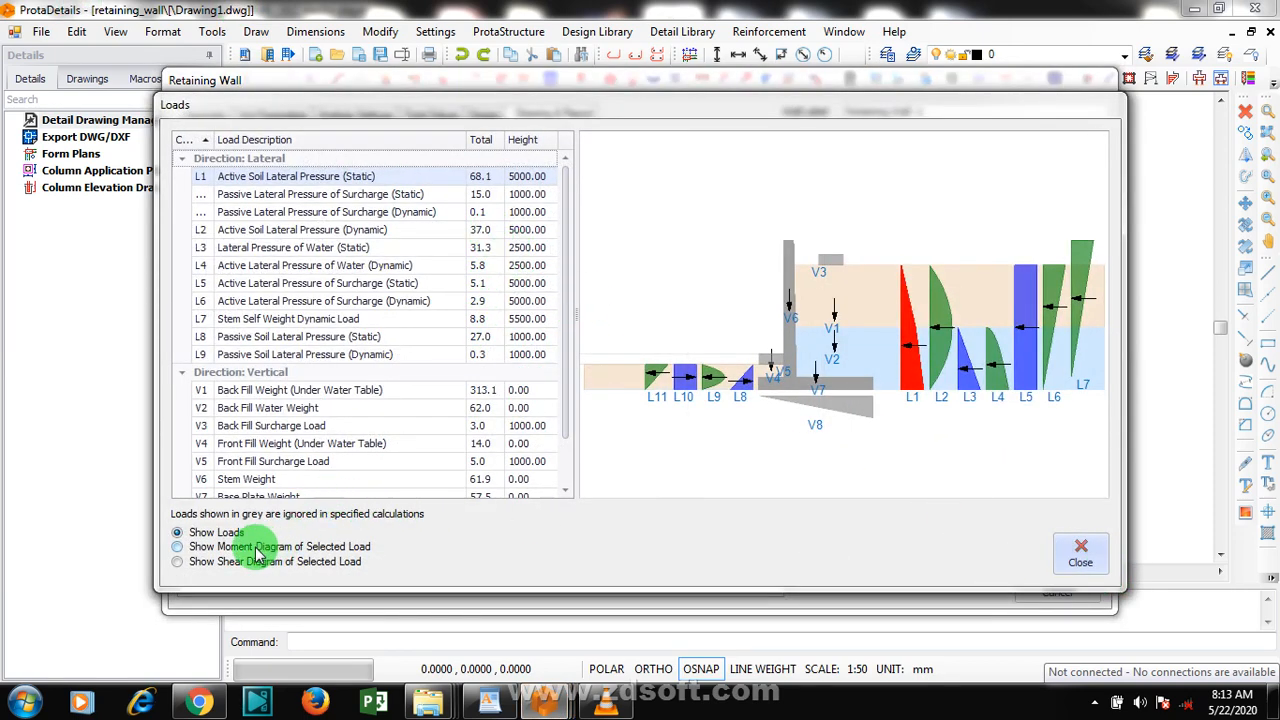
left_click(176, 546)
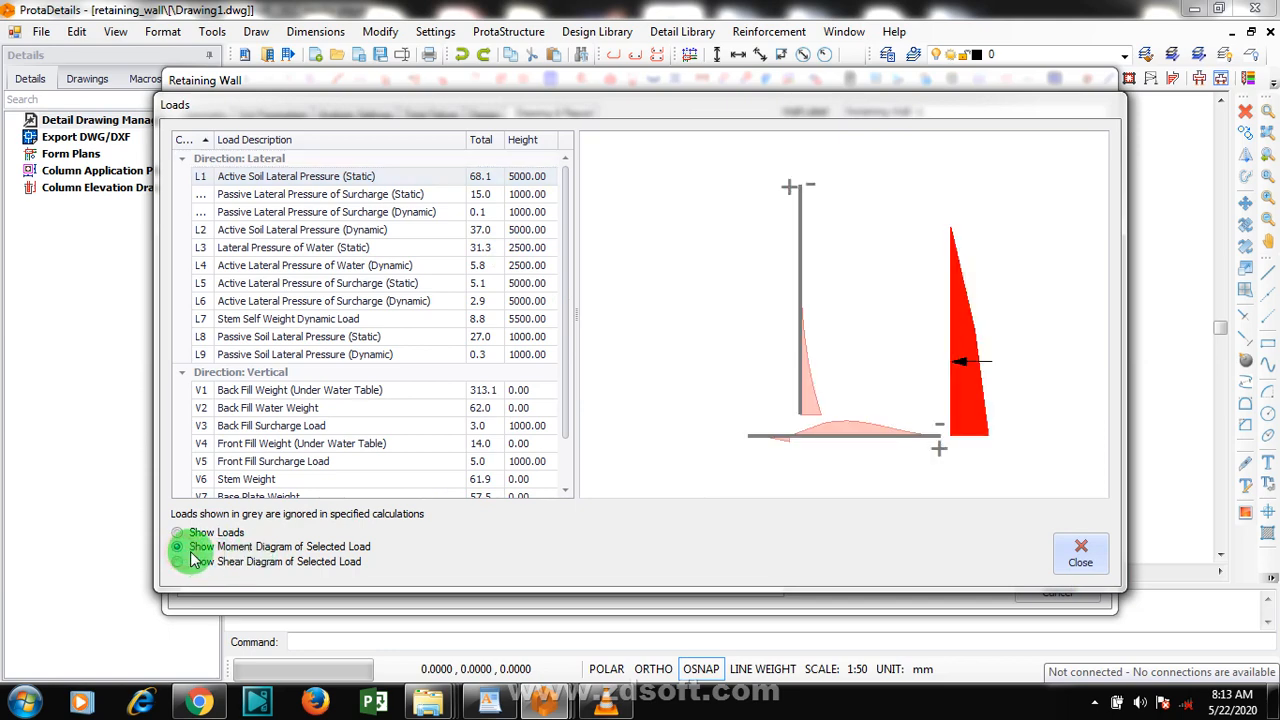
left_click(176, 560)
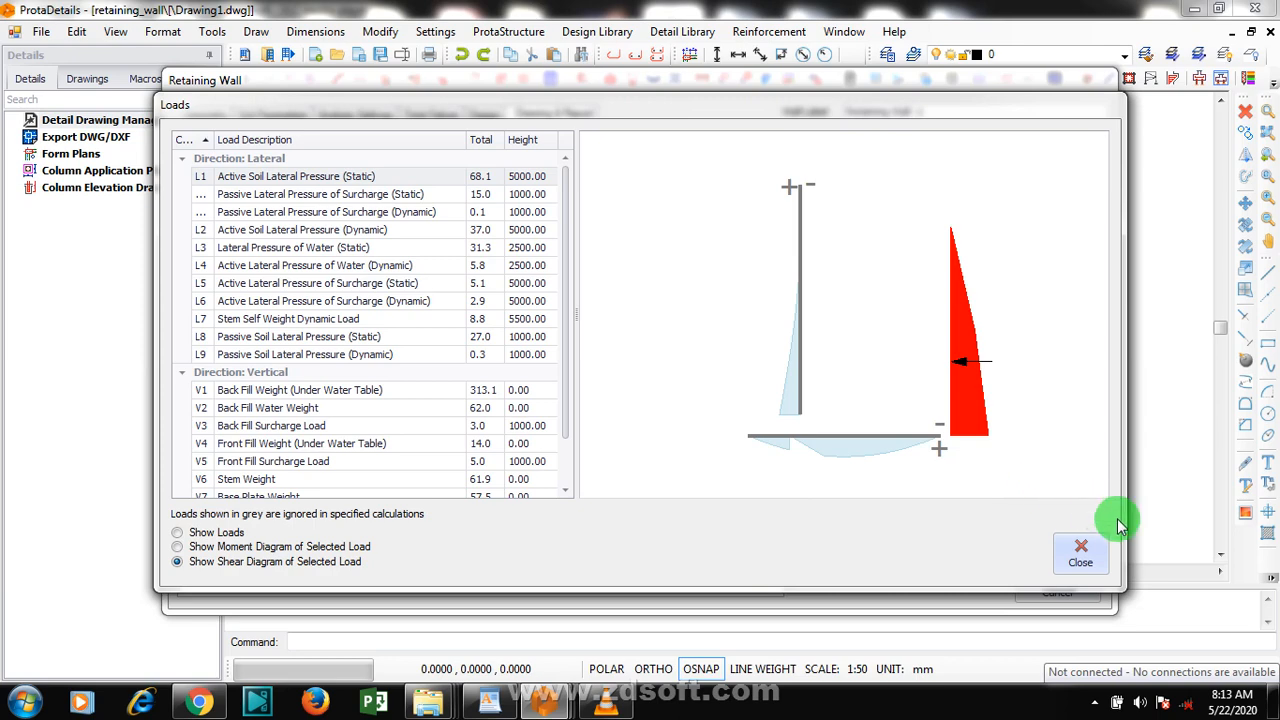
left_click(1080, 548)
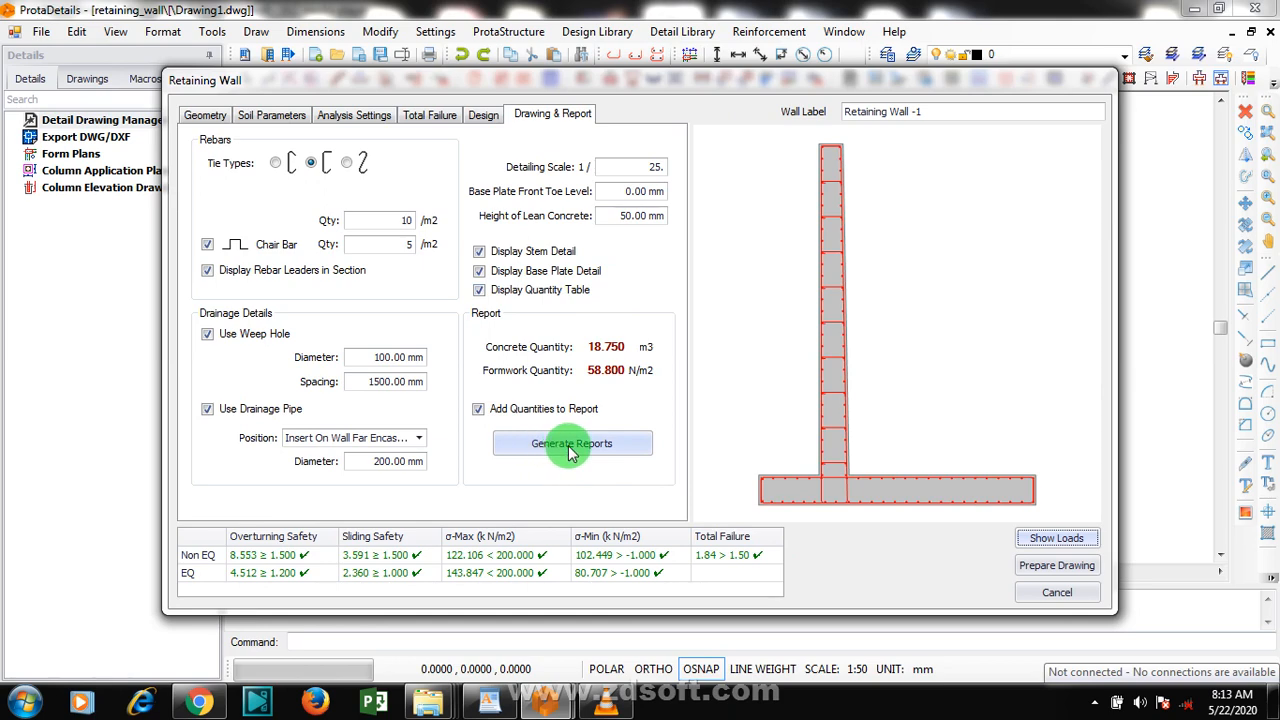
Generate the calculation report for Retaining Wall -1 in the report preview
left_click(572, 444)
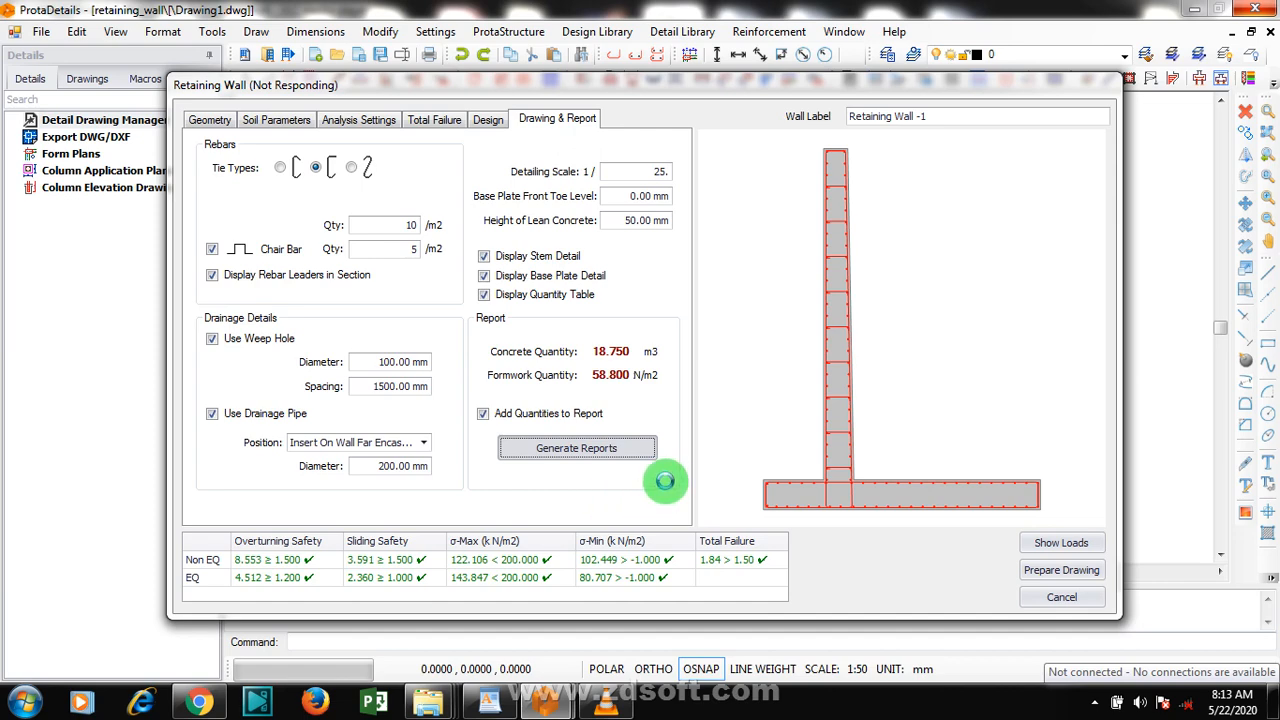
mouse_move(684, 470)
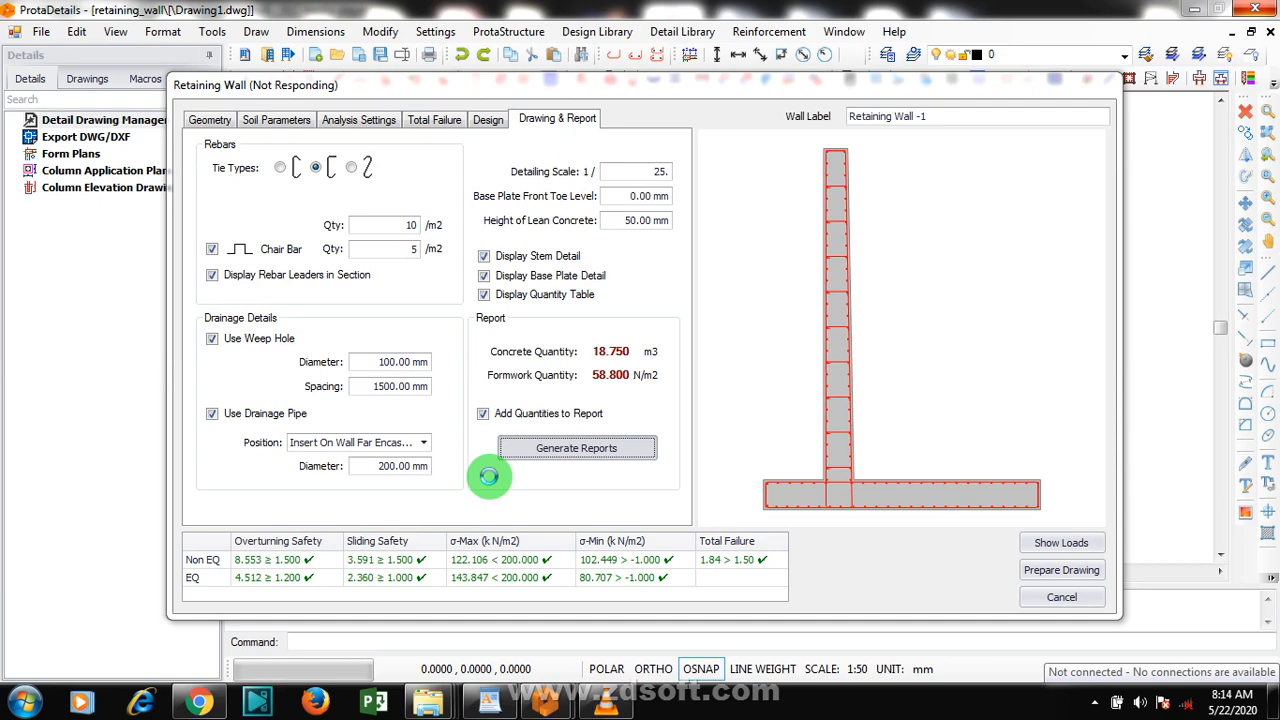
left_click(576, 448)
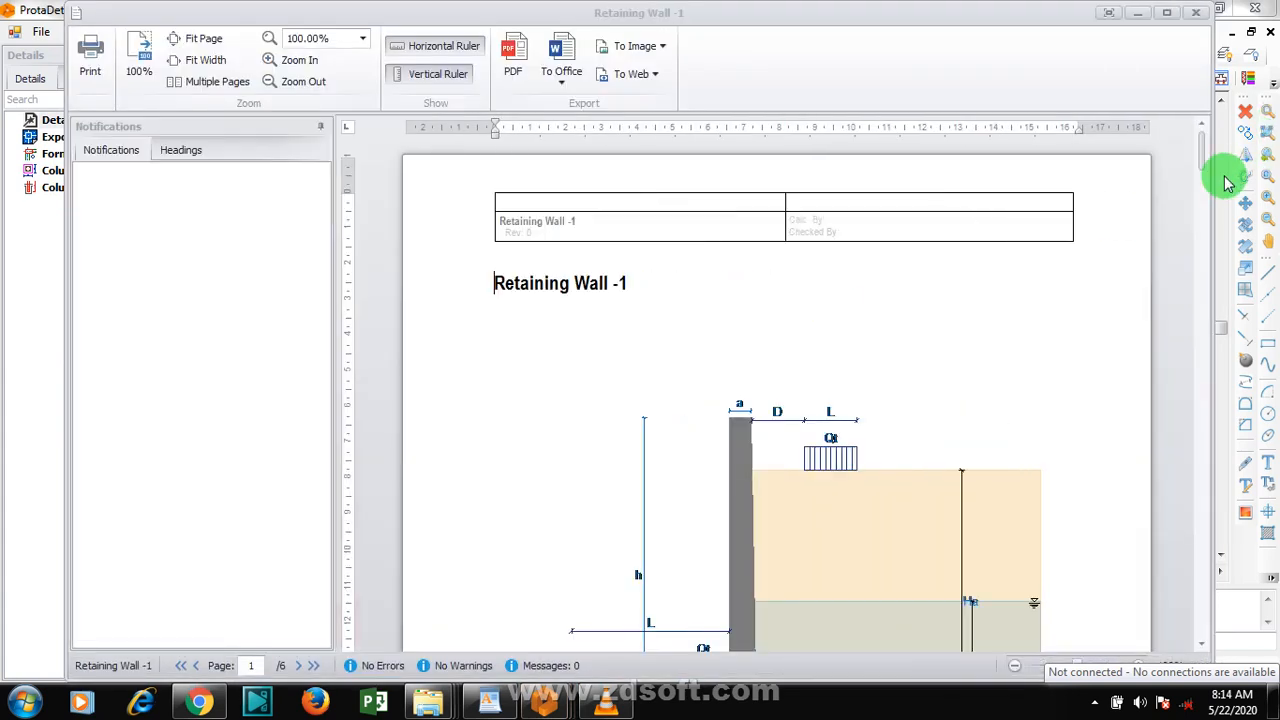
Scroll through the report pages past wall dimensions and soil parameters
scroll("down", 3)
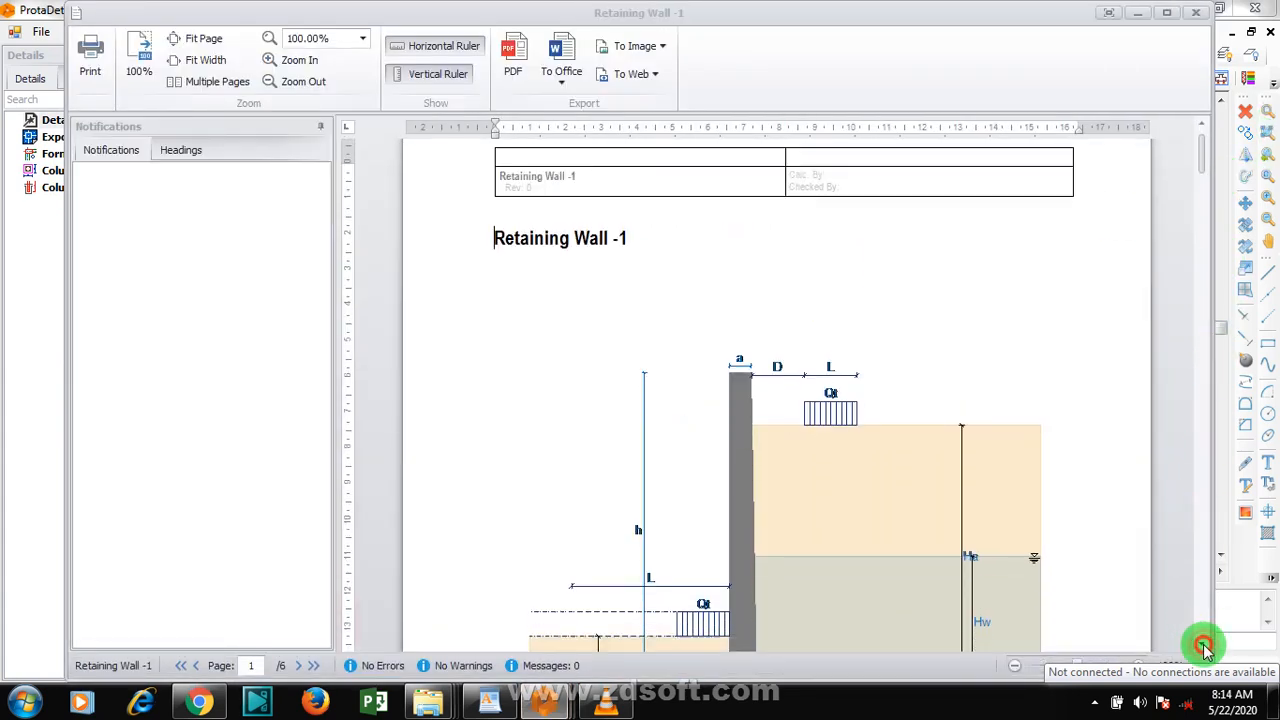
scroll("down", 3)
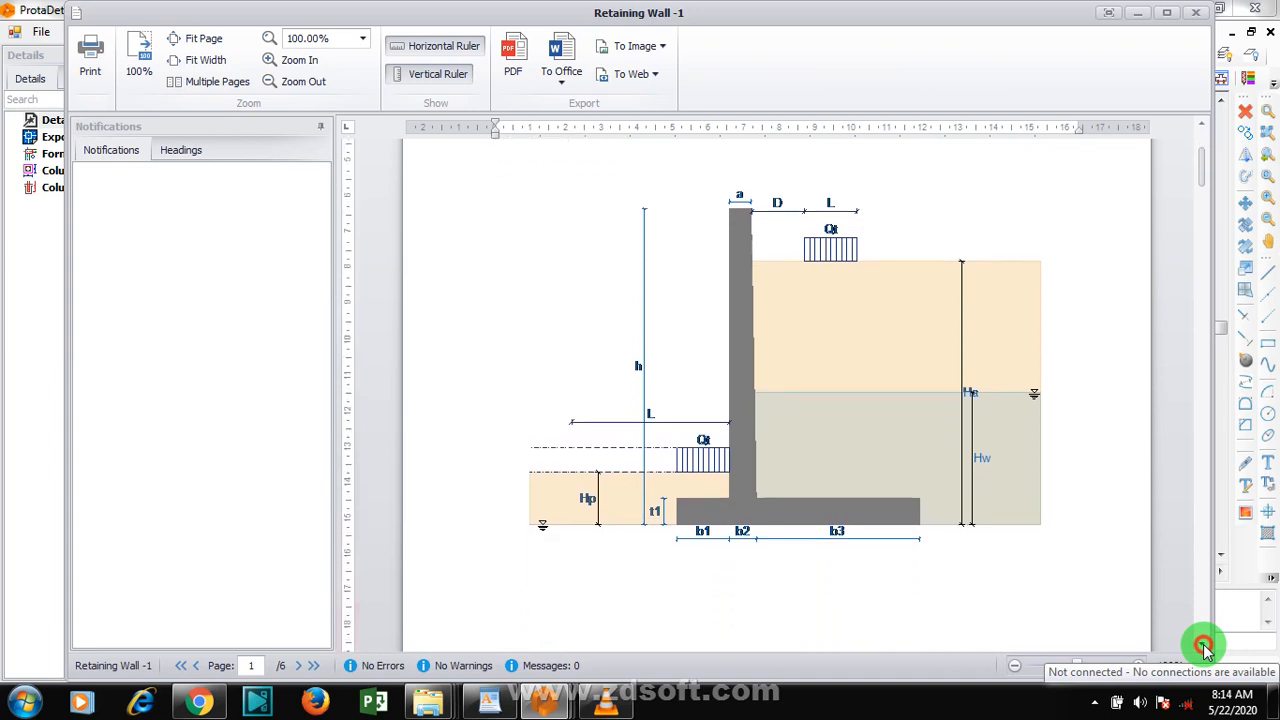
scroll("down", 3)
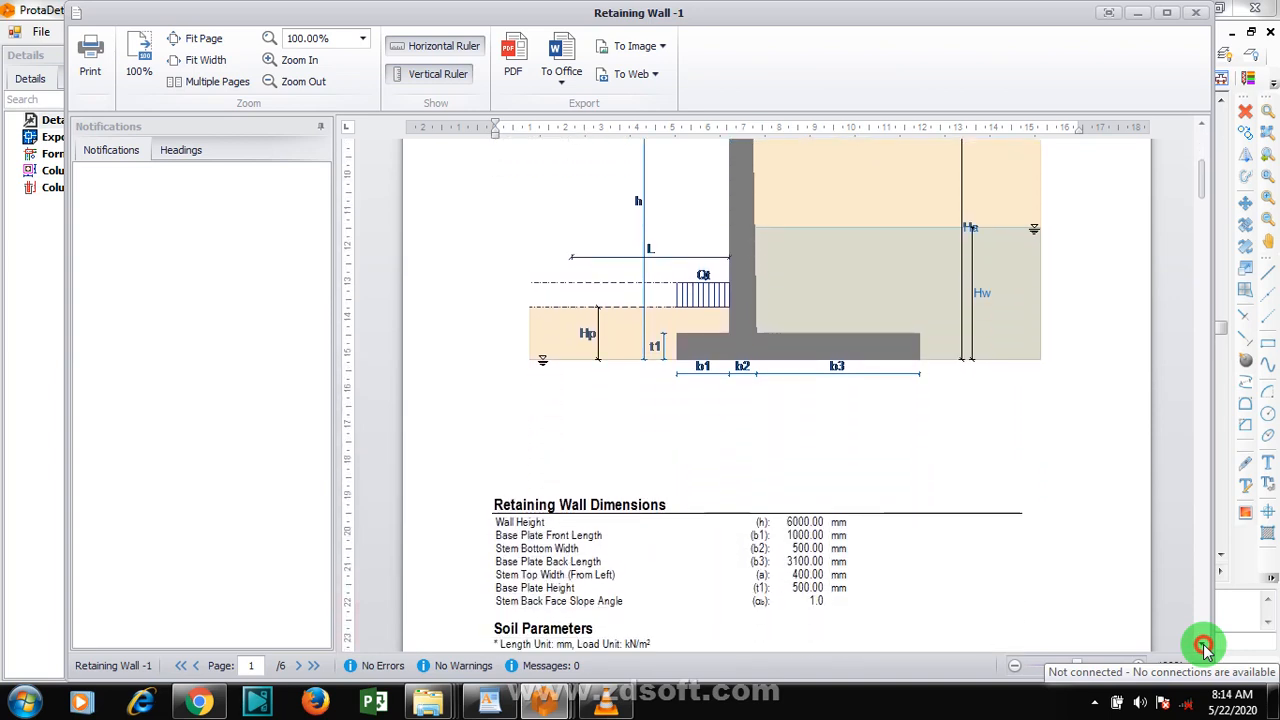
scroll("down", 3)
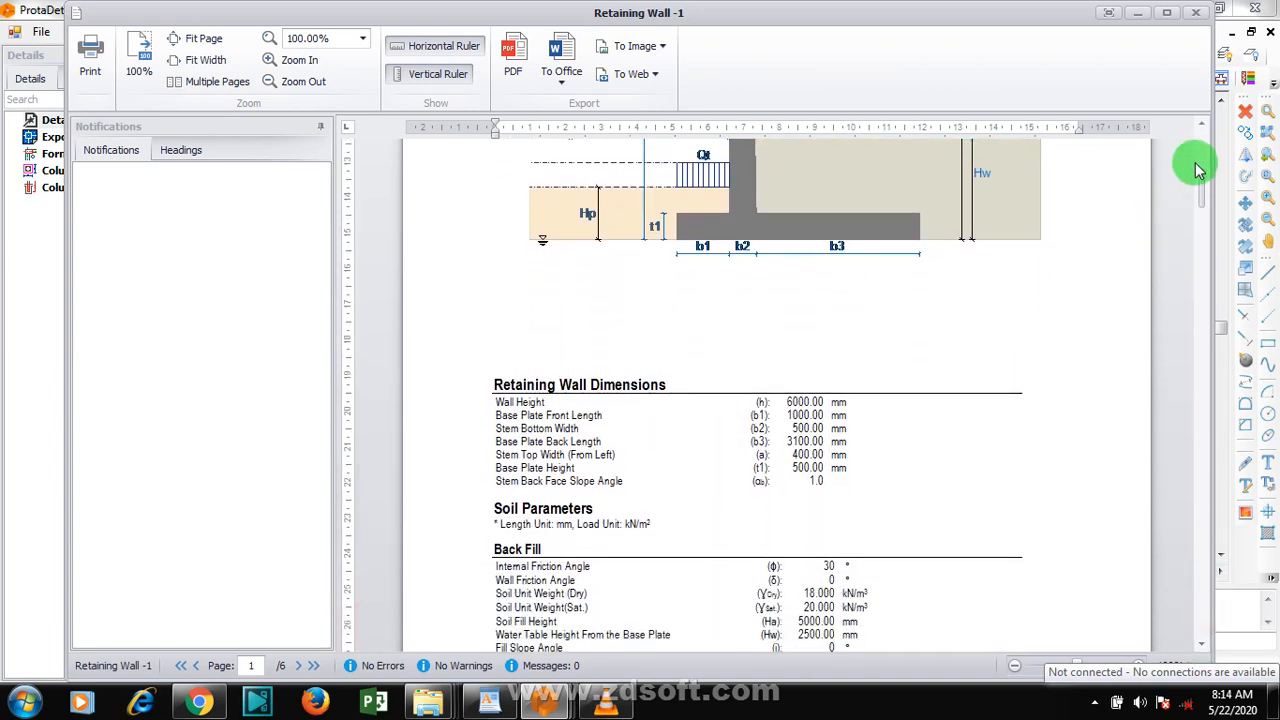
mouse_move(512, 50)
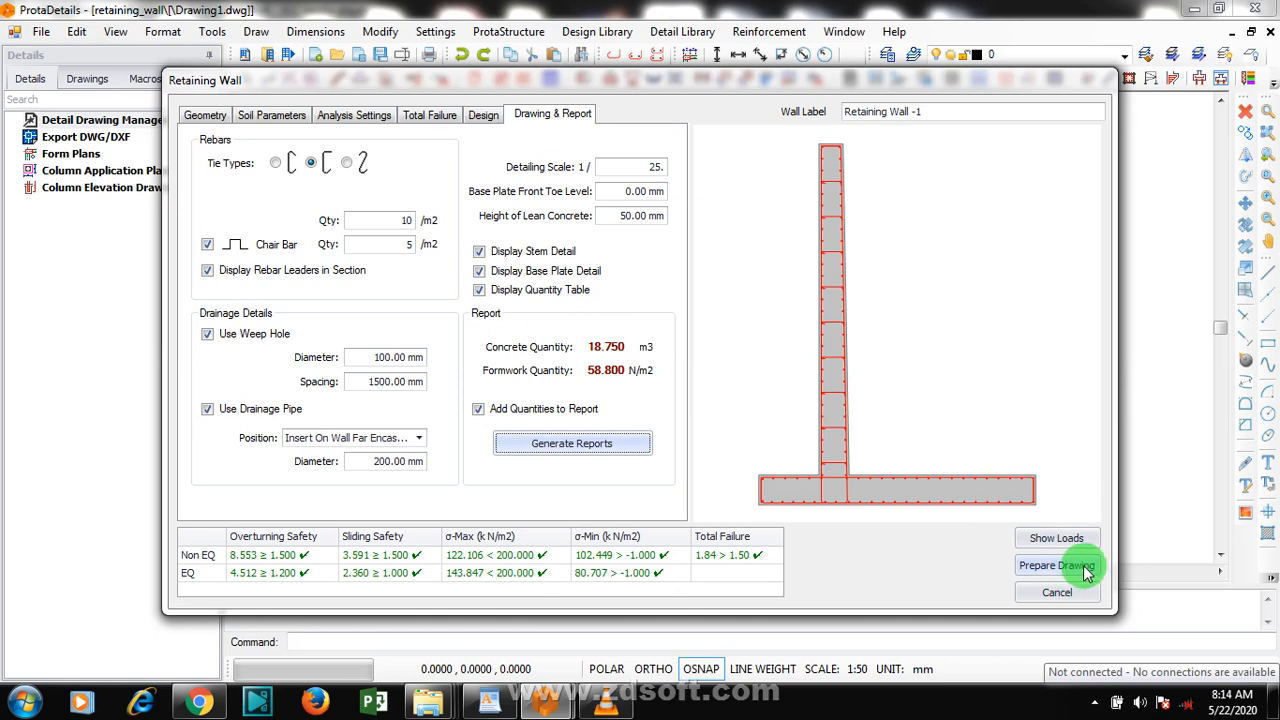
Prepare the wall detail drawing and inspect the 29Y16-2-200 labels and weep hole notes
left_click(1056, 564)
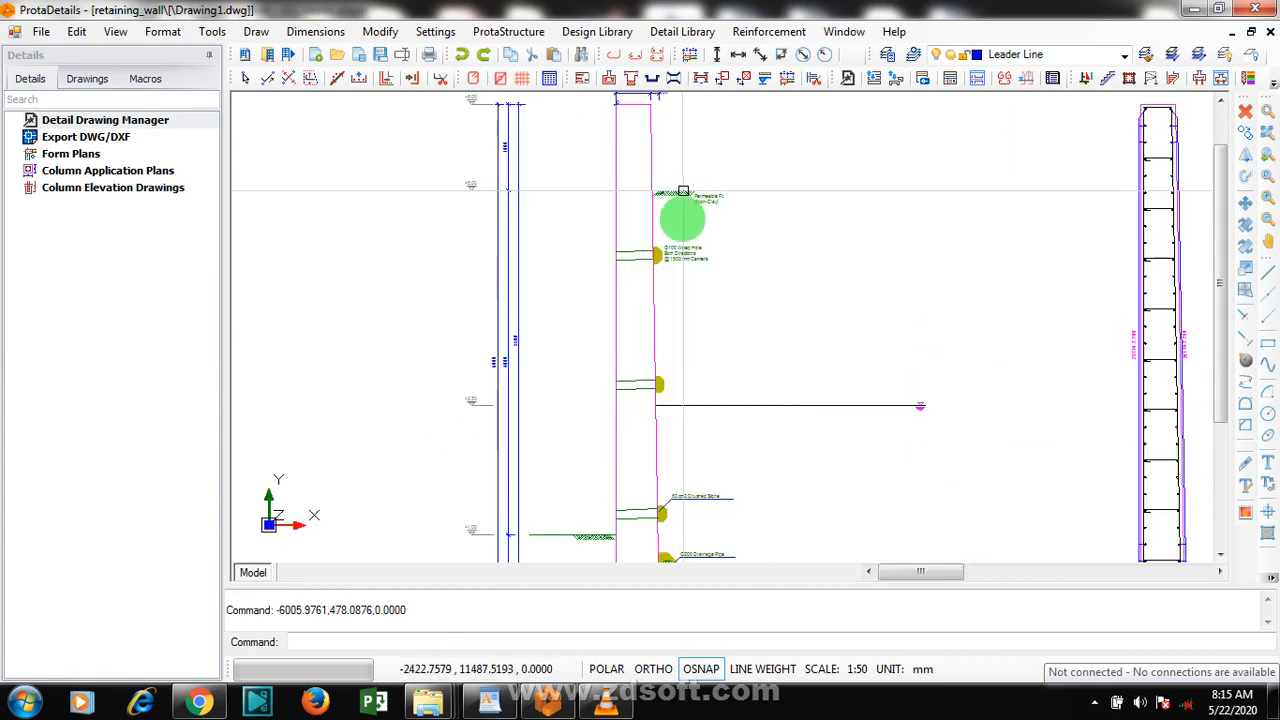
scroll("up", 3)
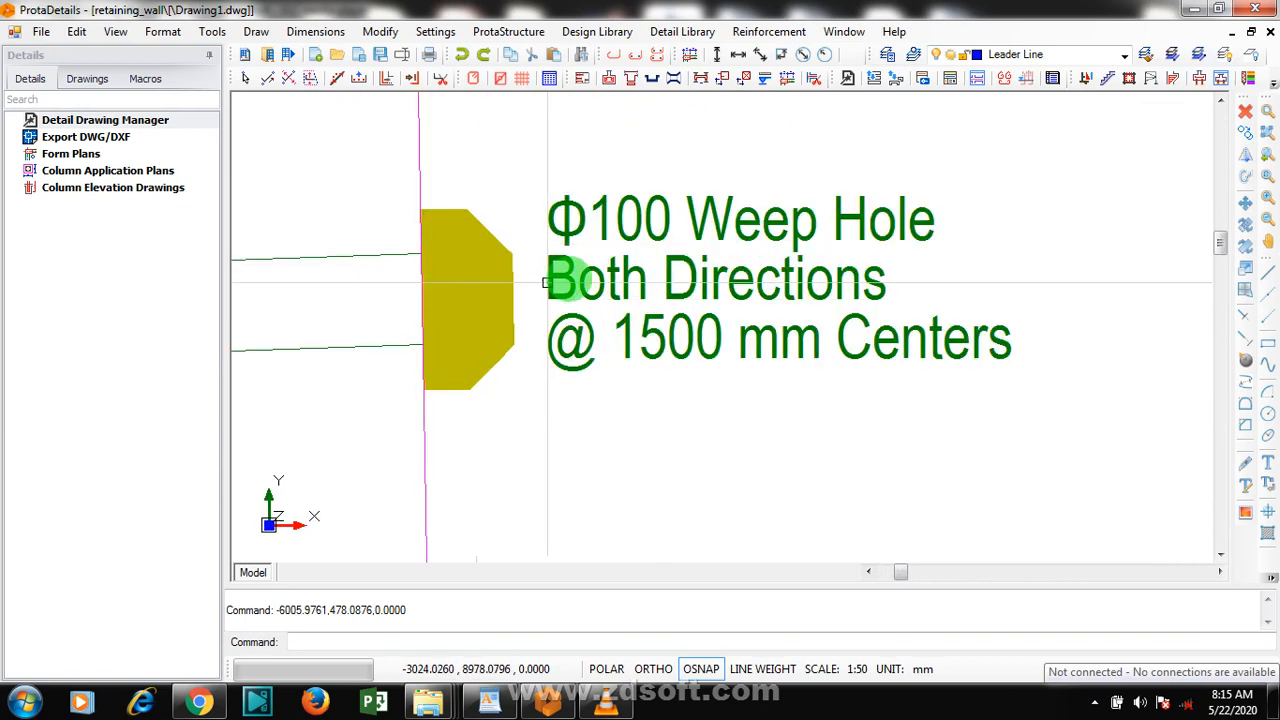
mouse_move(770, 288)
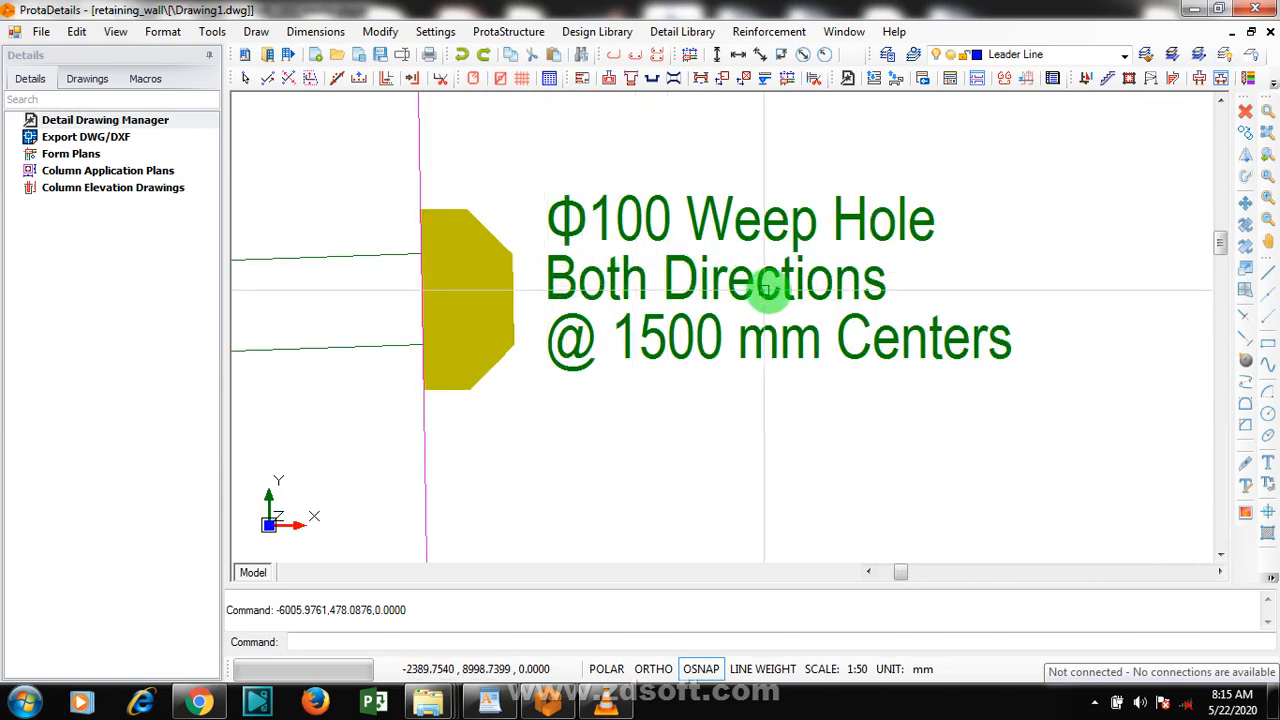
scroll("down", 3)
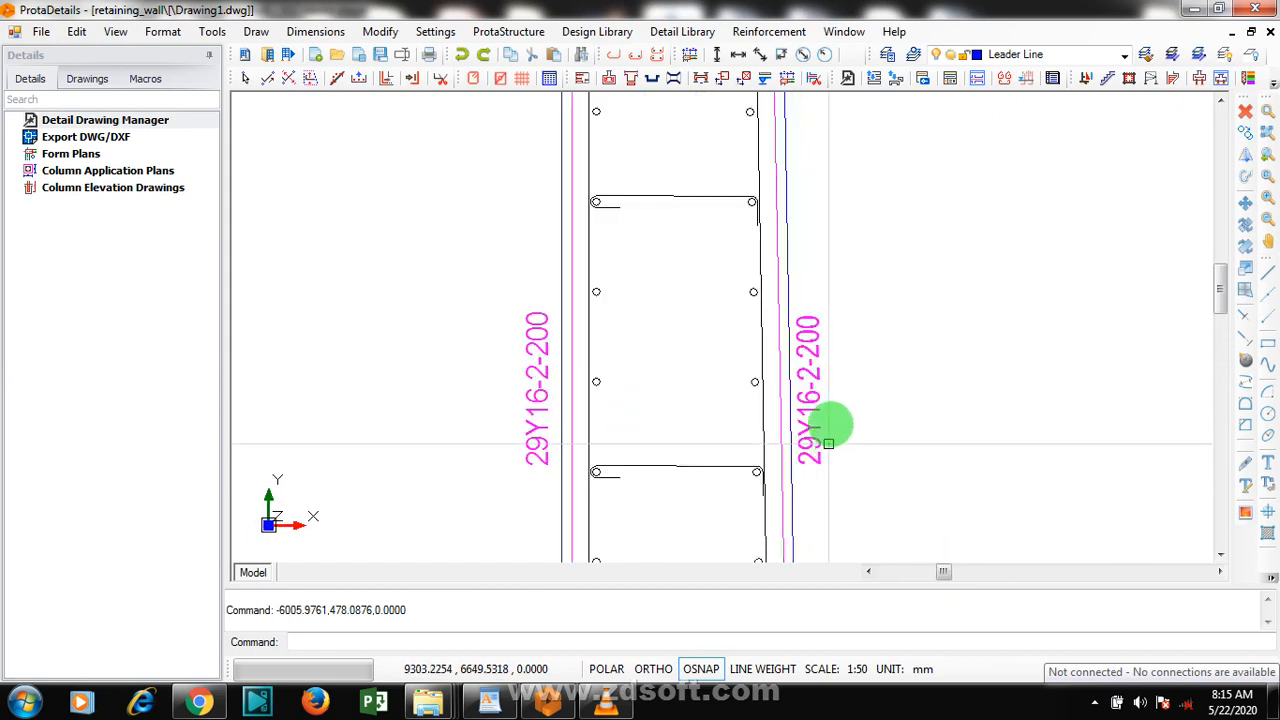
mouse_move(840, 368)
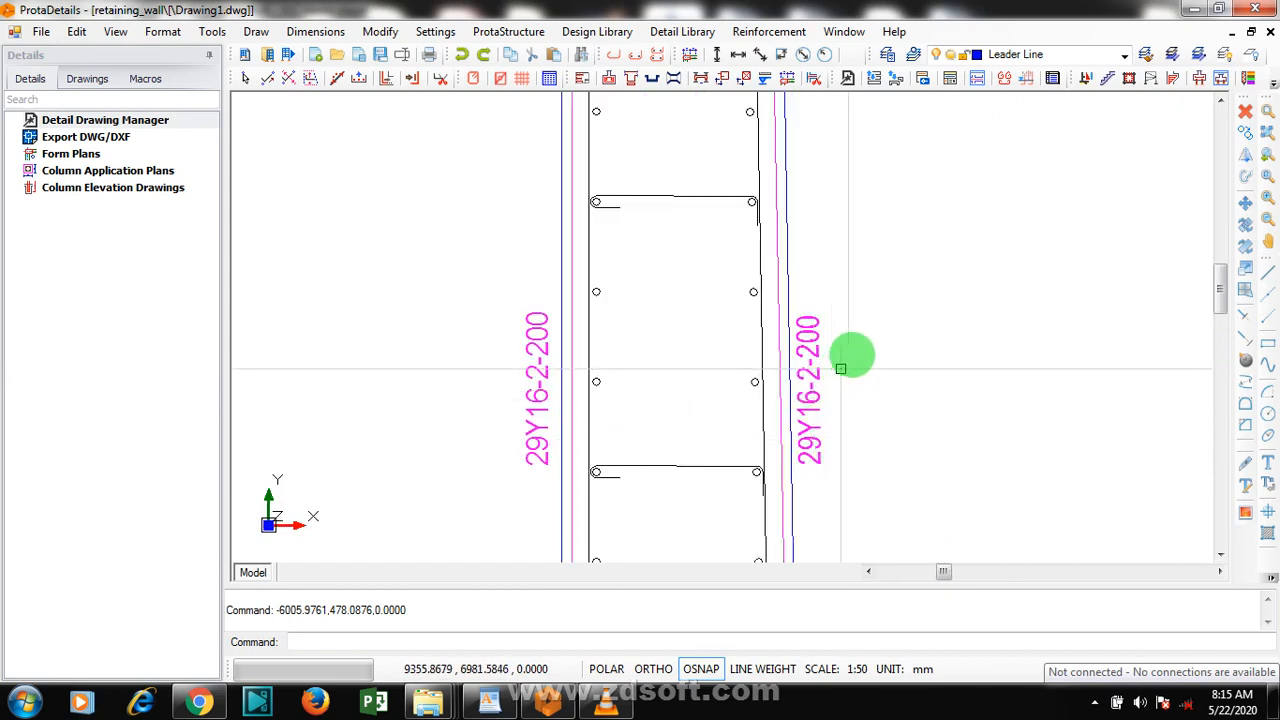
mouse_move(858, 350)
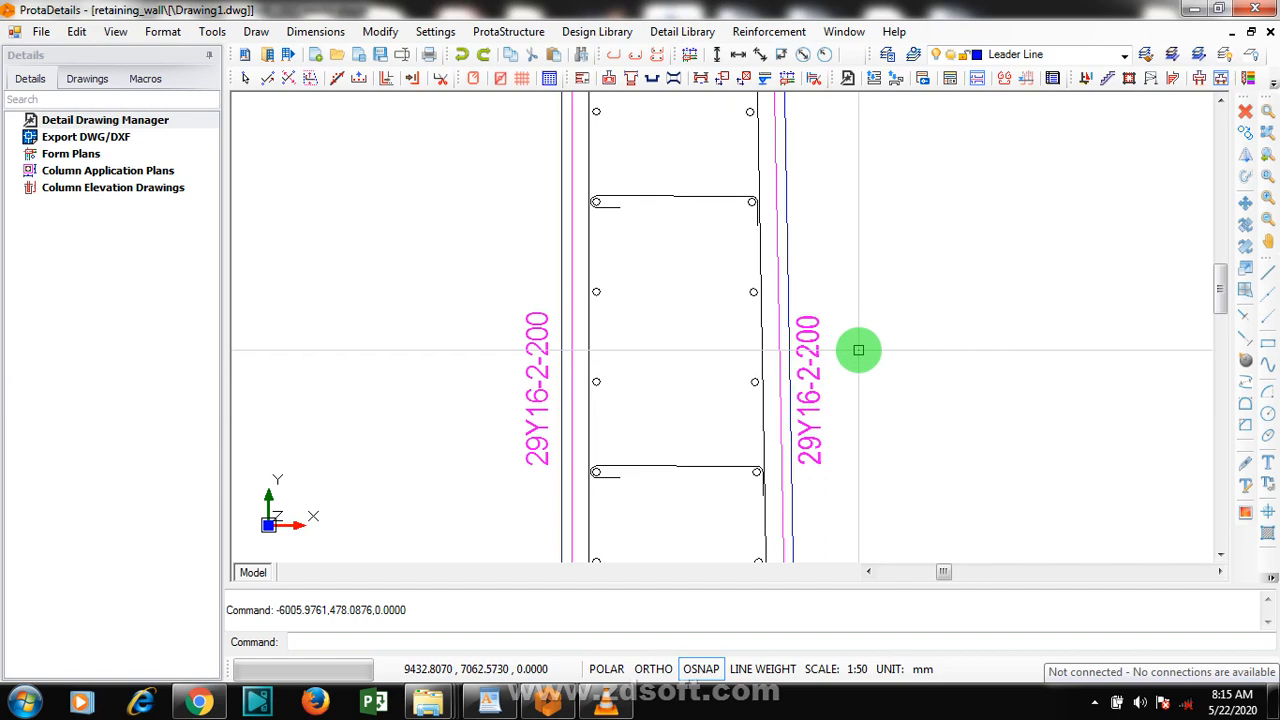
mouse_move(844, 320)
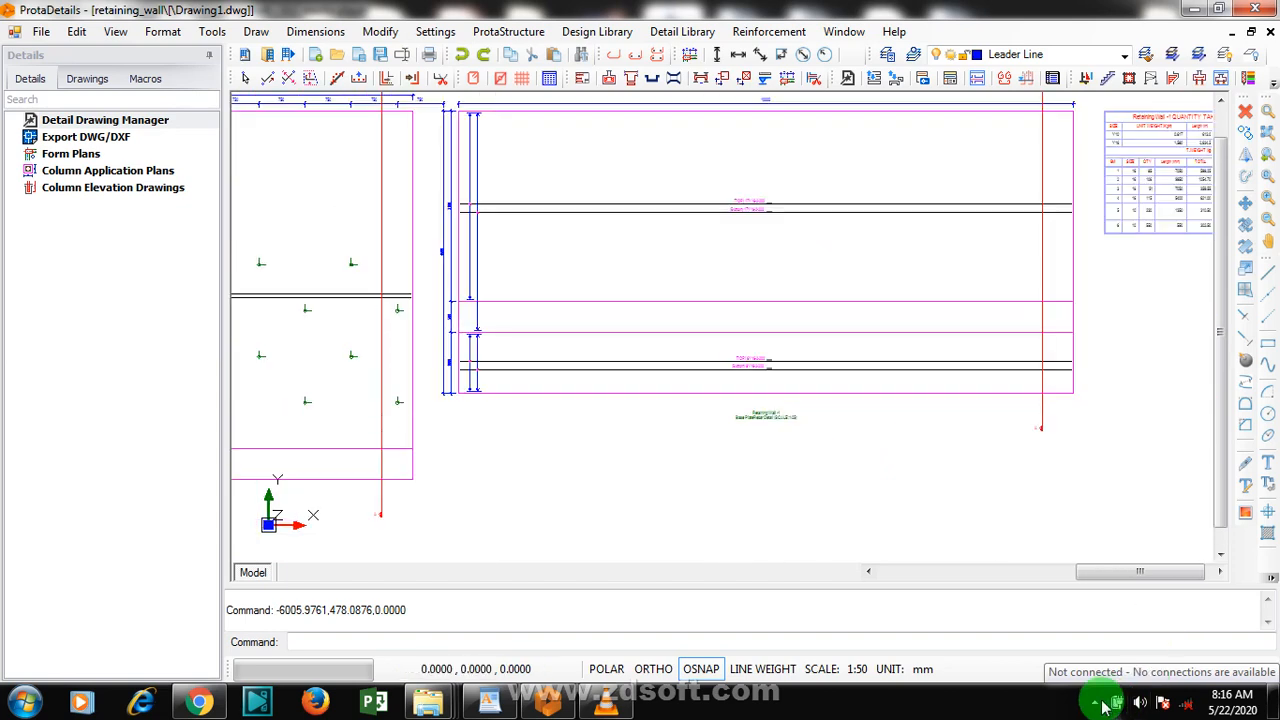
Start the DWG/DXF export for external software and window-select the wall drawing region
left_click(1100, 702)
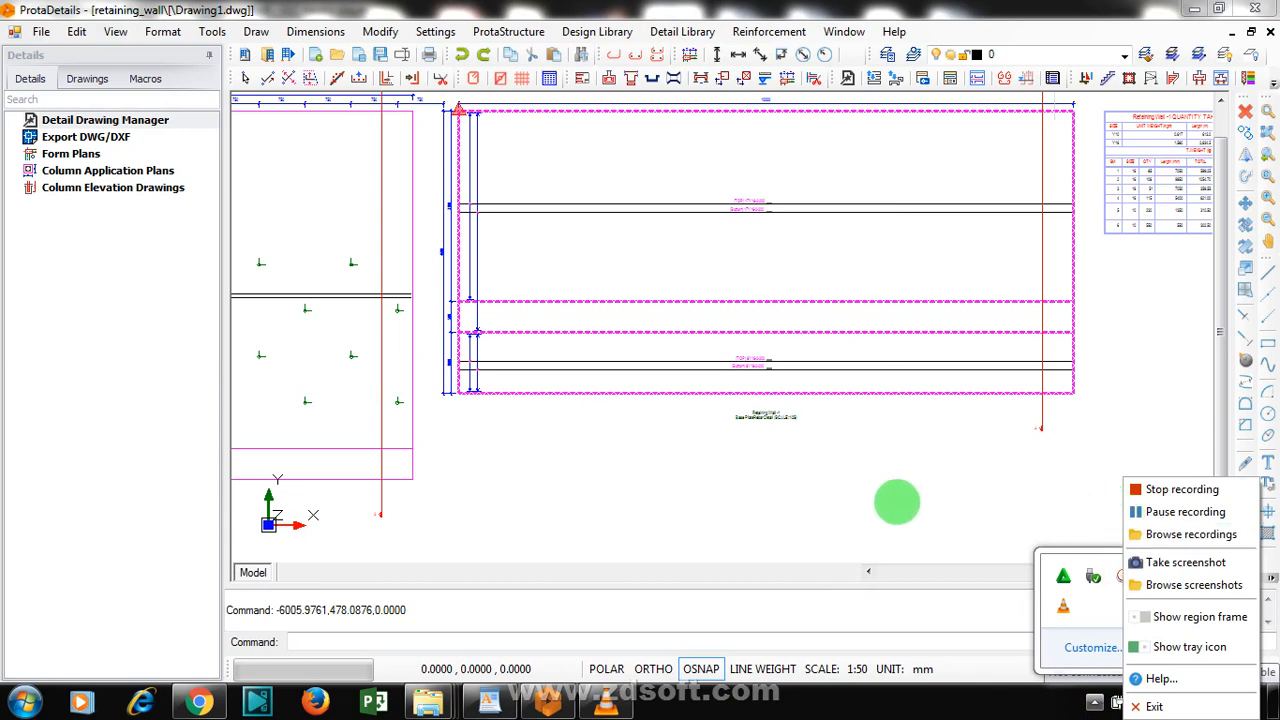
mouse_move(476, 318)
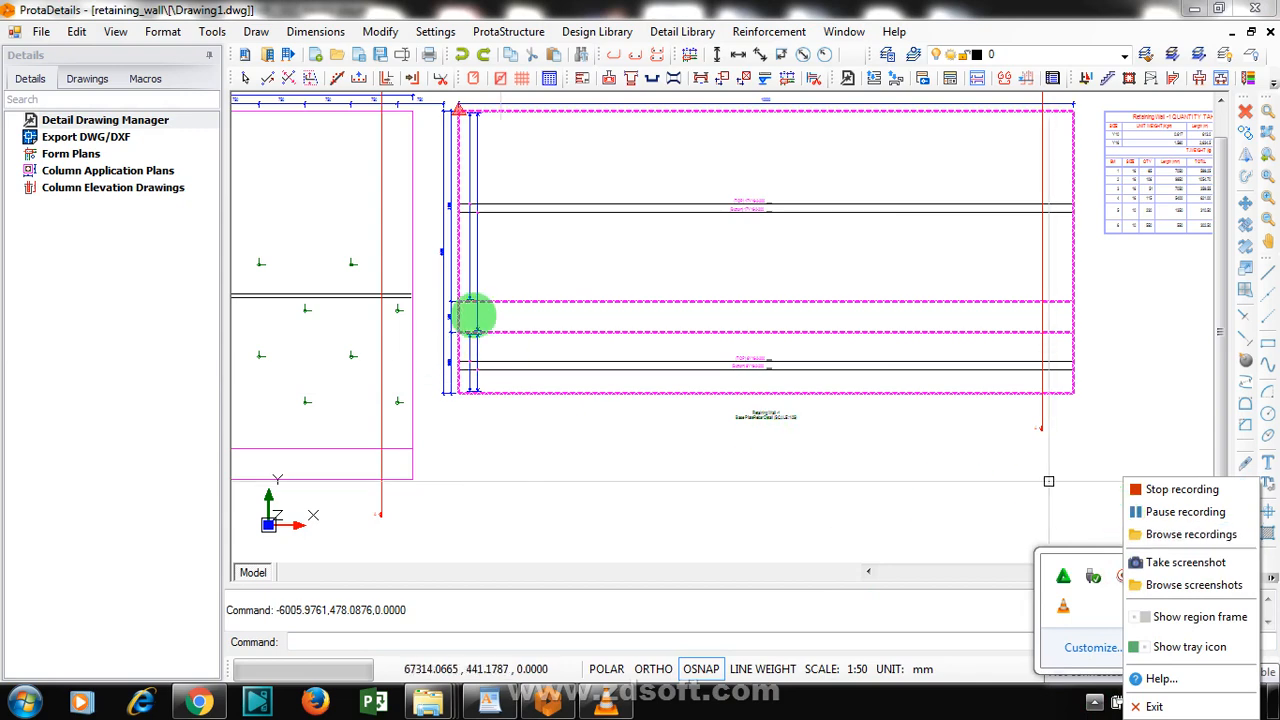
mouse_move(536, 528)
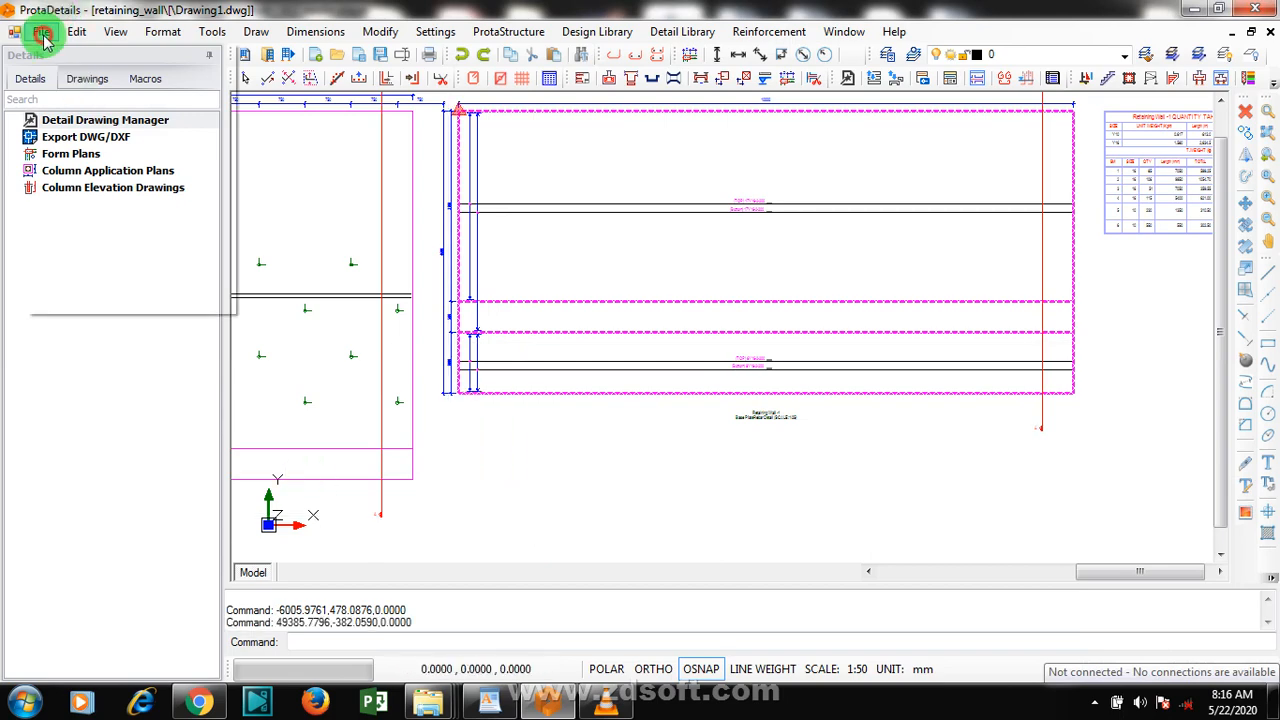
left_click(40, 32)
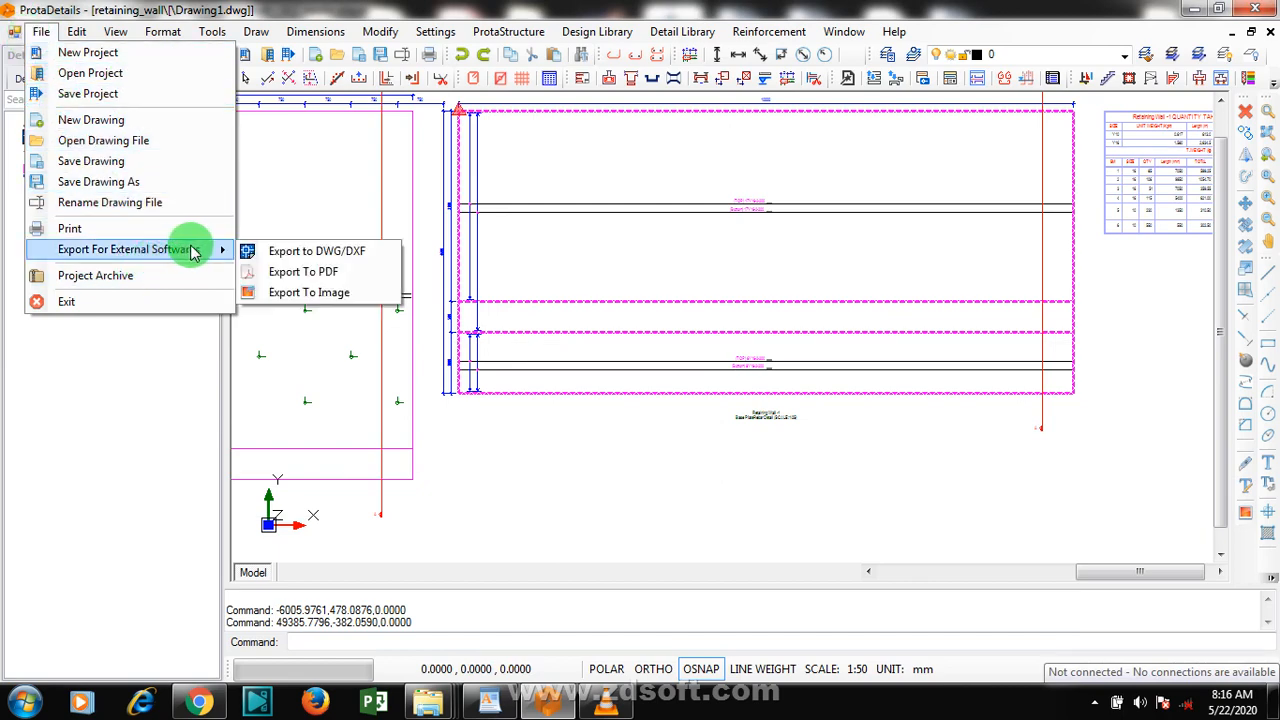
mouse_move(316, 252)
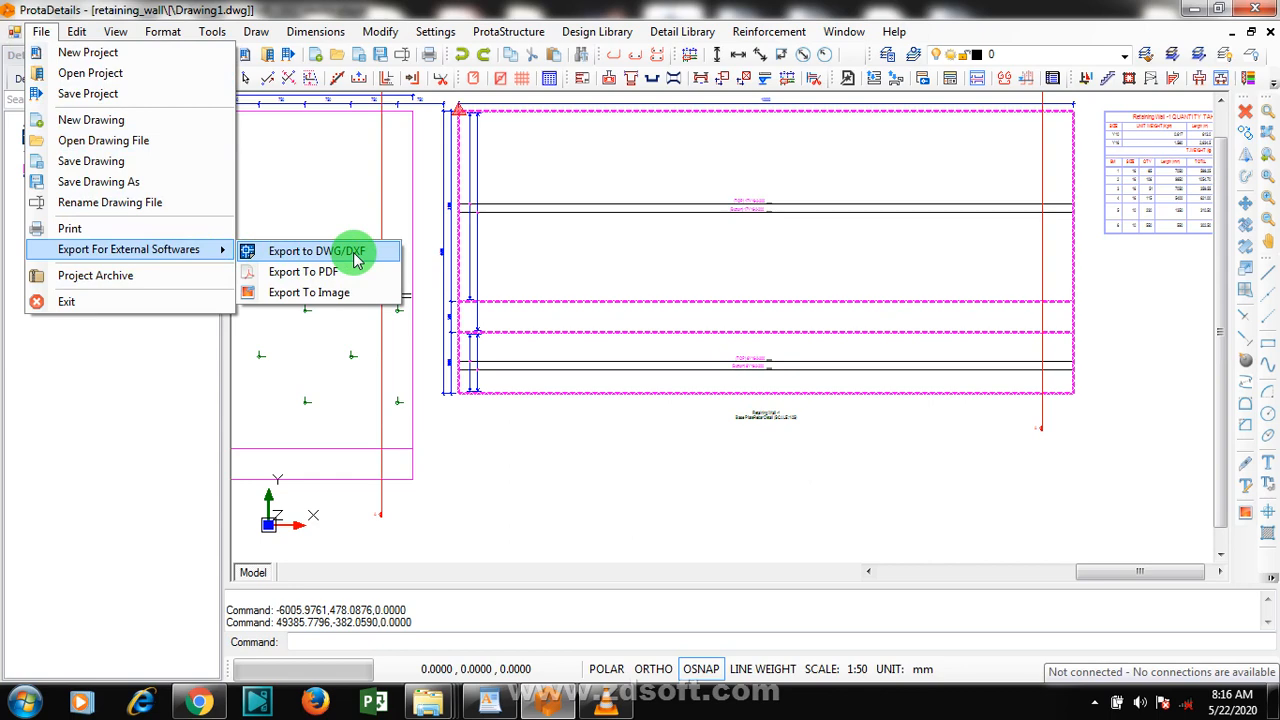
mouse_move(352, 252)
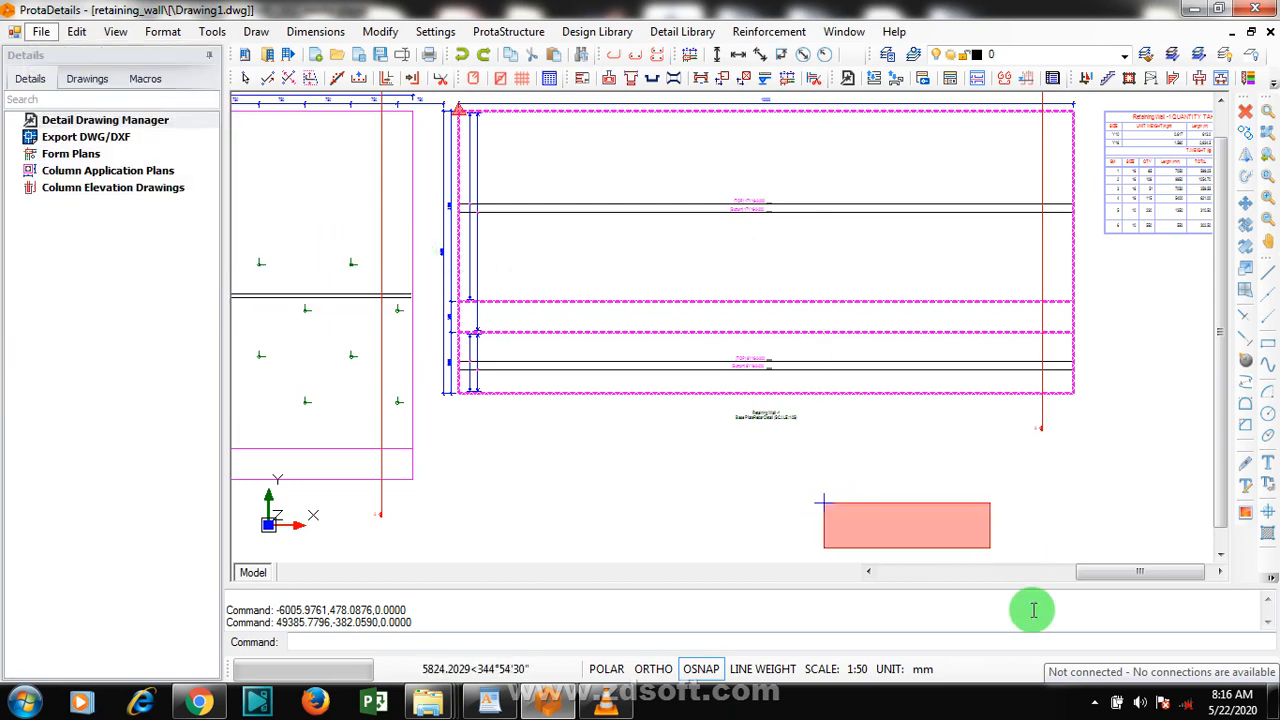
left_click_drag(904, 524, 876, 486)
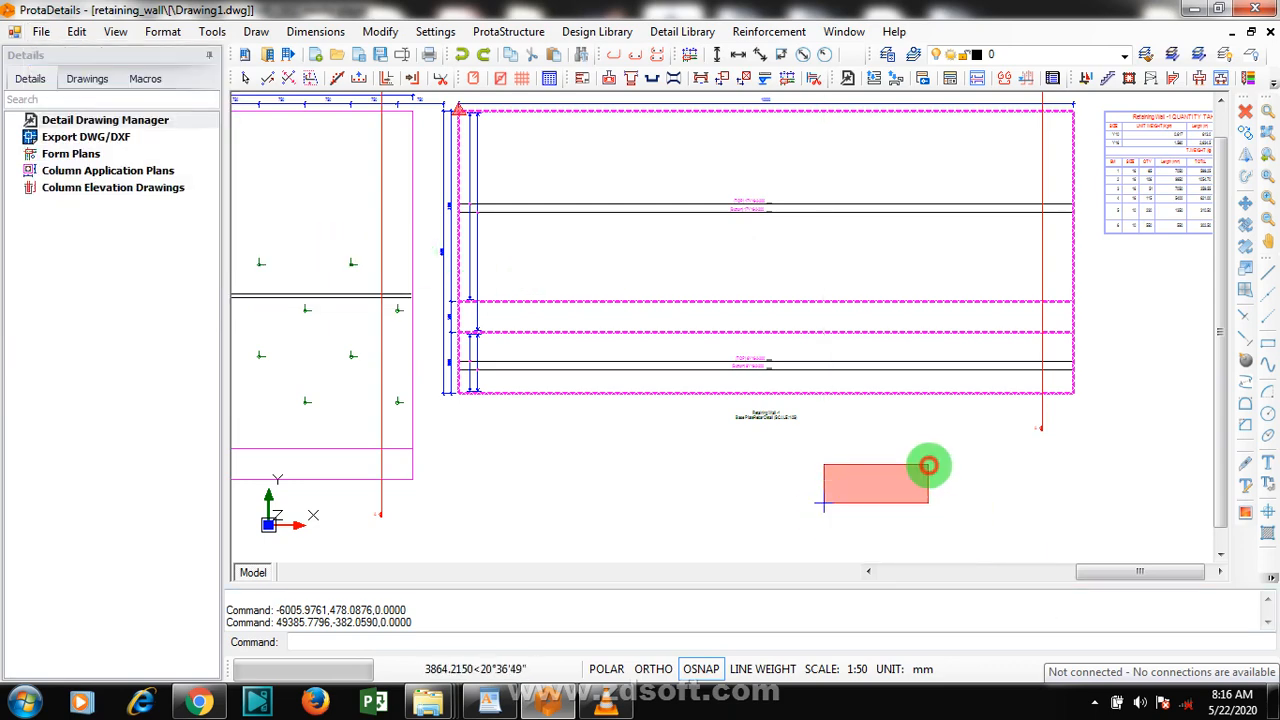